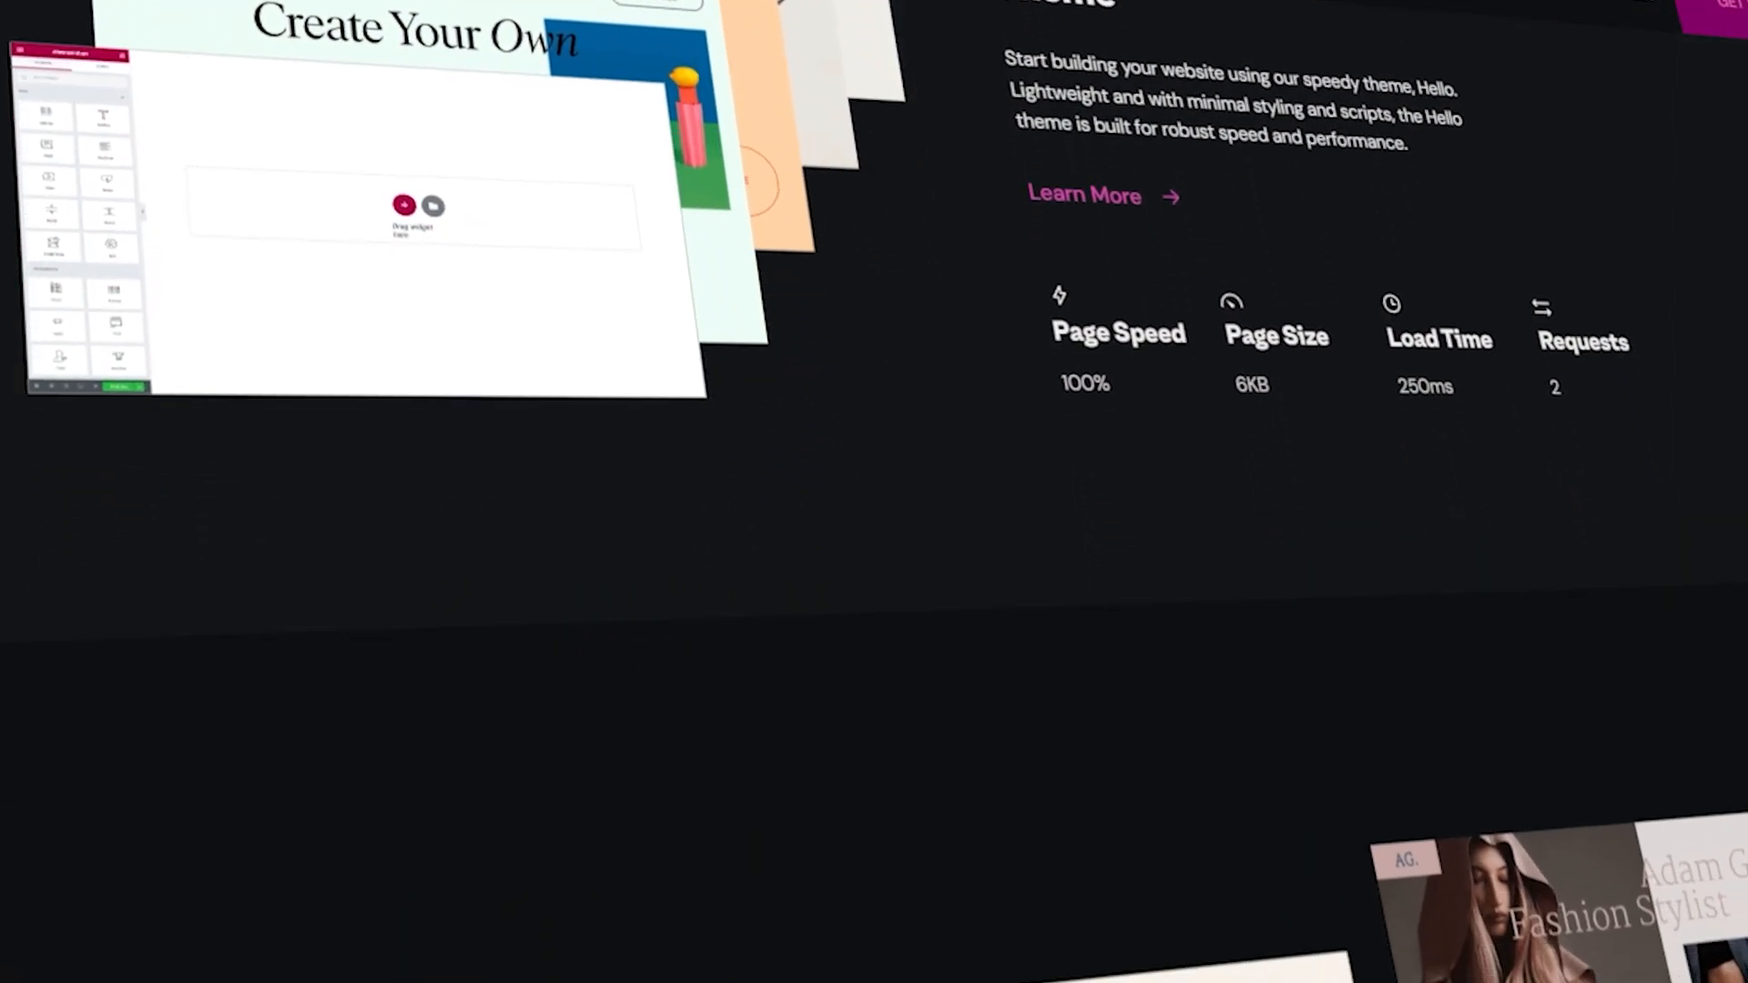
Scroll through Elementor's hosting plan comparison table and its features.
scroll("down", 3)
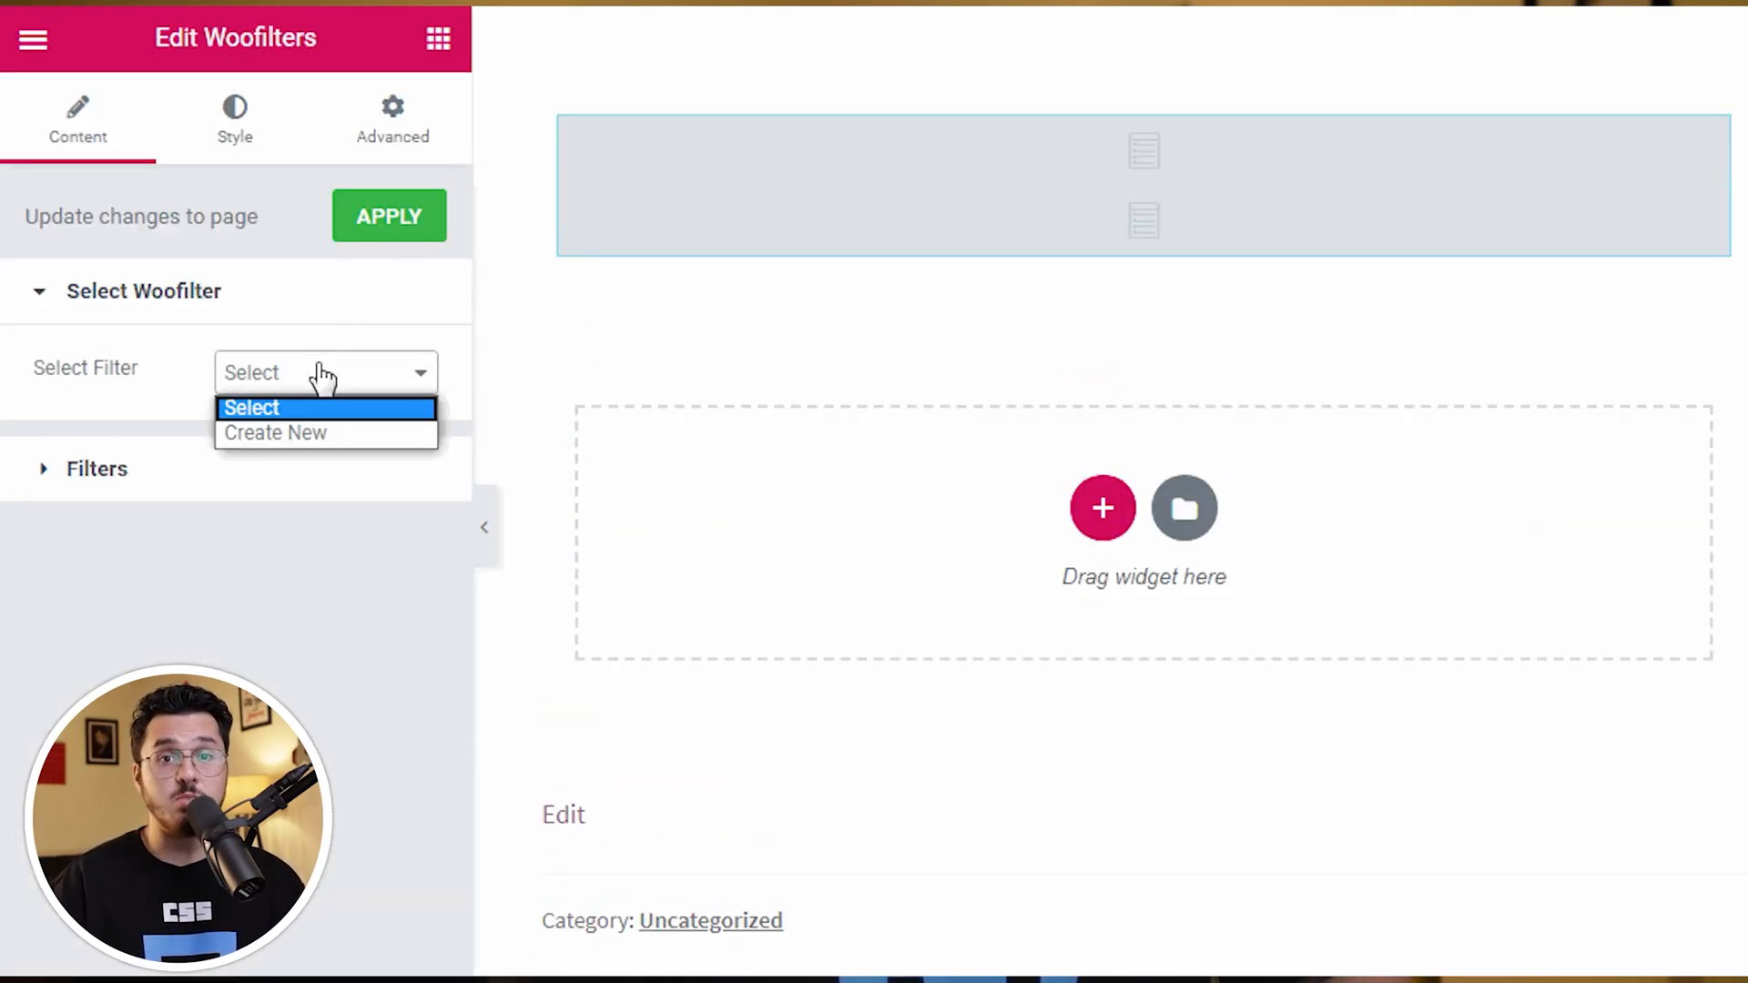
left_click(275, 434)
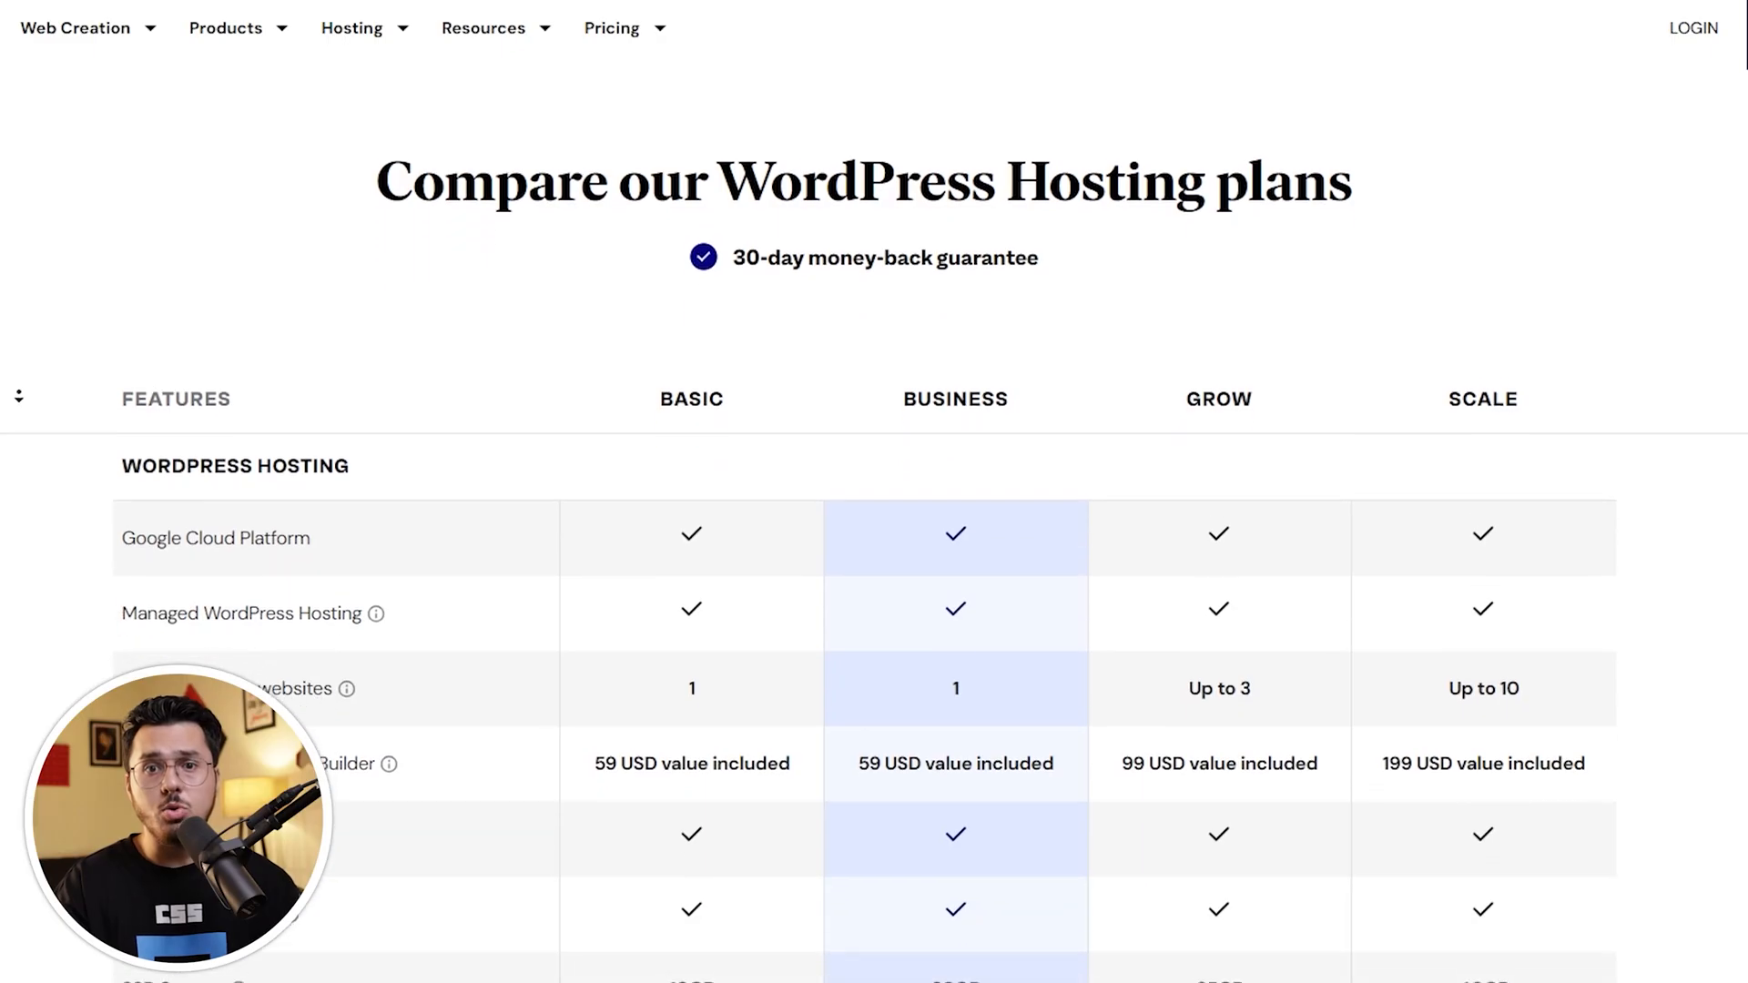
scroll("down", 3)
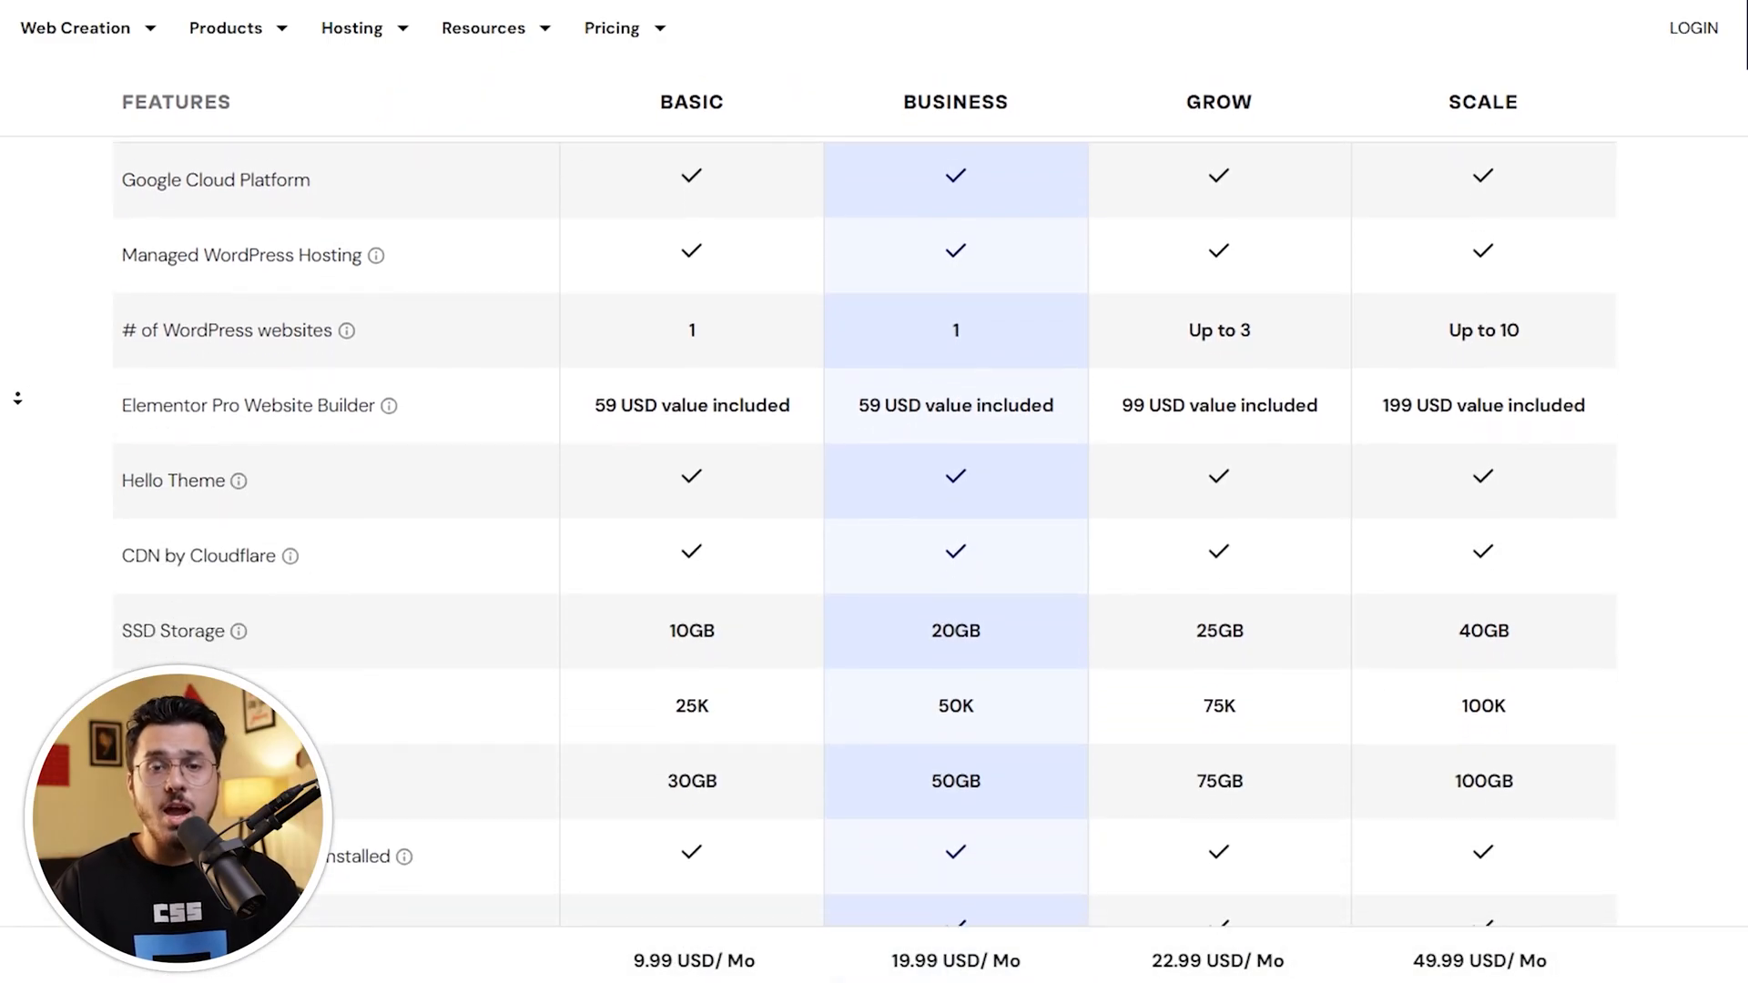
scroll("down", 3)
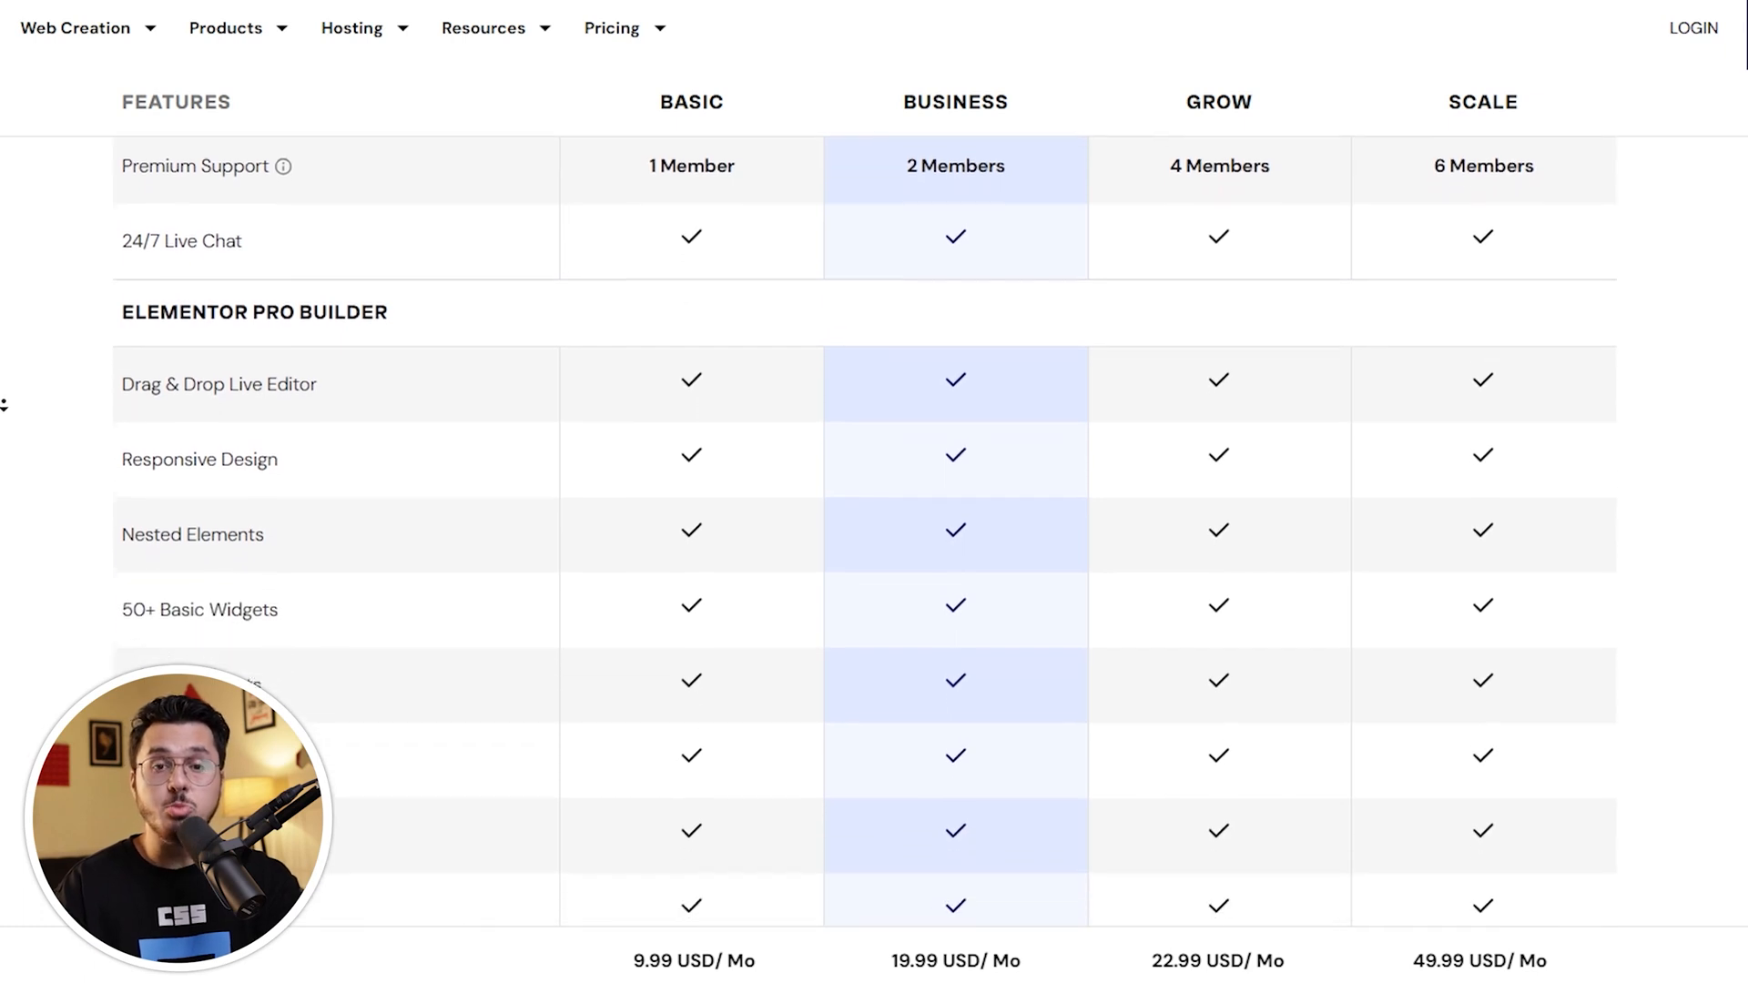
scroll("down", 3)
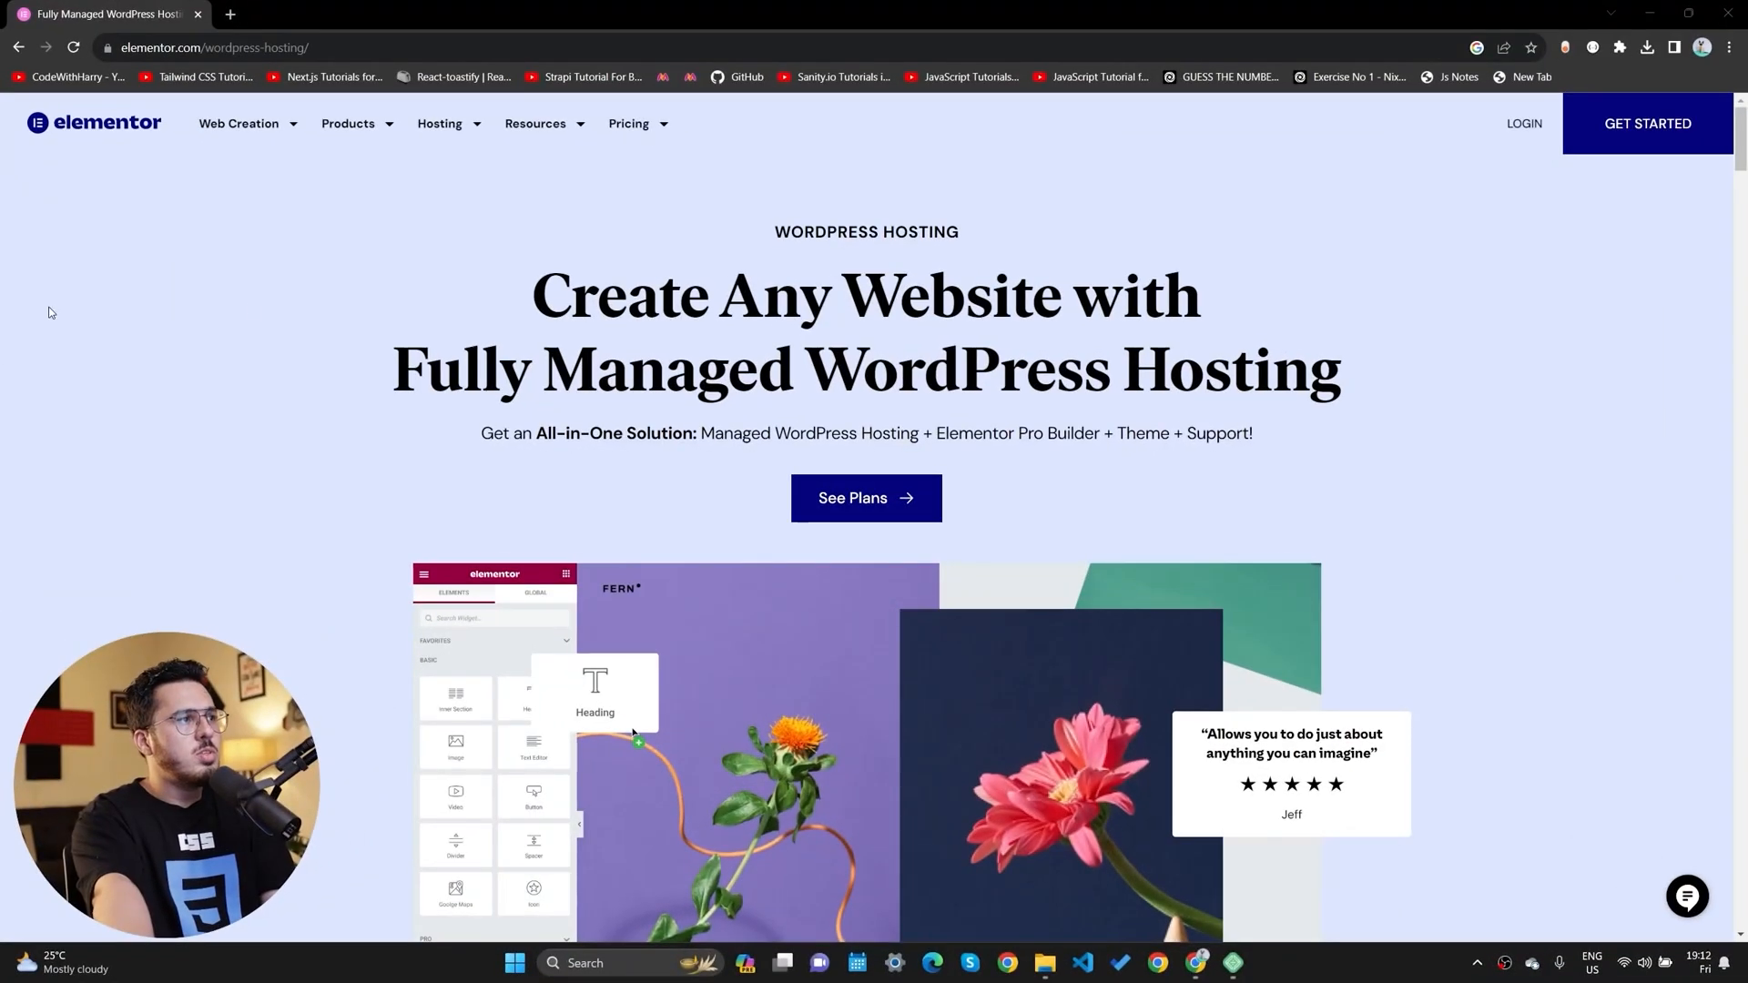
mouse_move(568, 223)
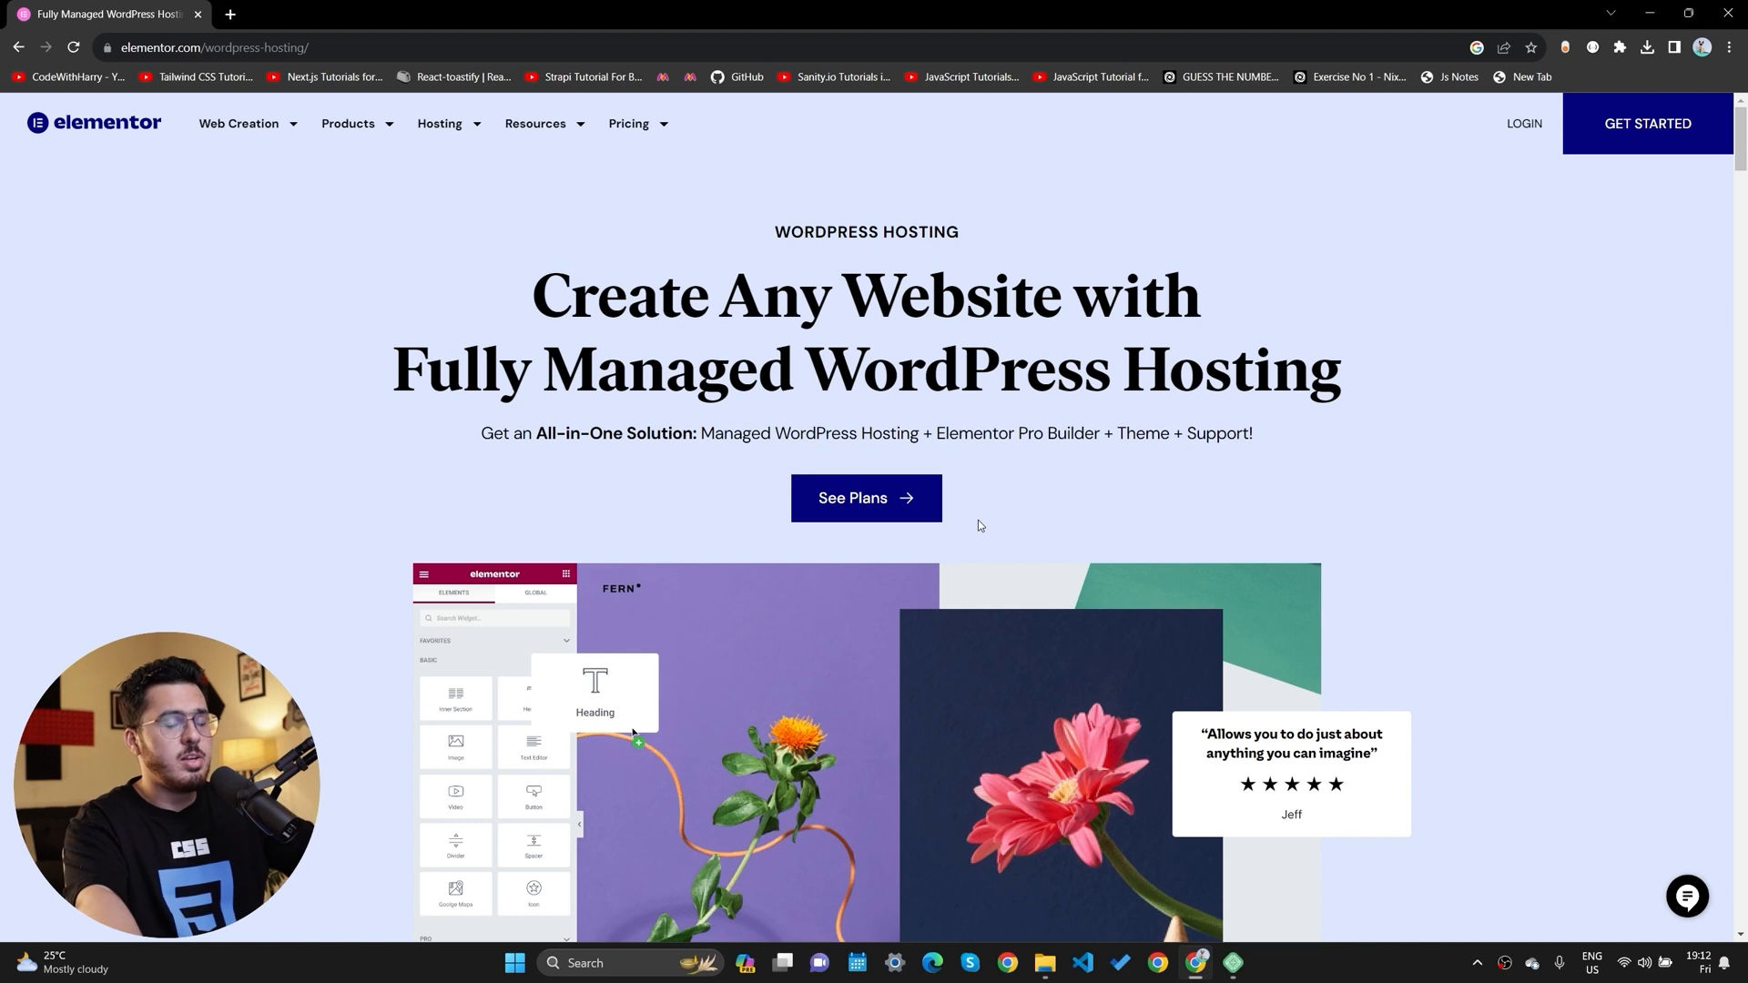
scroll("down", 3)
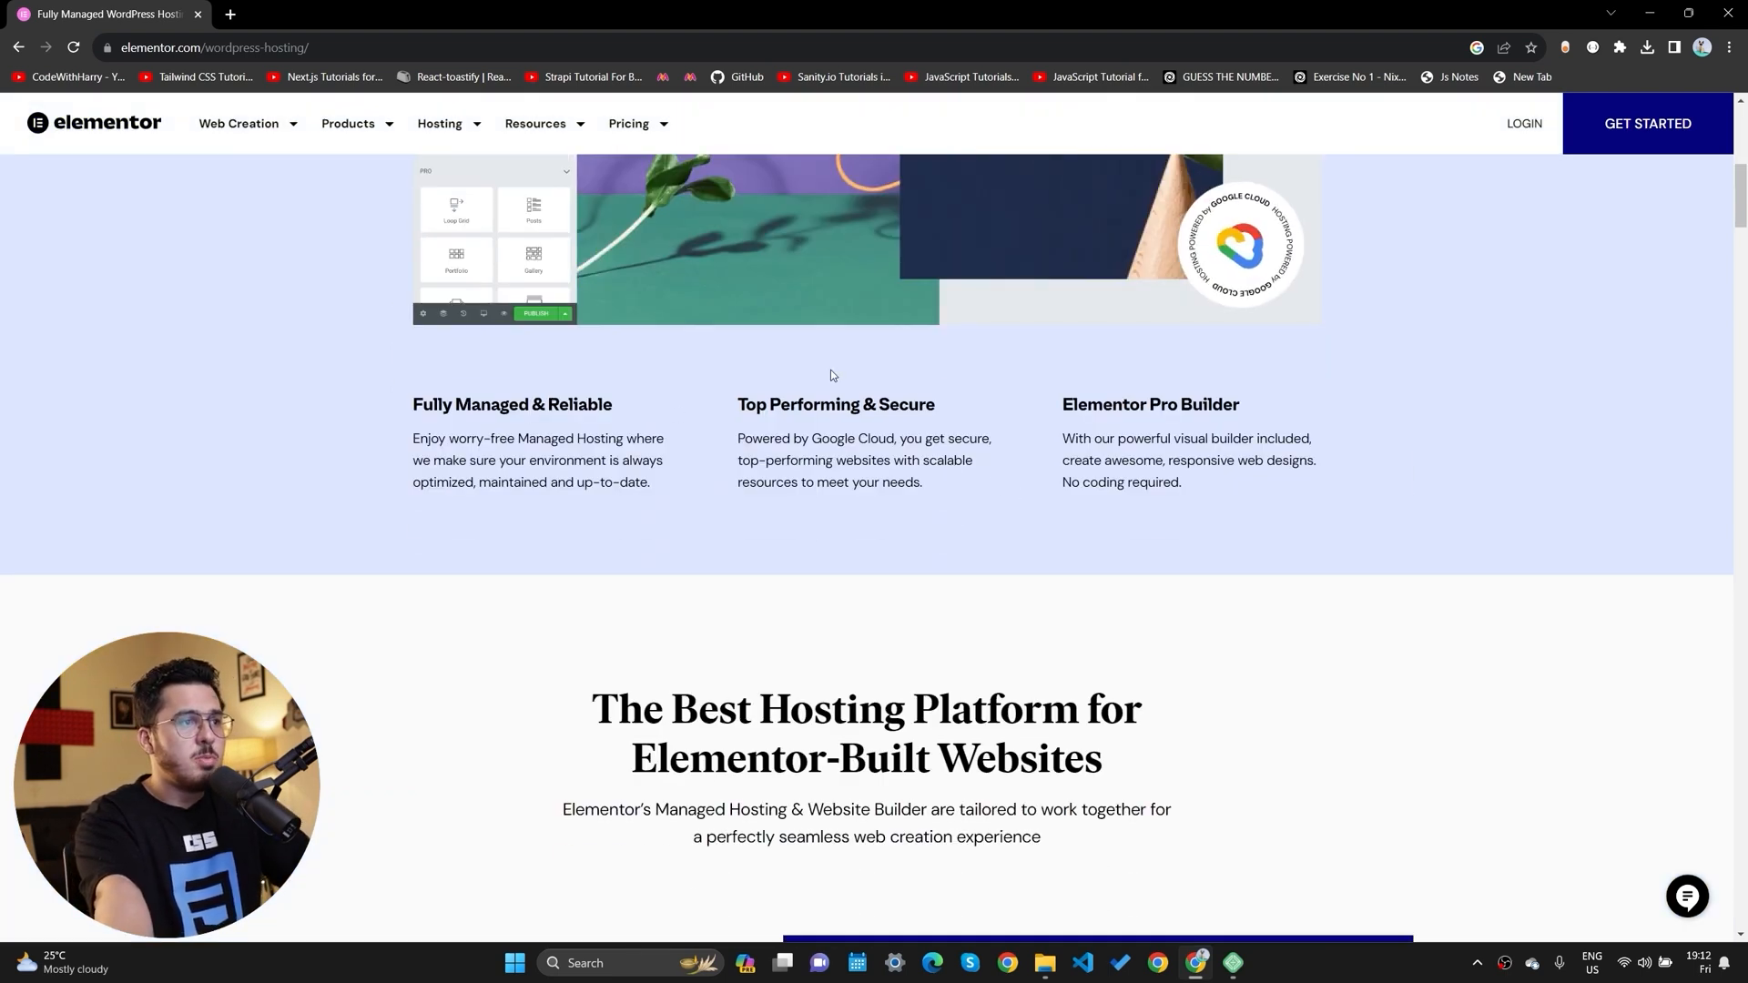
mouse_move(837, 380)
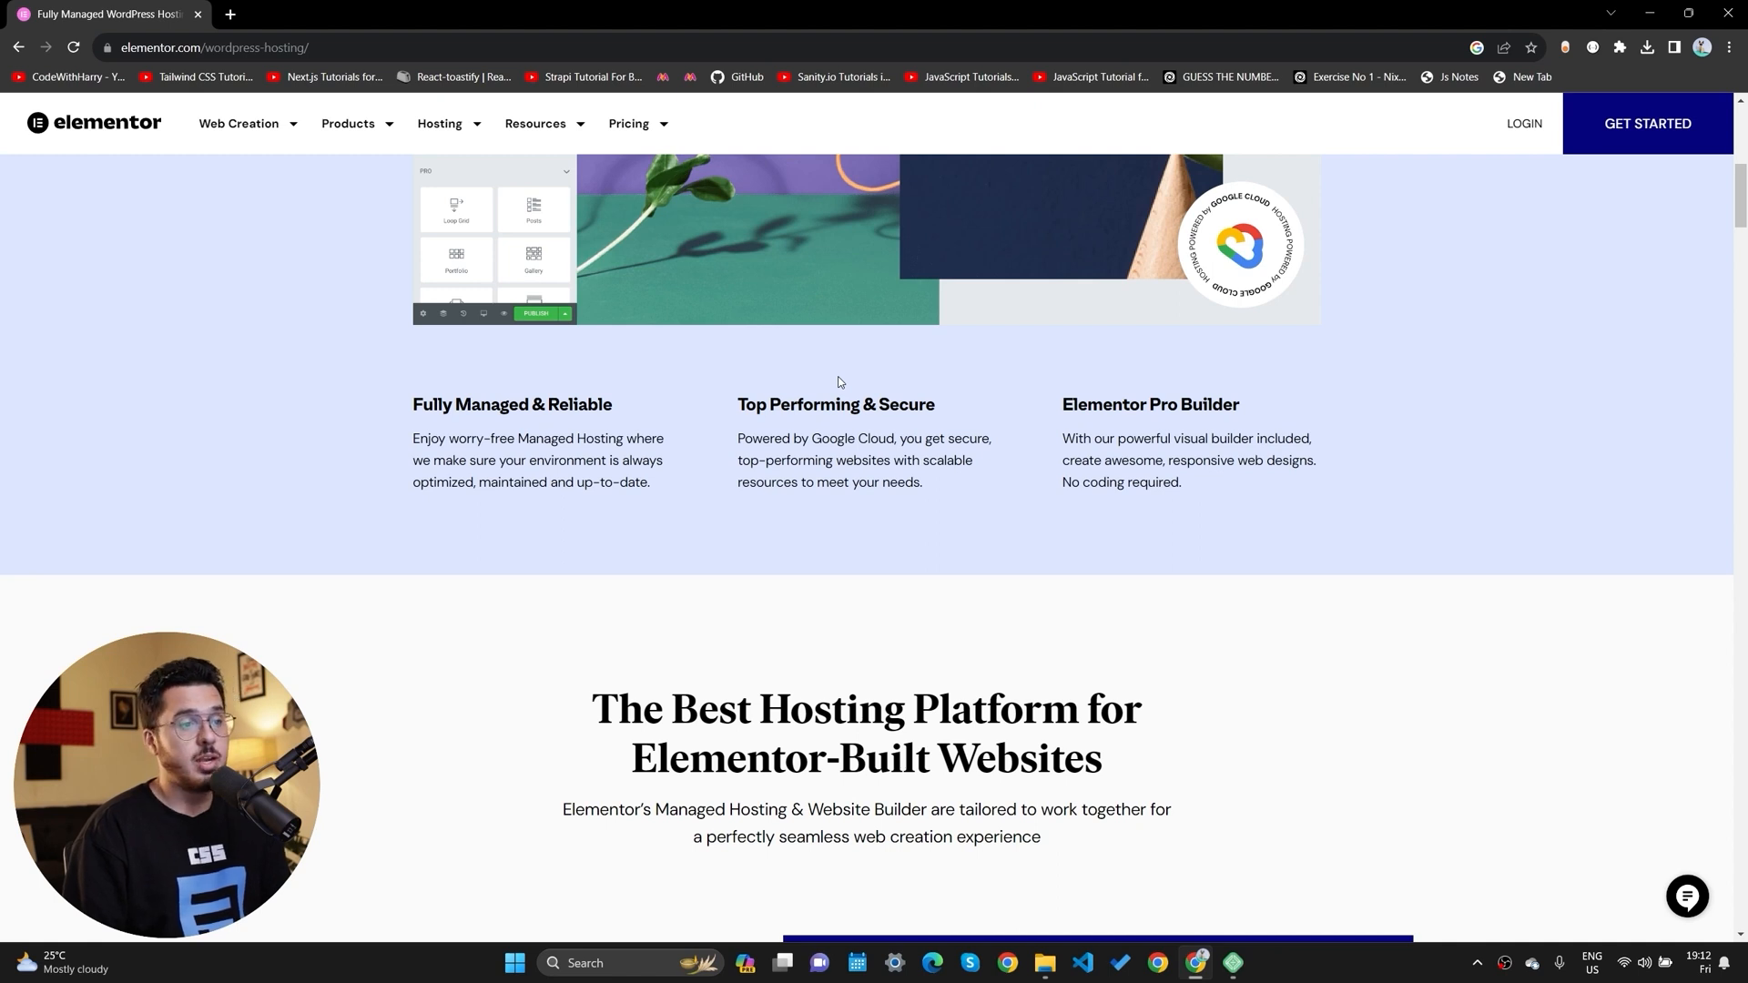
scroll("down", 3)
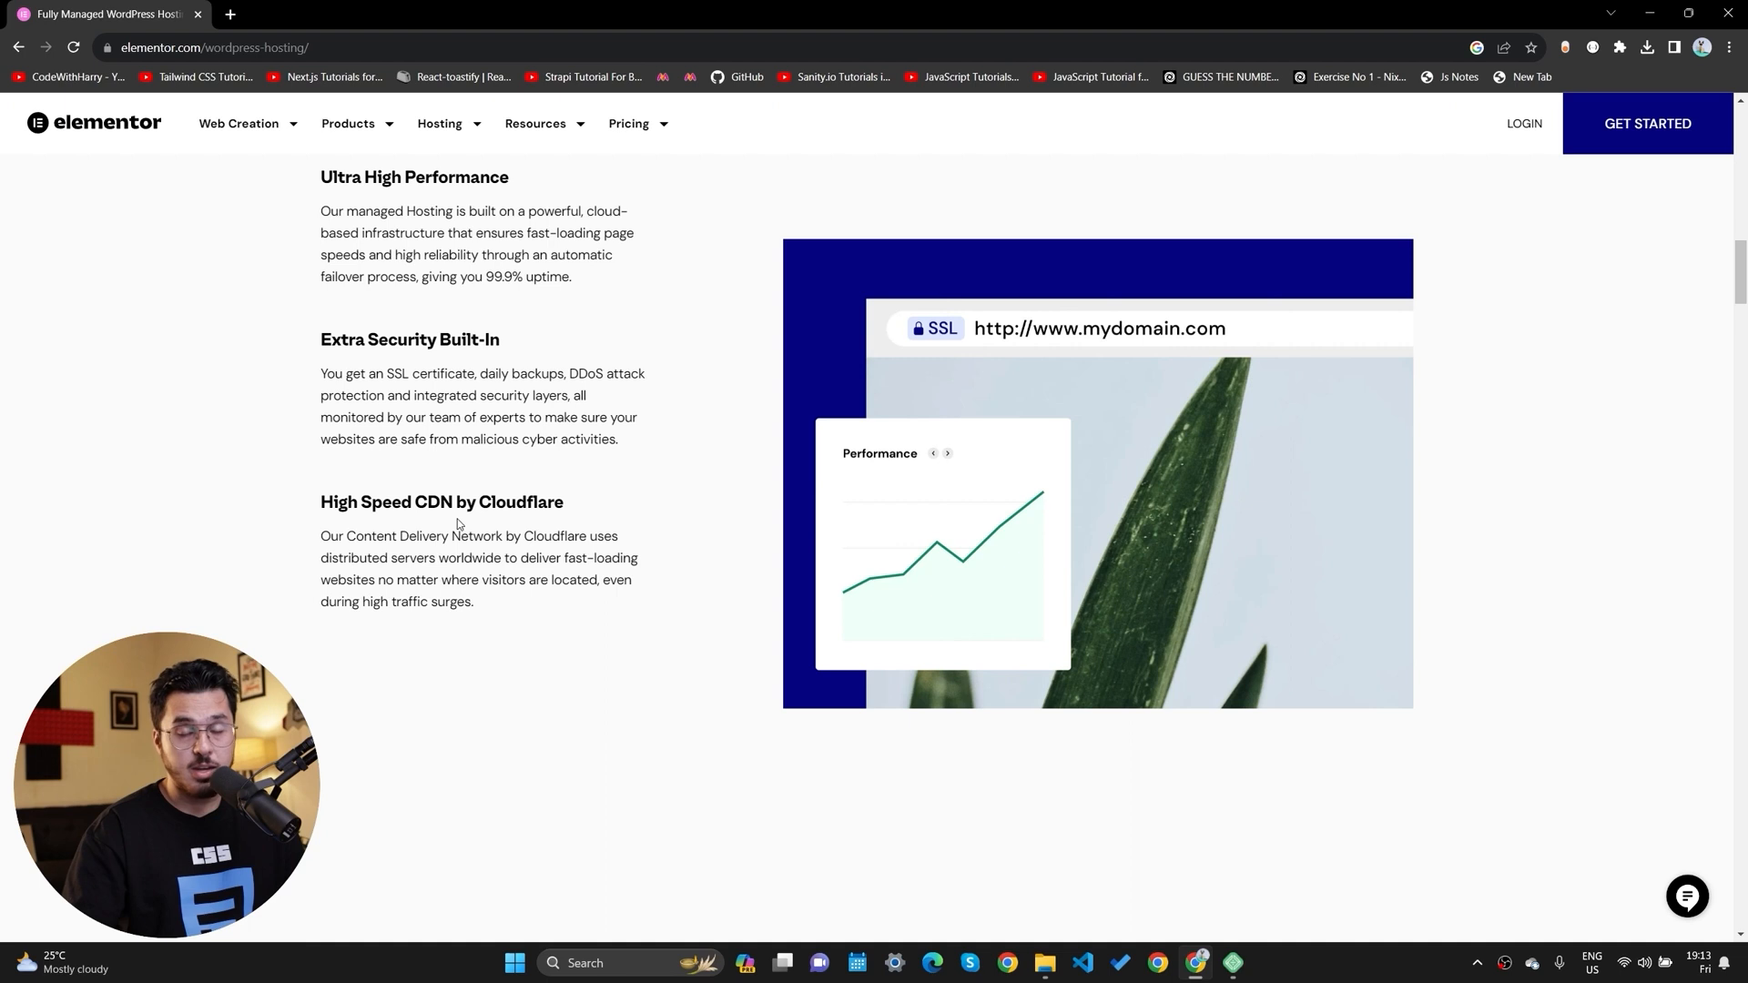
mouse_move(588, 499)
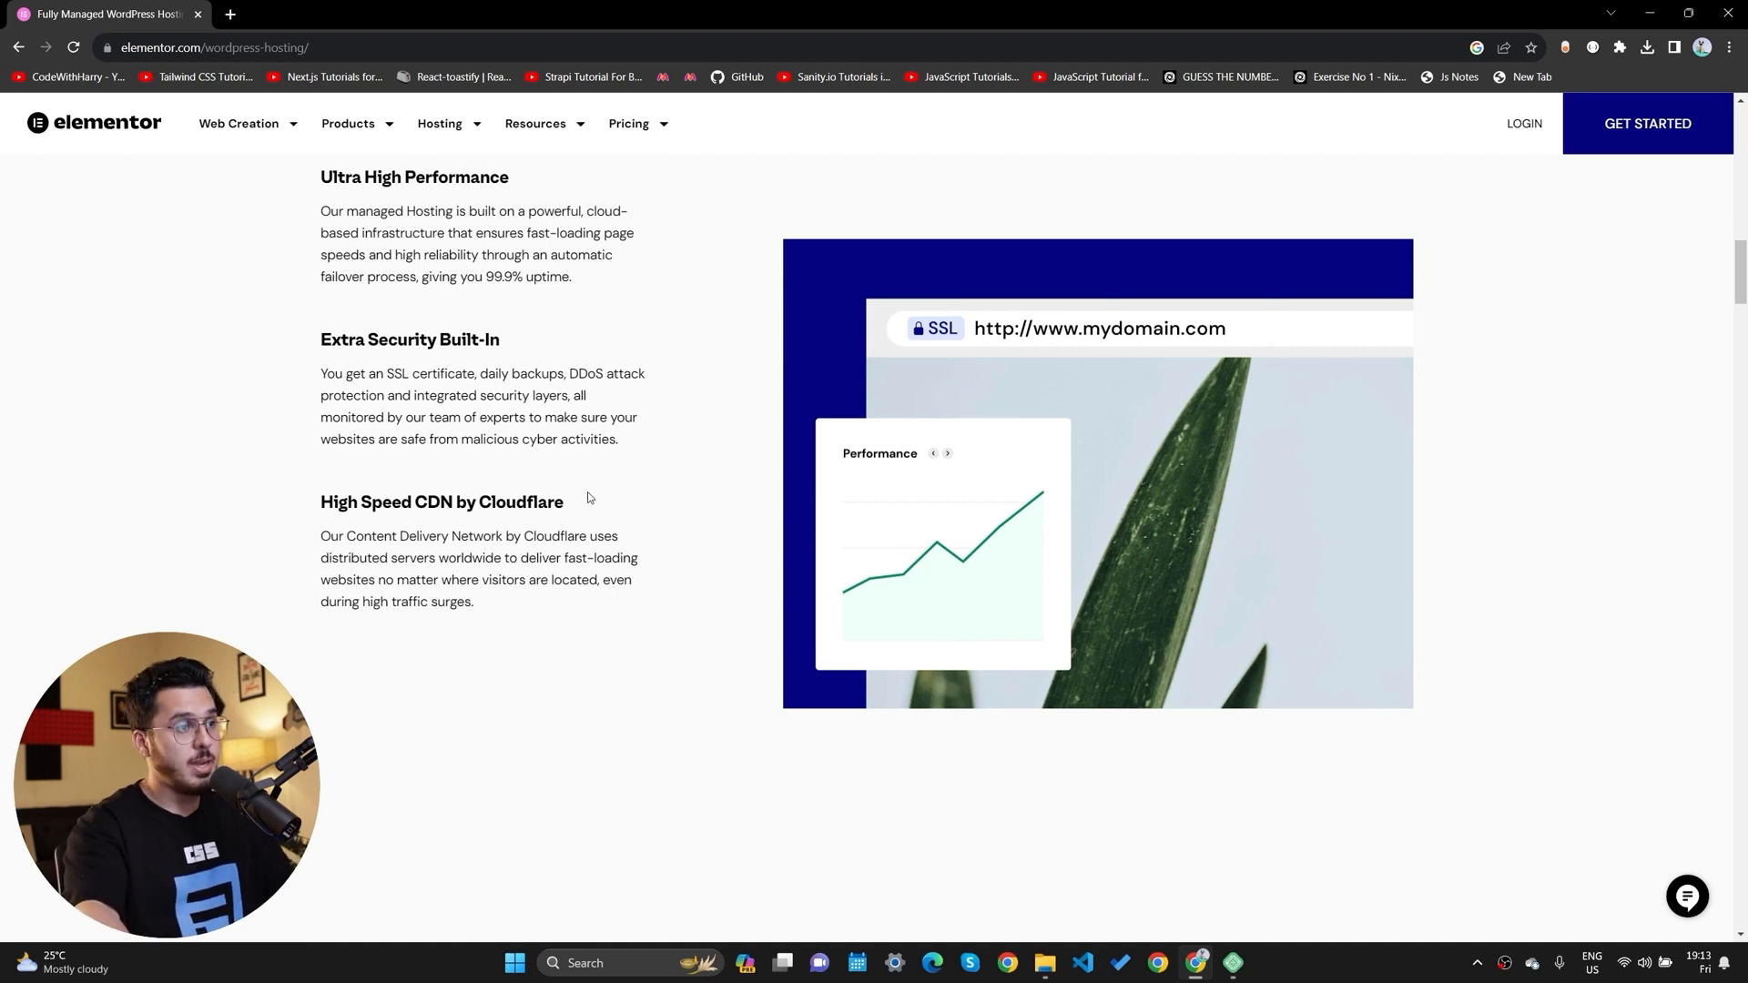
mouse_move(637, 510)
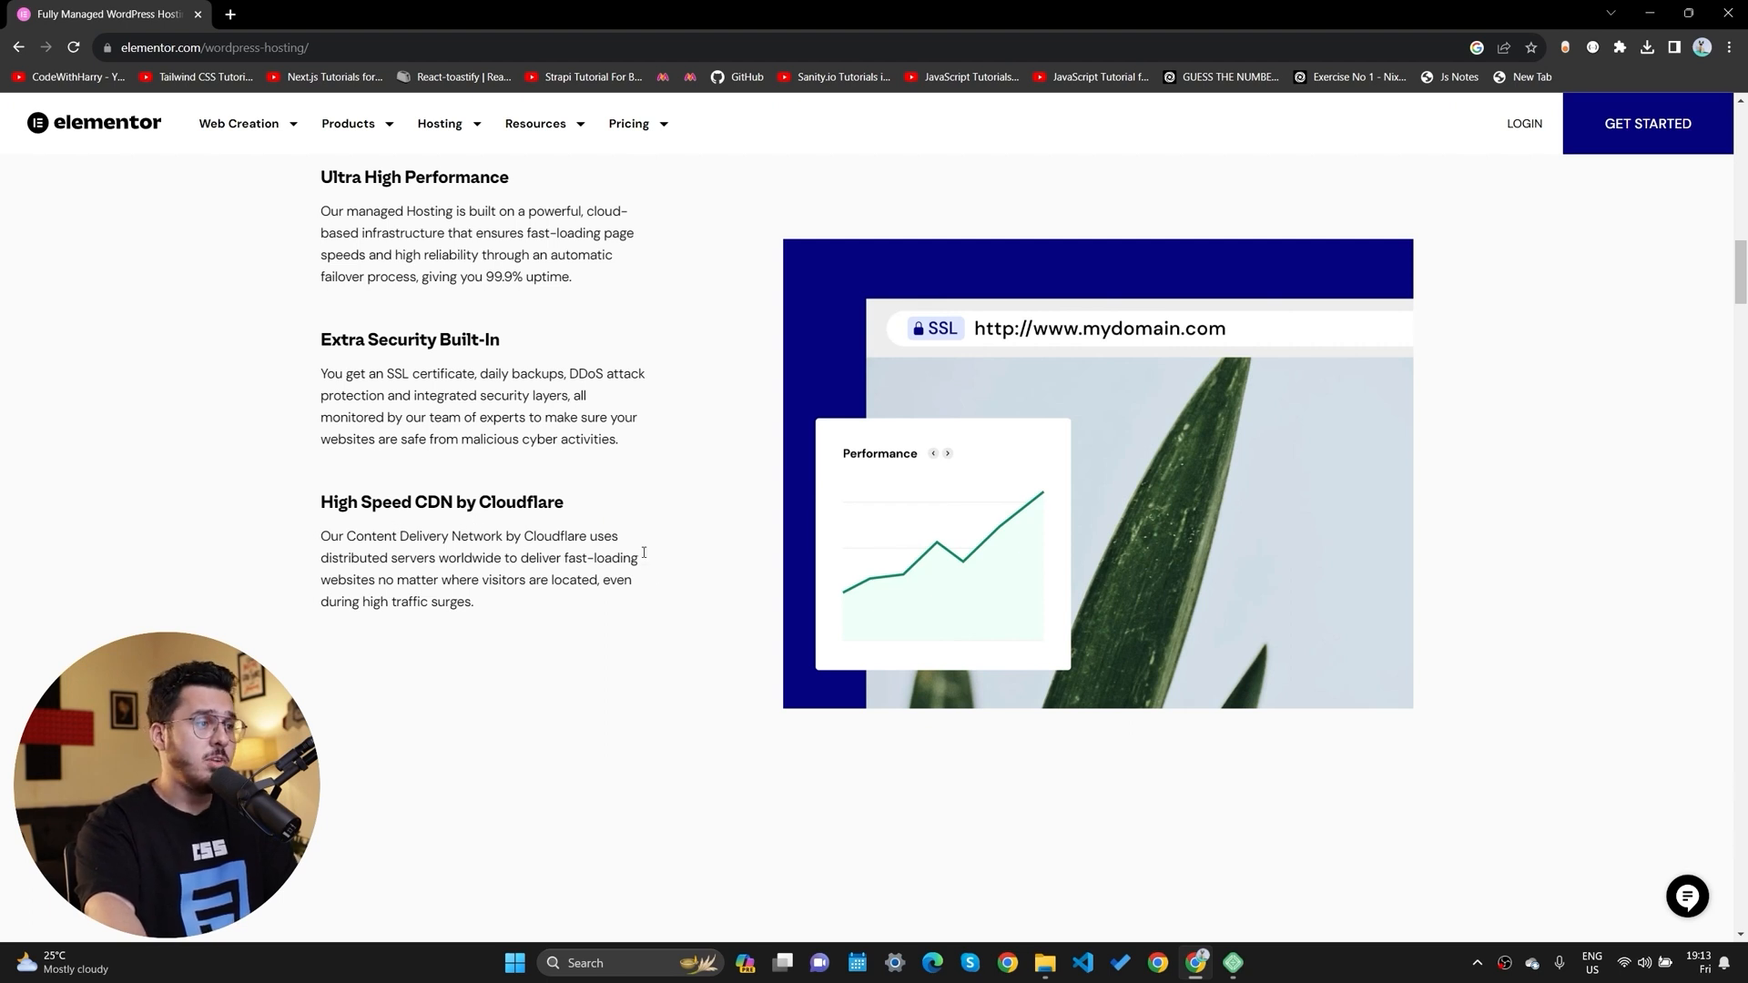
scroll("down", 3)
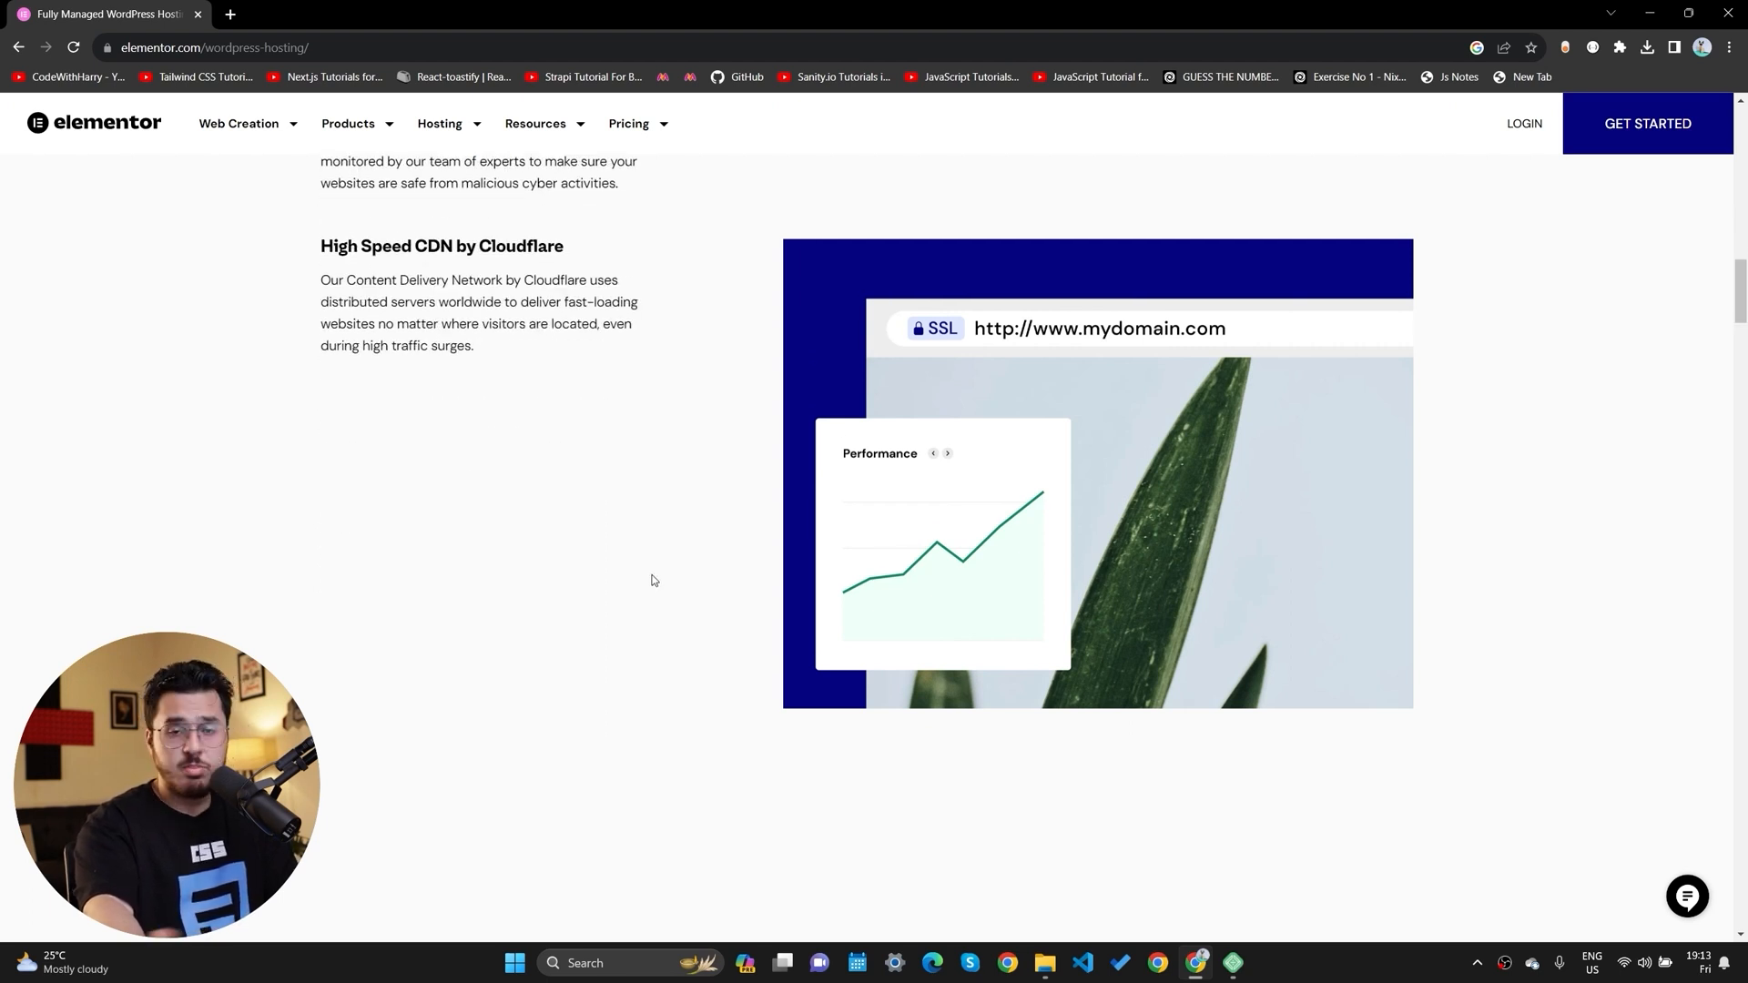
scroll("down", 3)
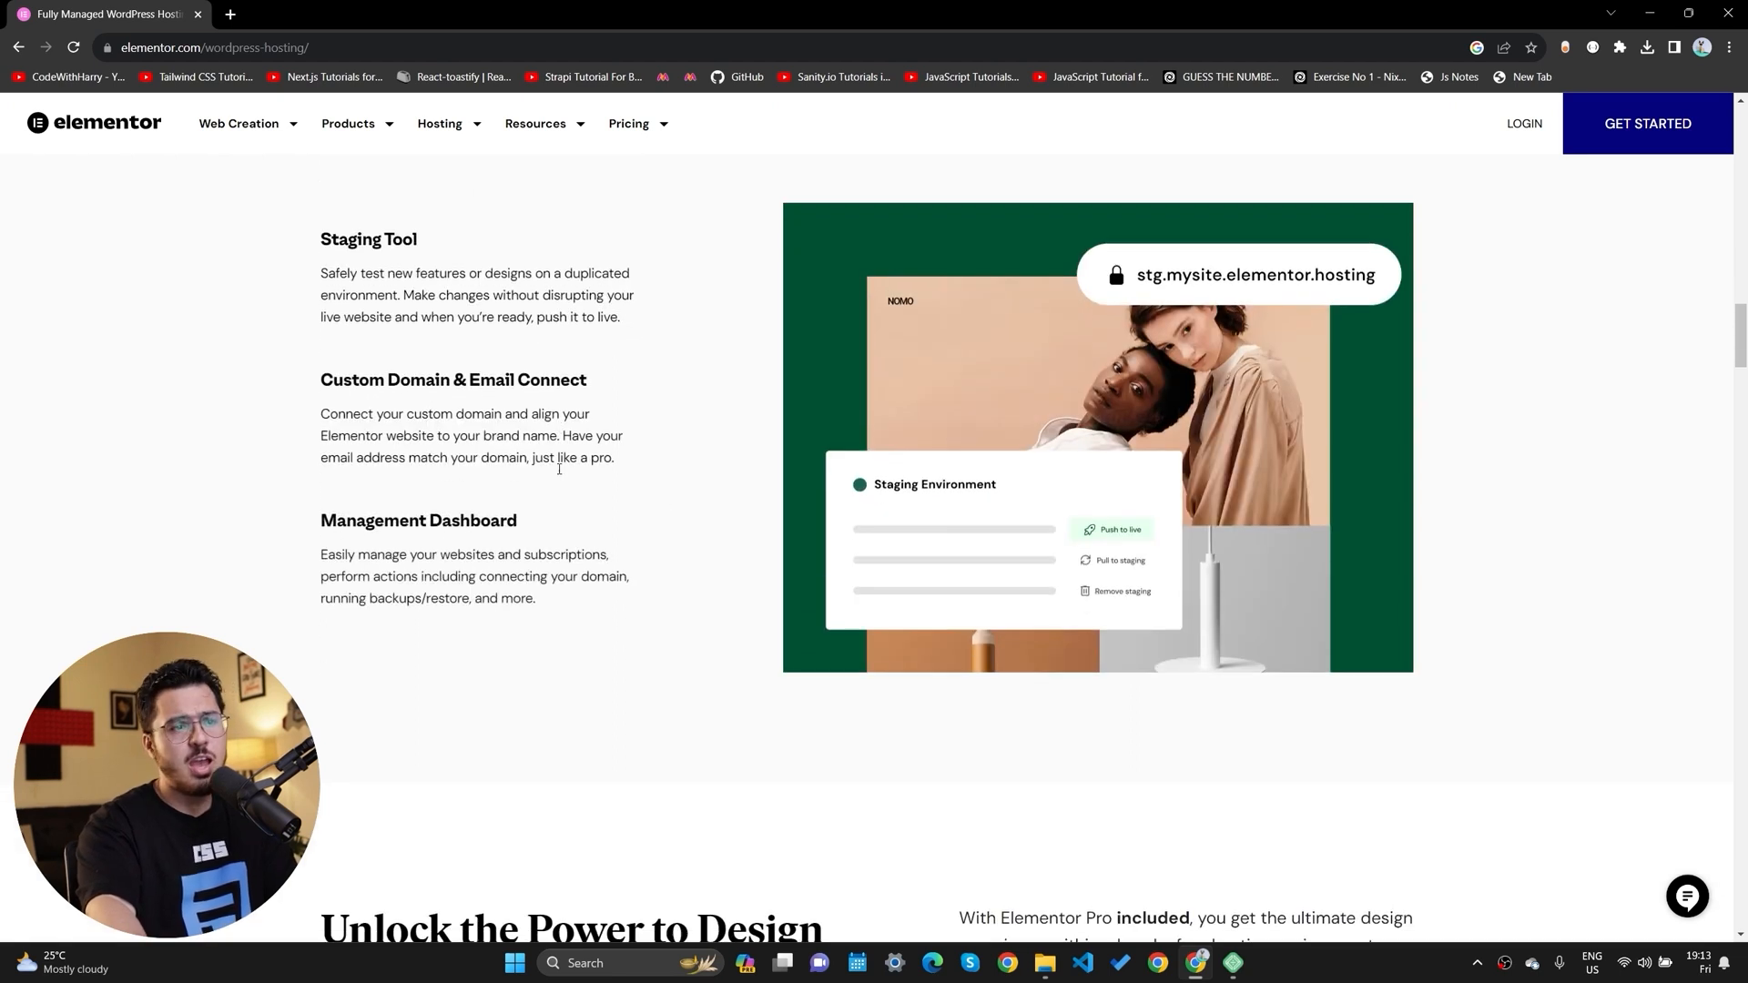
mouse_move(956, 461)
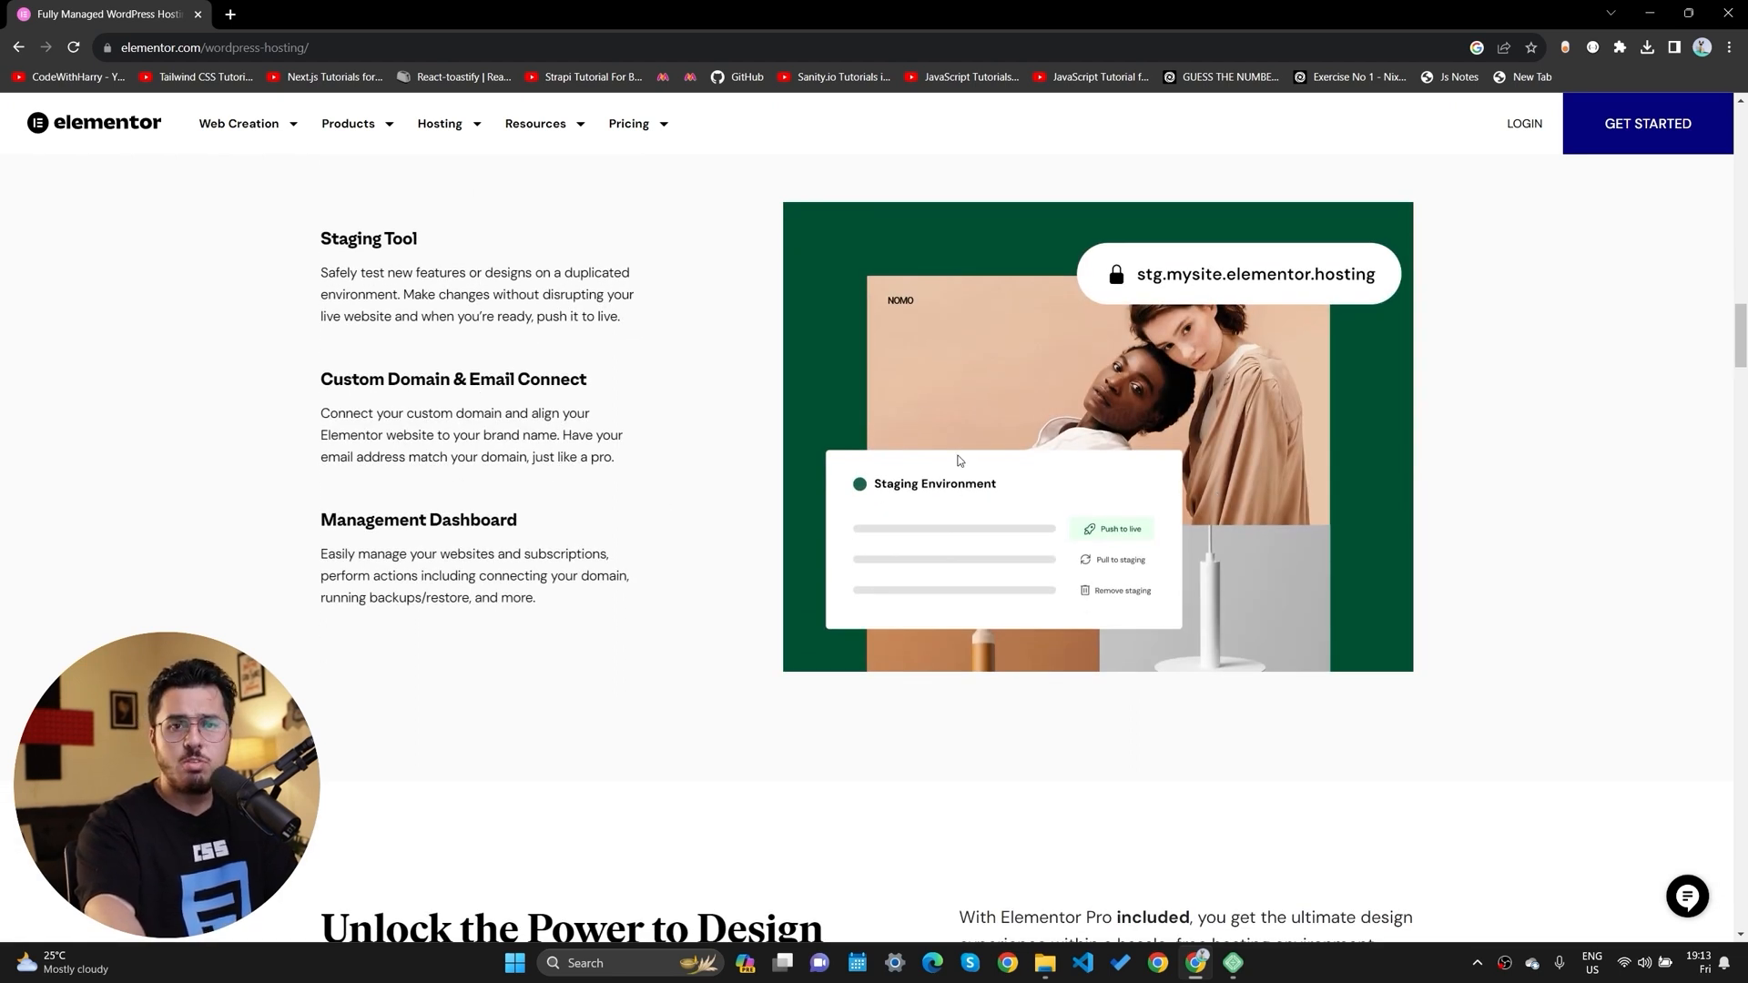
mouse_move(979, 544)
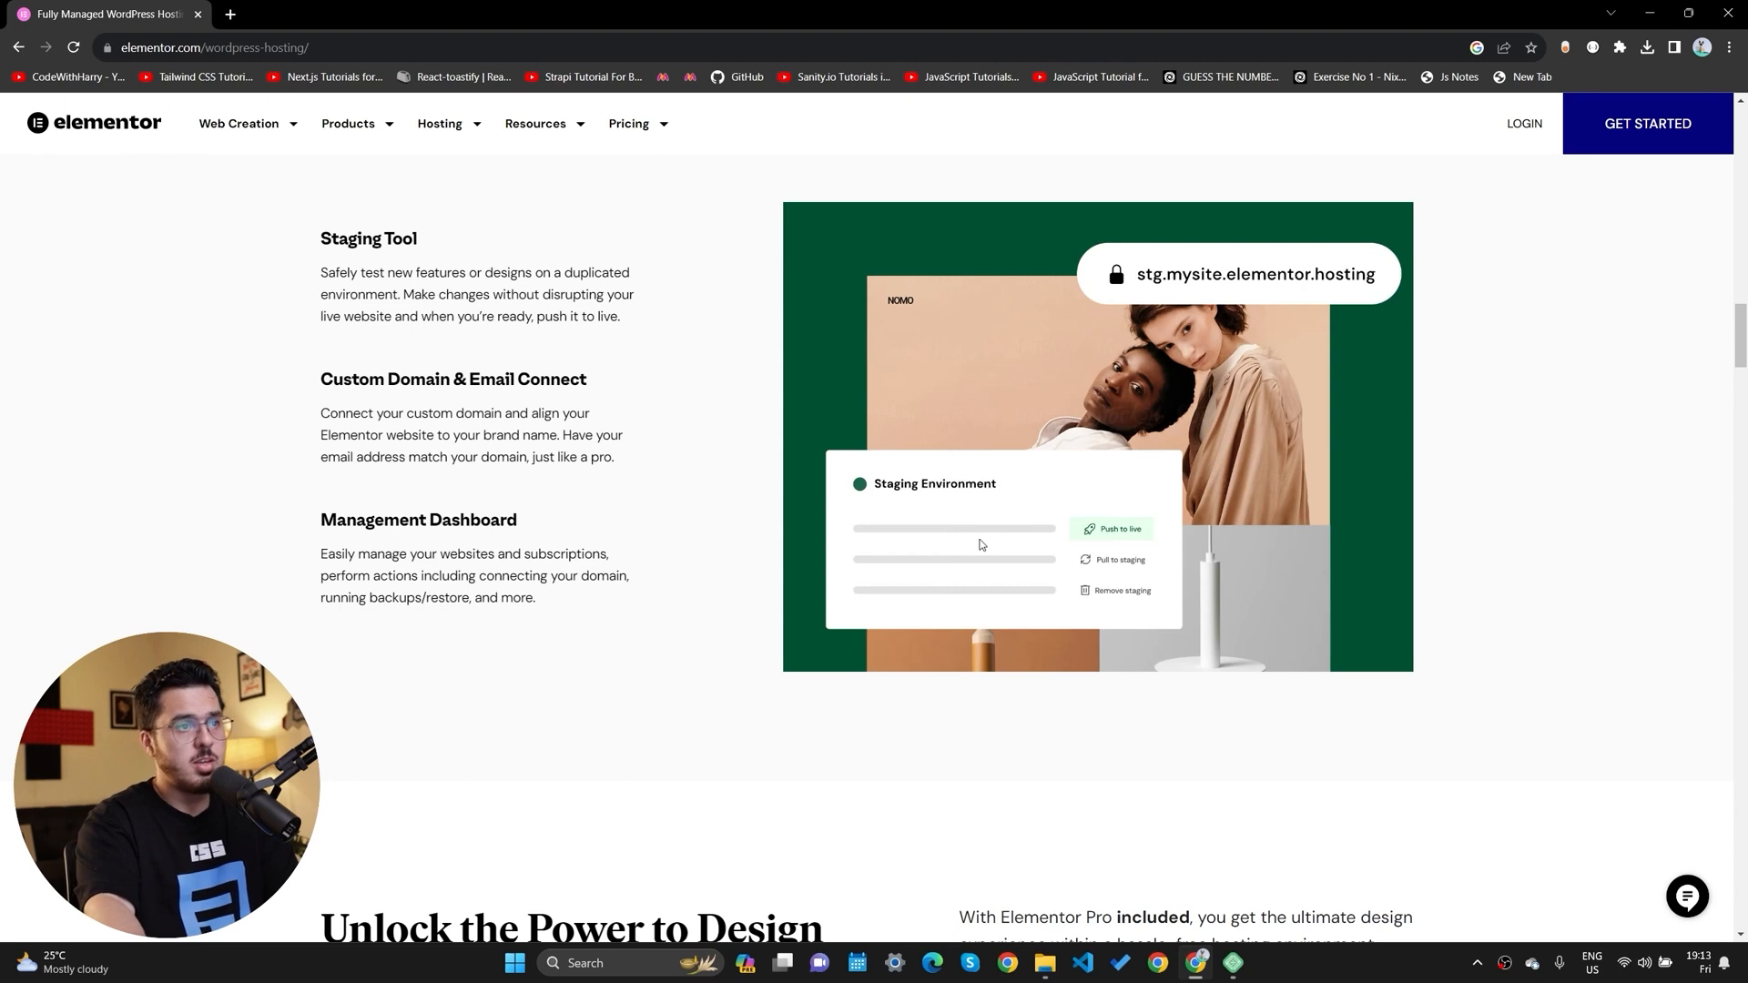
mouse_move(992, 541)
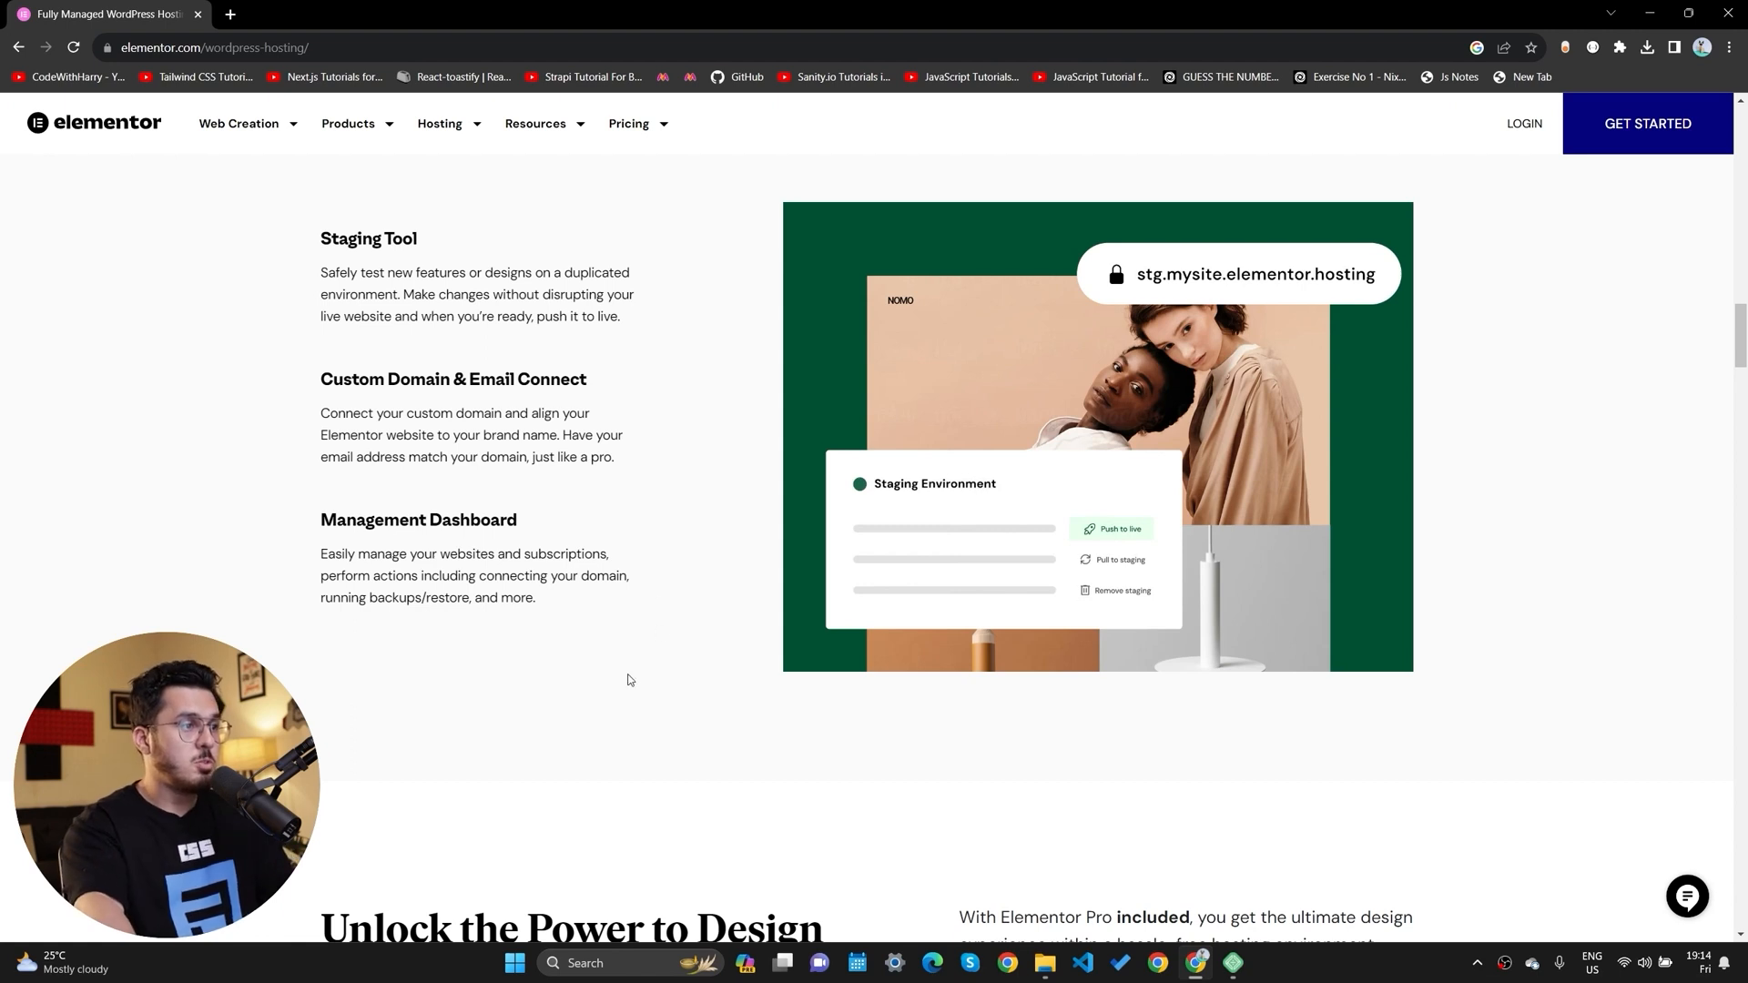
scroll("down", 3)
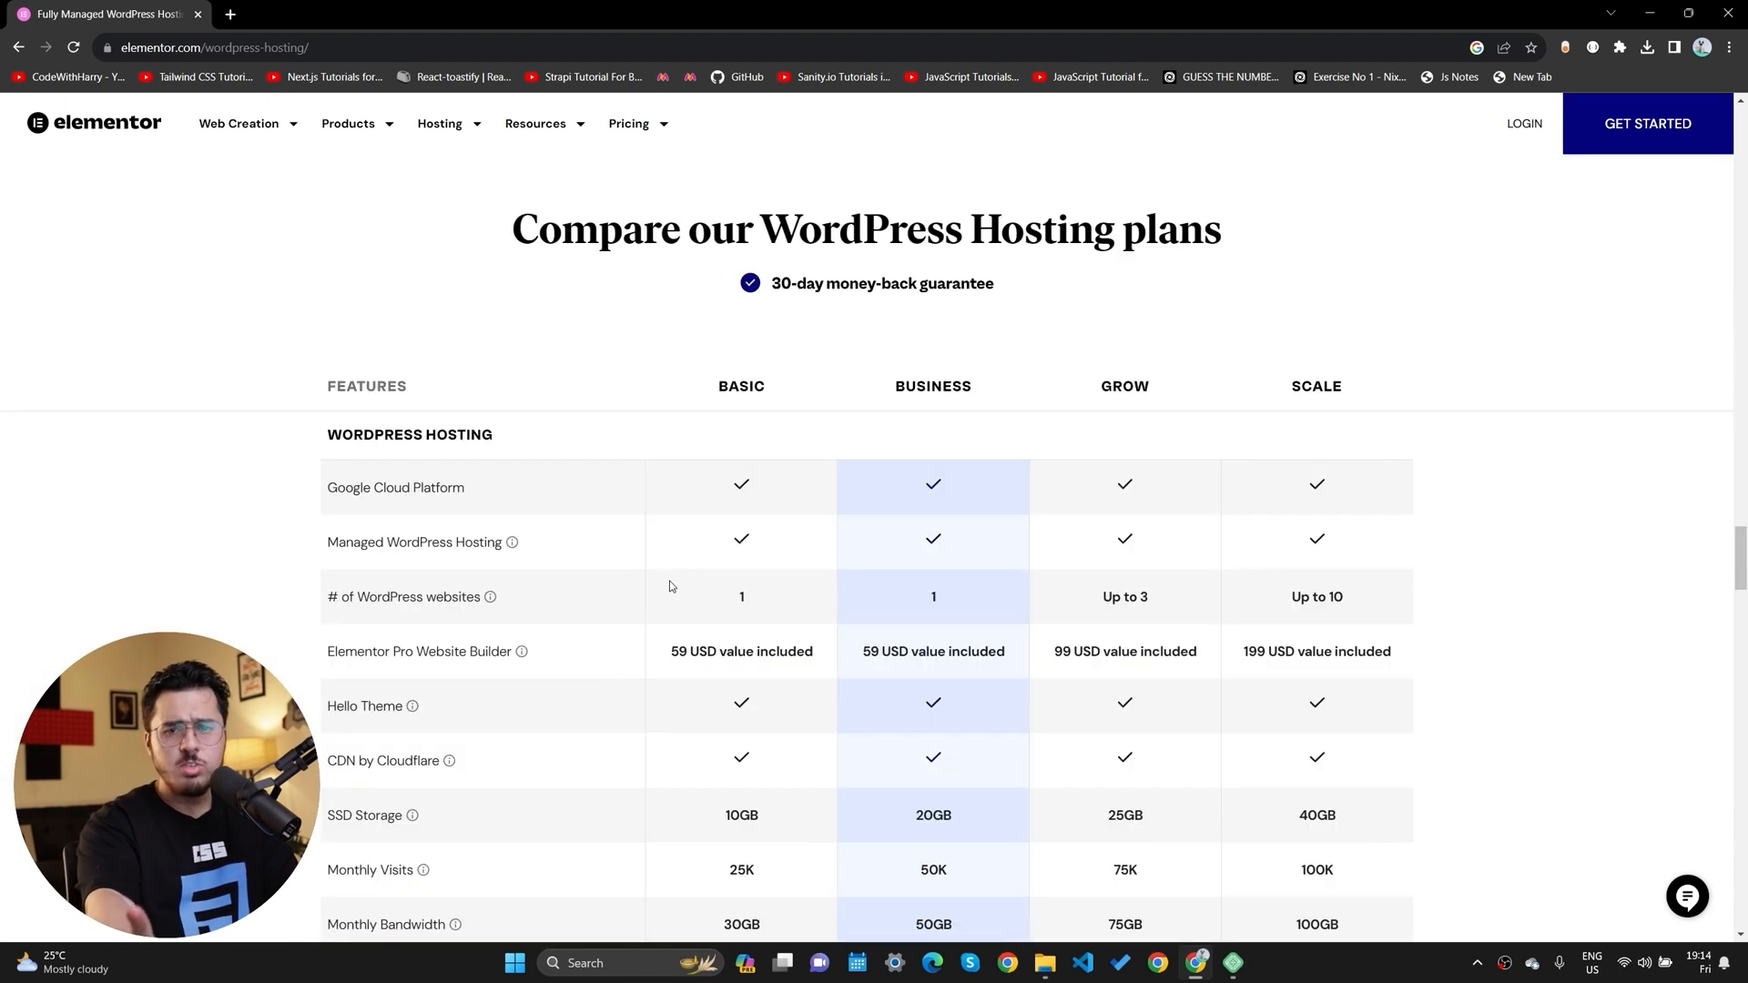
scroll("down", 3)
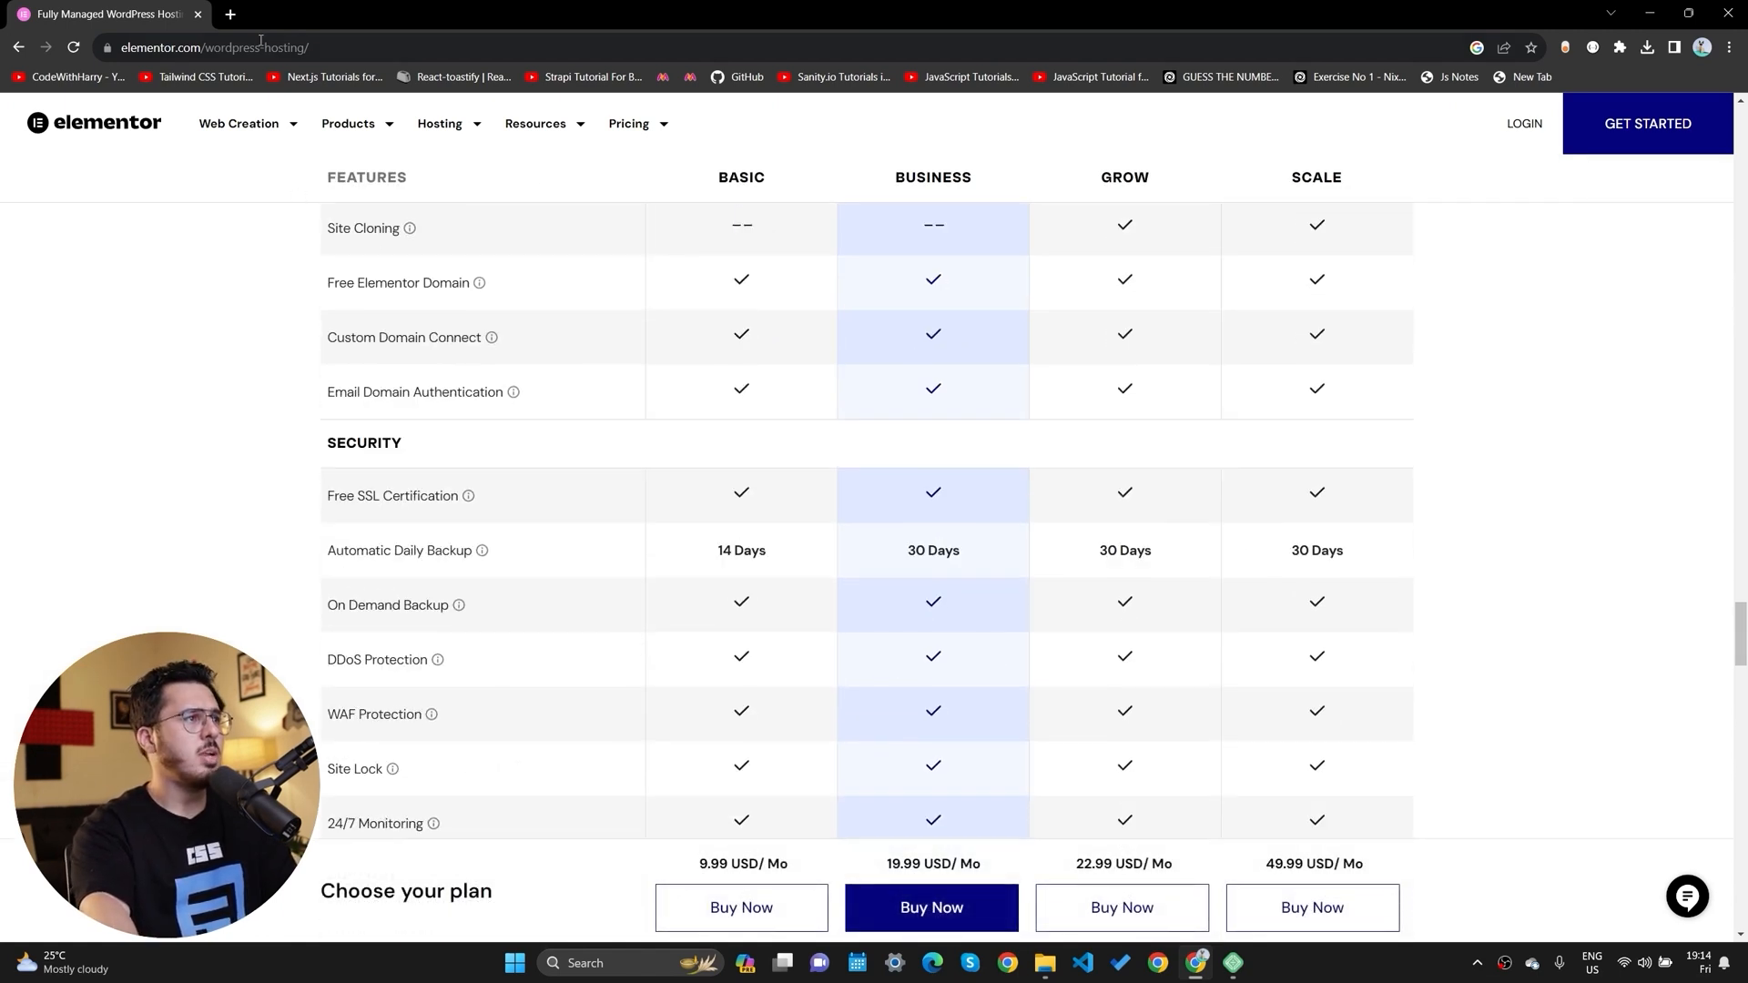
Search Google for 'localwp' in a new tab and open the Local WP official site.
left_click(433, 13)
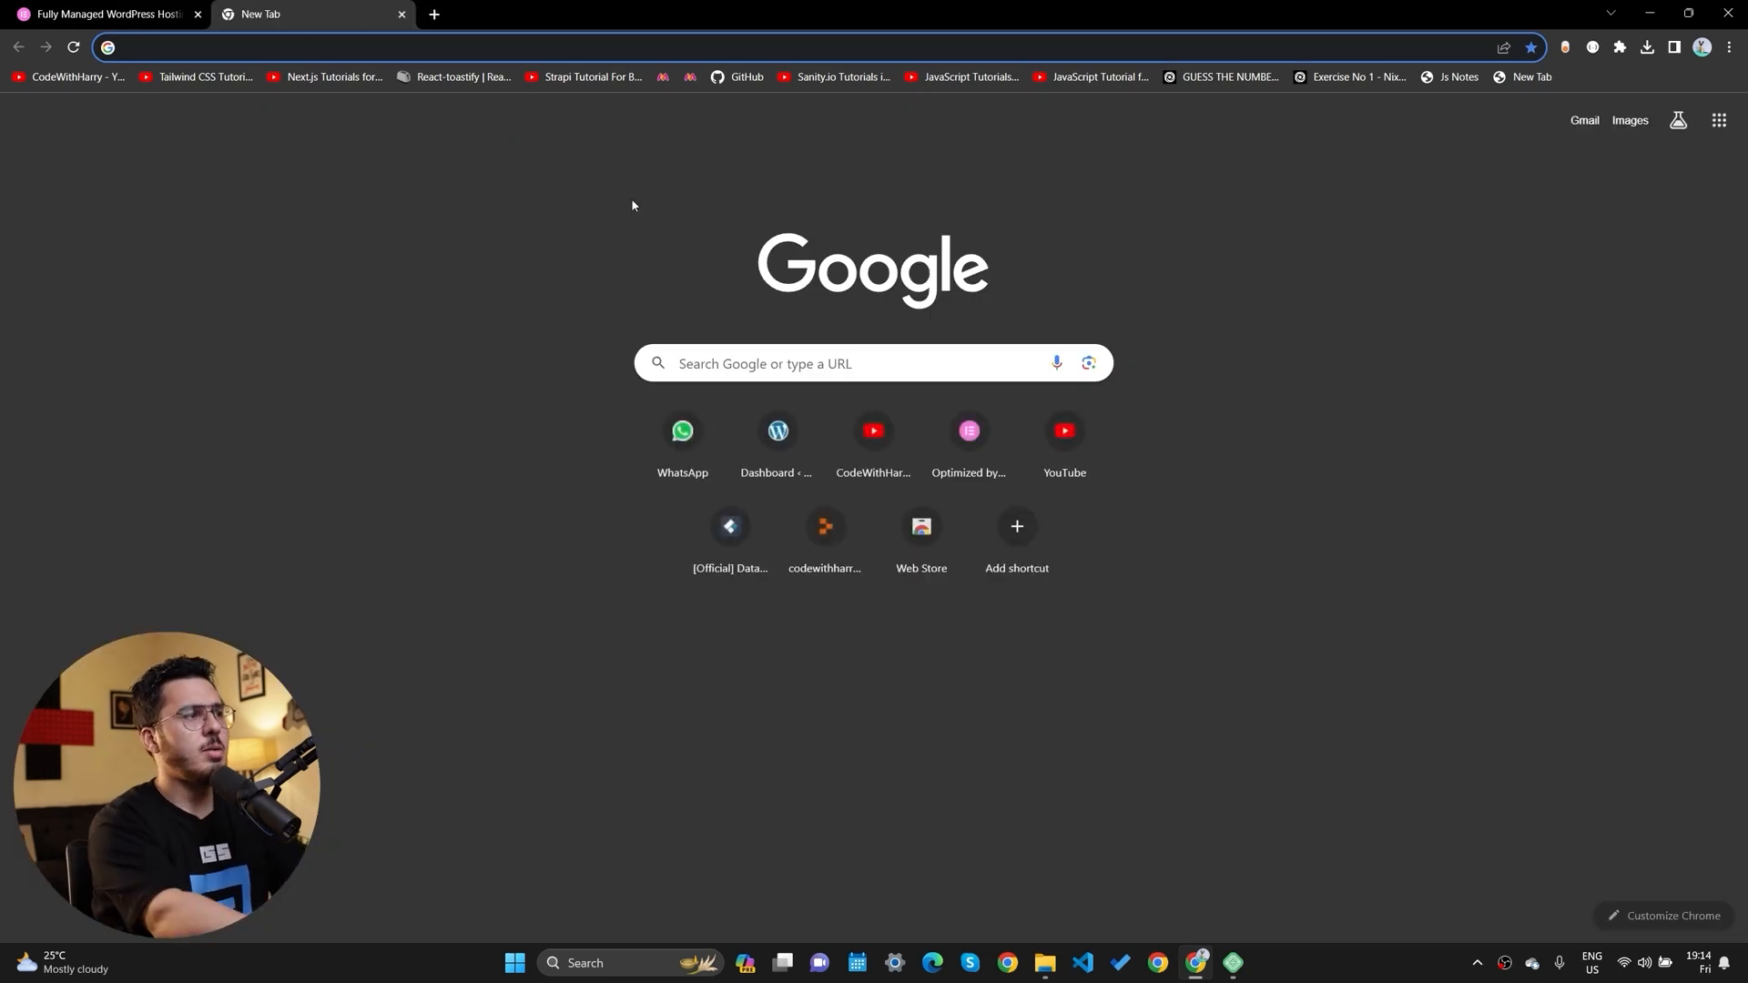
type("localwp")
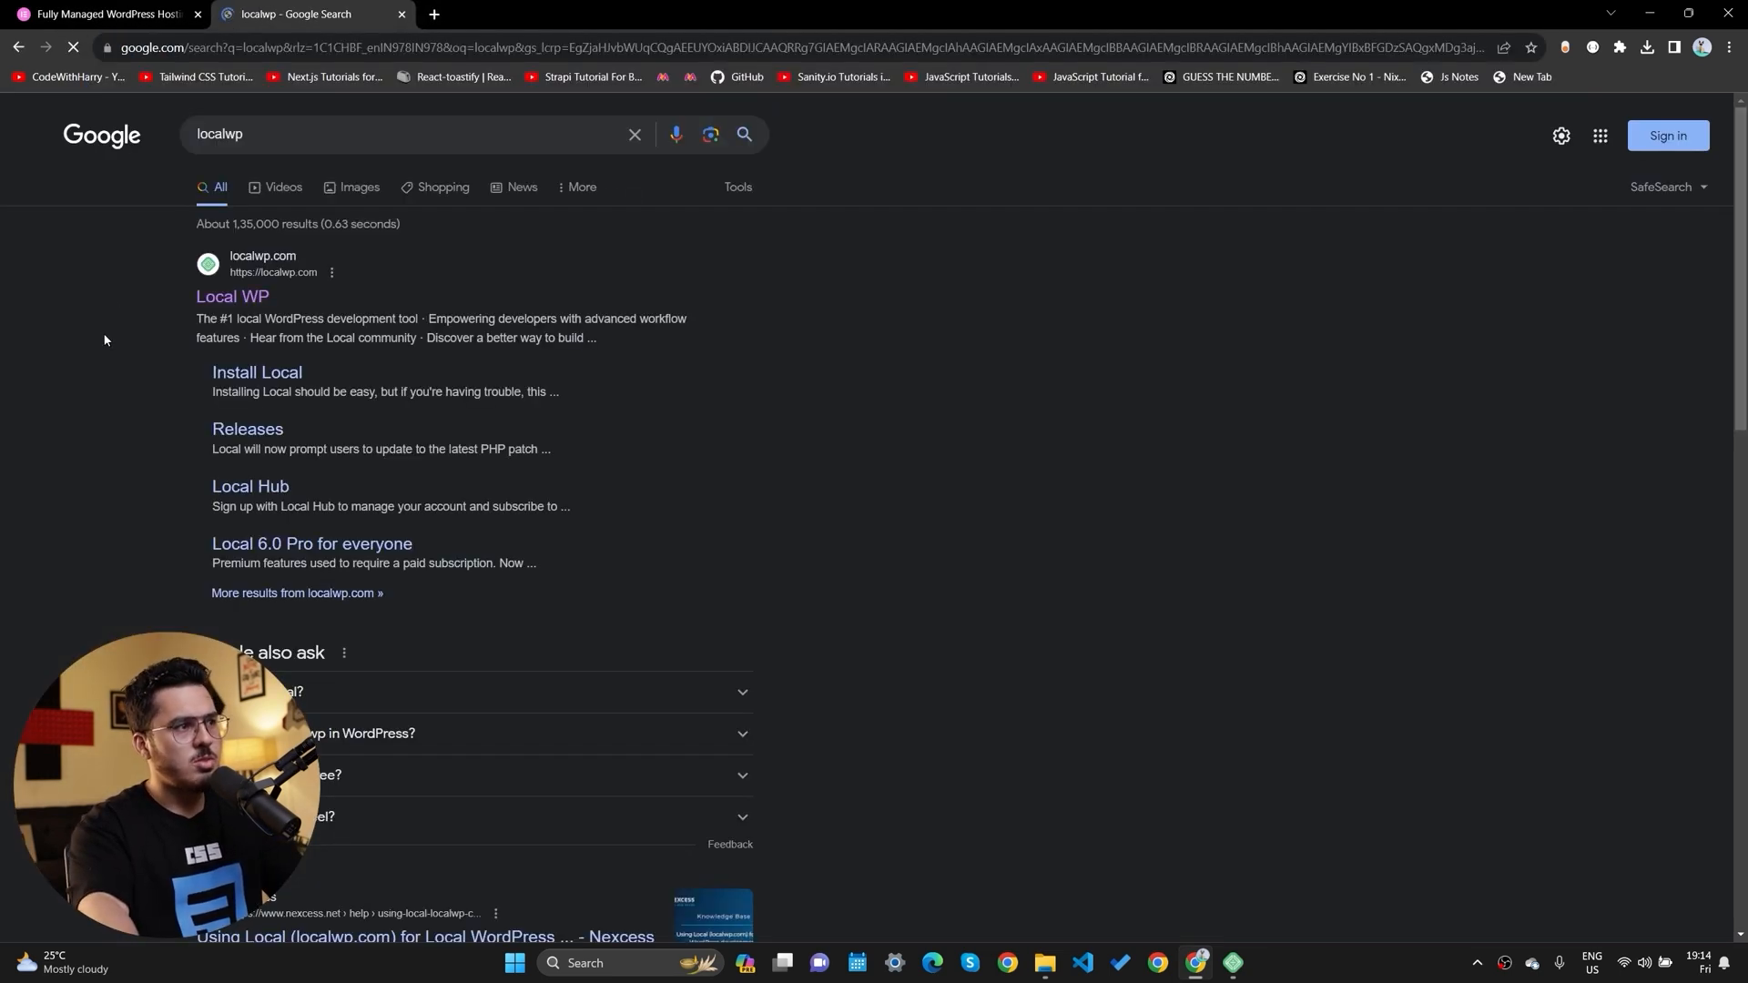
left_click(231, 297)
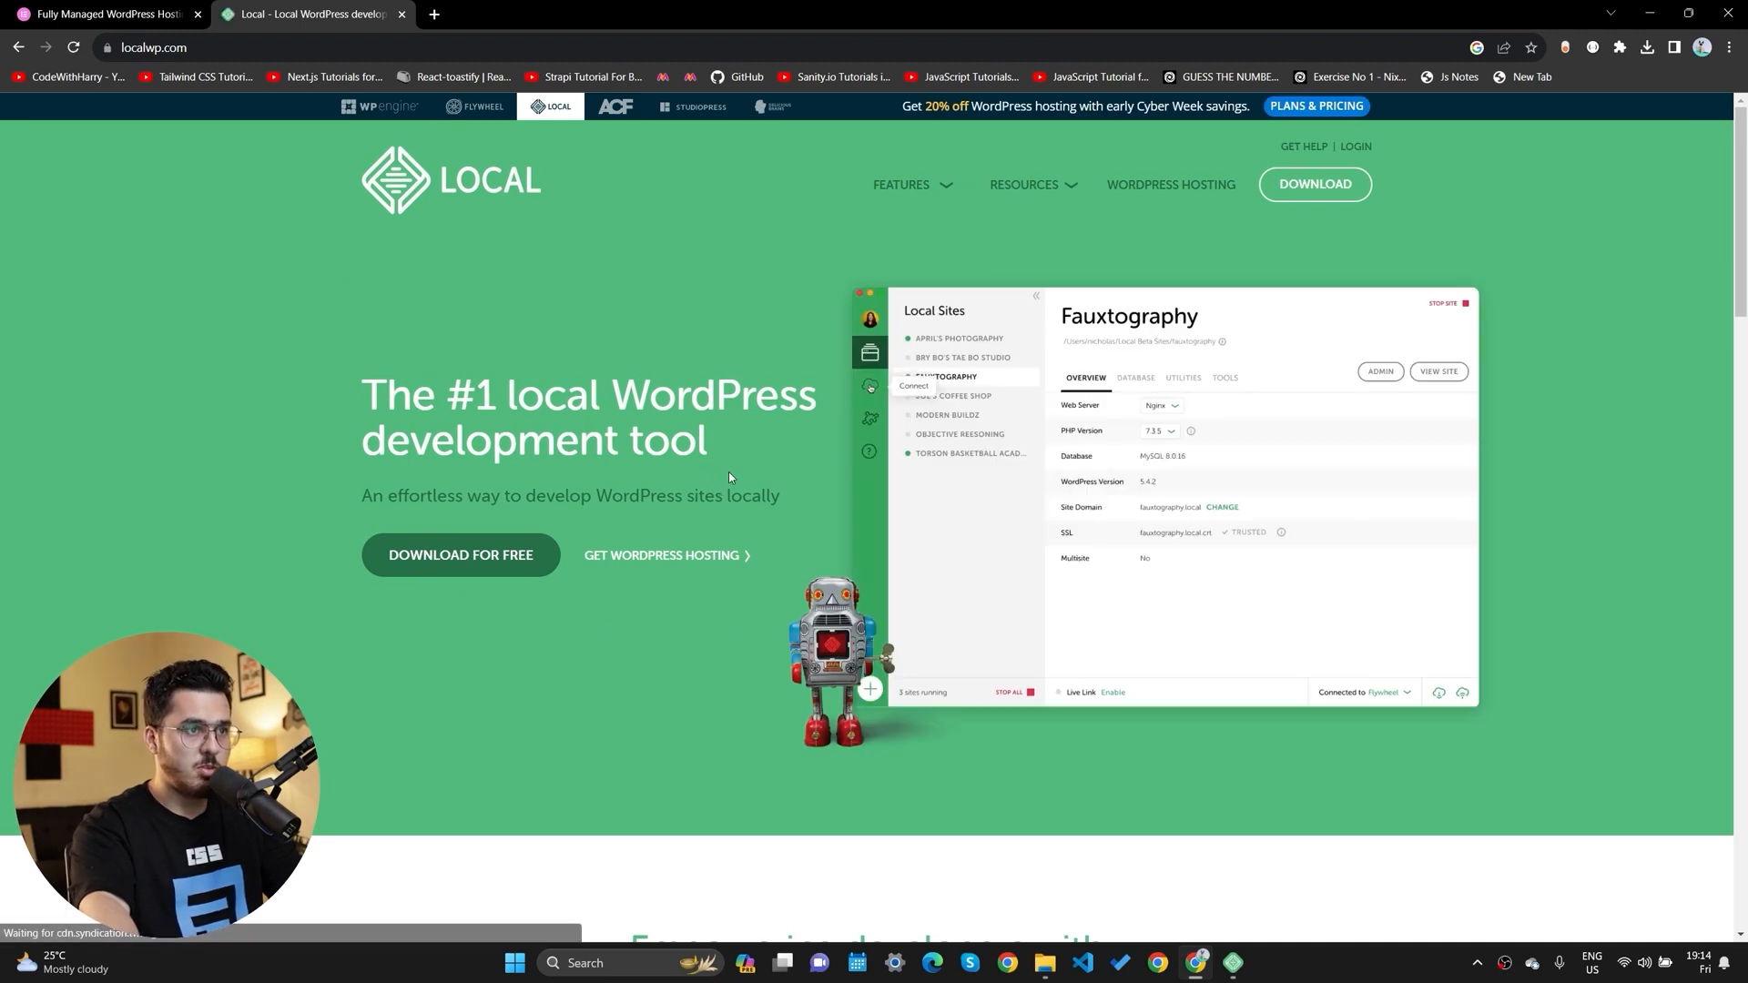
left_click(870, 386)
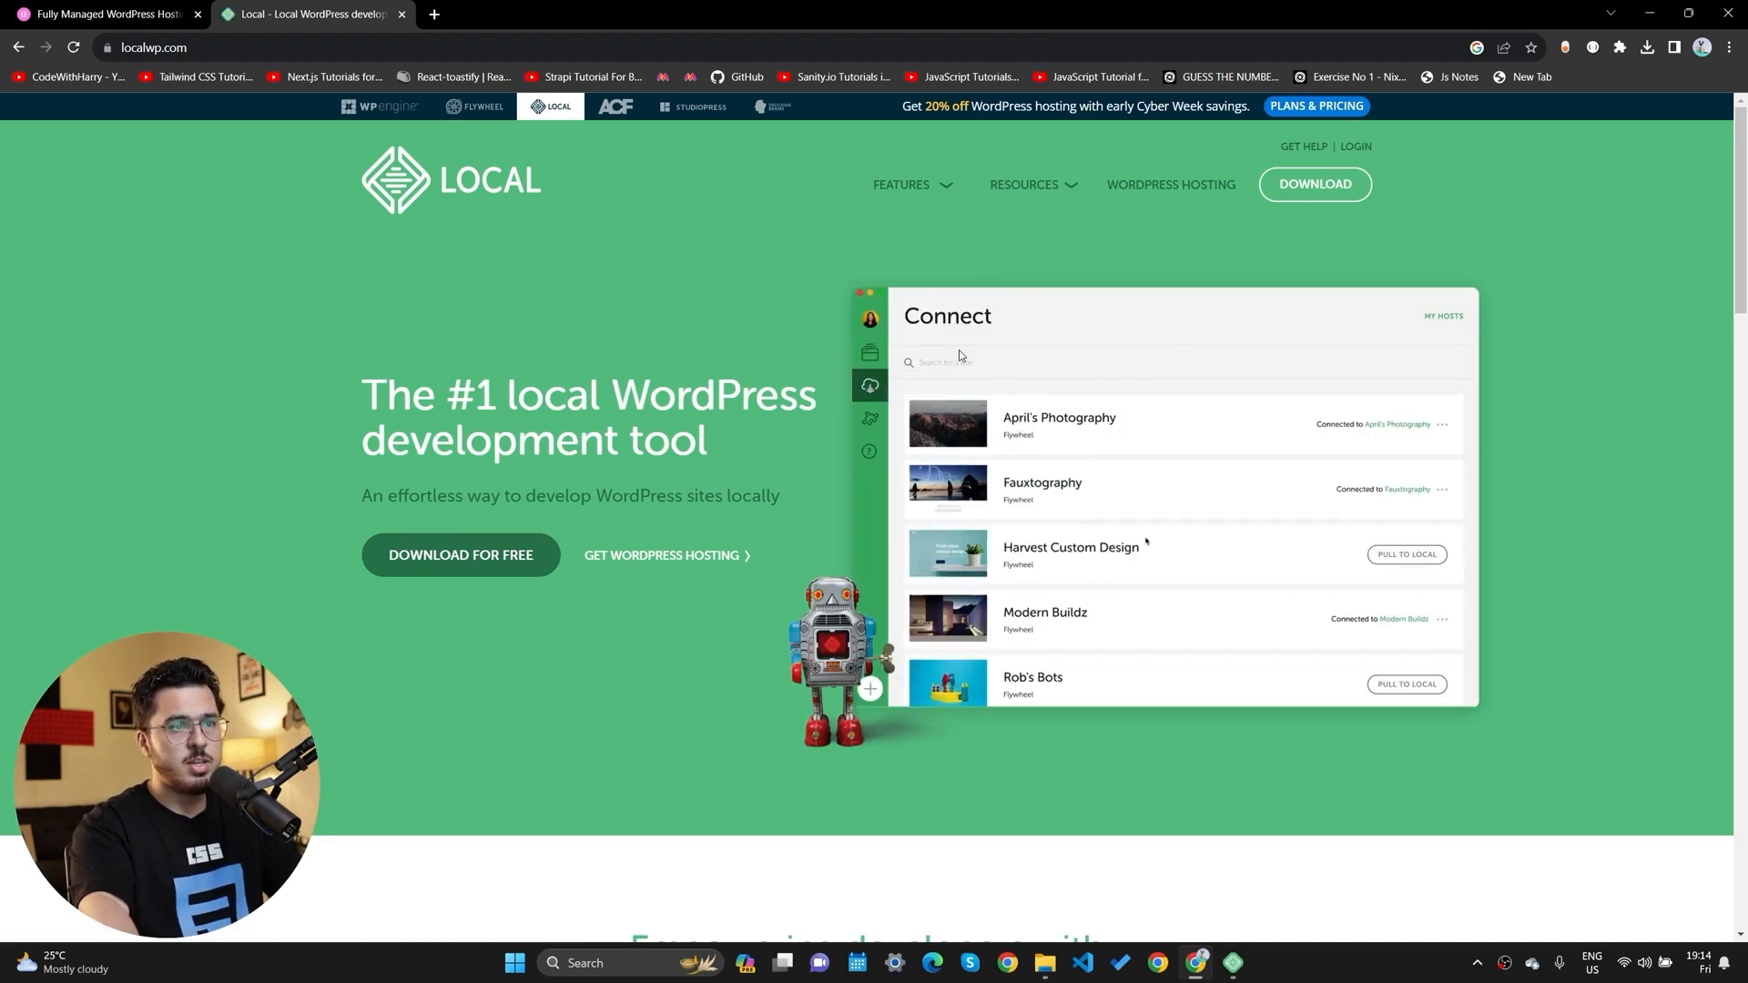
scroll("down", 3)
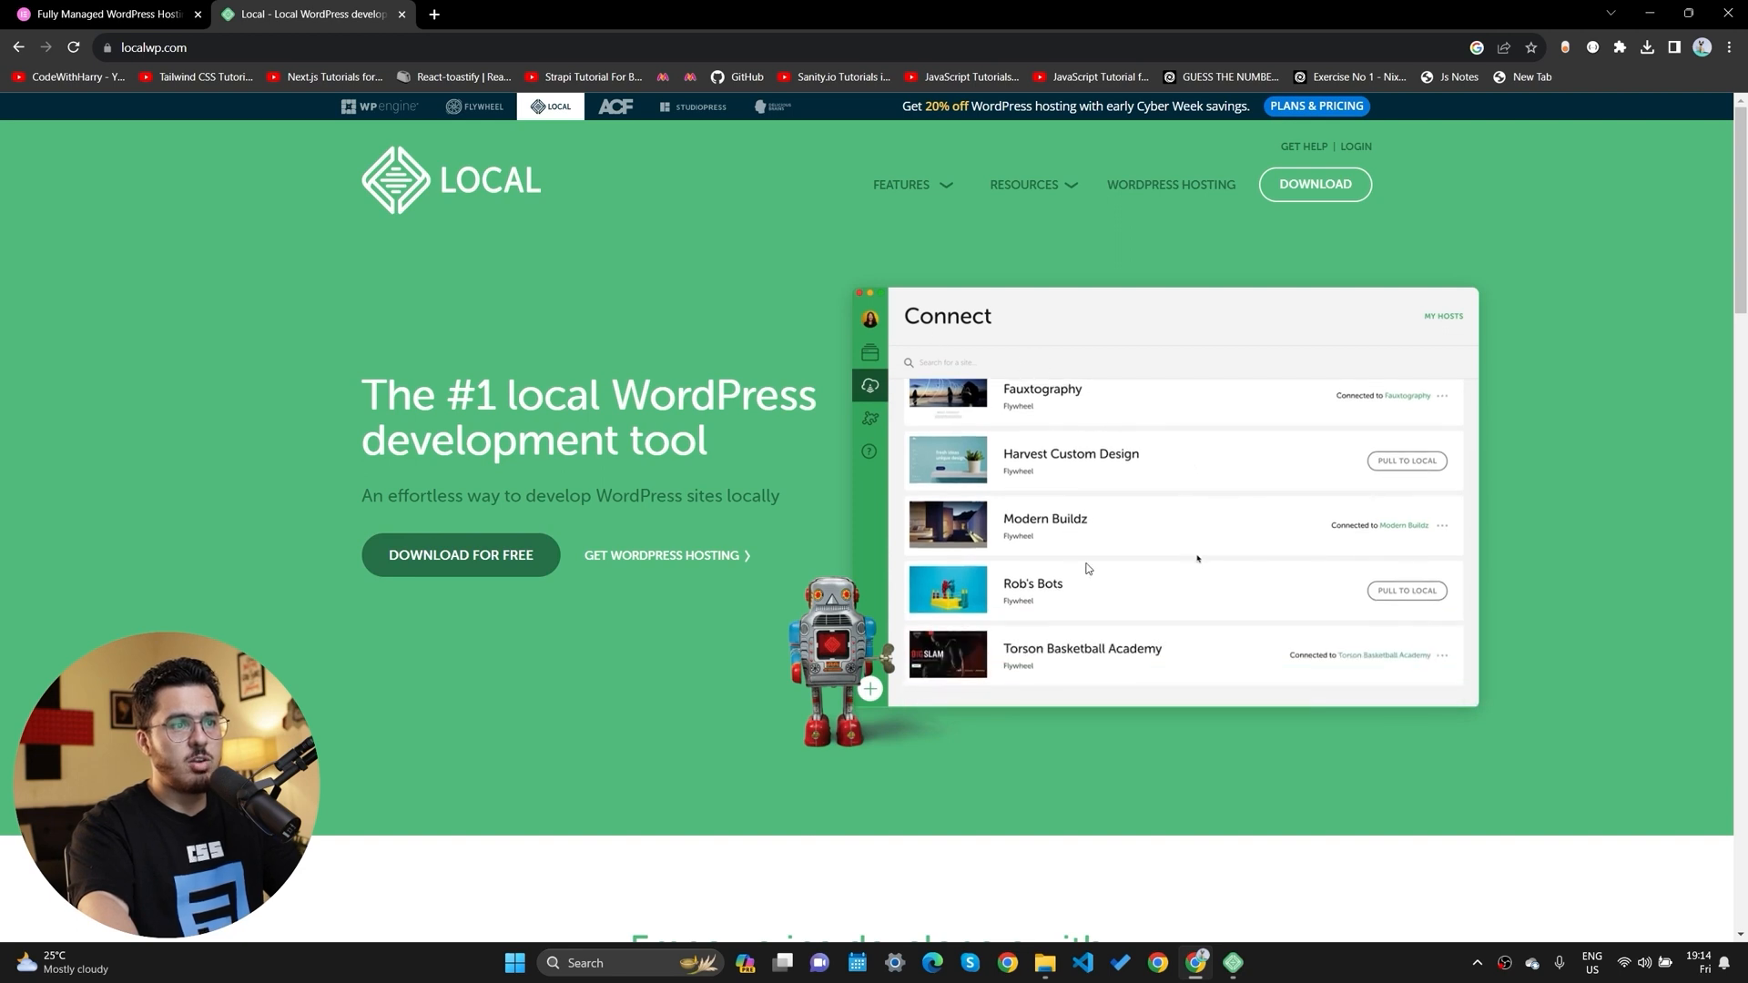
left_click(1407, 589)
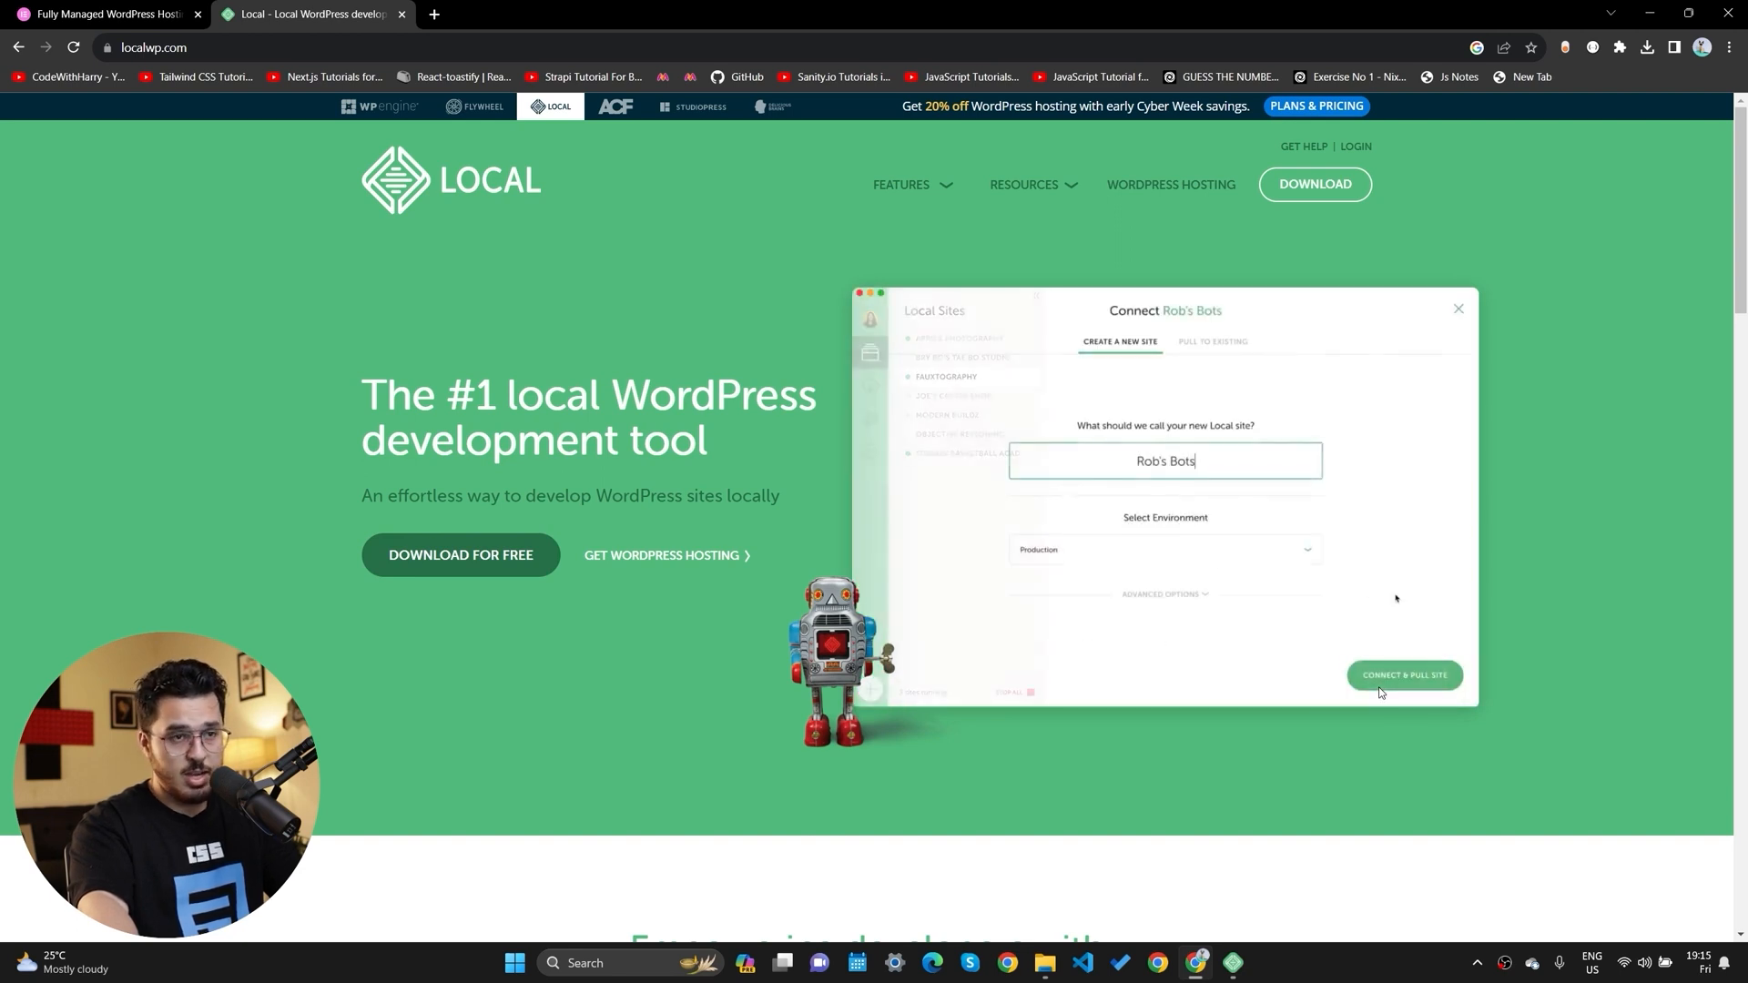
left_click(1403, 675)
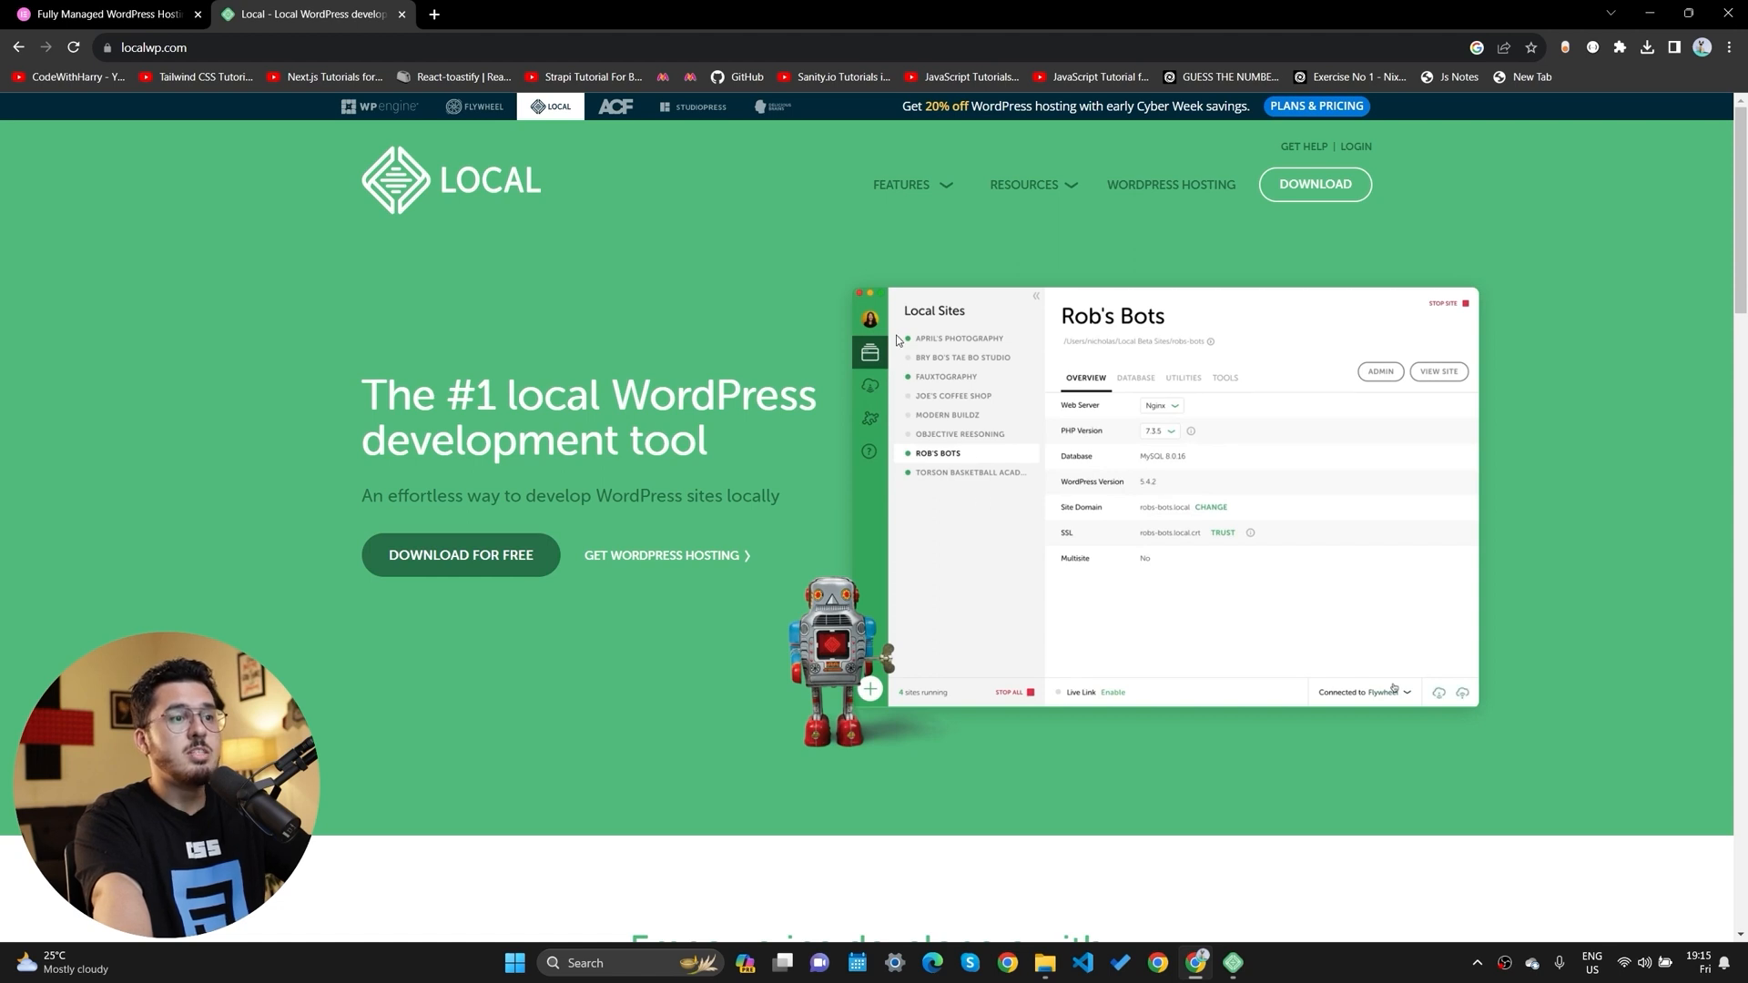
mouse_move(986, 449)
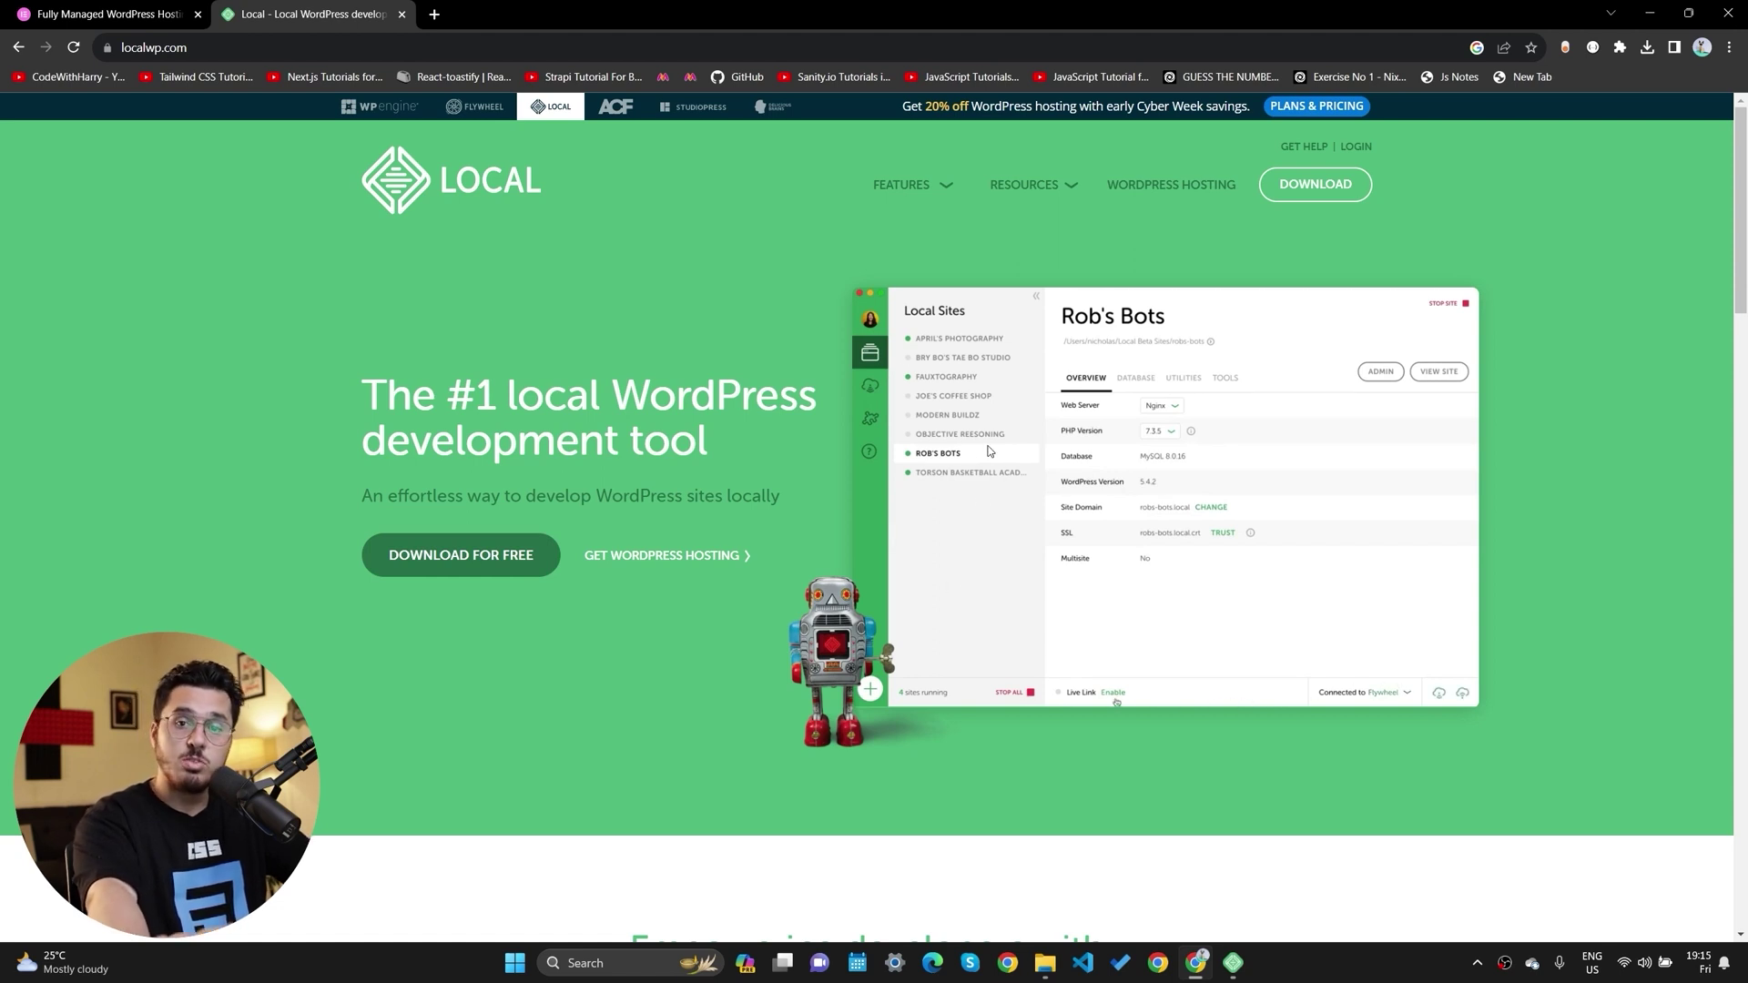
left_click(1111, 692)
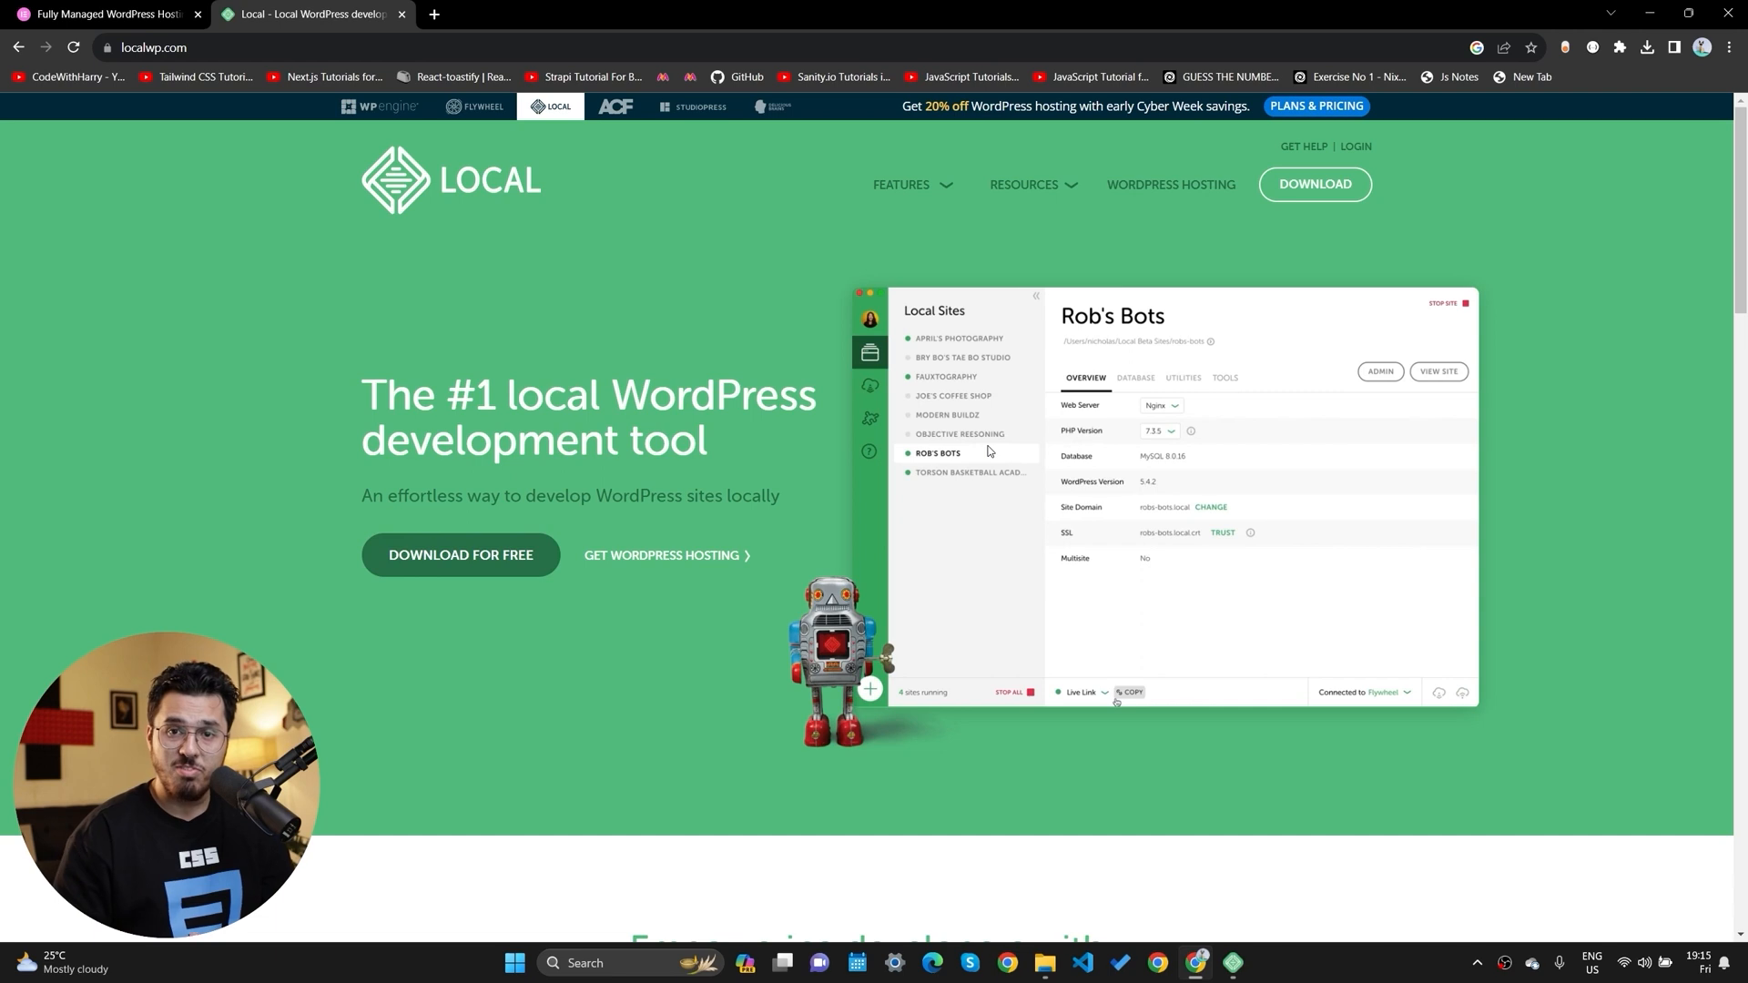
left_click(1082, 692)
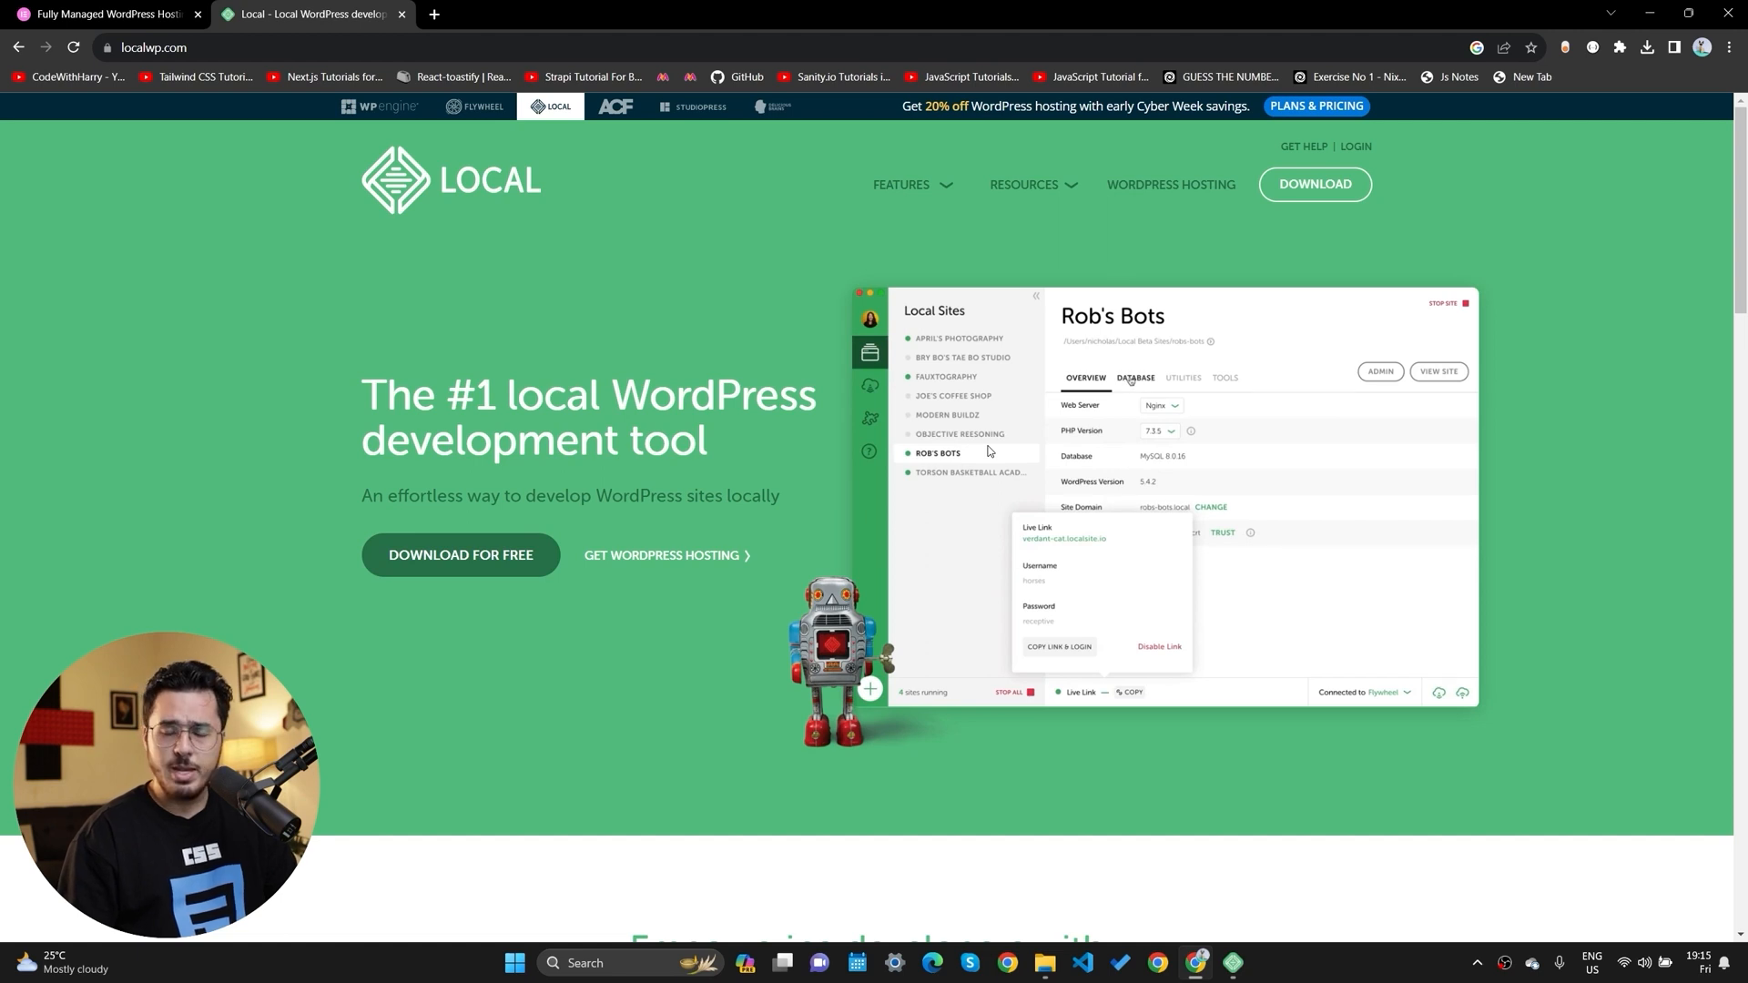
left_click(1183, 379)
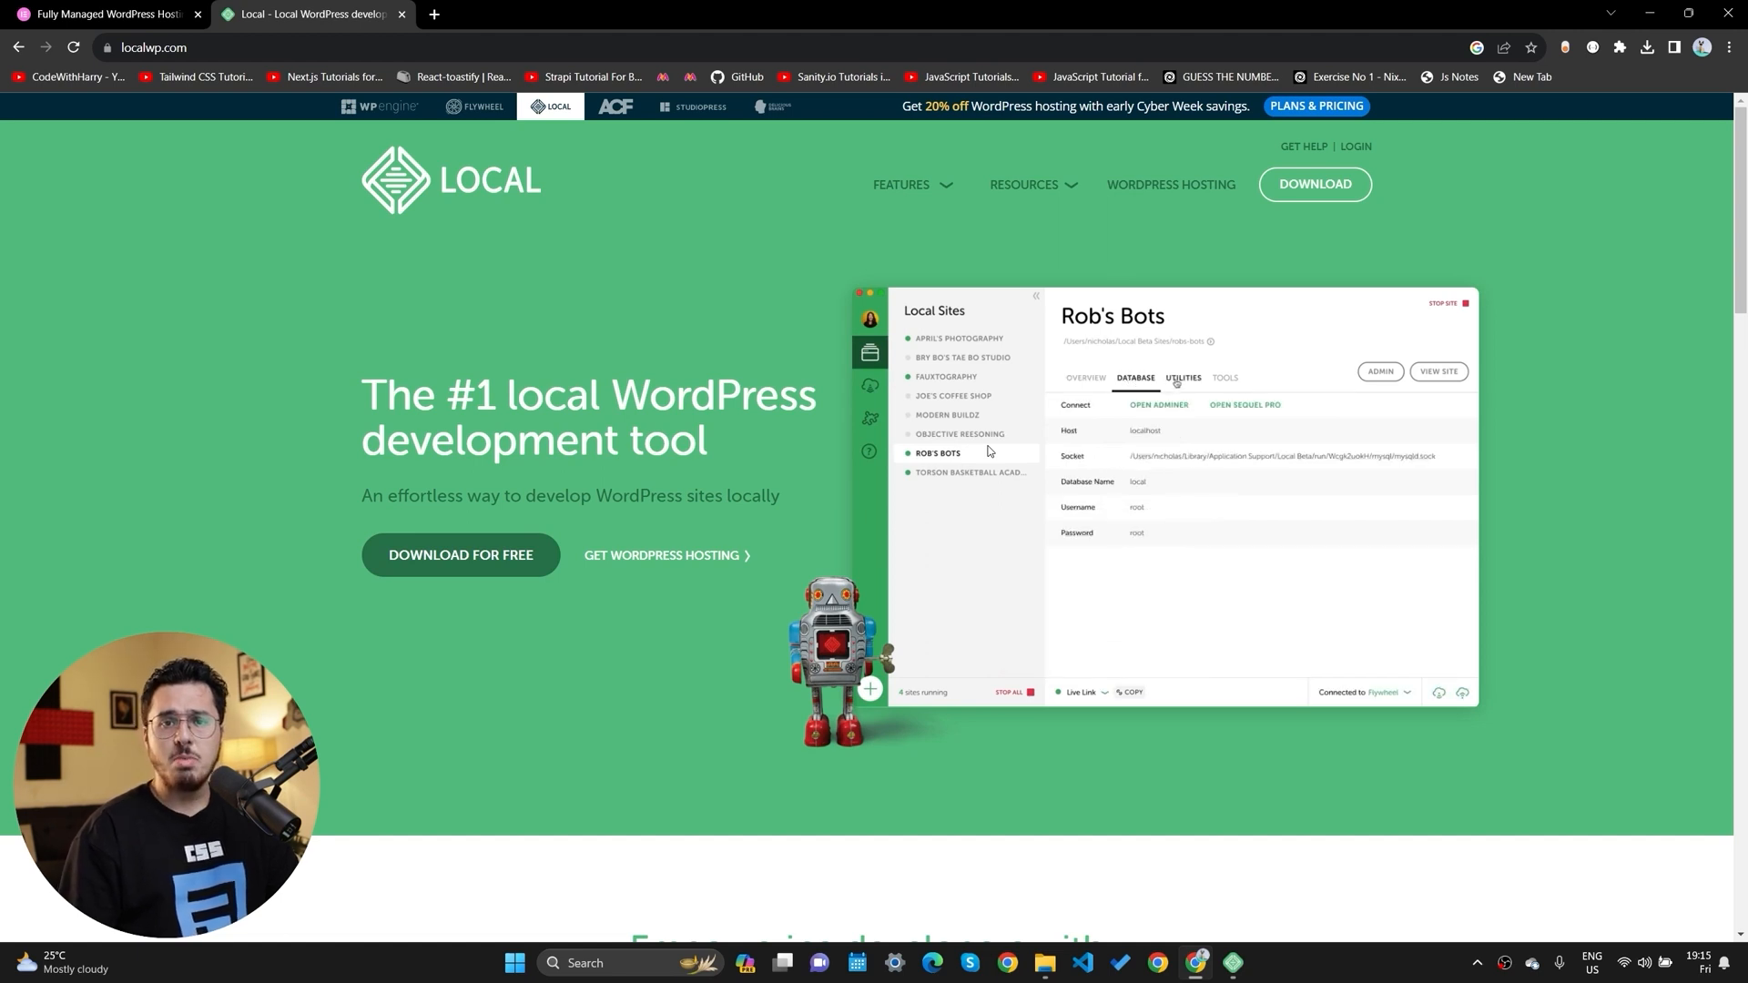
left_click(1183, 377)
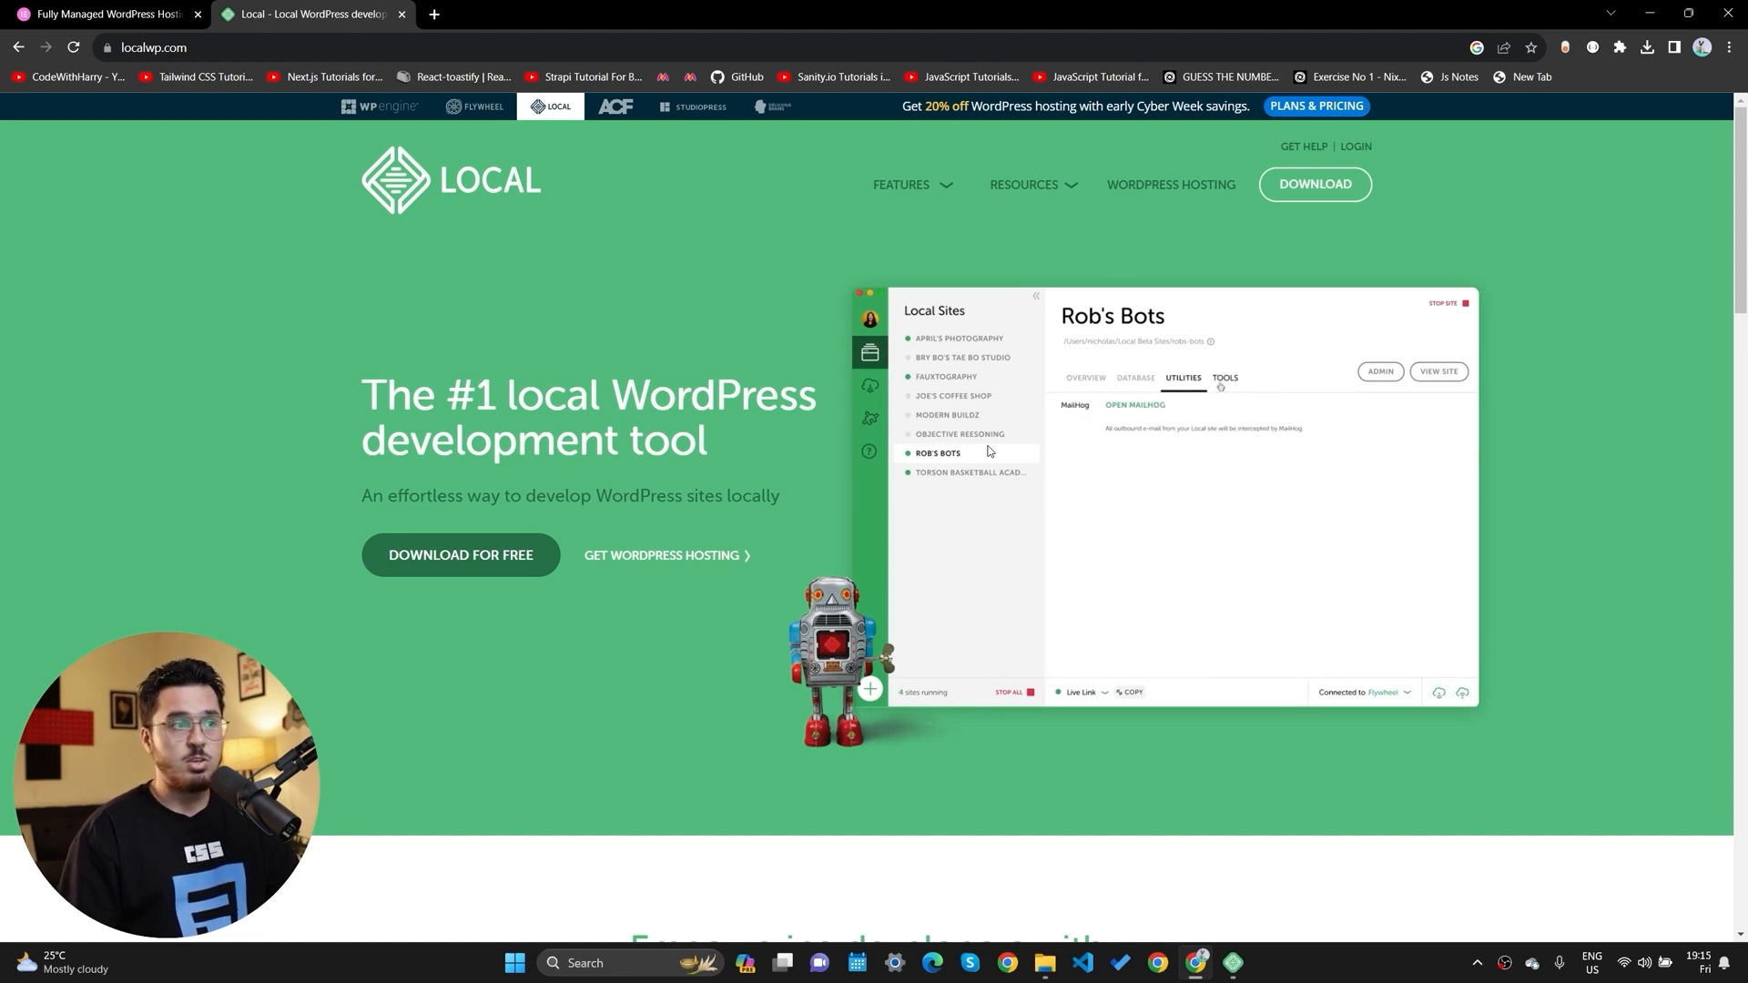
left_click(1223, 376)
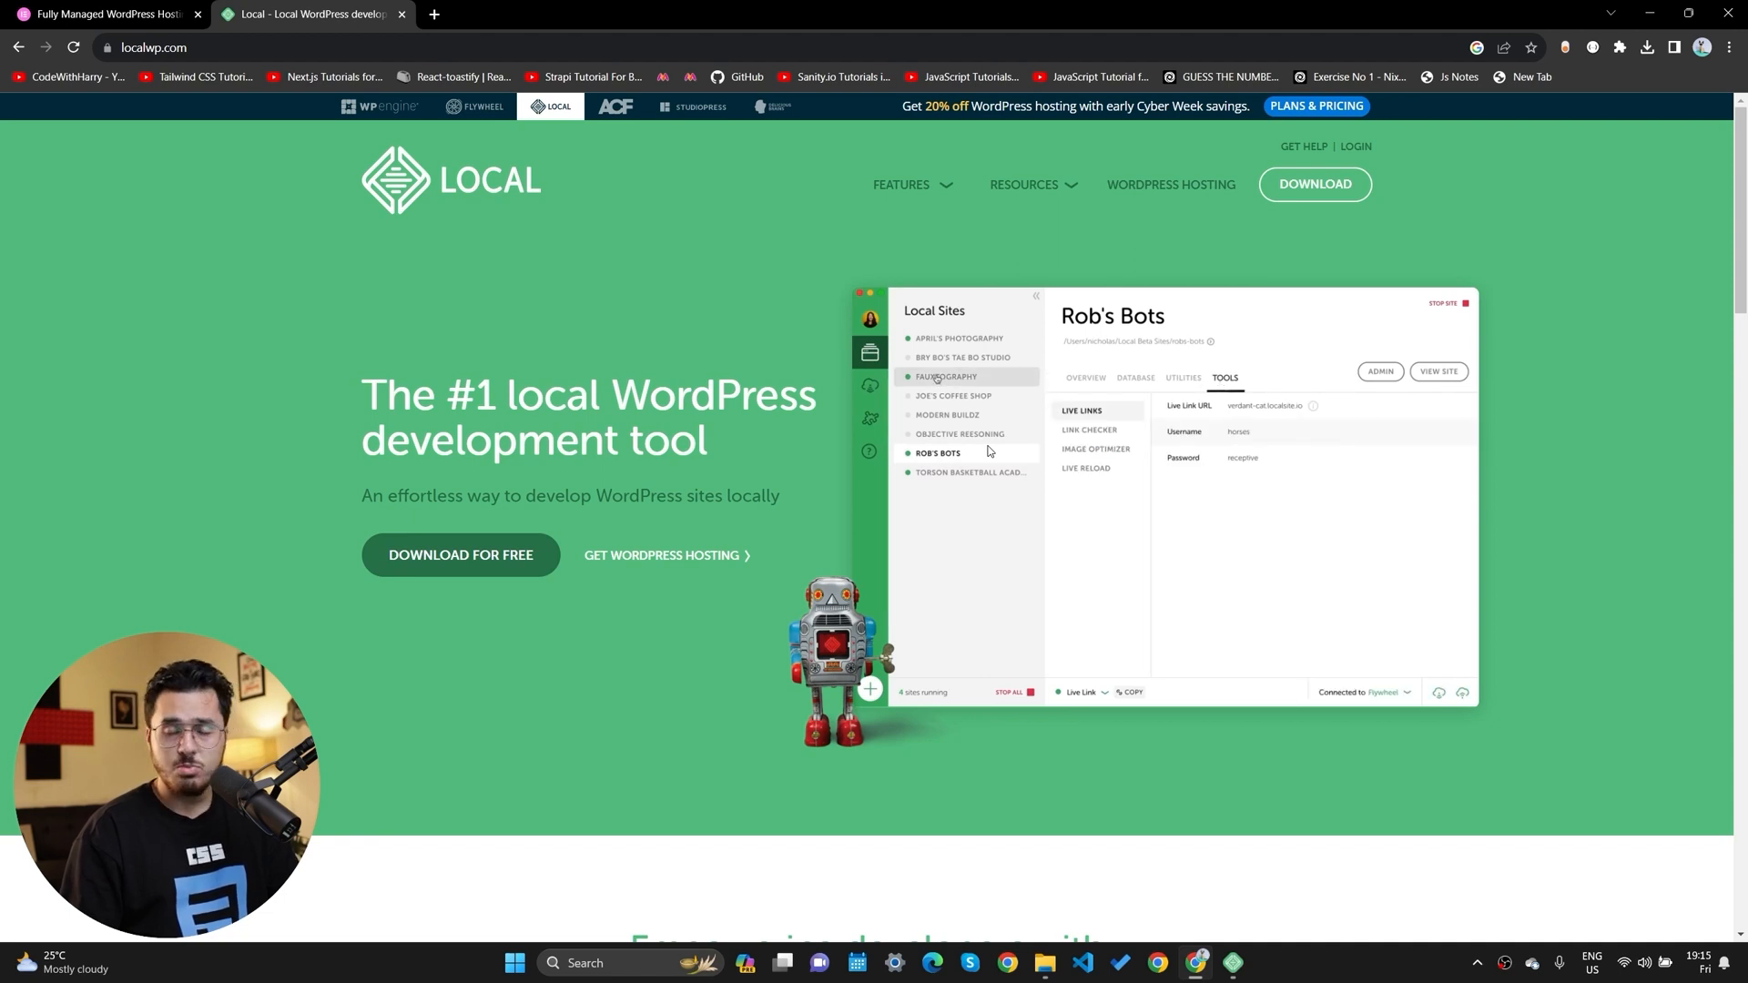
Bring up the installed Local desktop app from the Windows taskbar.
left_click(945, 377)
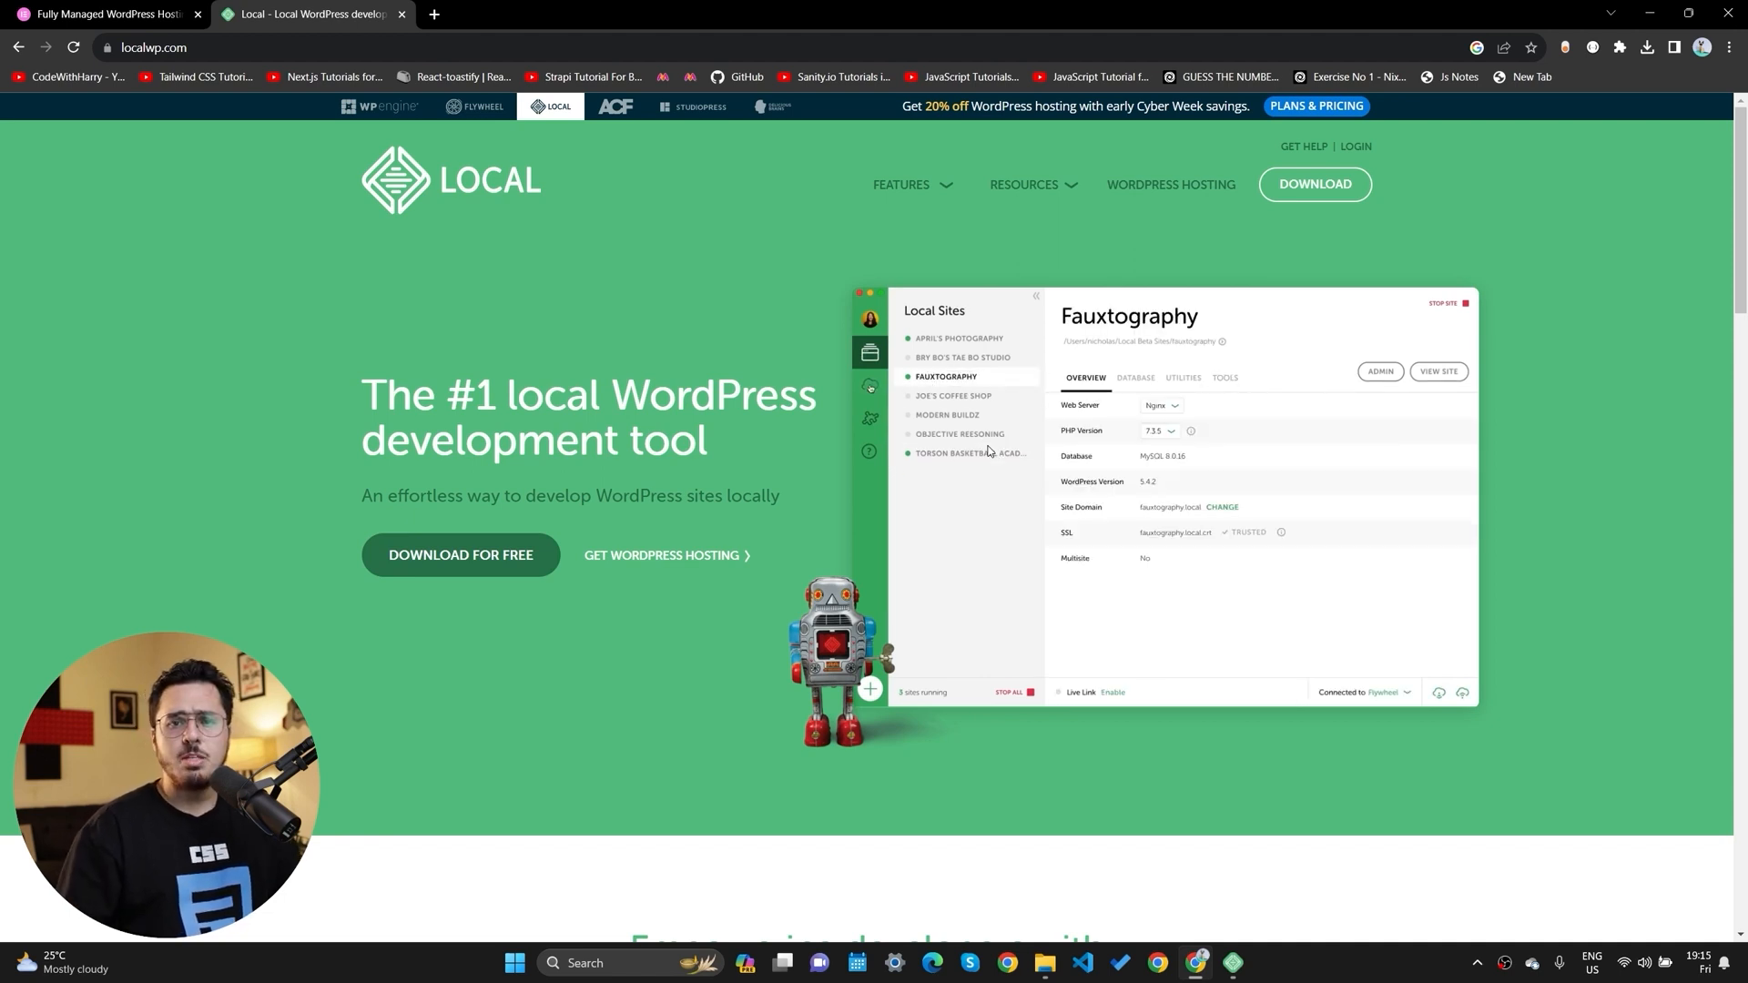
left_click(870, 384)
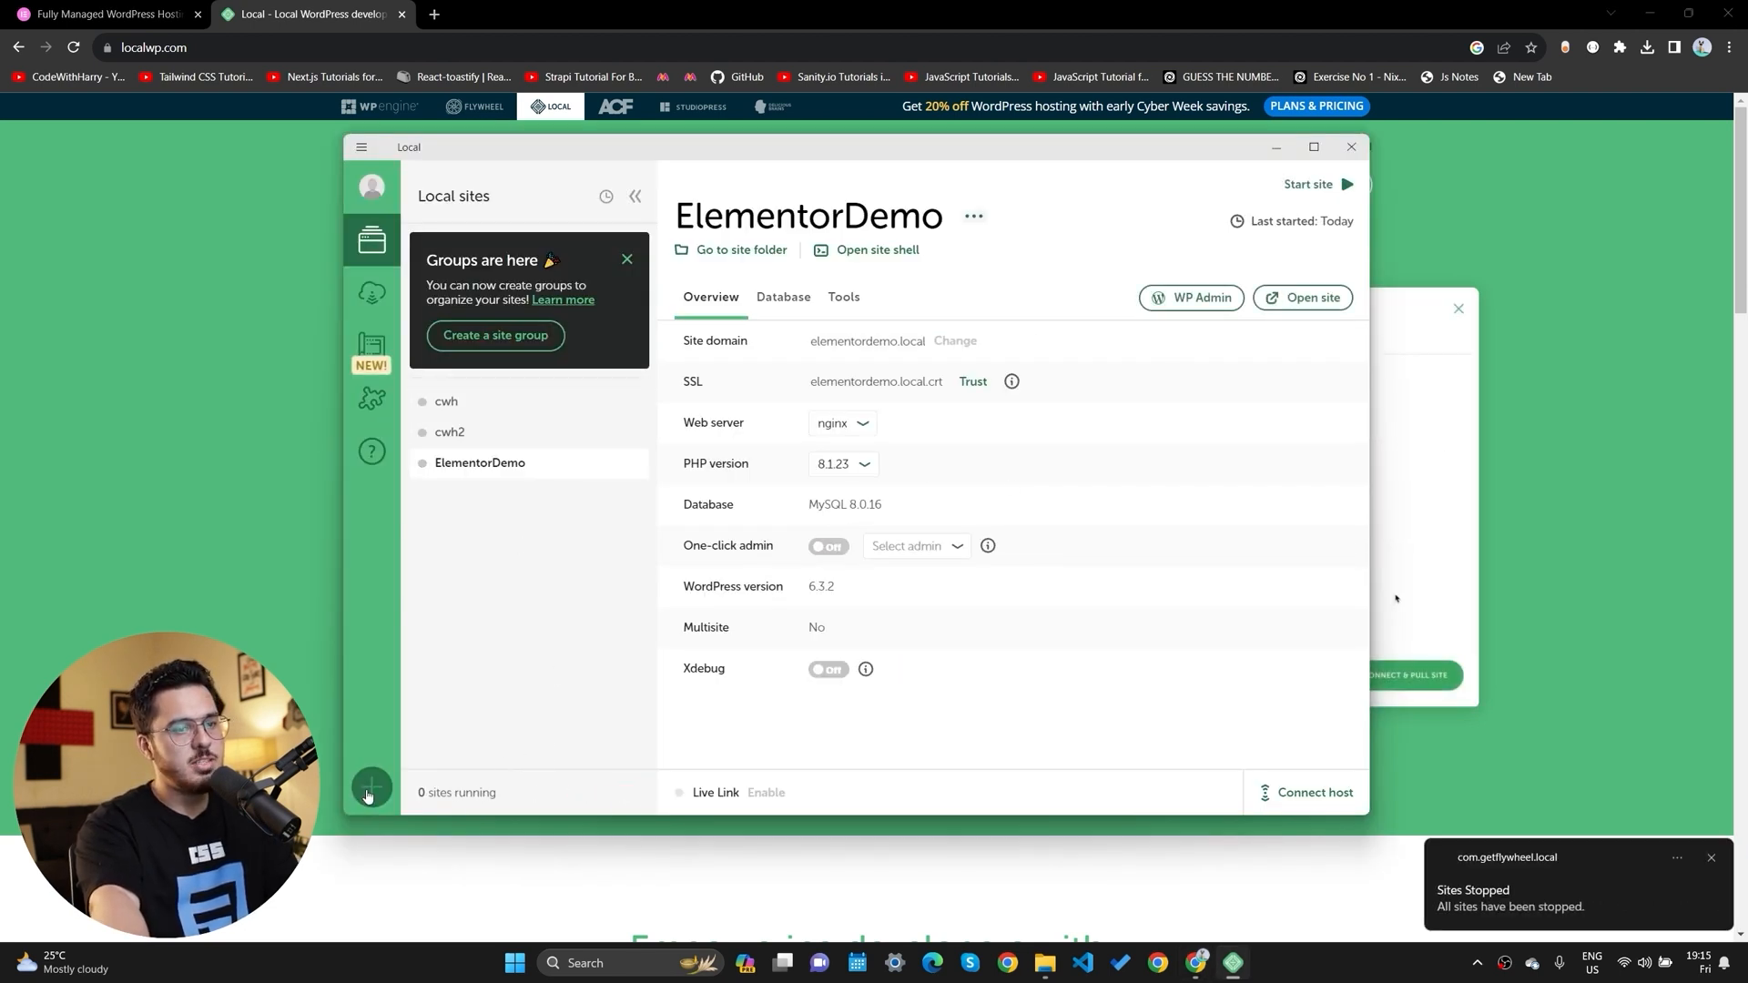
Create a new Local site named ElementorSite, keeping the preferred environment.
left_click(372, 788)
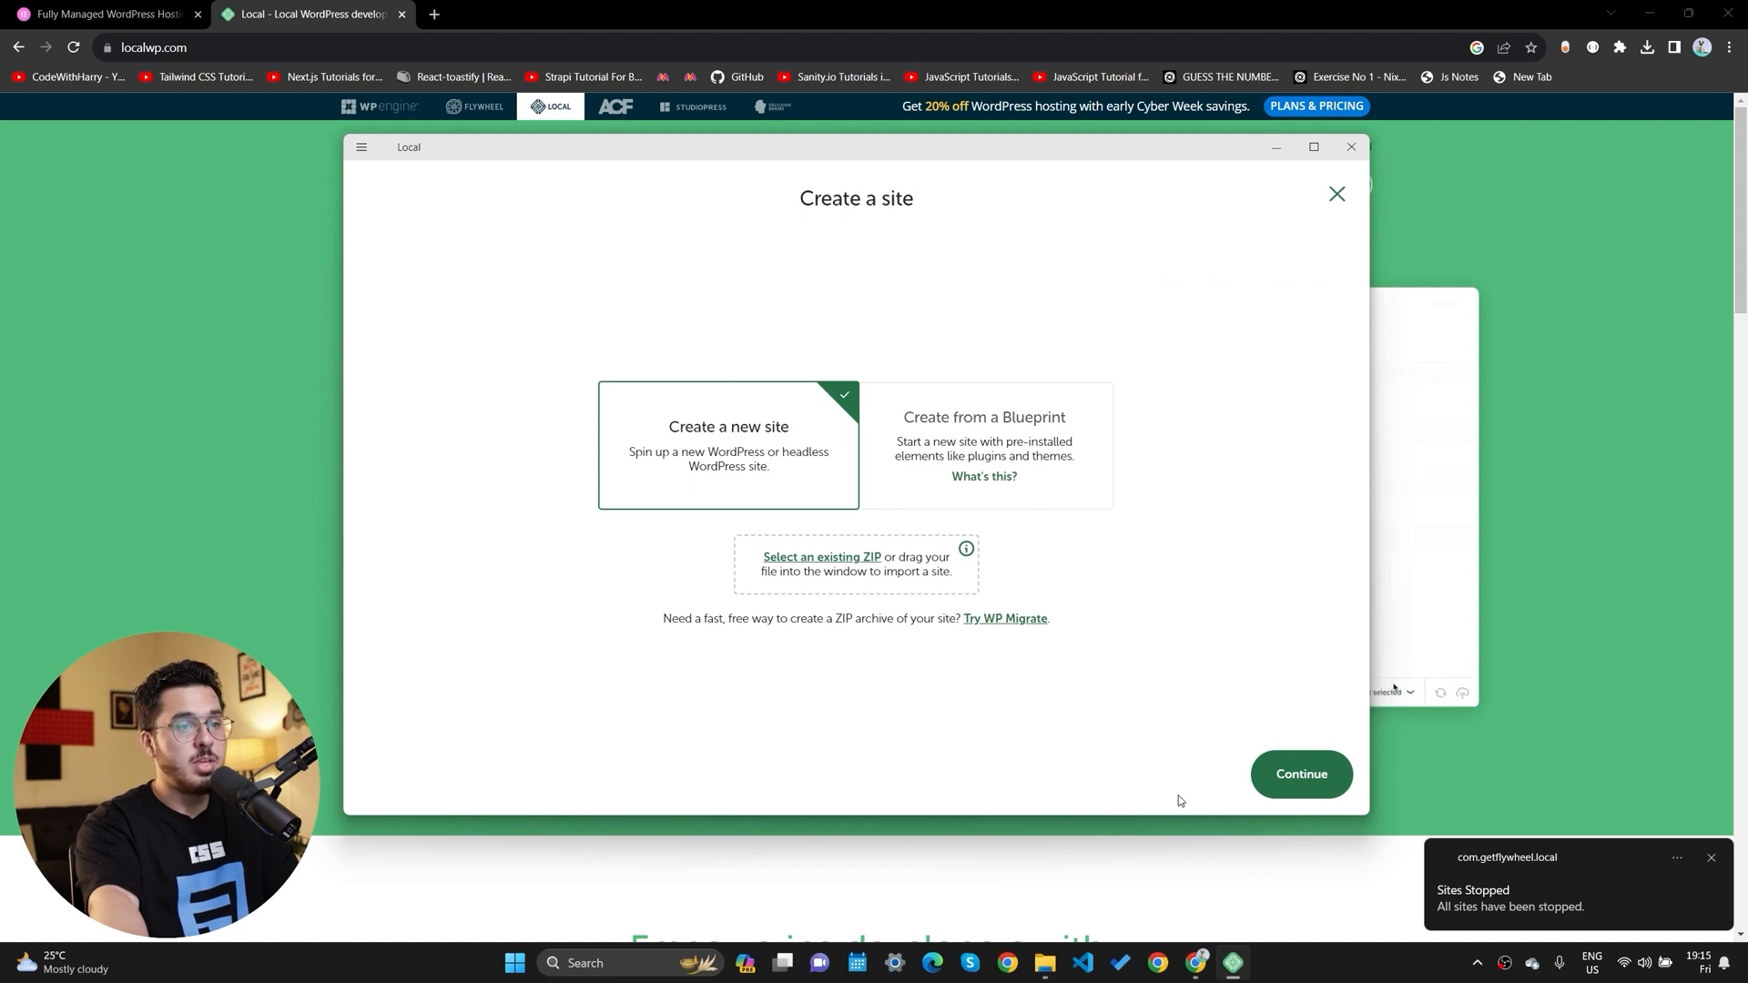
left_click(1300, 773)
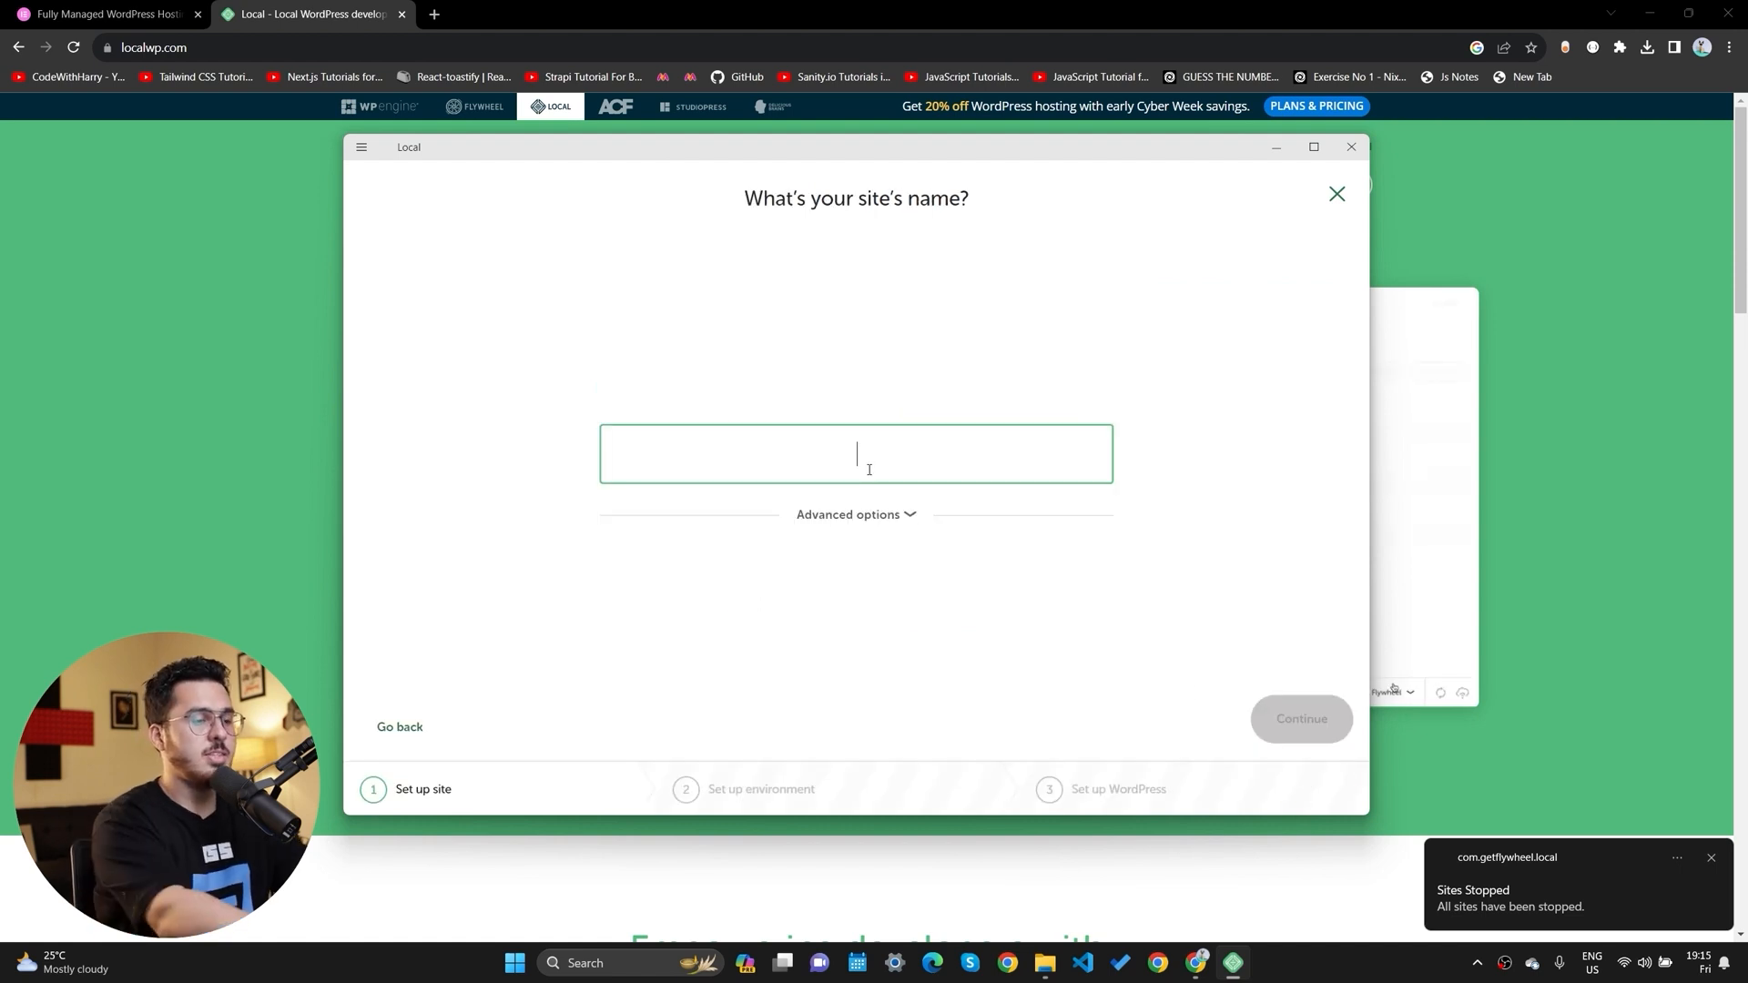
type("ElementorSite")
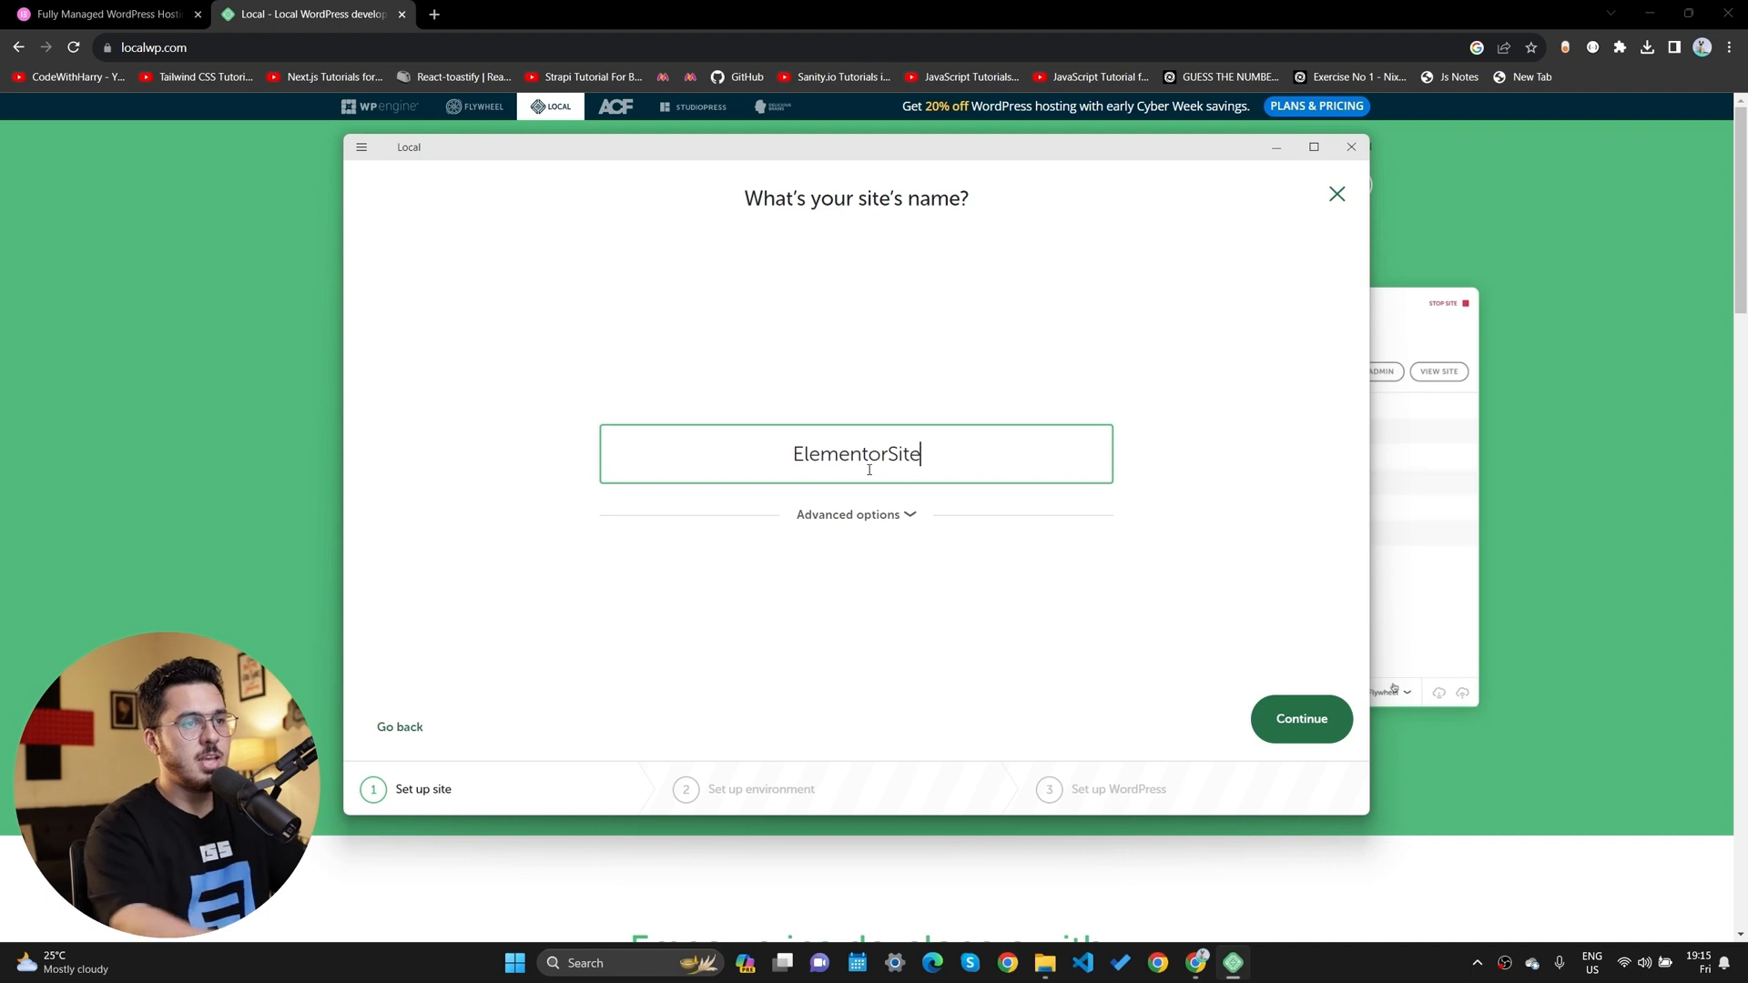
left_click(1300, 731)
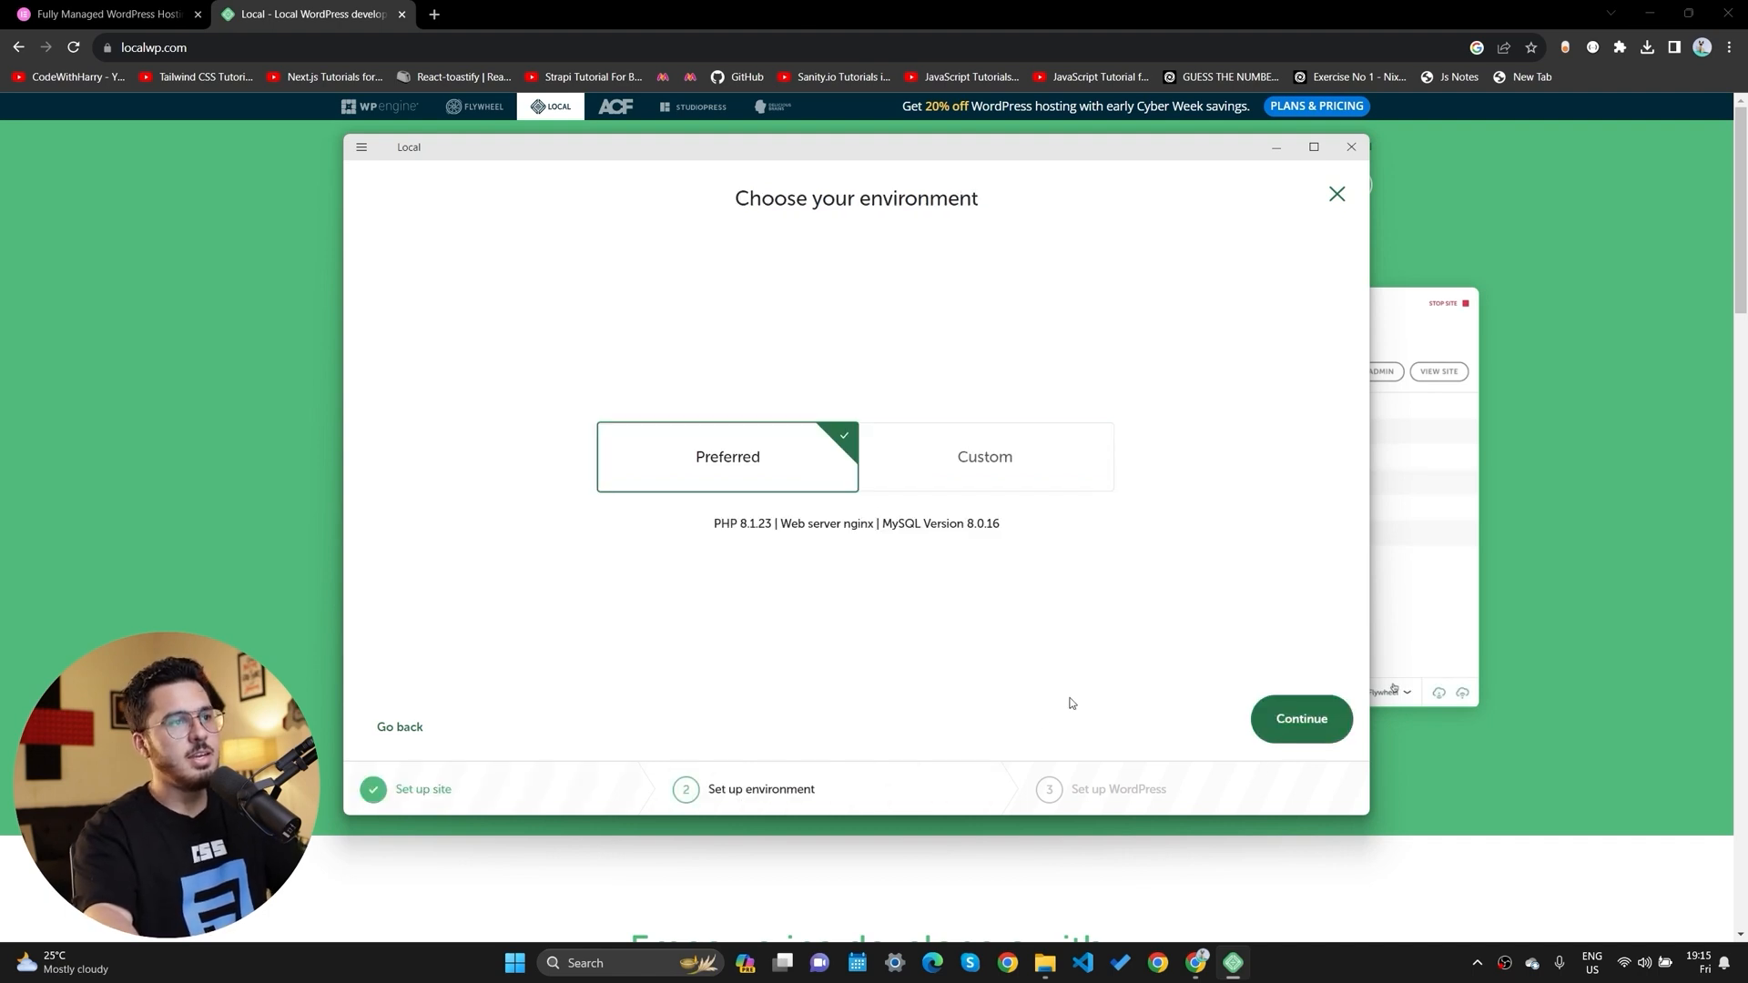
left_click(1300, 719)
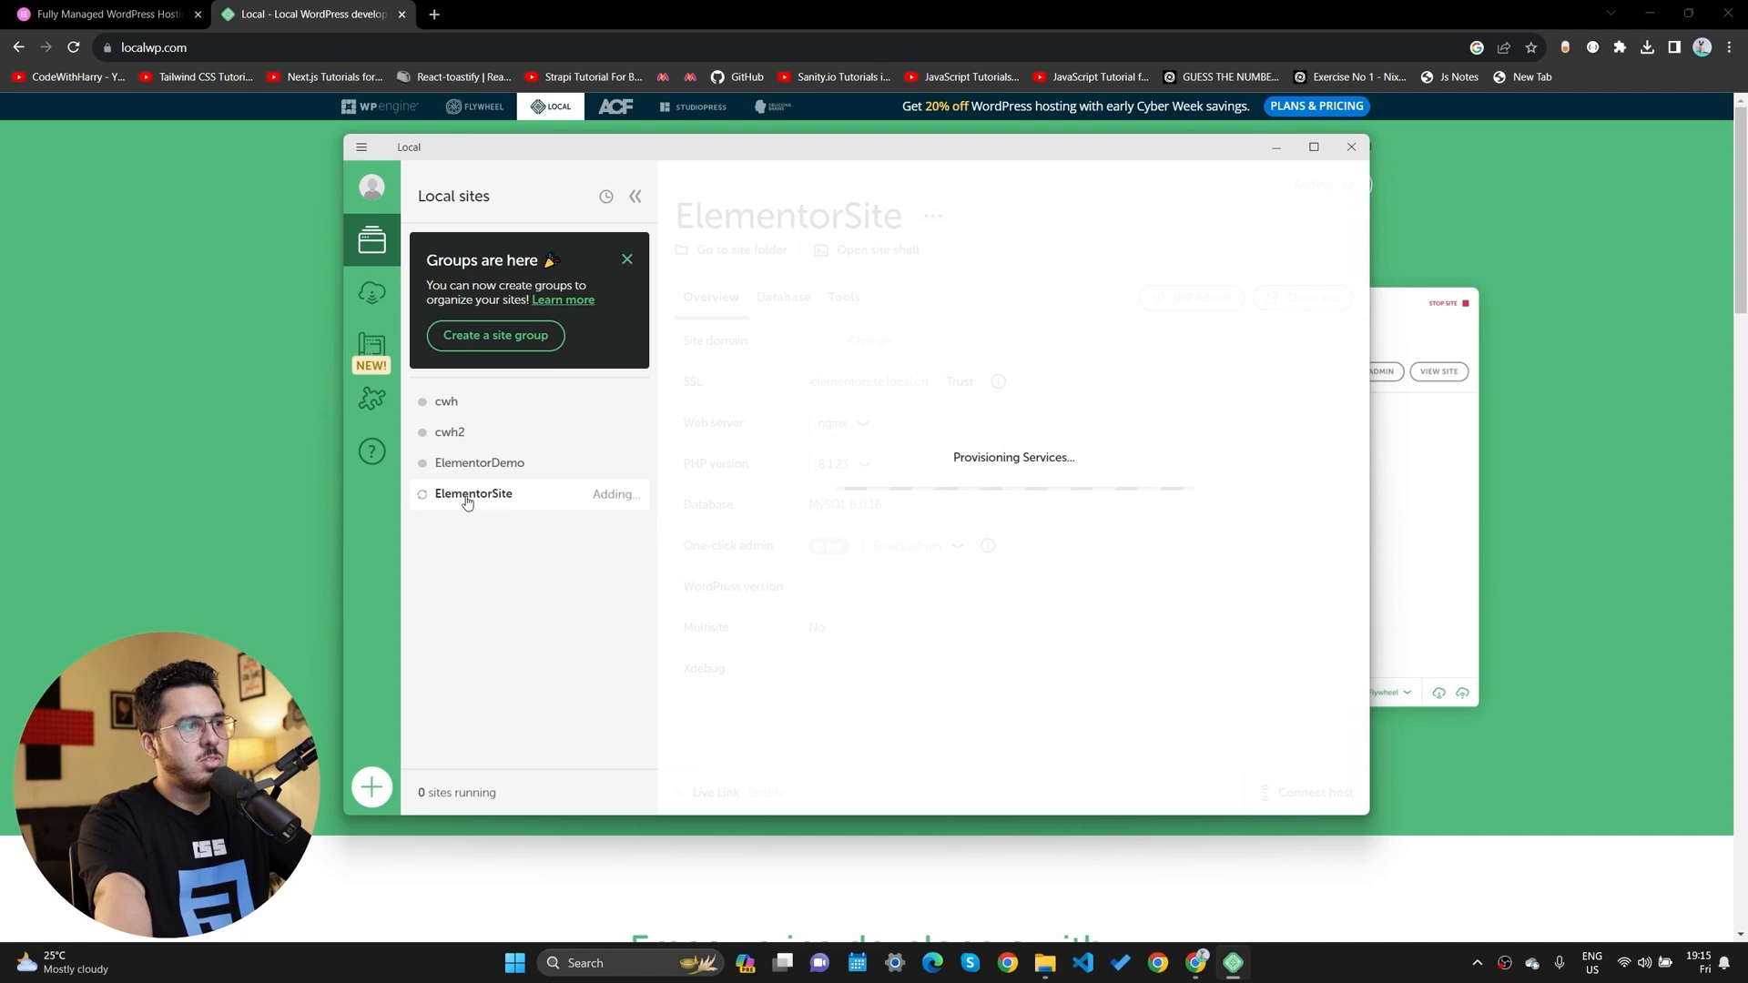
mouse_move(590, 528)
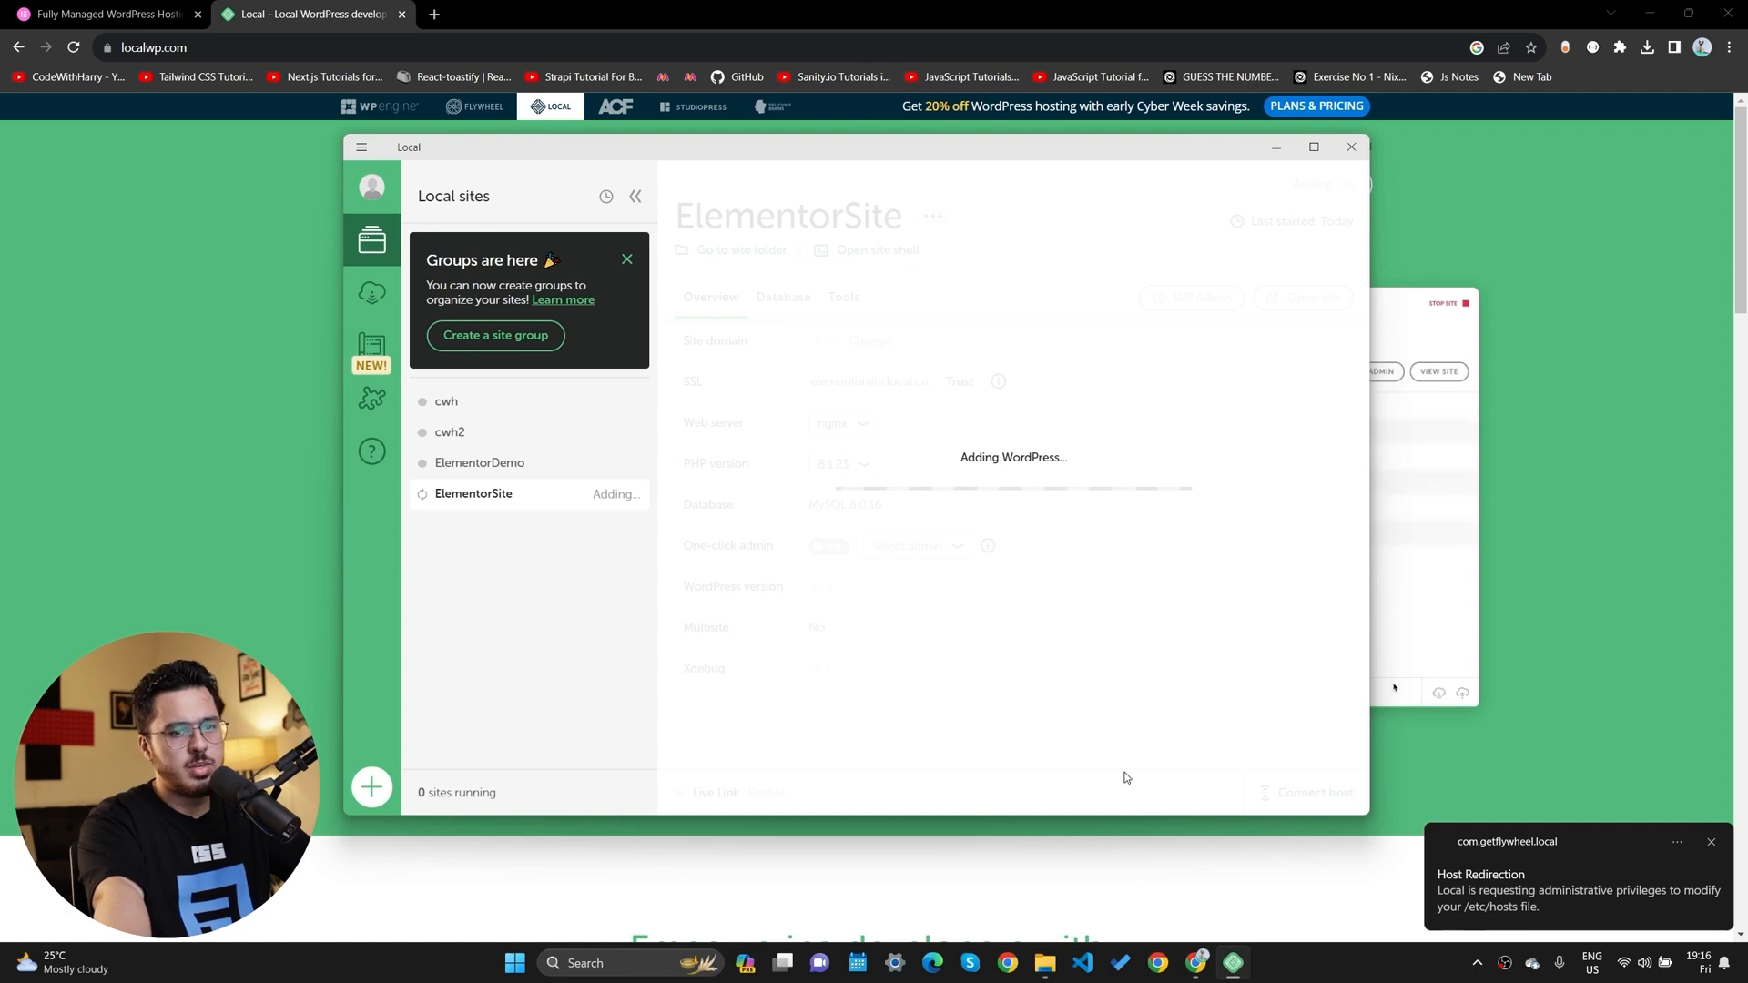
mouse_move(781, 246)
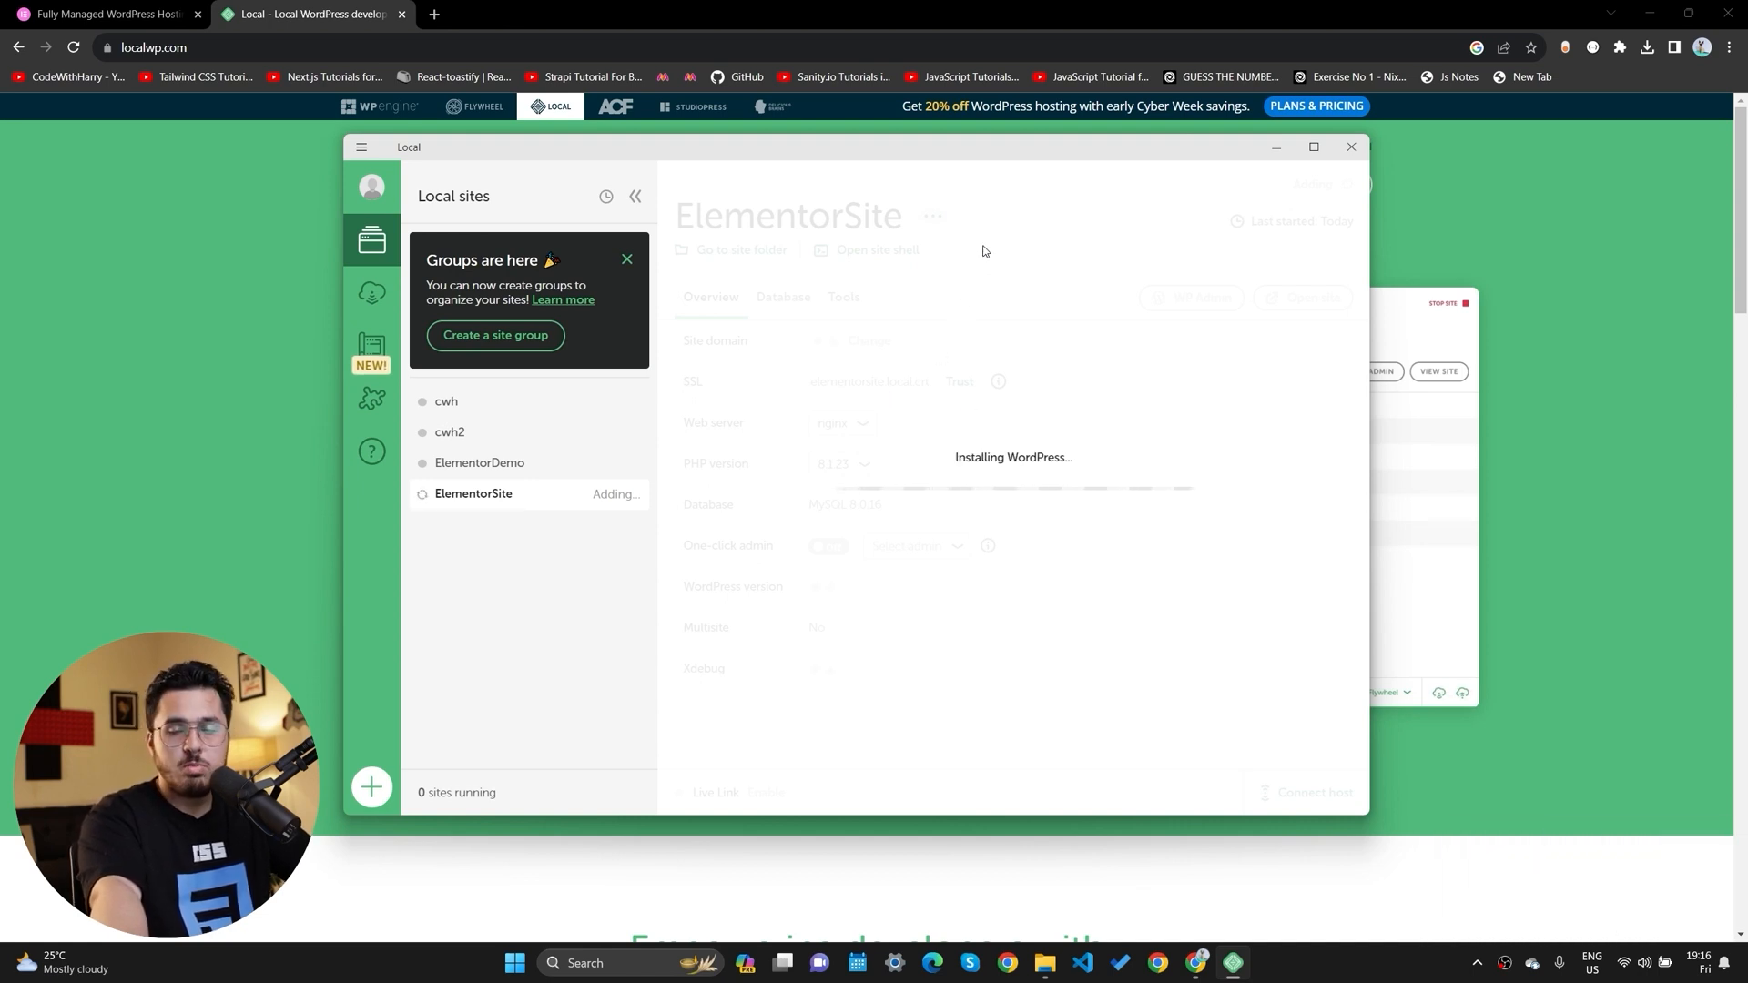
mouse_move(992, 489)
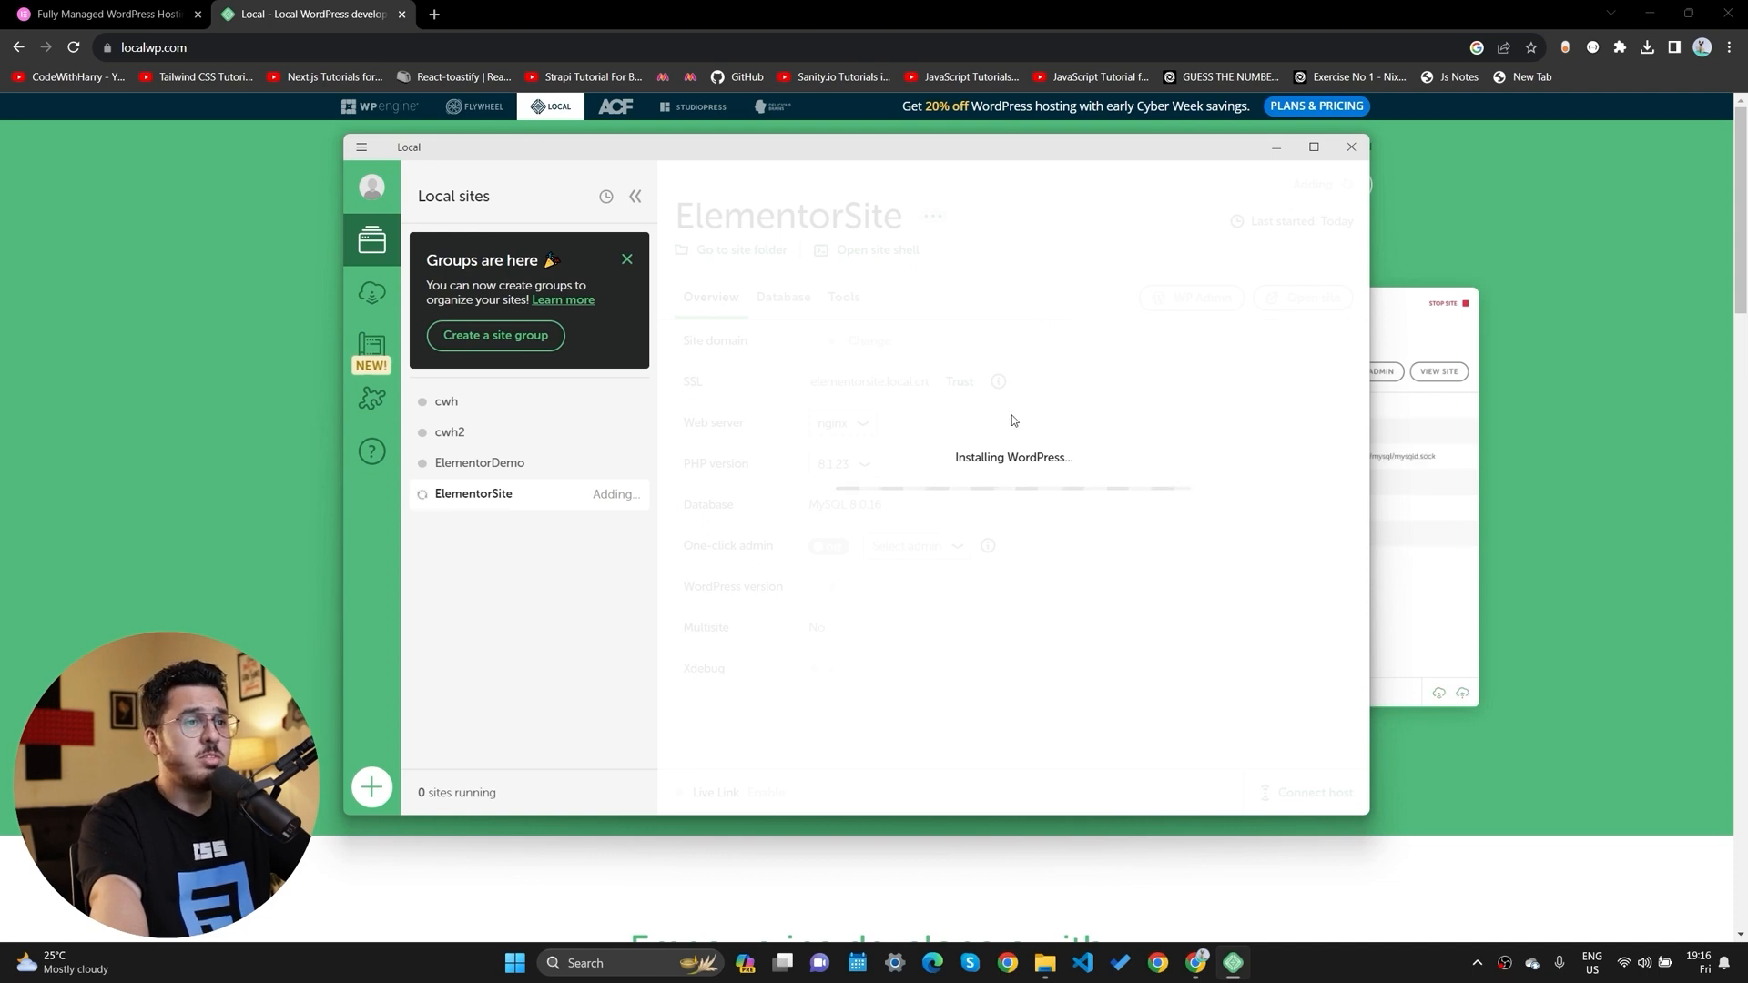
mouse_move(1196, 455)
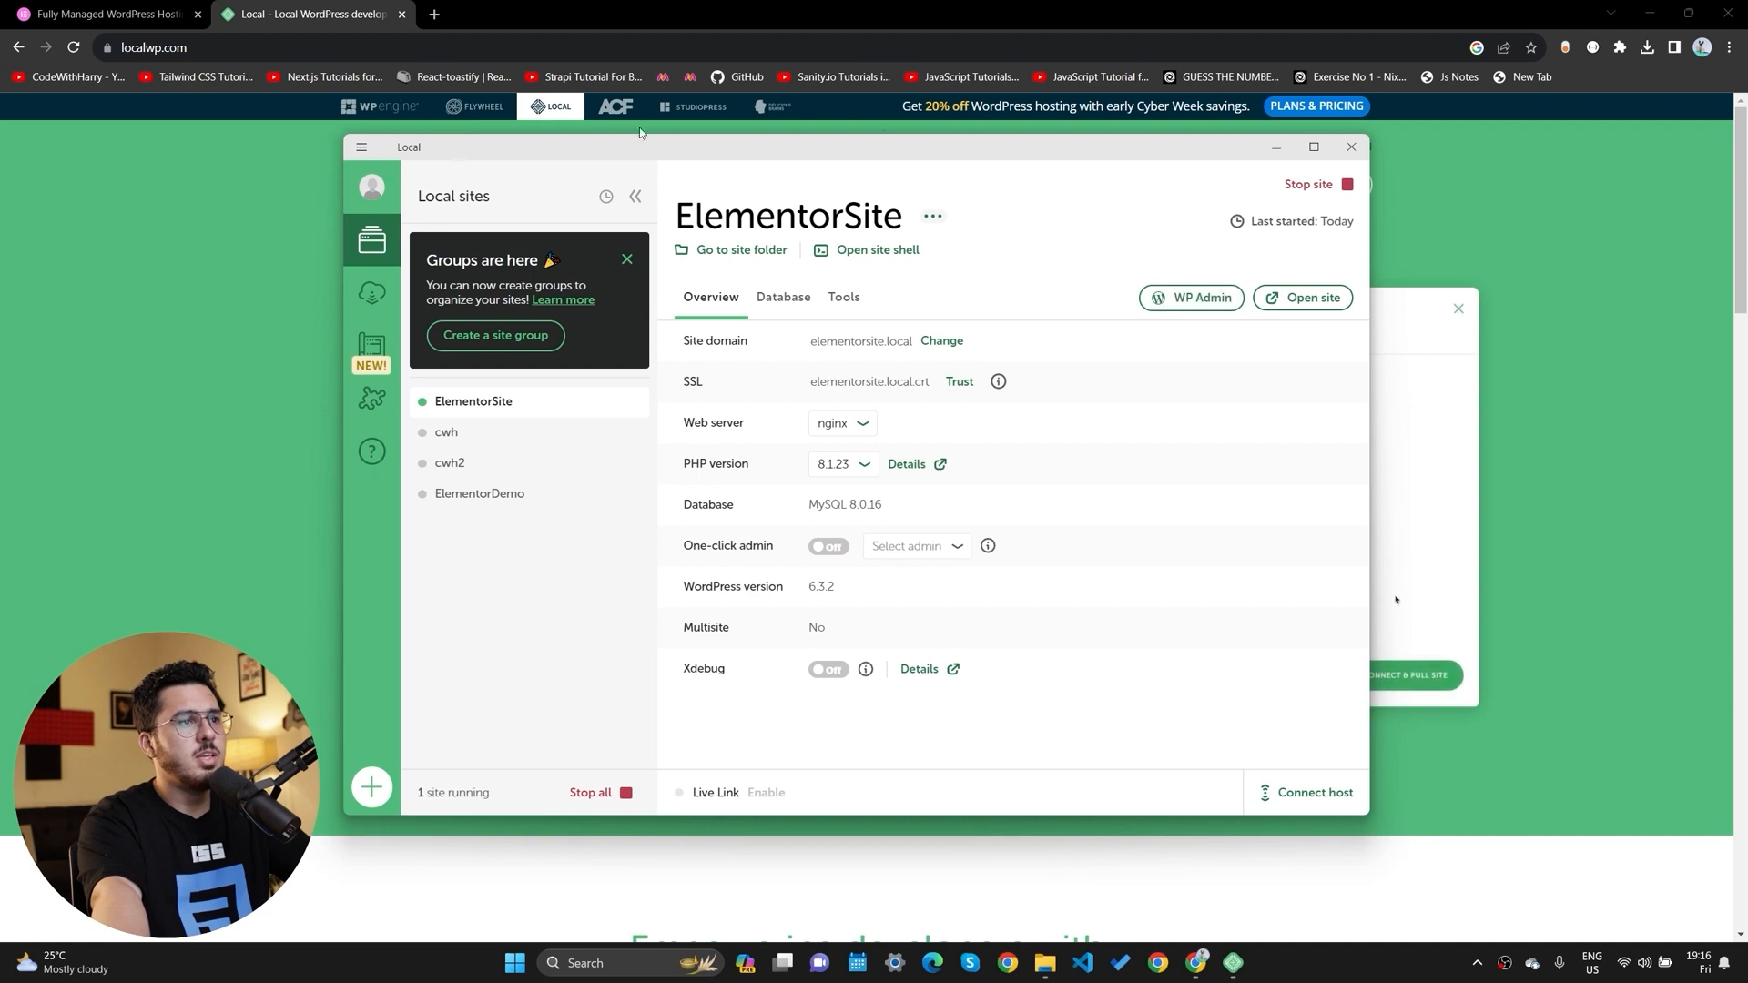
Log in to ElementorSite's WP Admin as root with Remember Me ticked.
left_click(1189, 297)
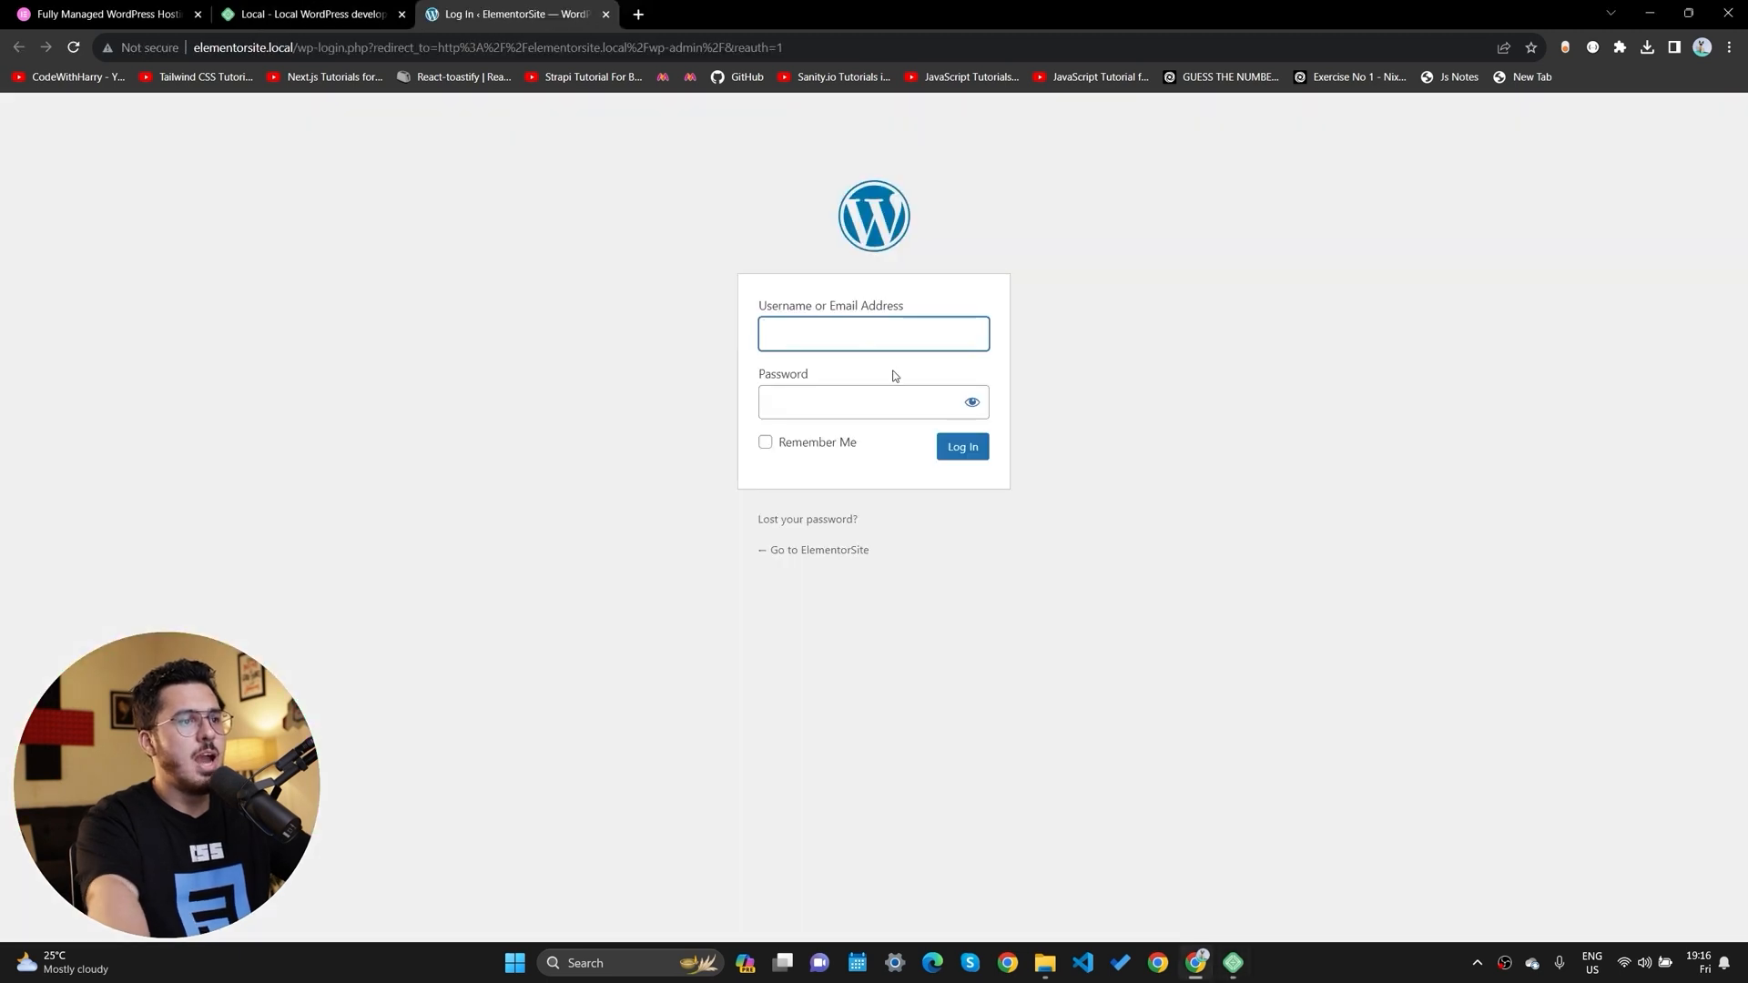
type("root")
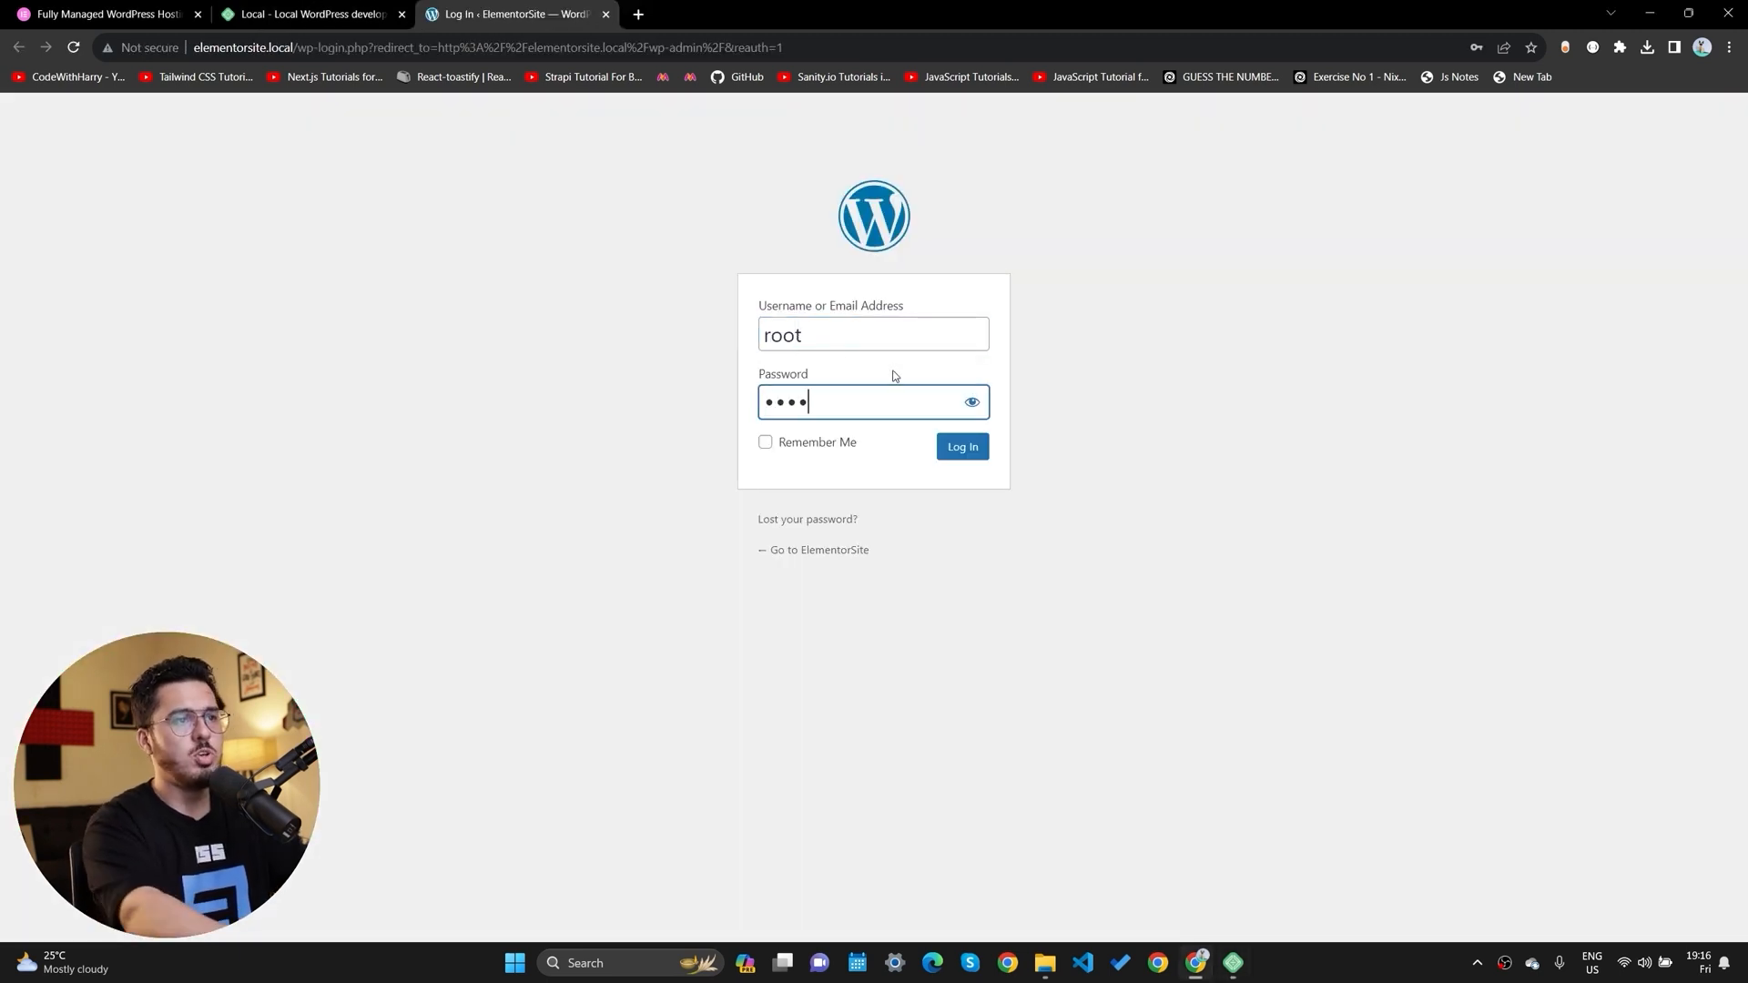
left_click(766, 450)
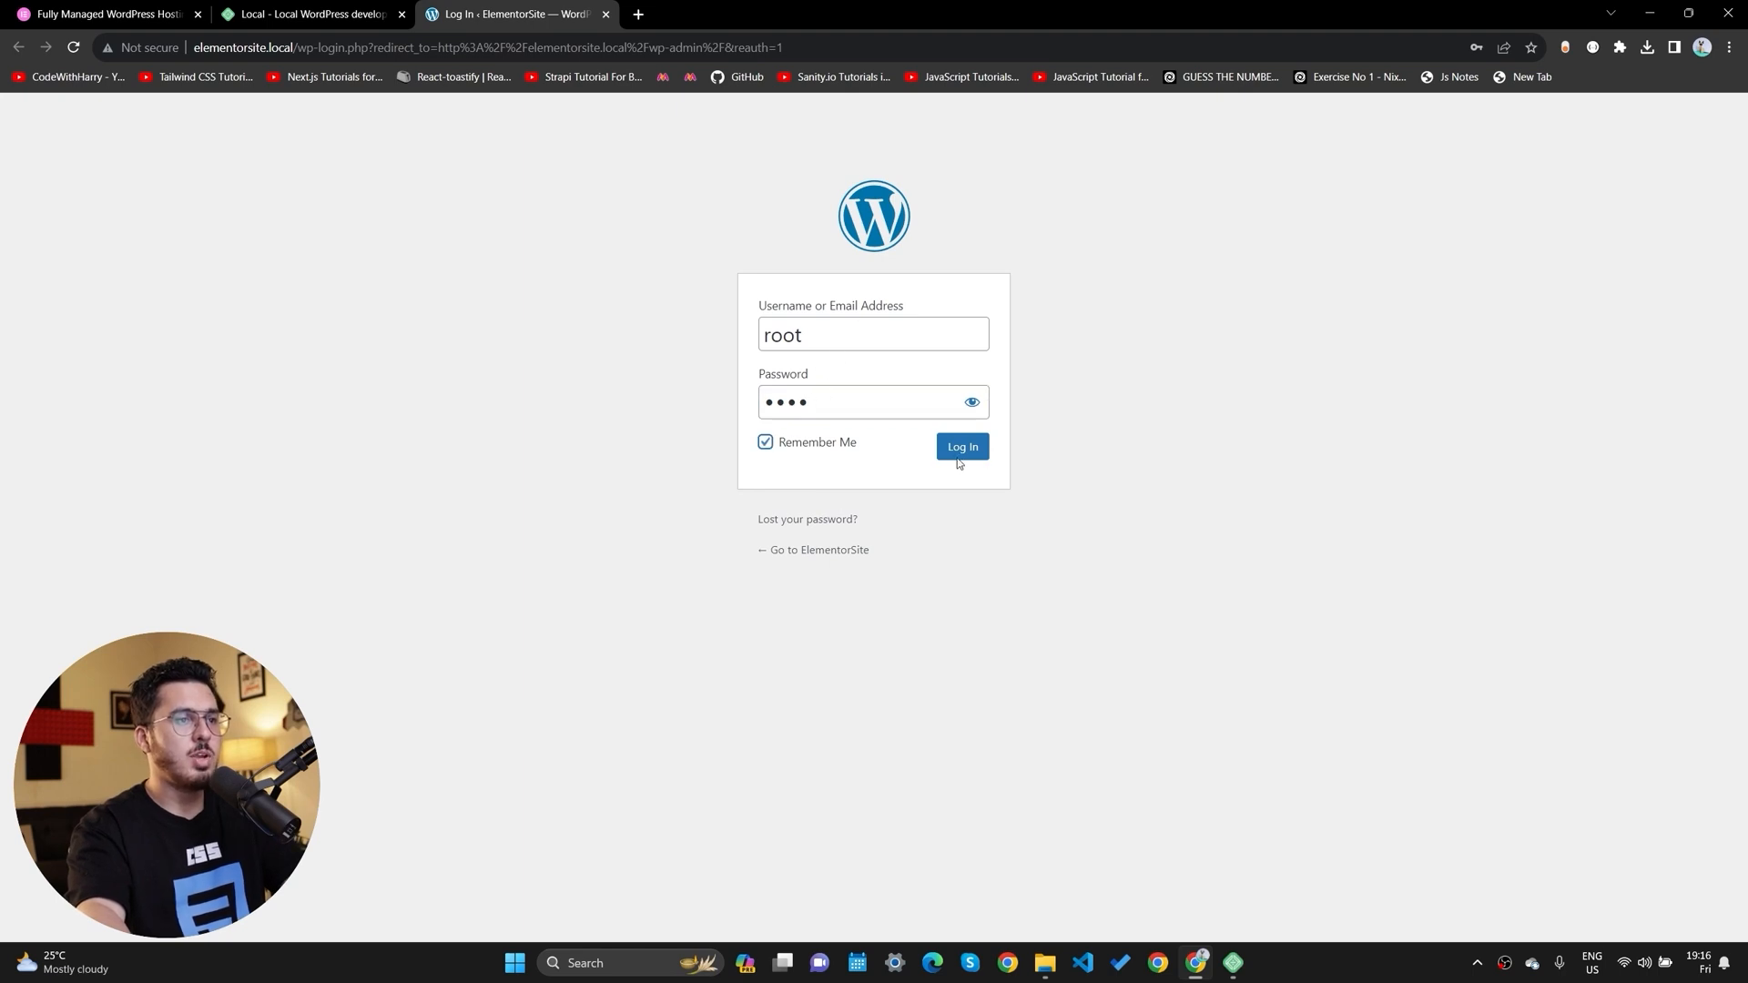
left_click(961, 446)
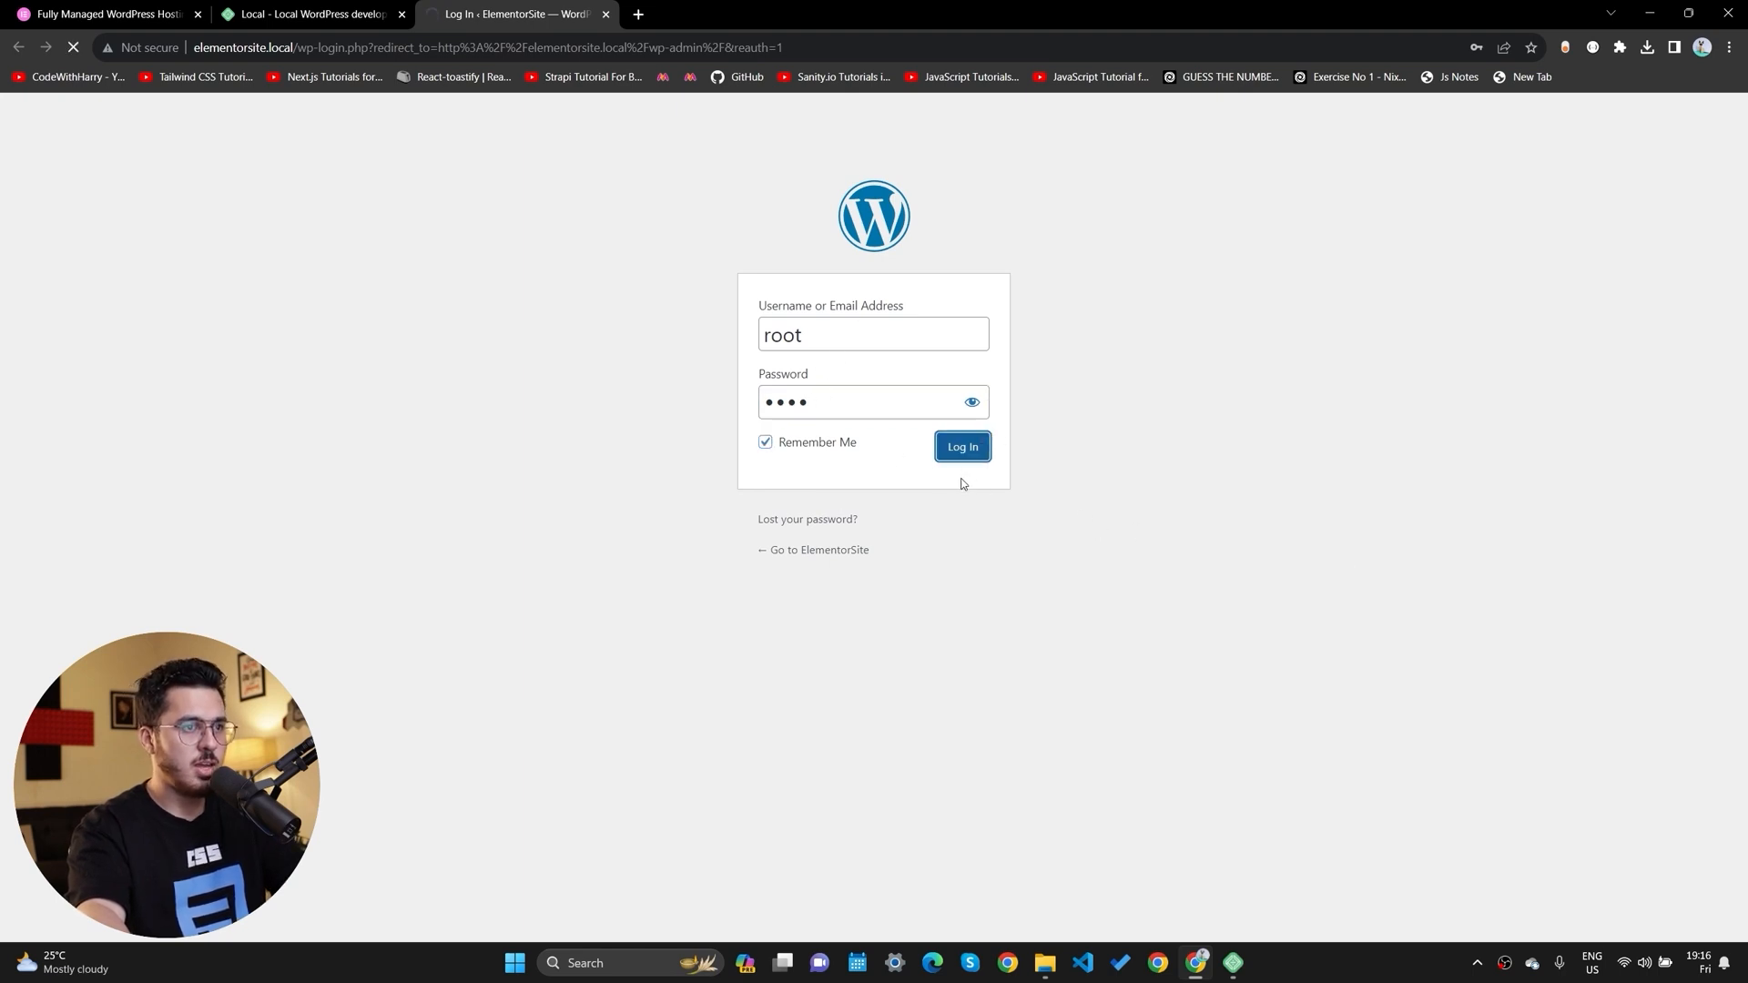
Install the Elementor Website Builder plugin from Add New Plugins and activate it.
left_click(961, 446)
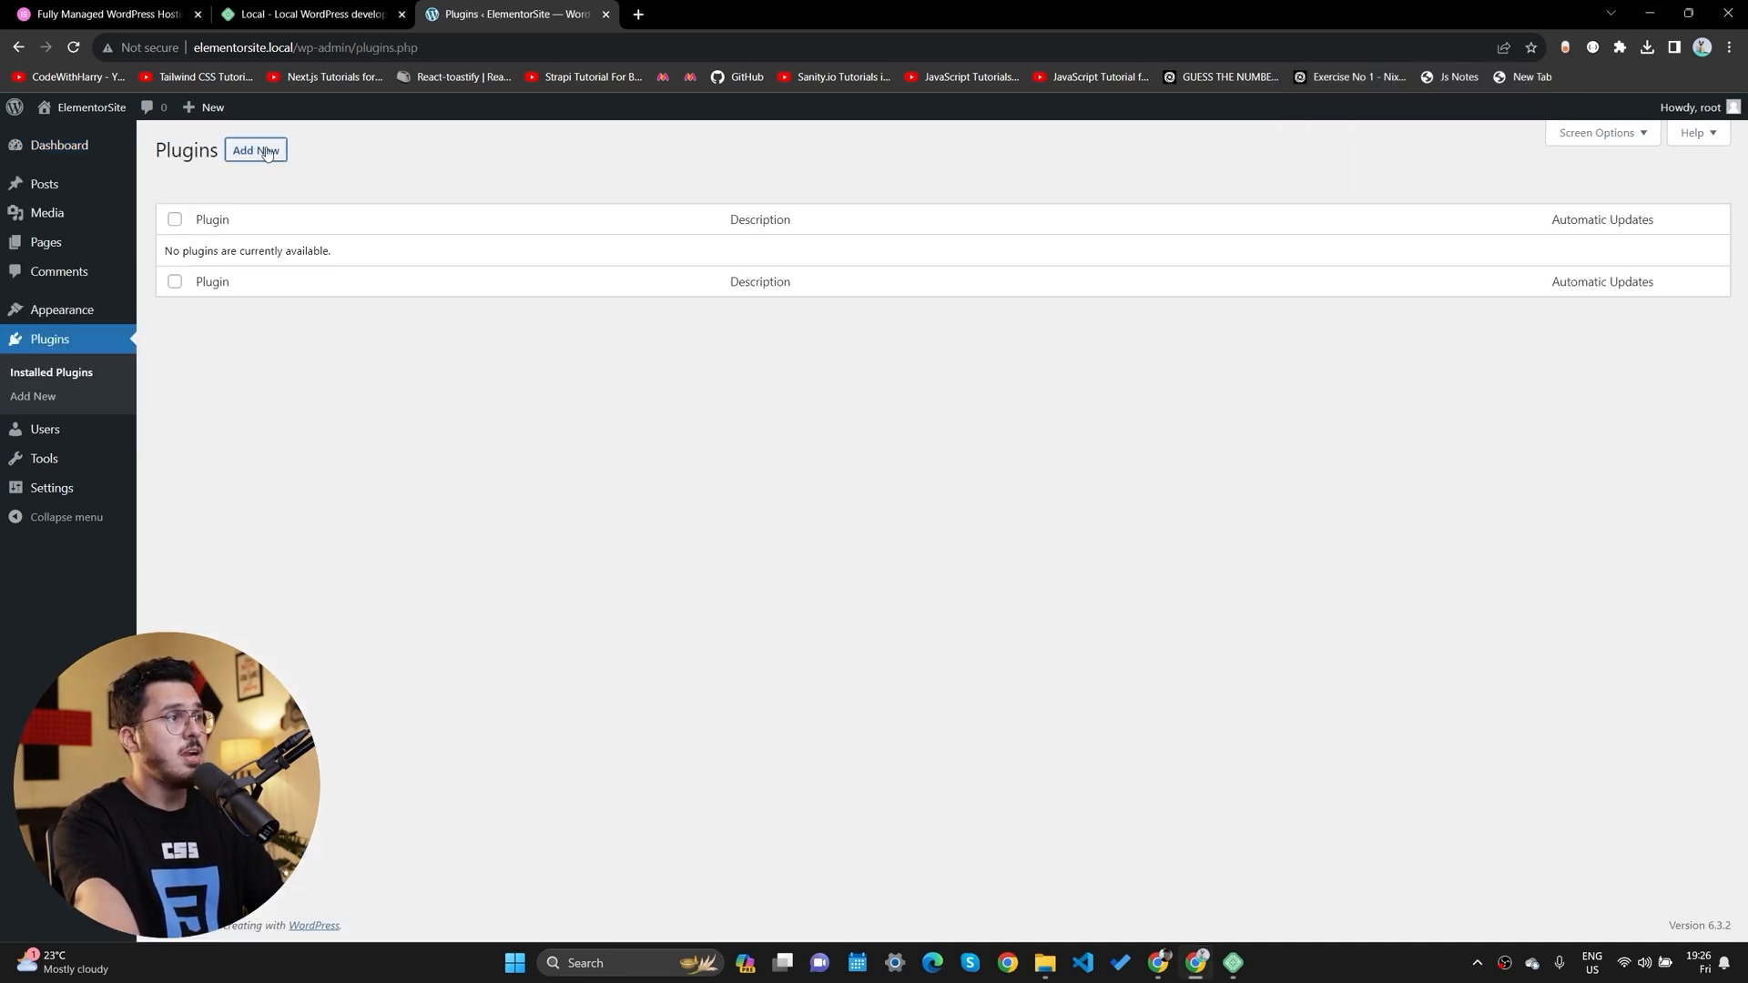
left_click(255, 151)
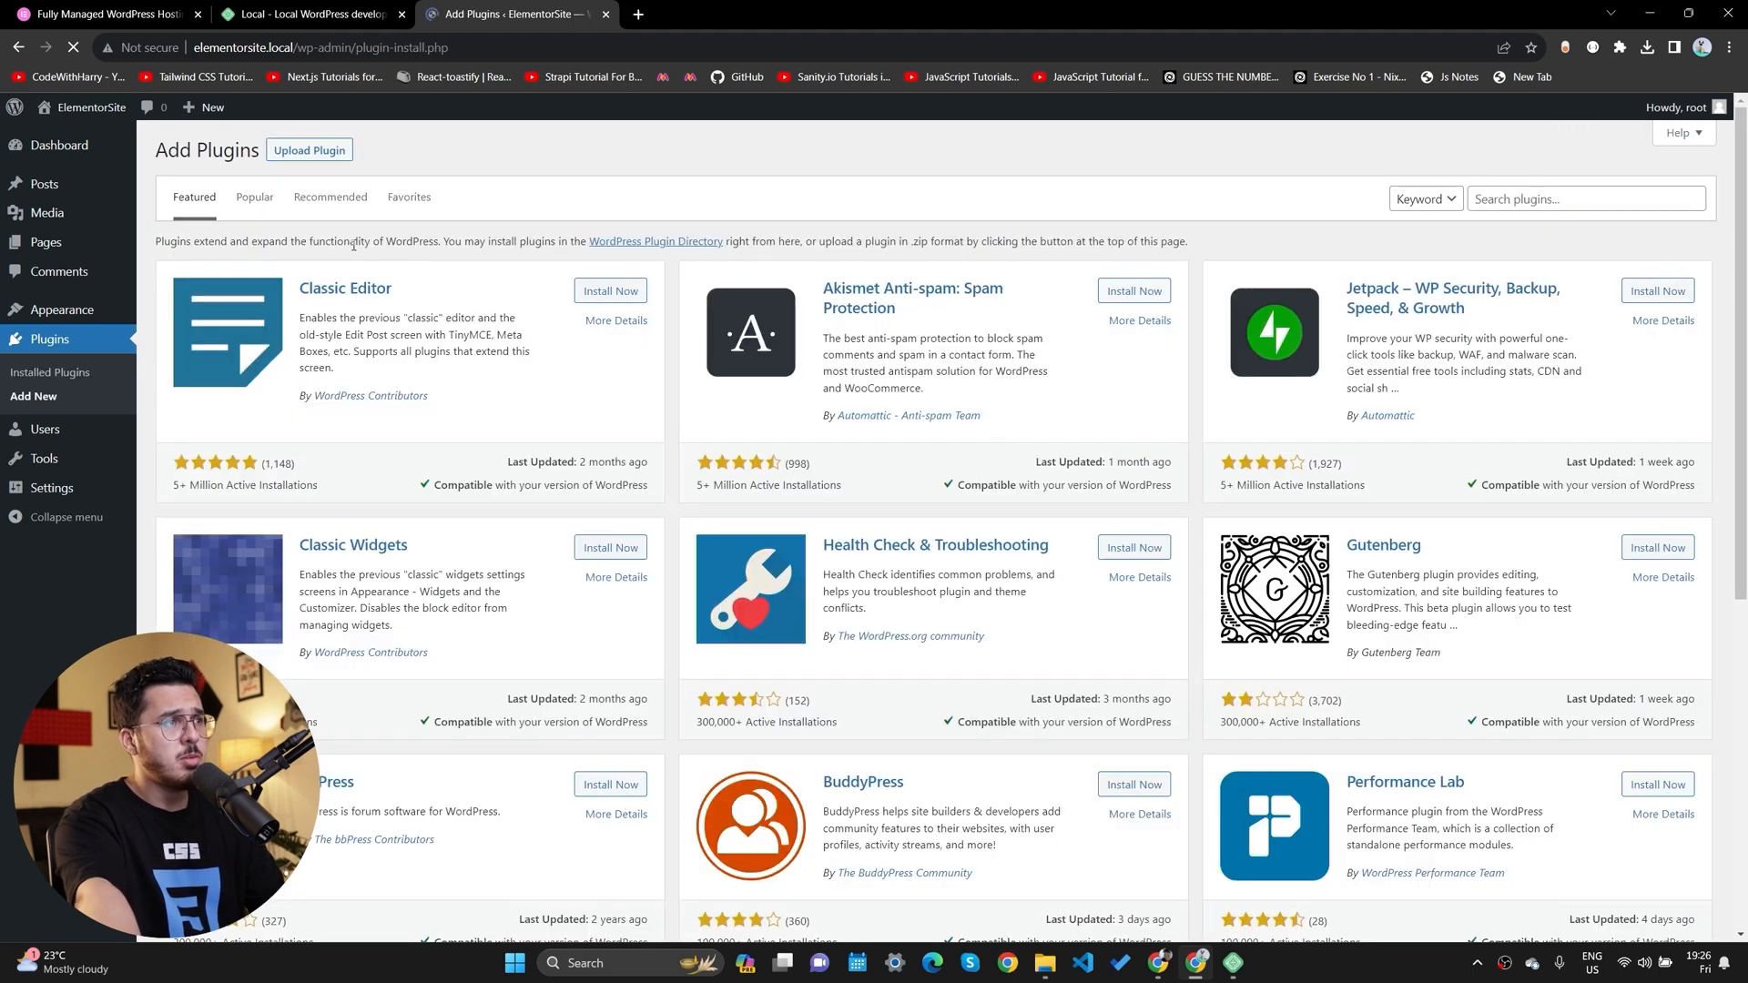
scroll("down", 3)
type("elementor")
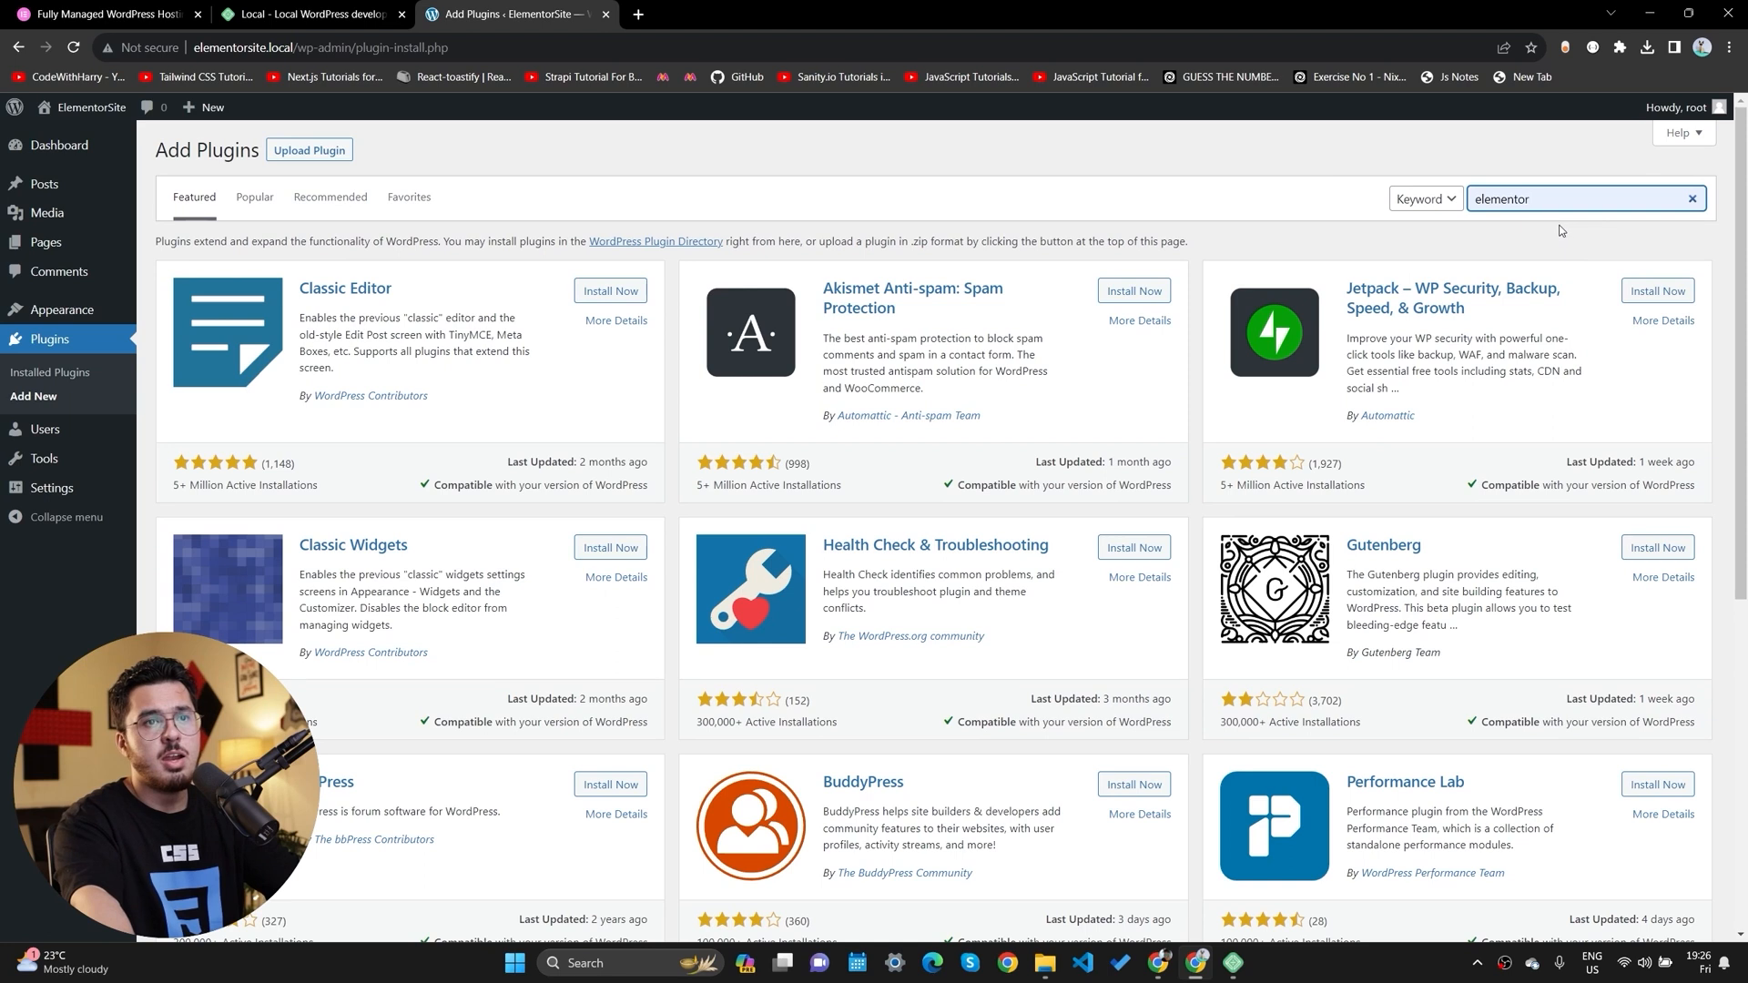
left_click(608, 295)
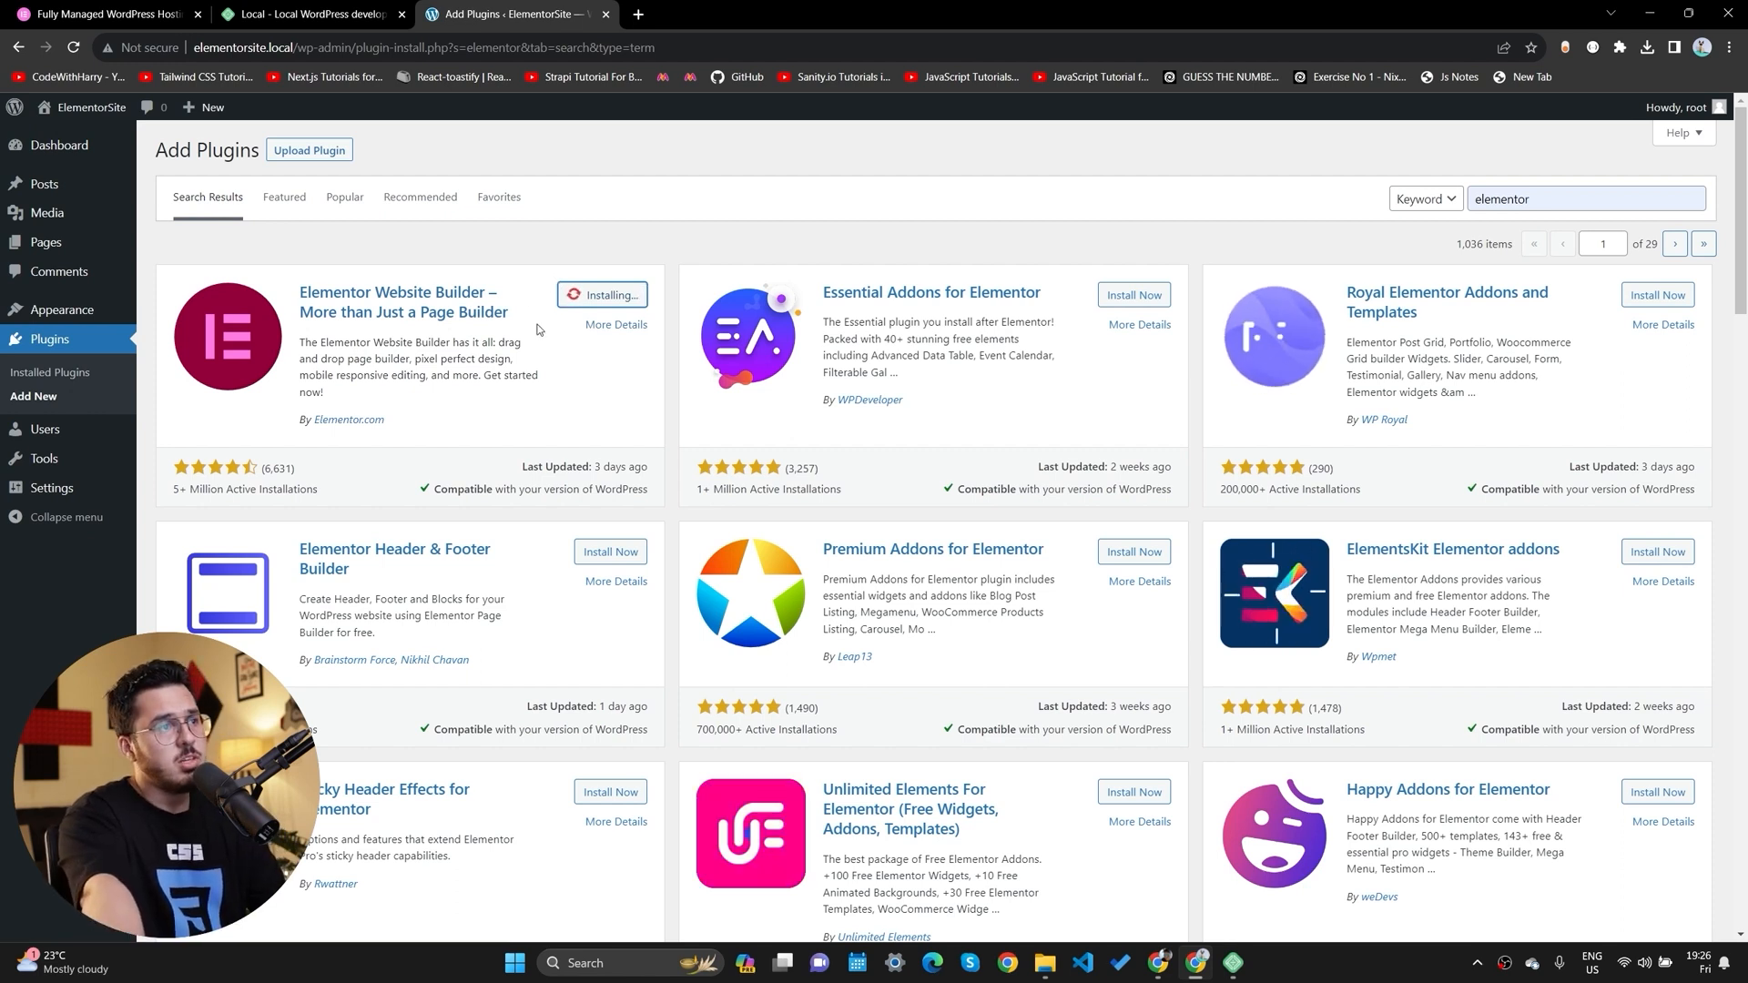
mouse_move(1054, 681)
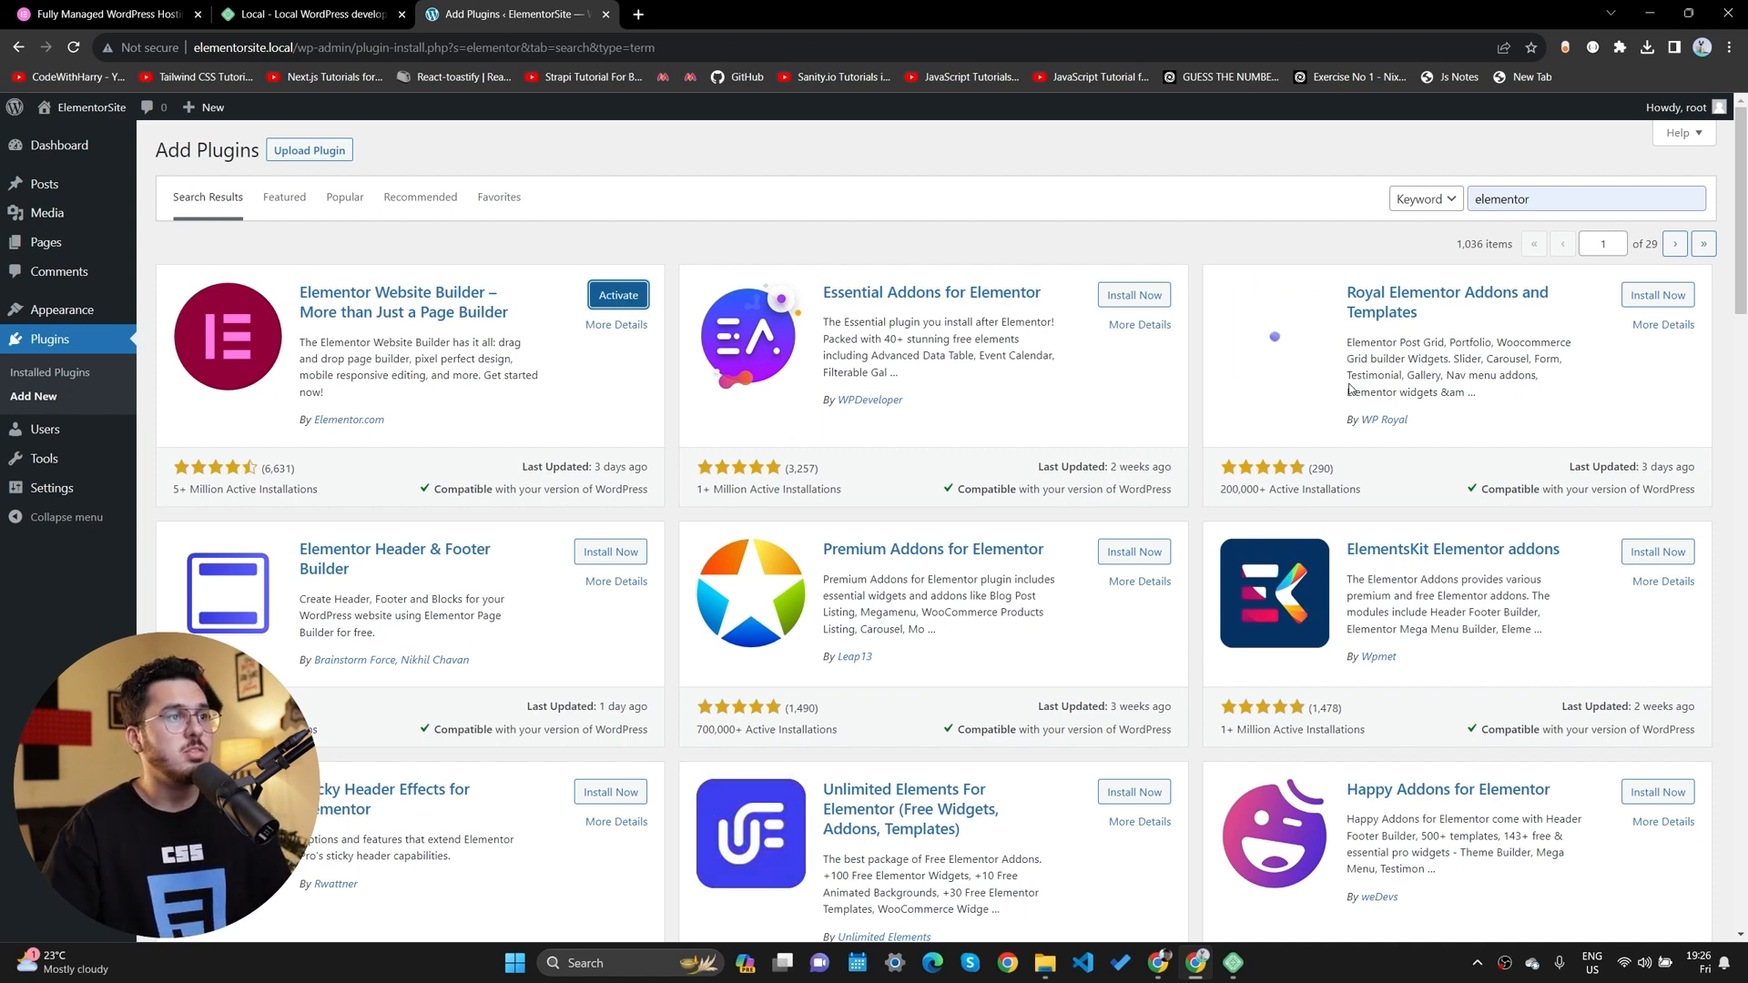
left_click(617, 295)
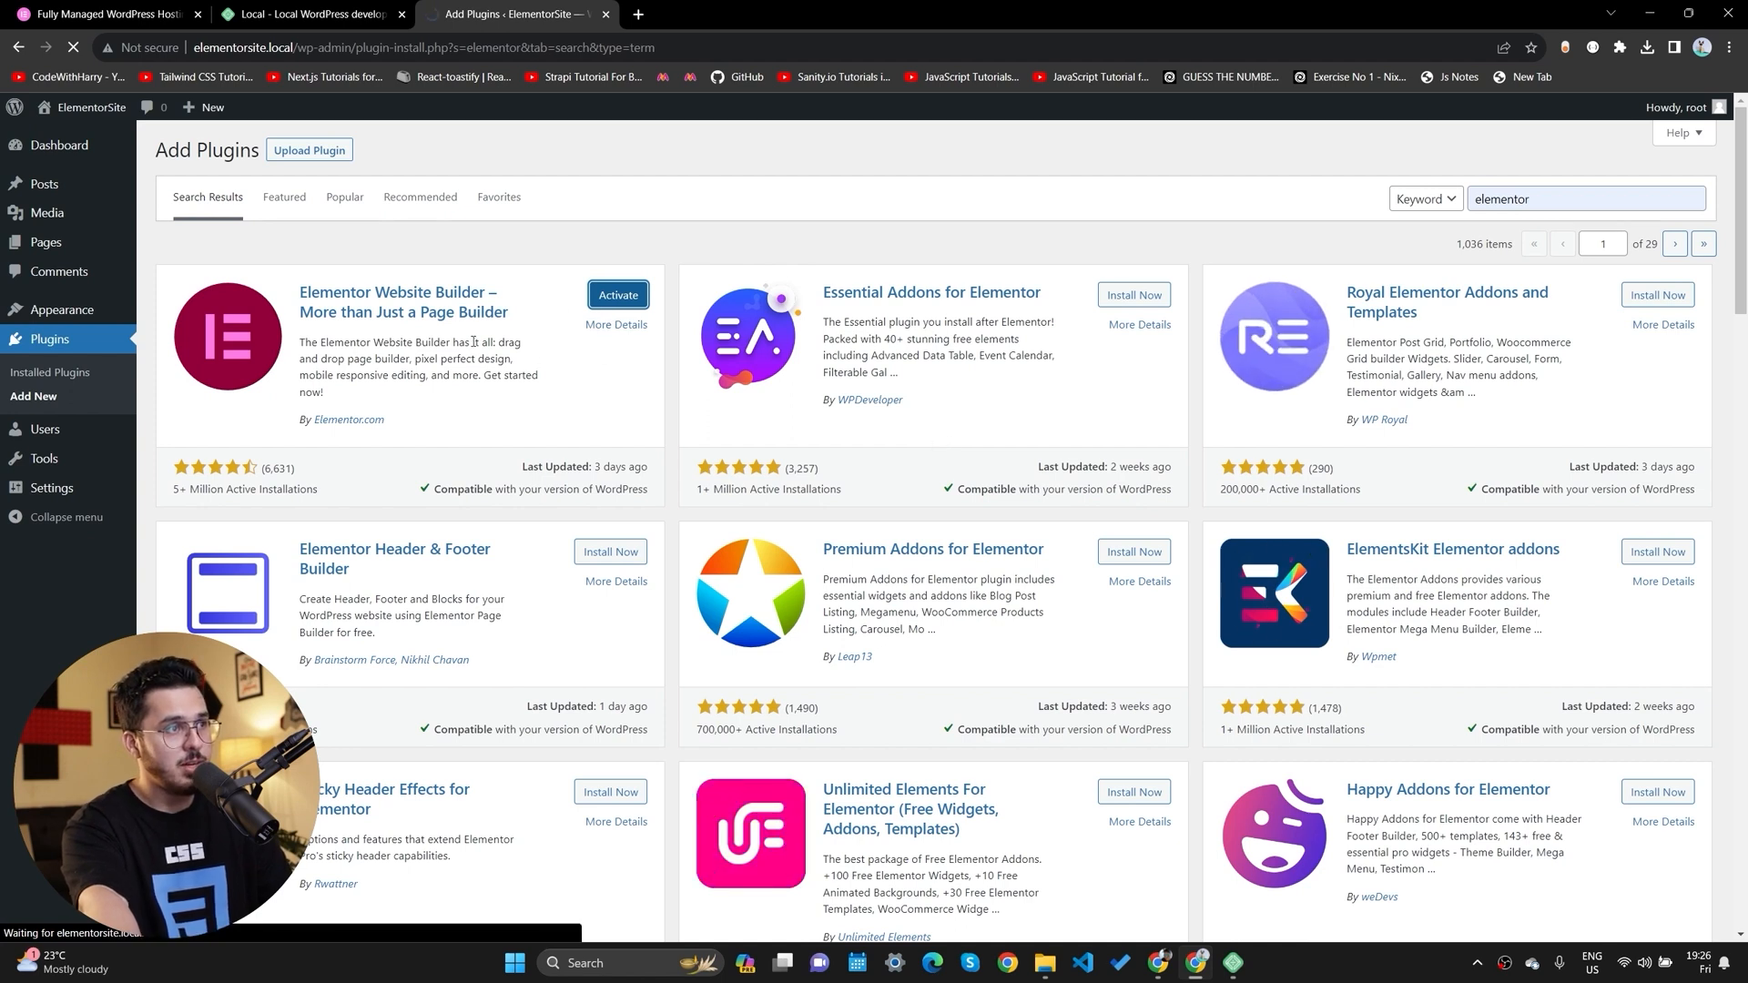
Connect this site to the existing Elementor account in the onboarding wizard.
left_click(617, 299)
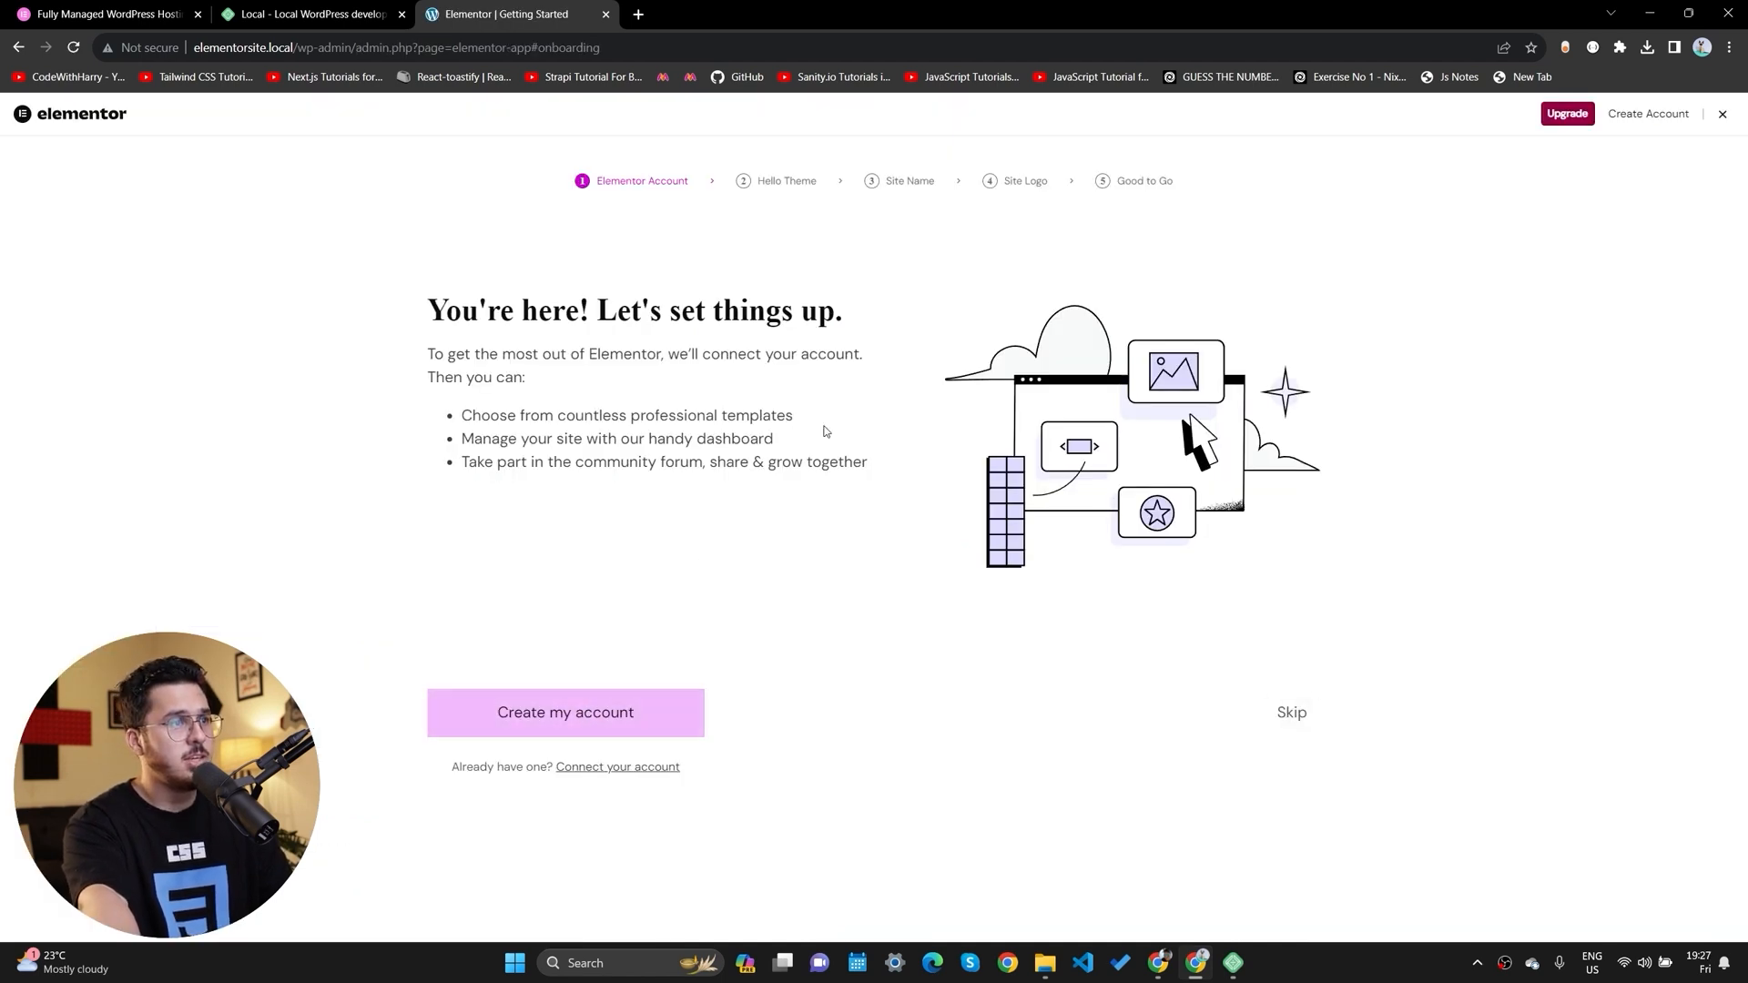
left_click(564, 712)
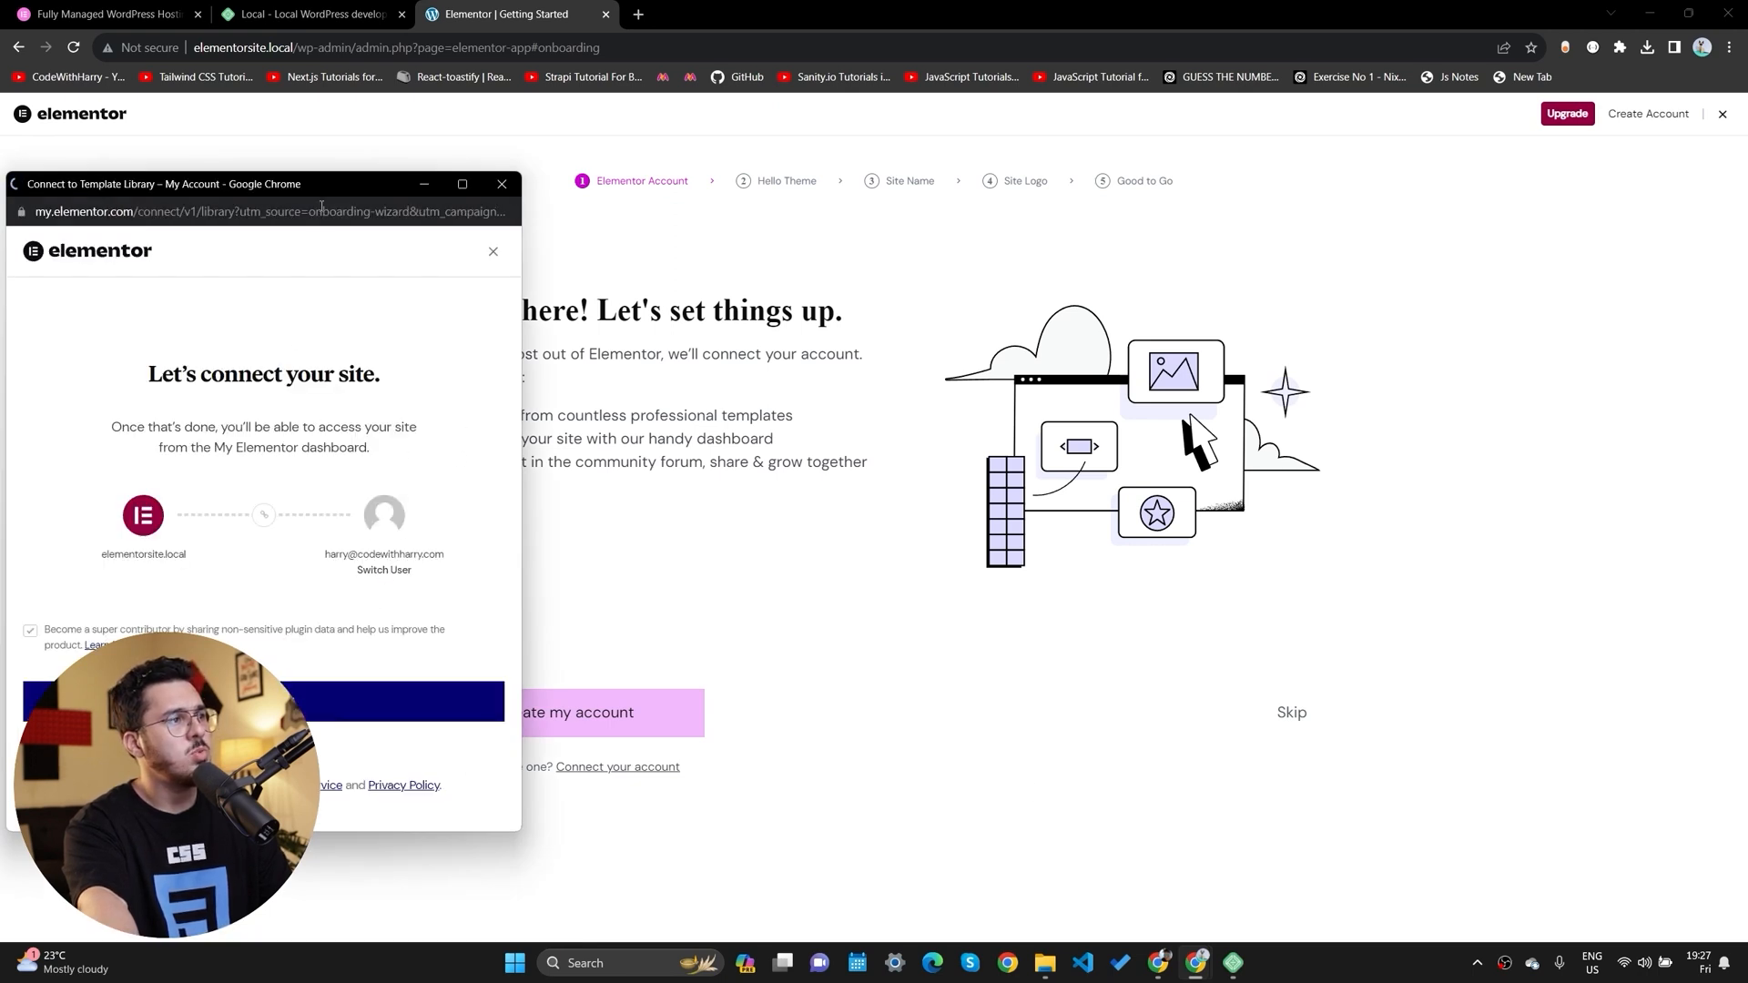
left_click_drag(262, 183, 873, 173)
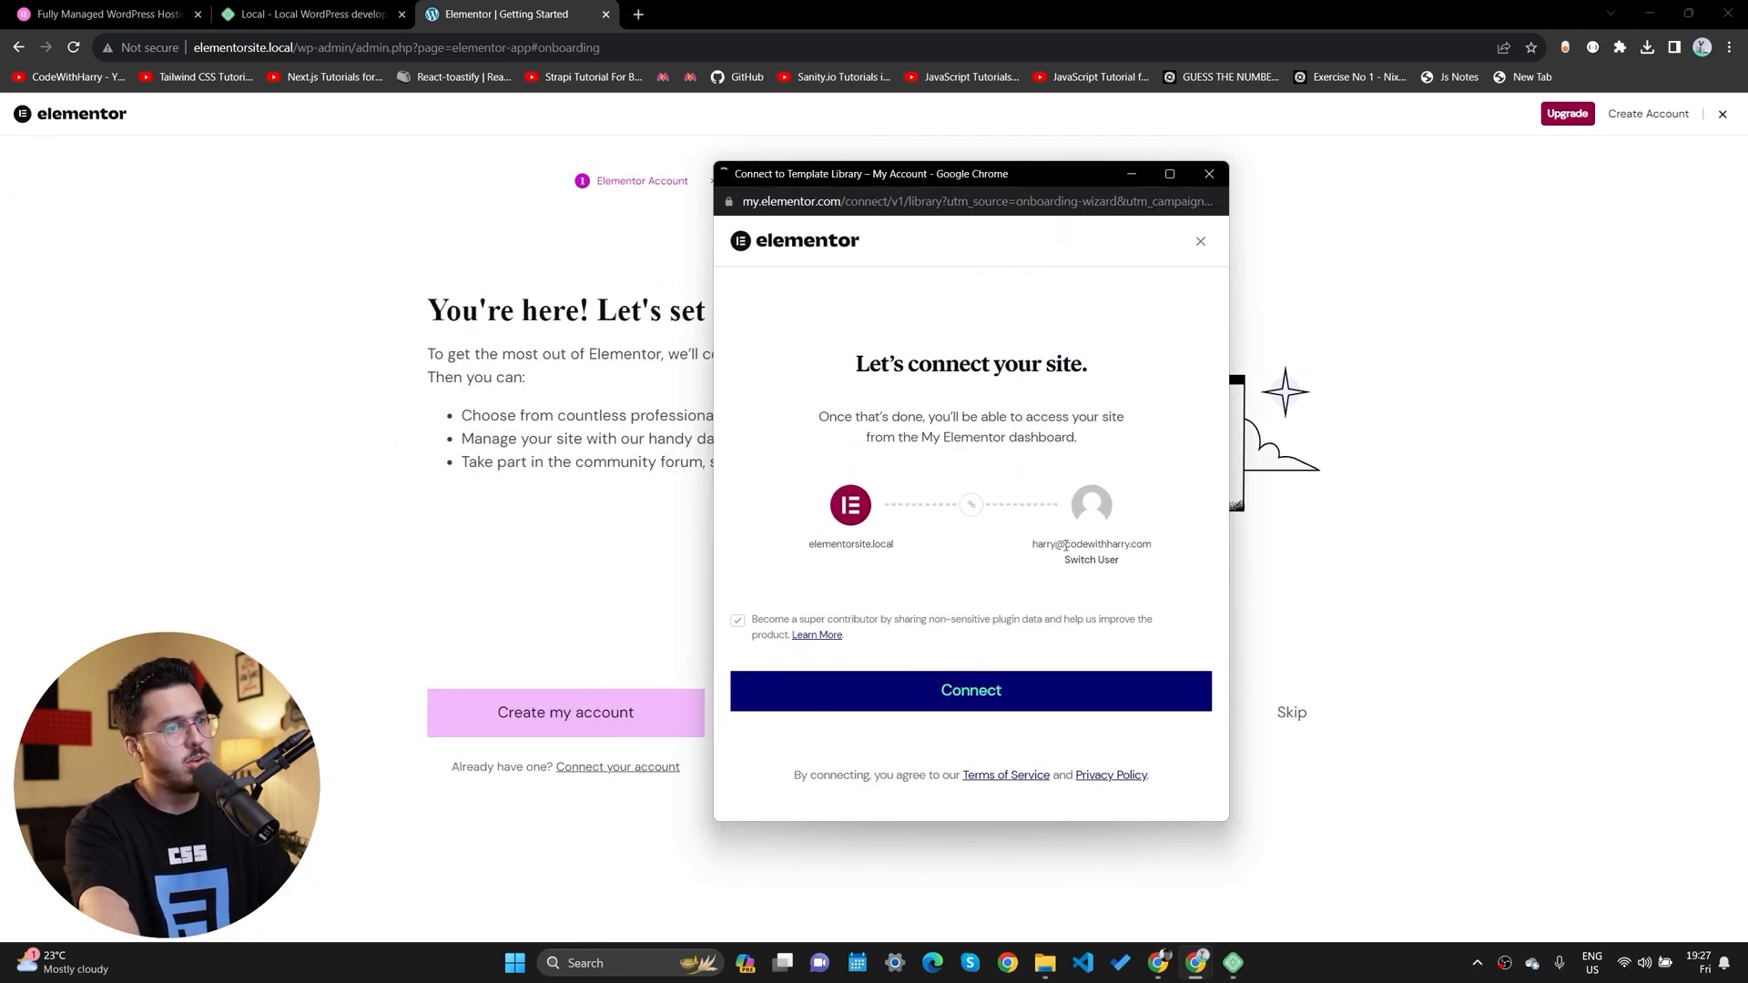
left_click(968, 690)
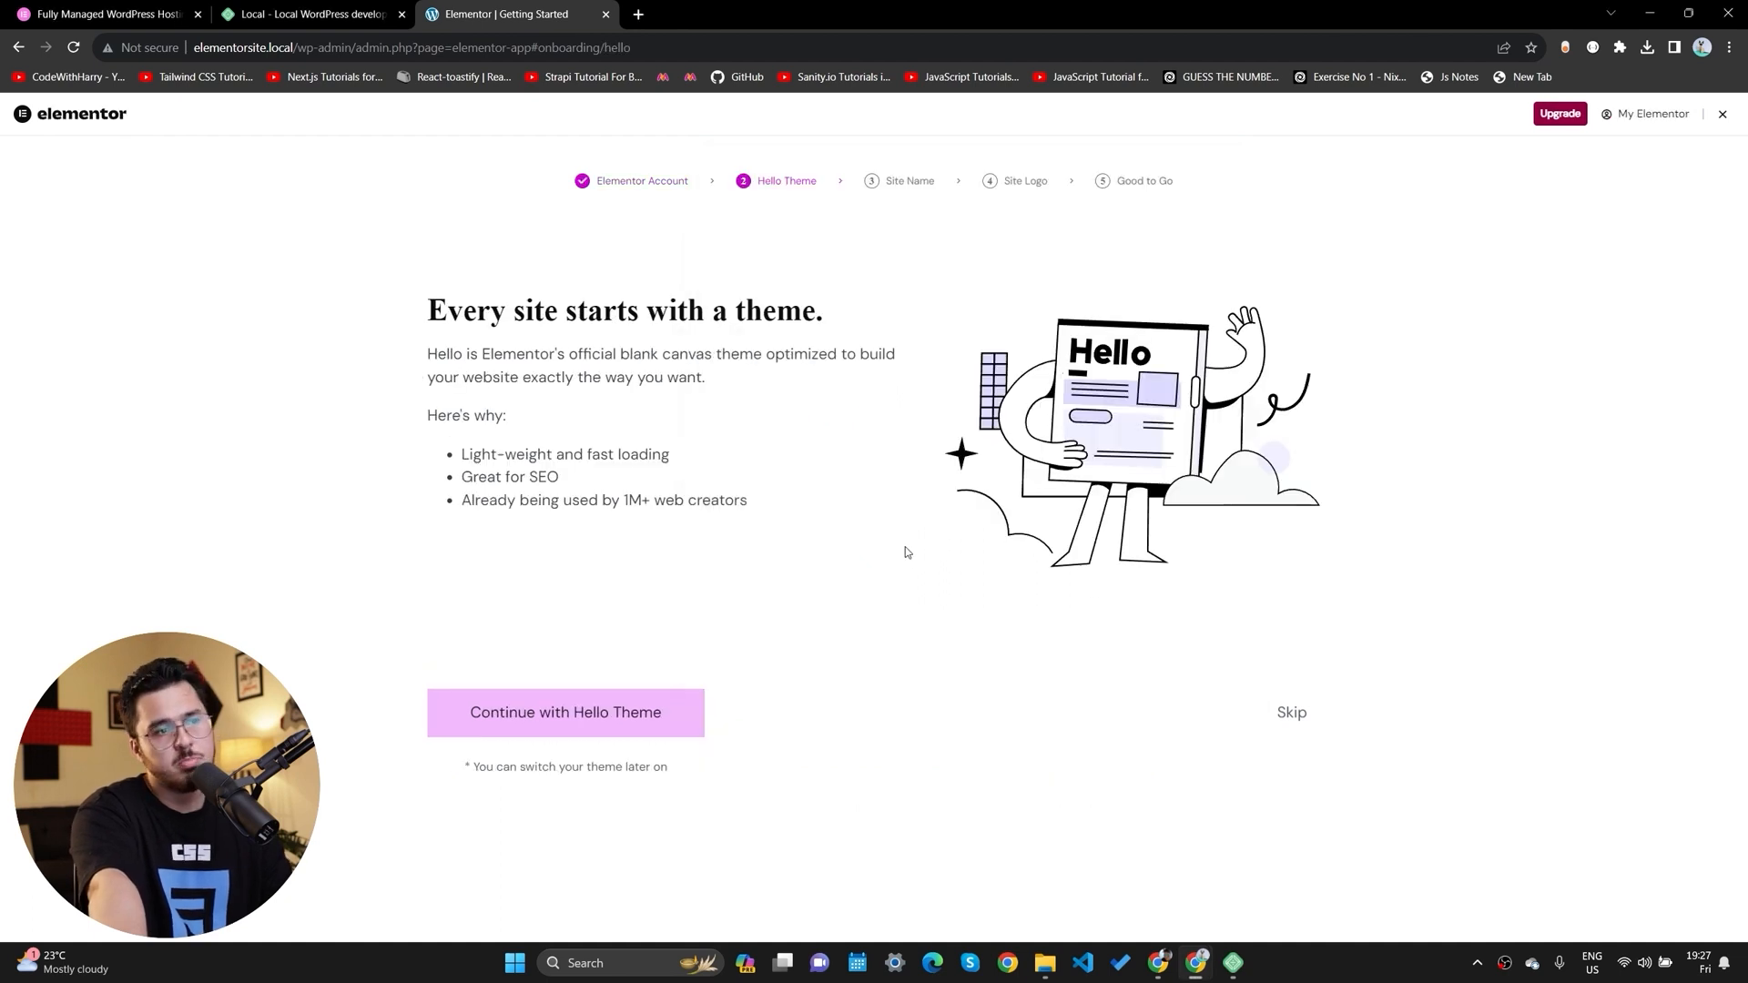
Continue with the Hello theme, keep the site name and skip the logo step.
left_click(564, 712)
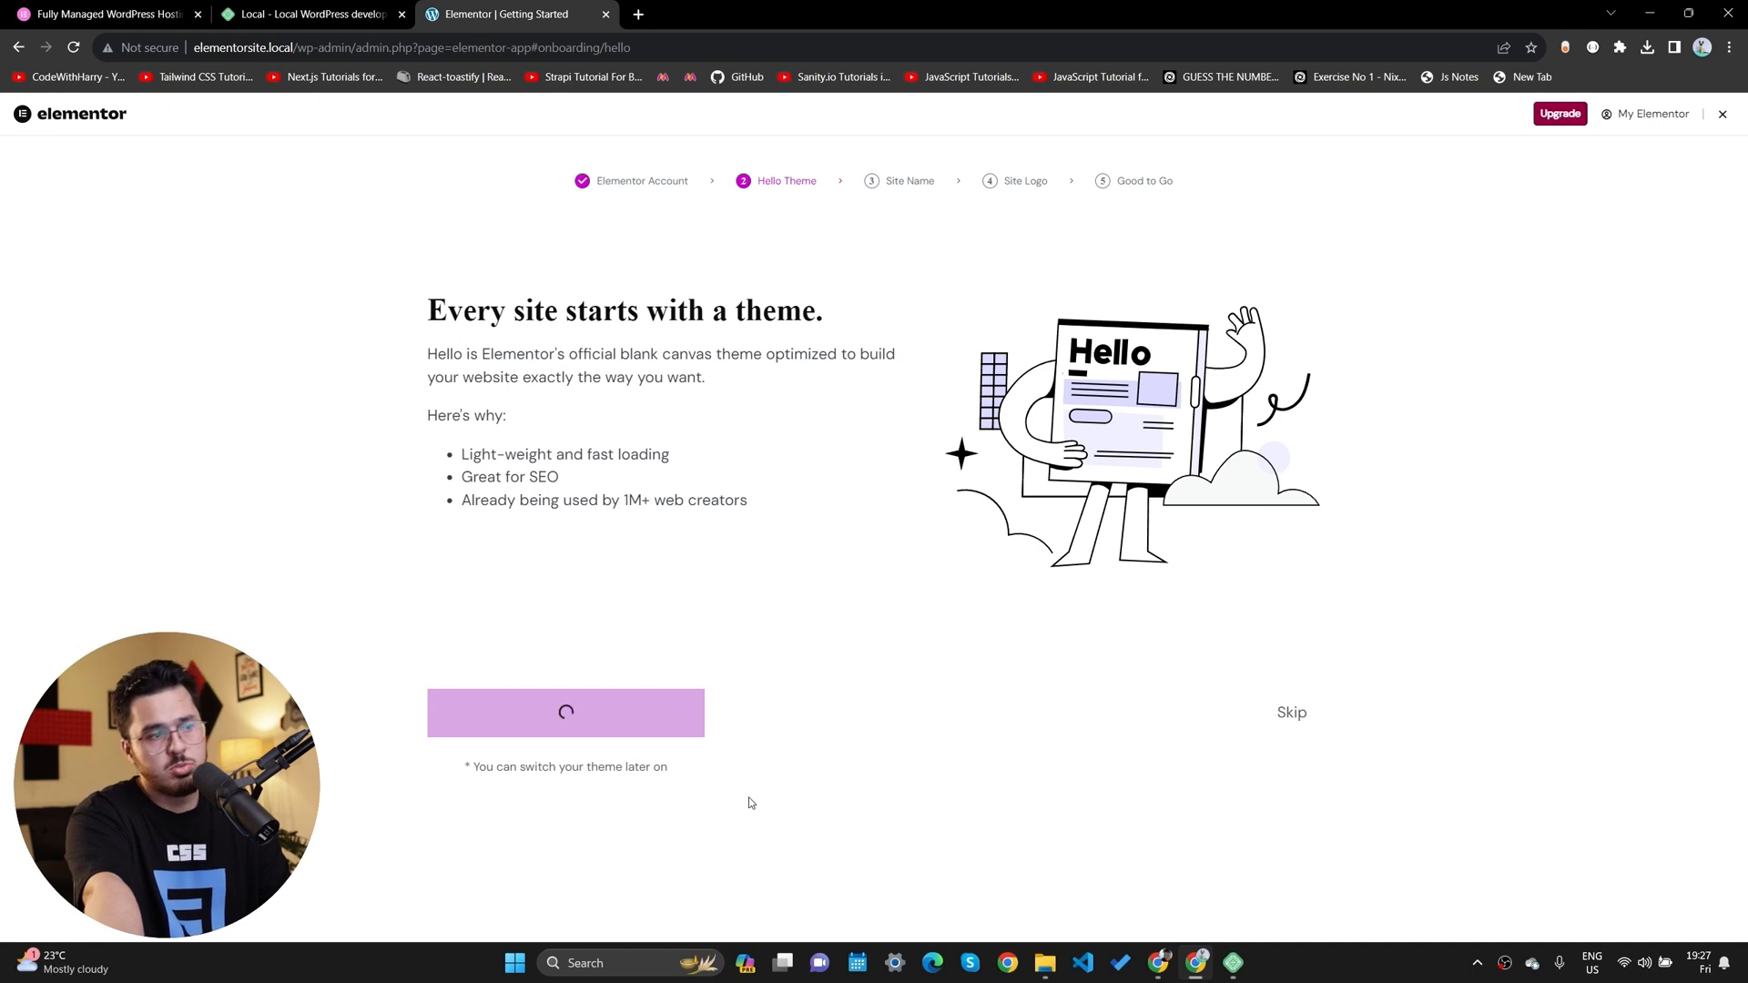
left_click(565, 712)
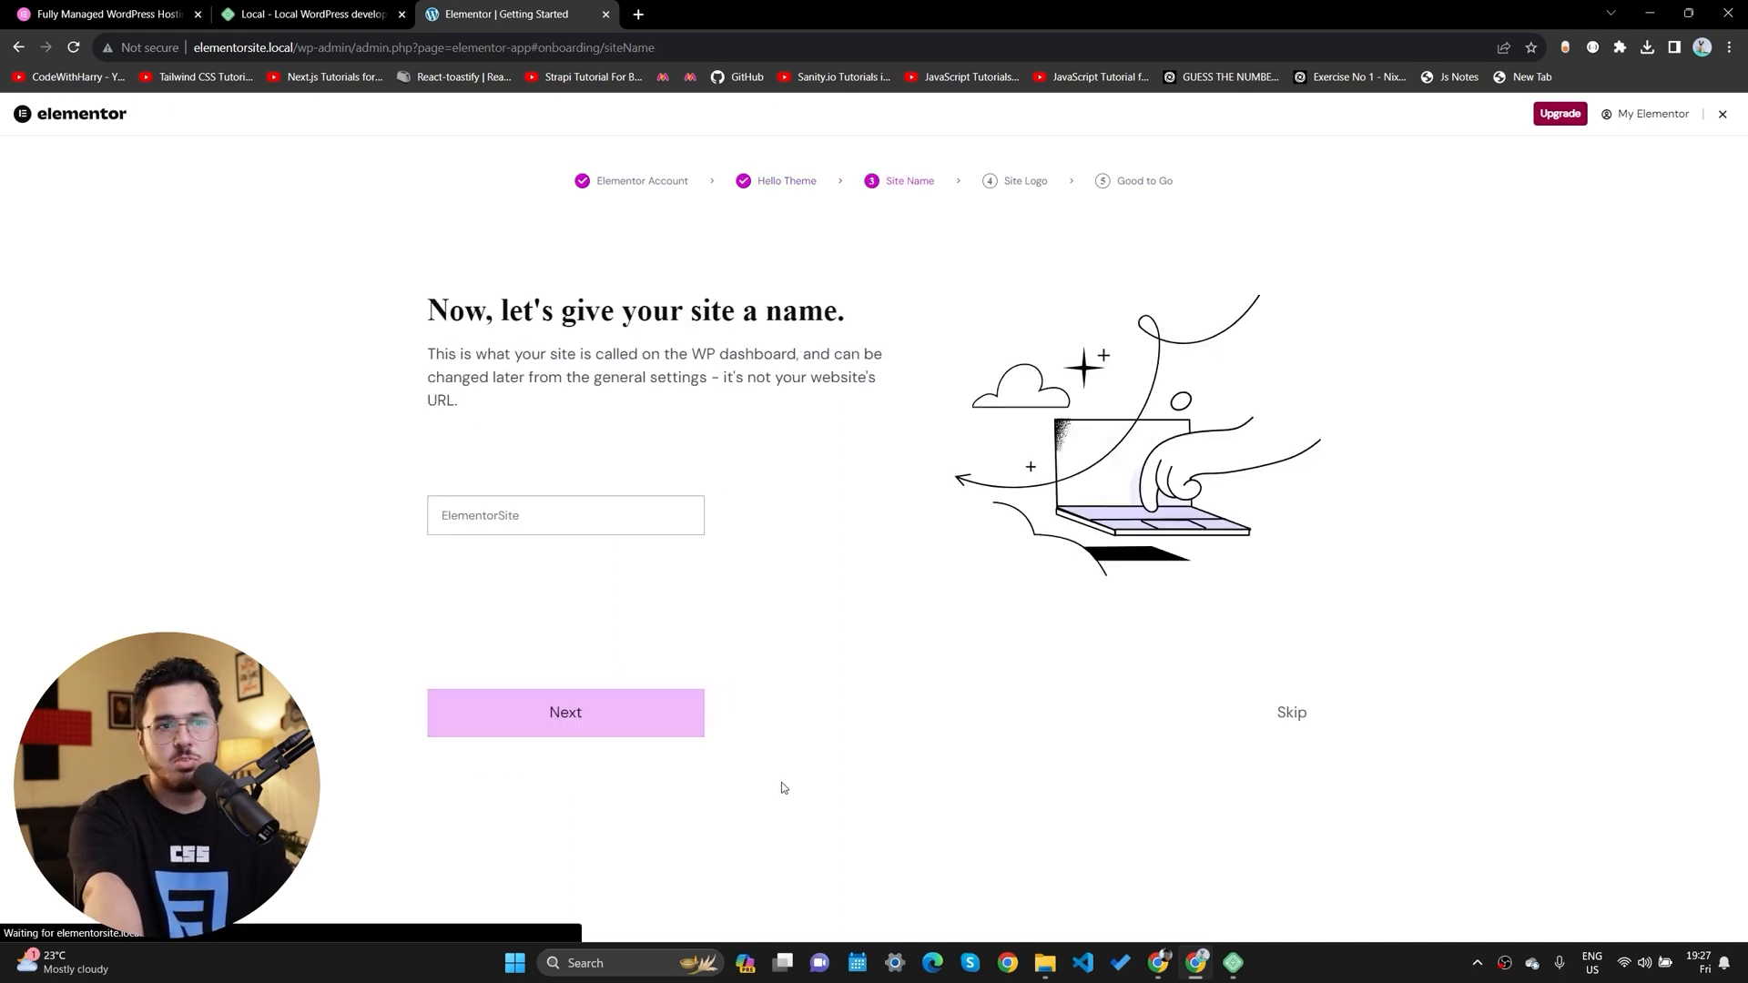
left_click(564, 711)
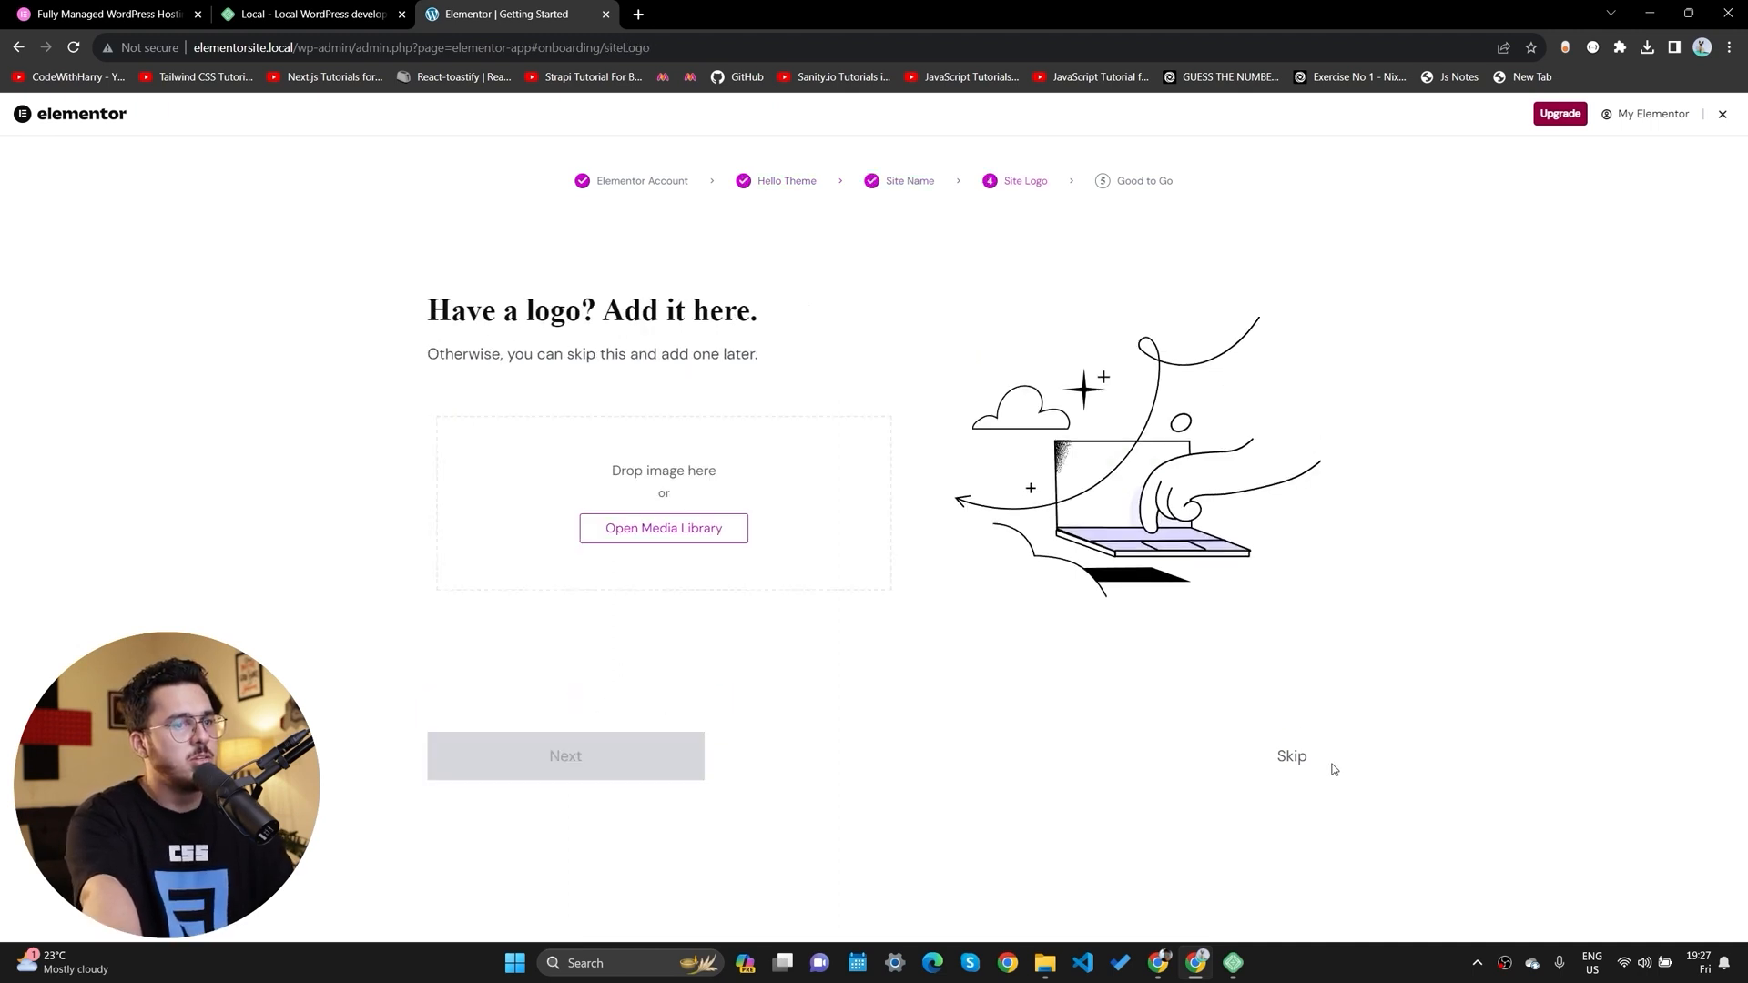
left_click(1292, 755)
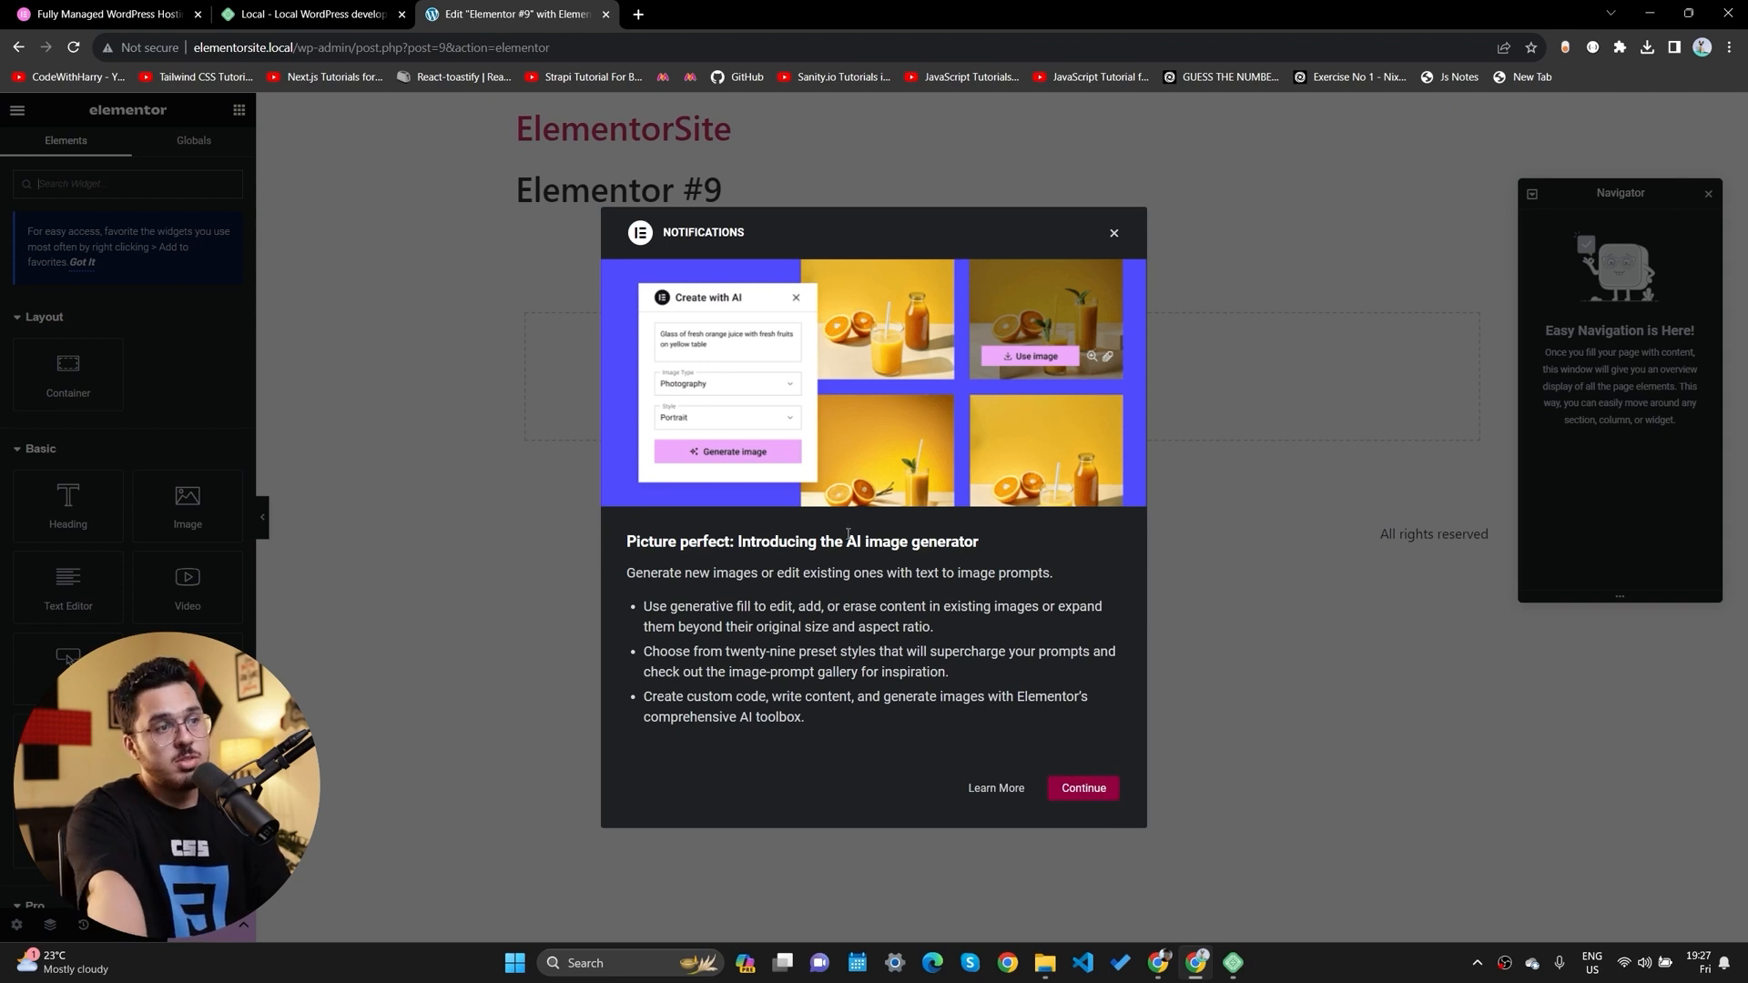
mouse_move(786, 213)
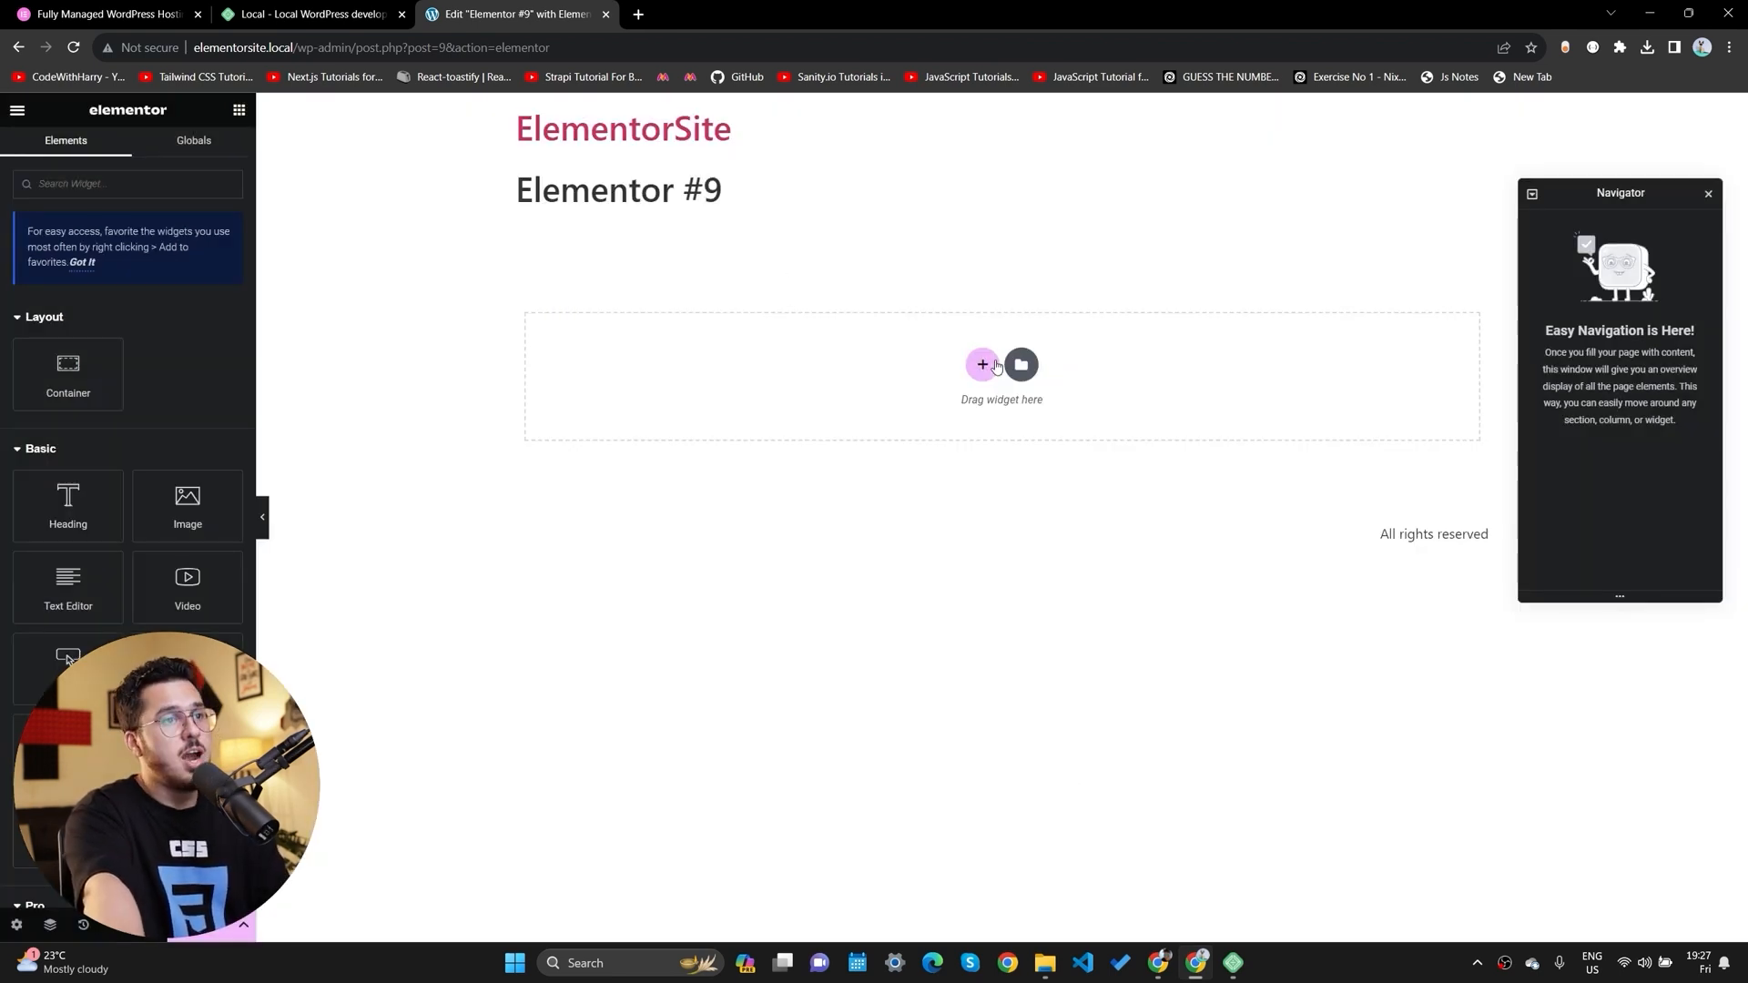
Start adding a first section to the empty Elementor page.
left_click(981, 364)
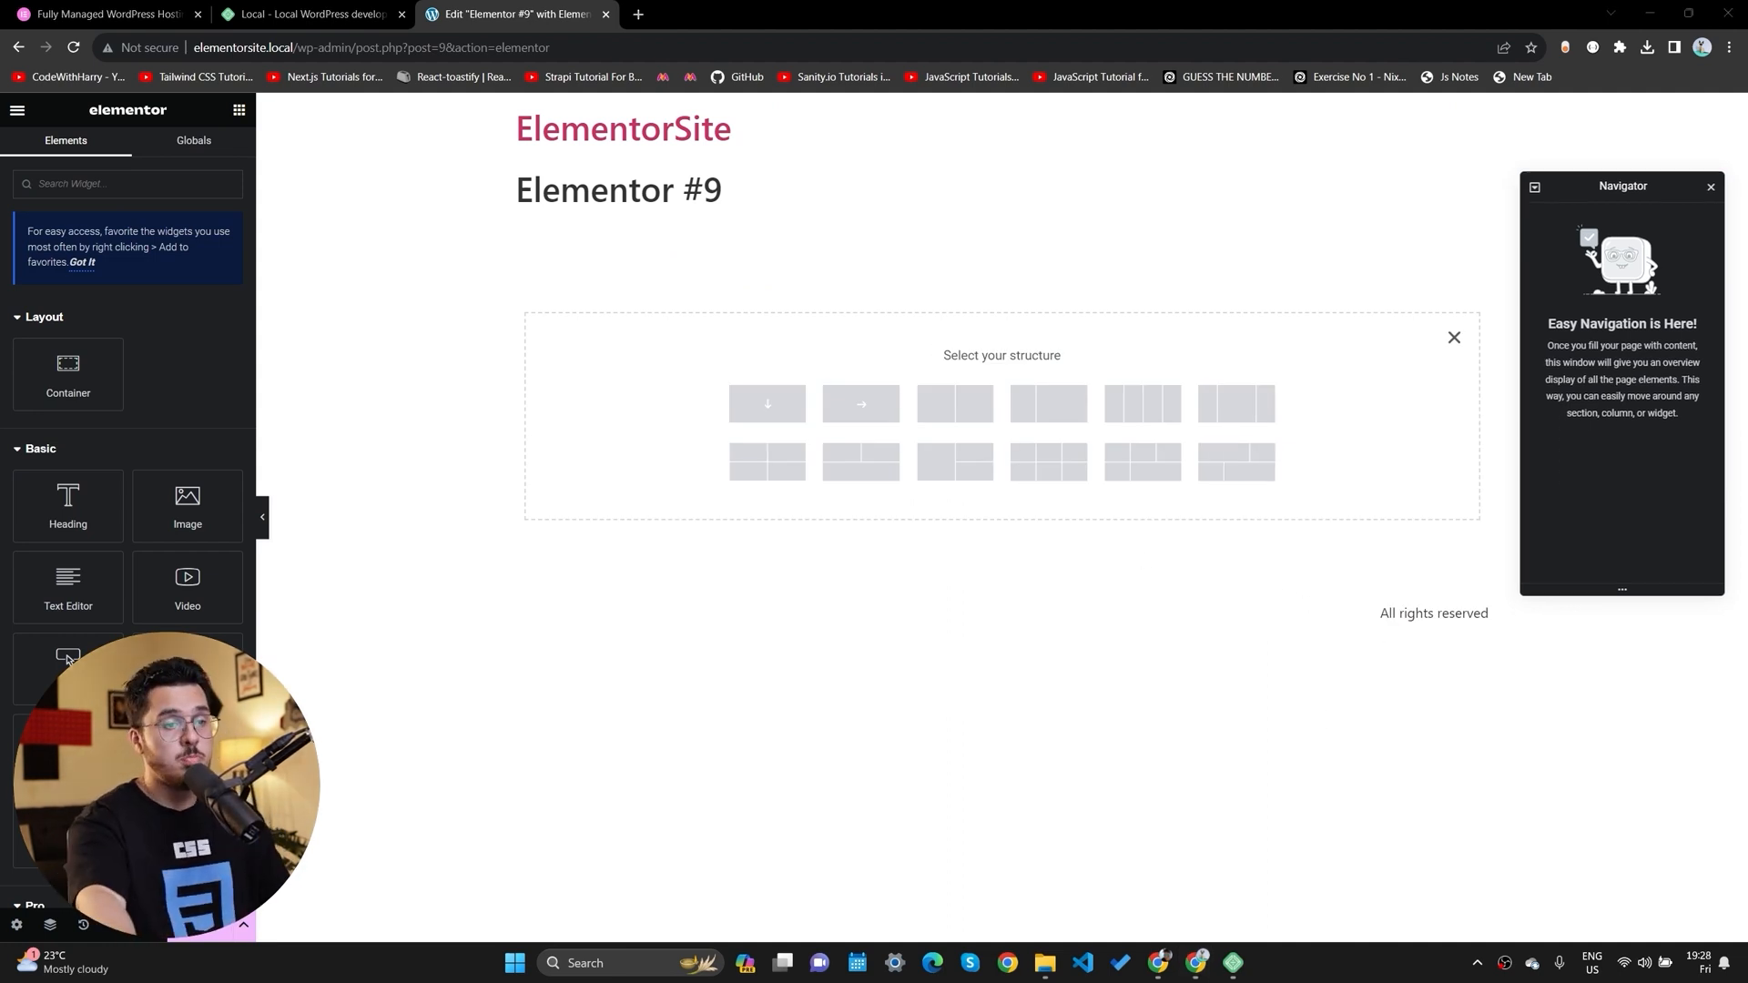
Create a second Local site named Elementor2 with root credentials and add it.
left_click(783, 970)
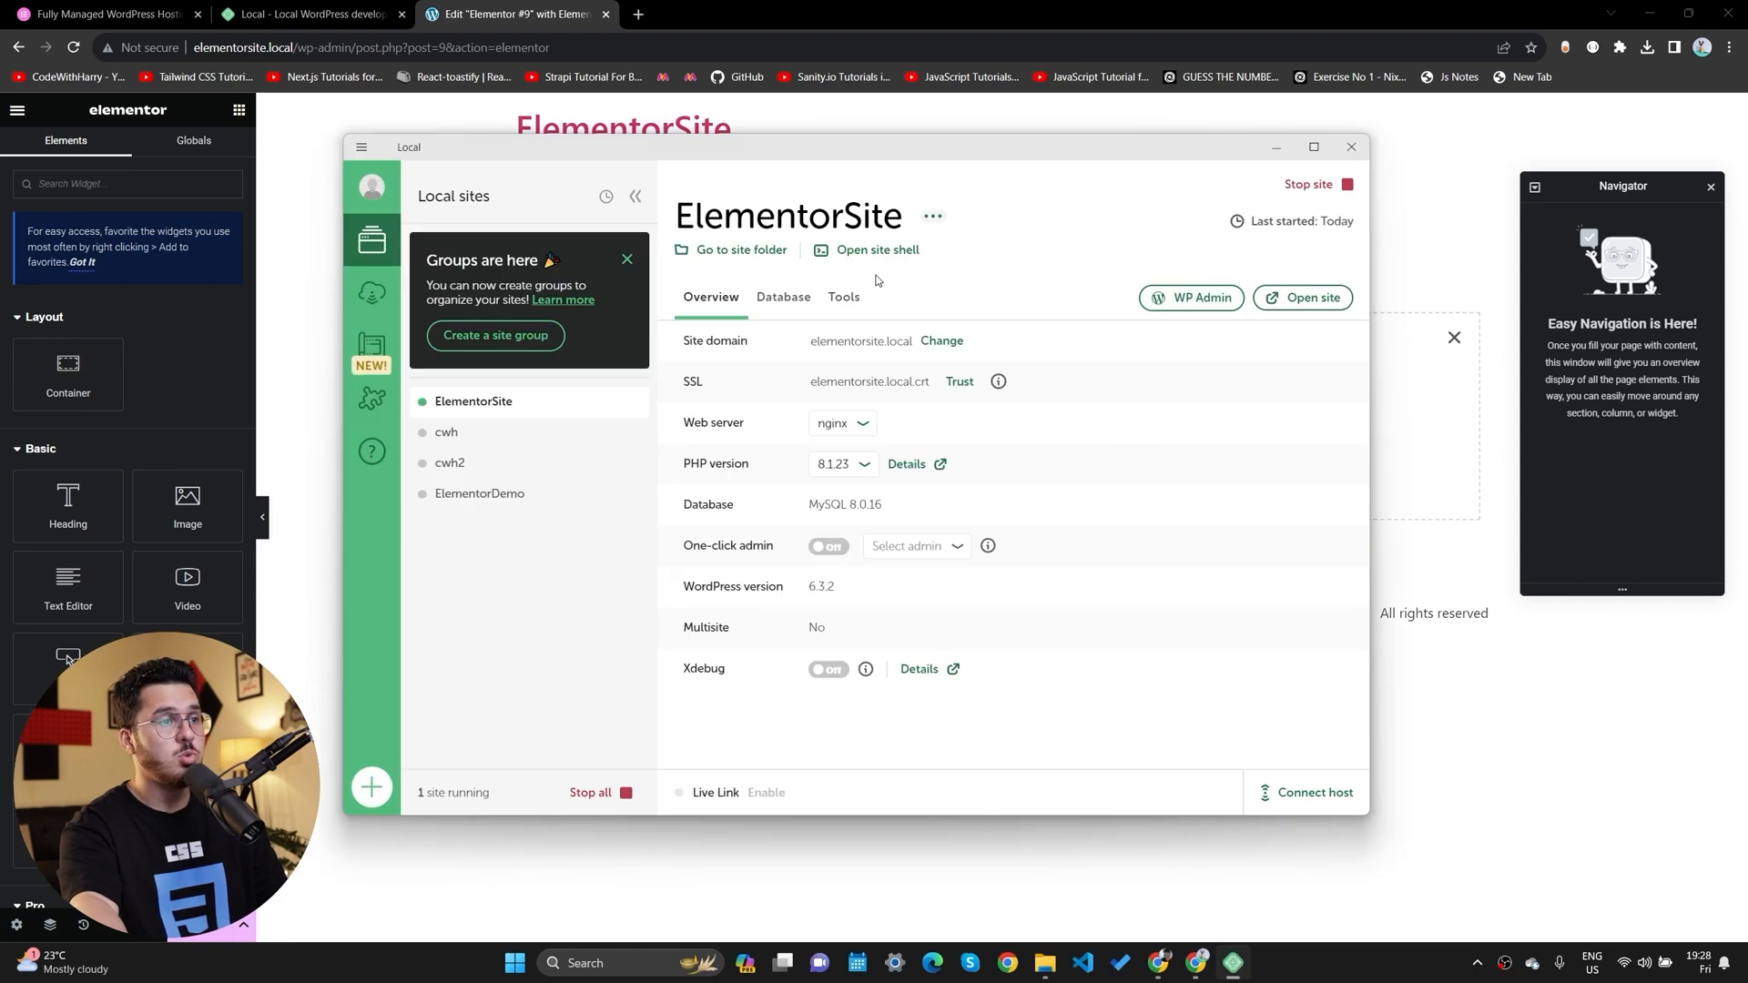
left_click(371, 786)
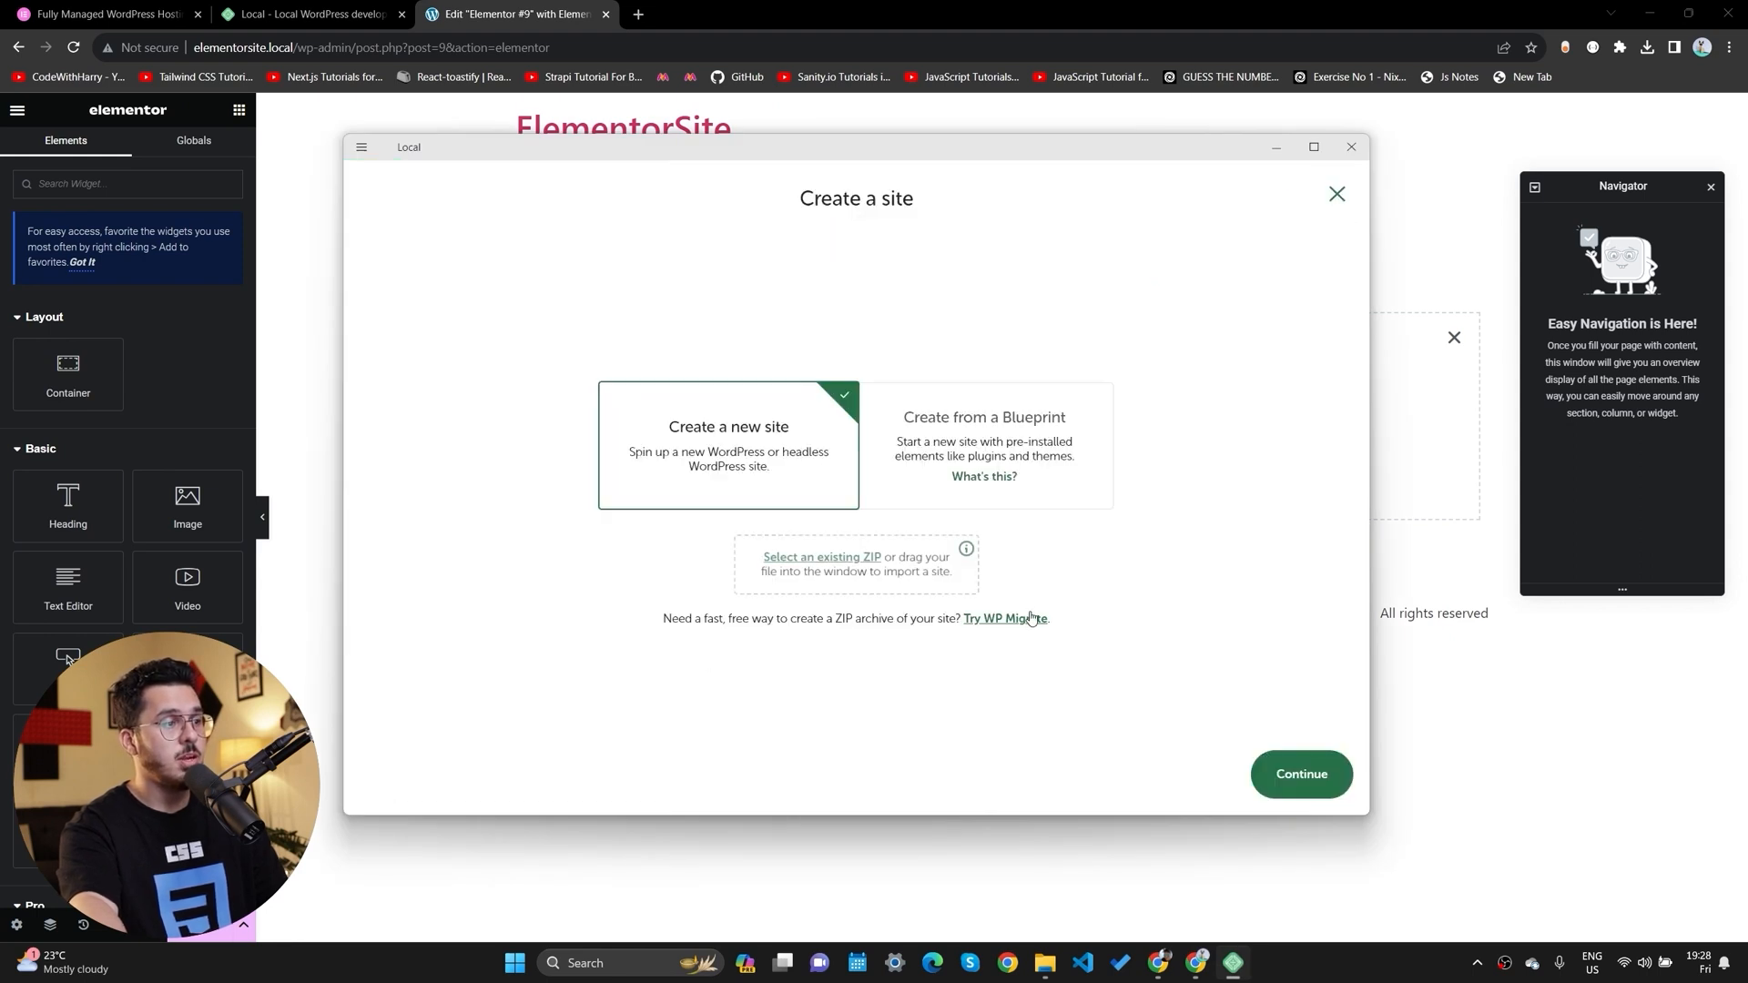
left_click(1298, 773)
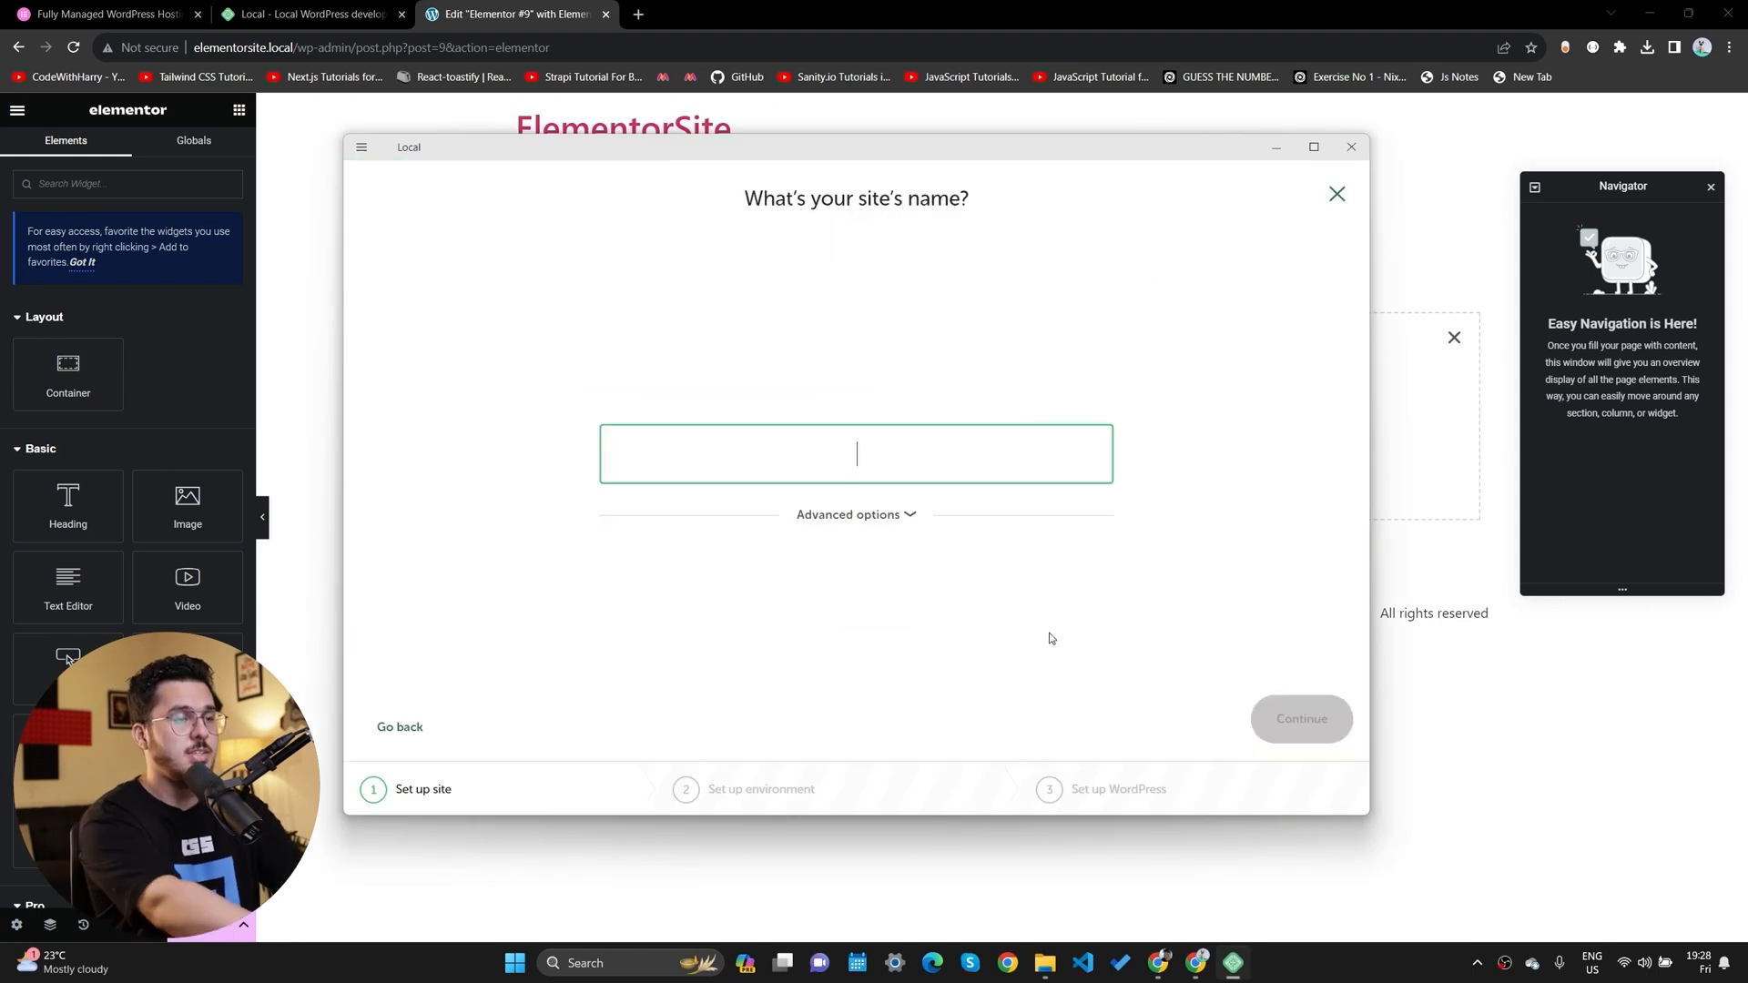
type("Elementor2")
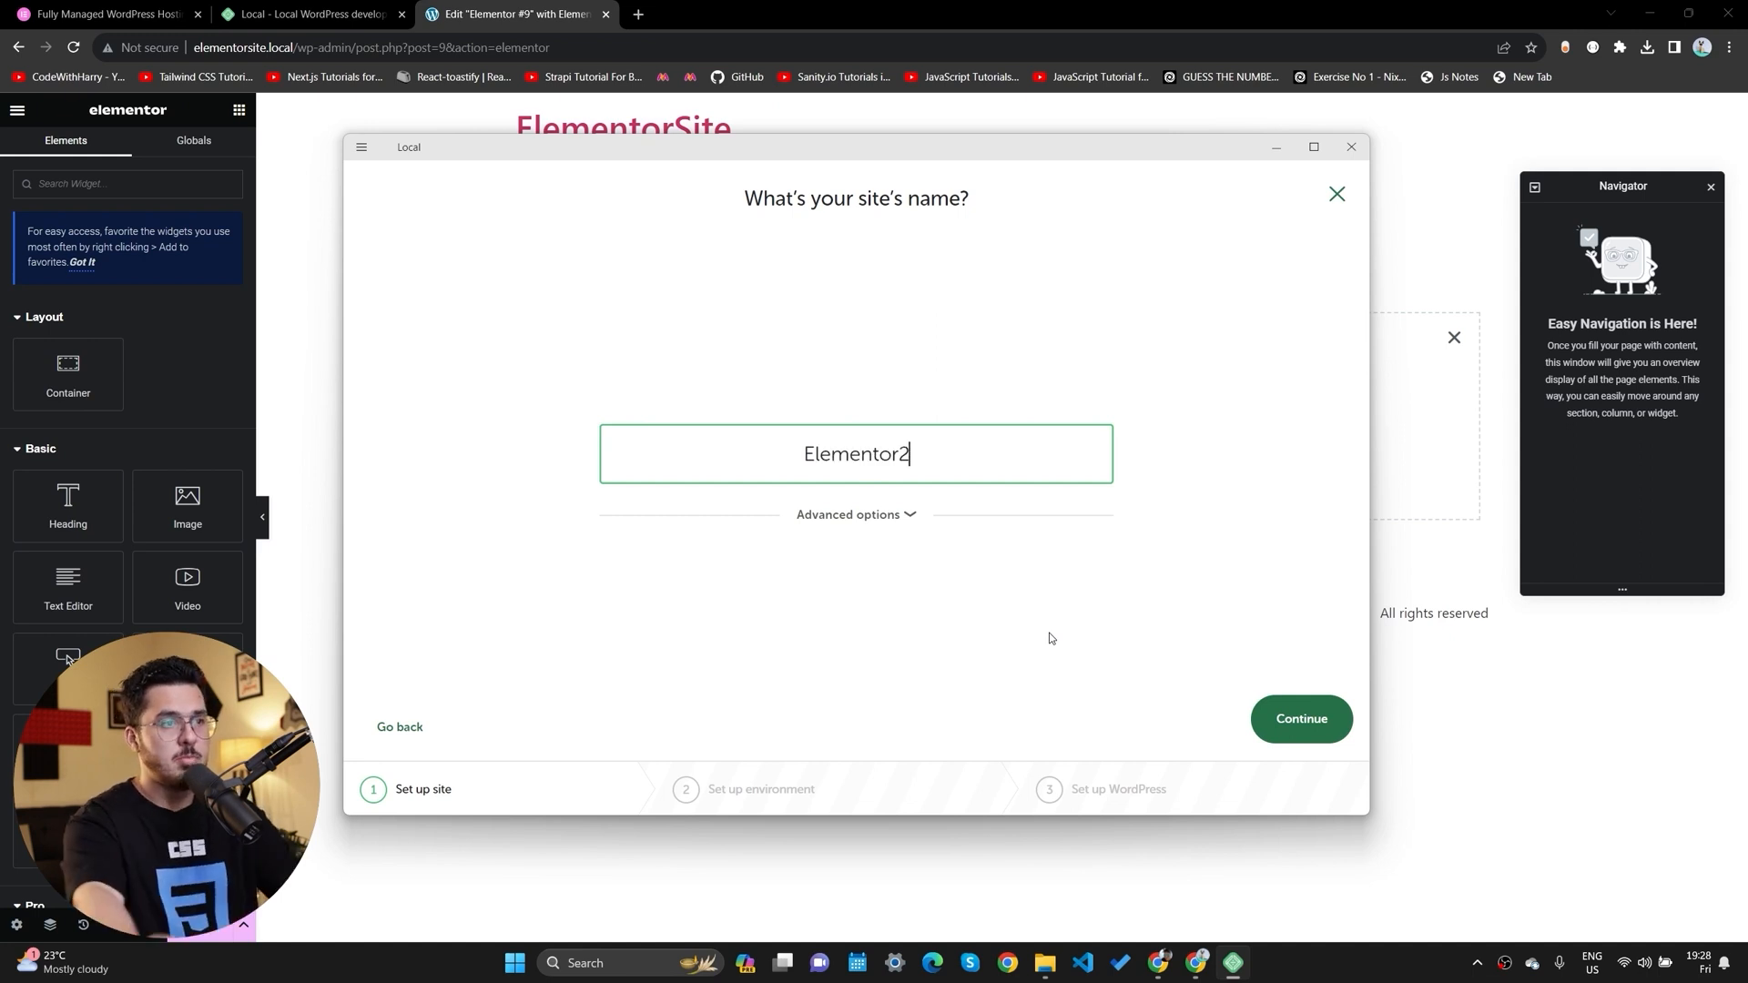
left_click(1299, 717)
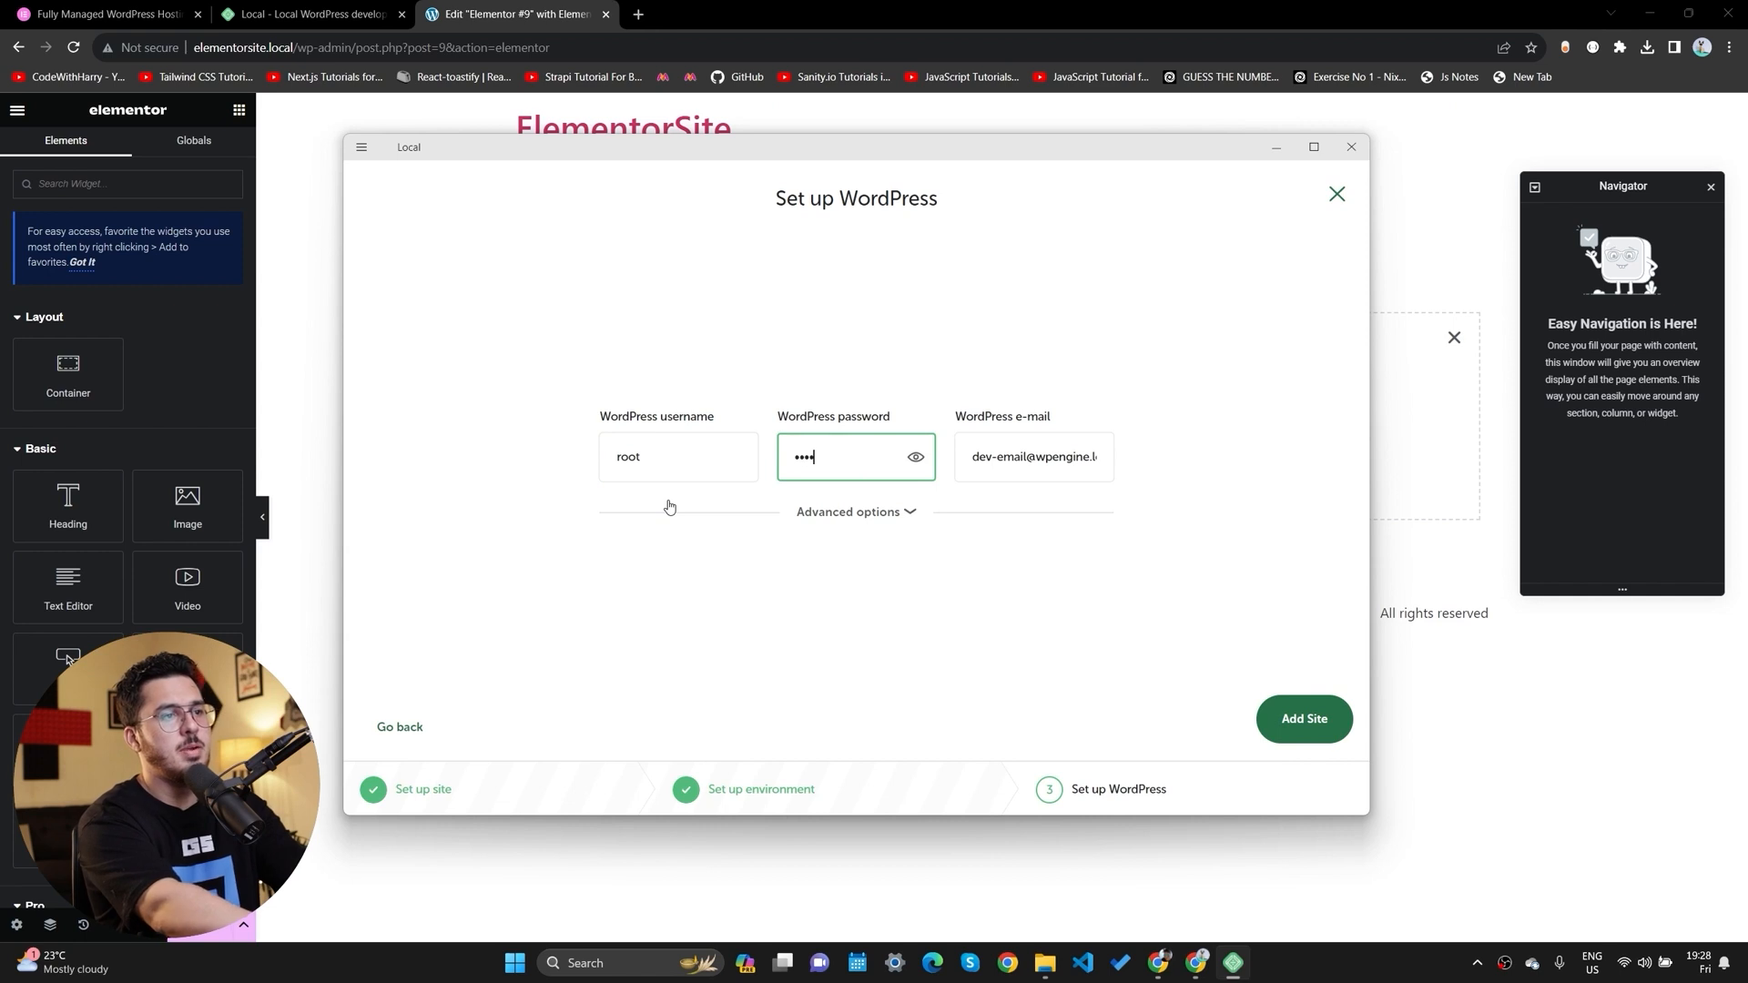
left_click(1302, 719)
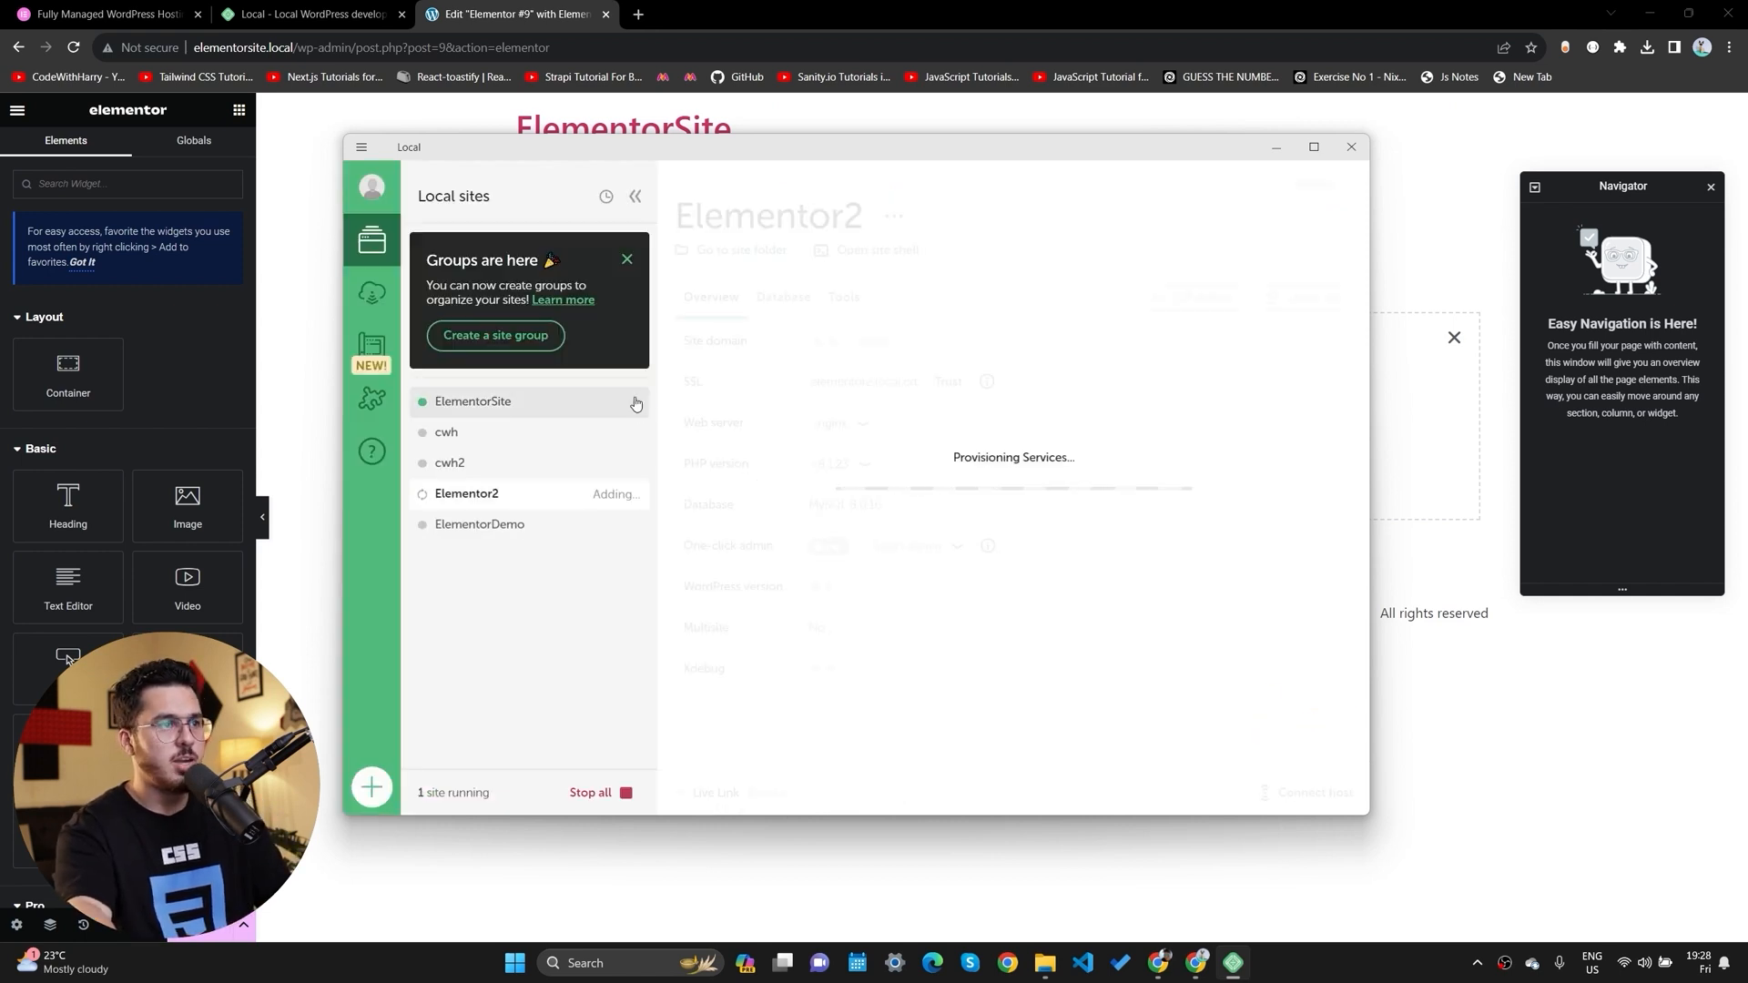
mouse_move(468, 500)
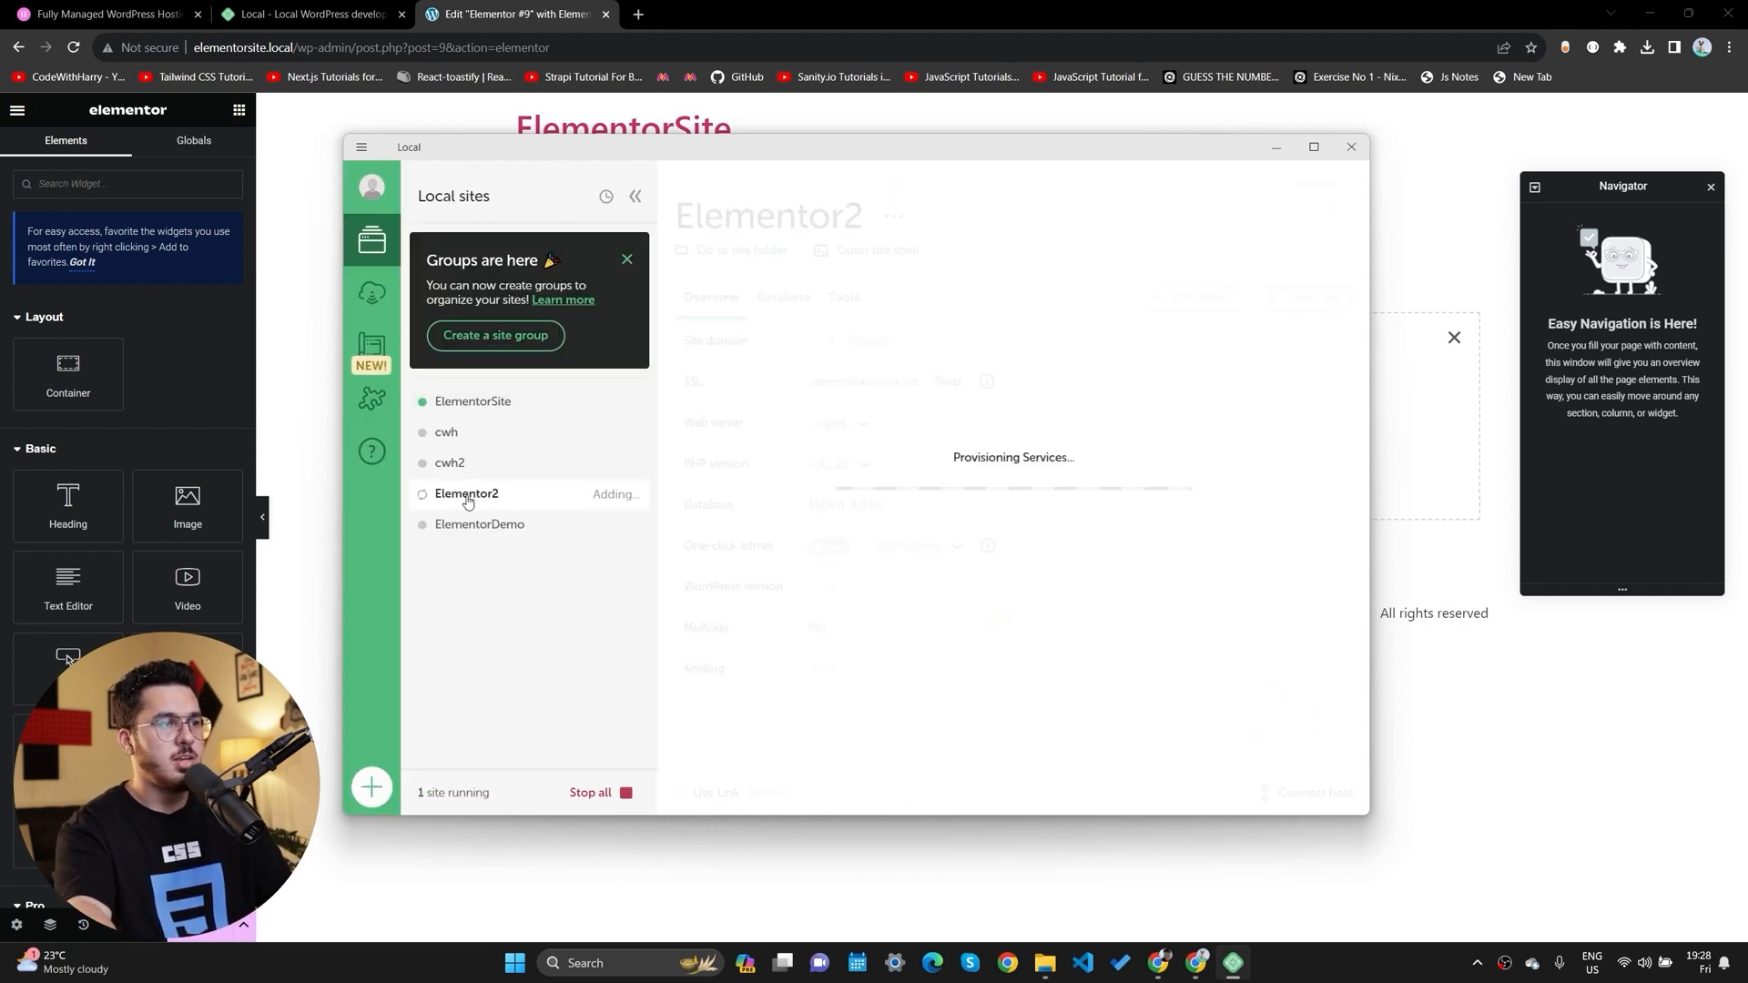
mouse_move(628, 537)
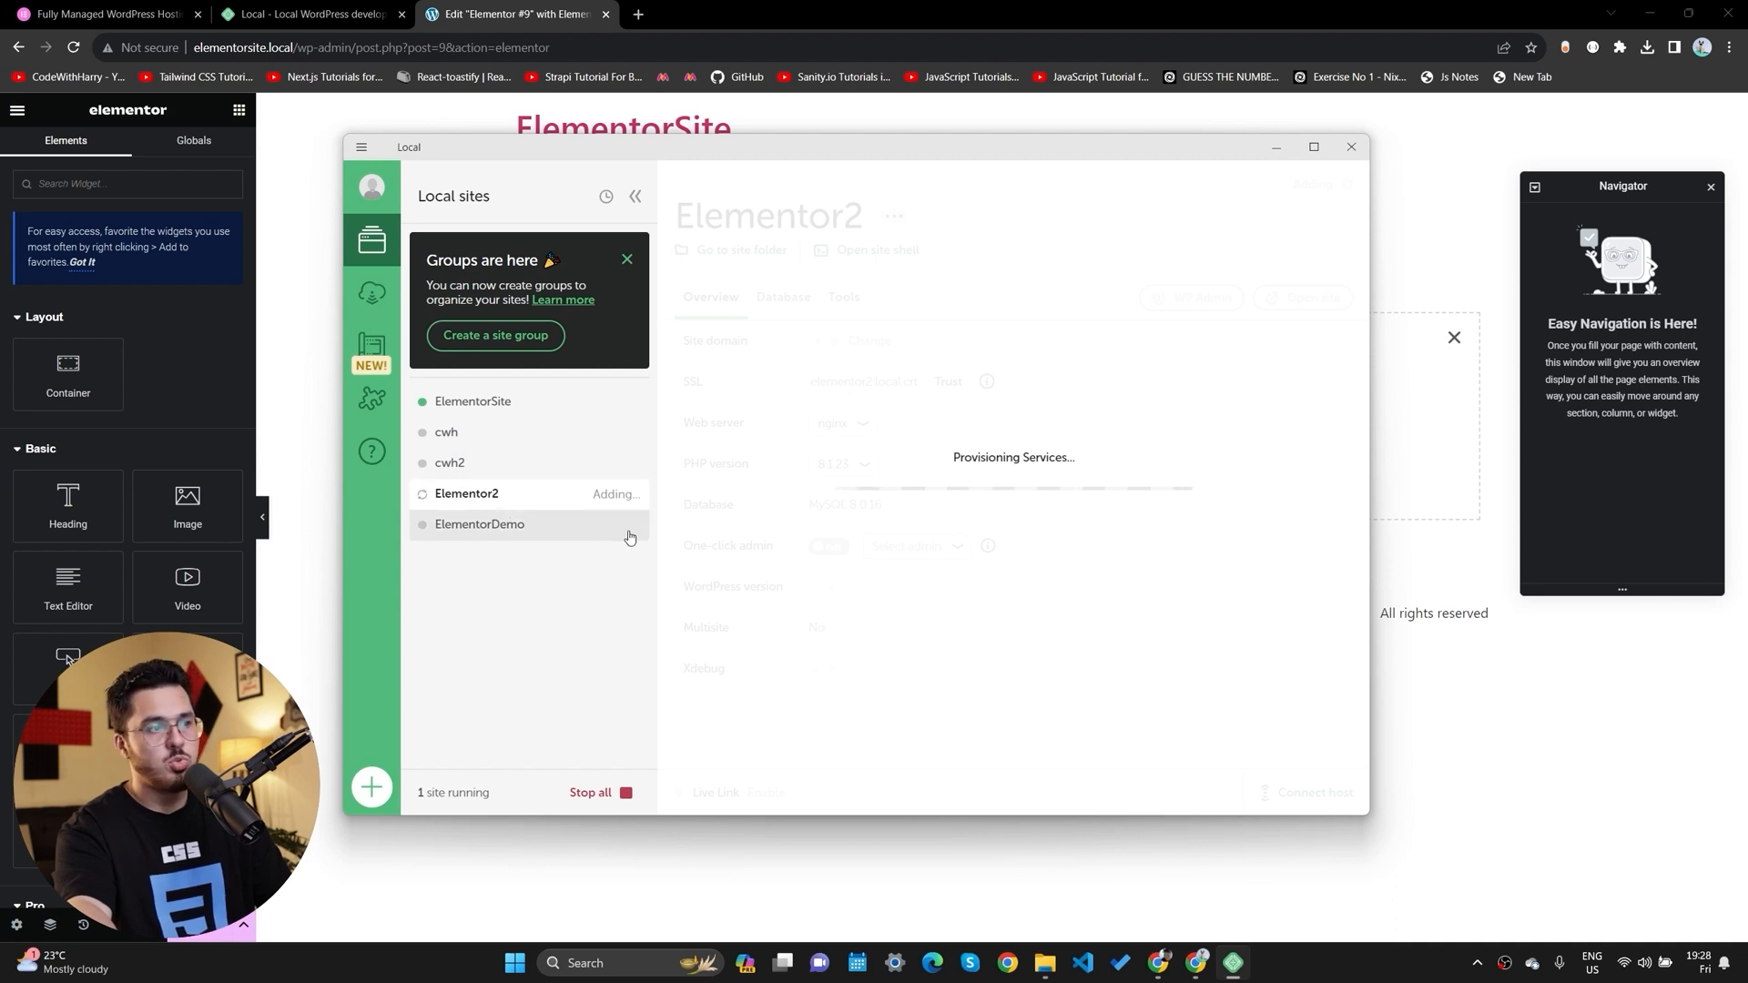
mouse_move(562, 541)
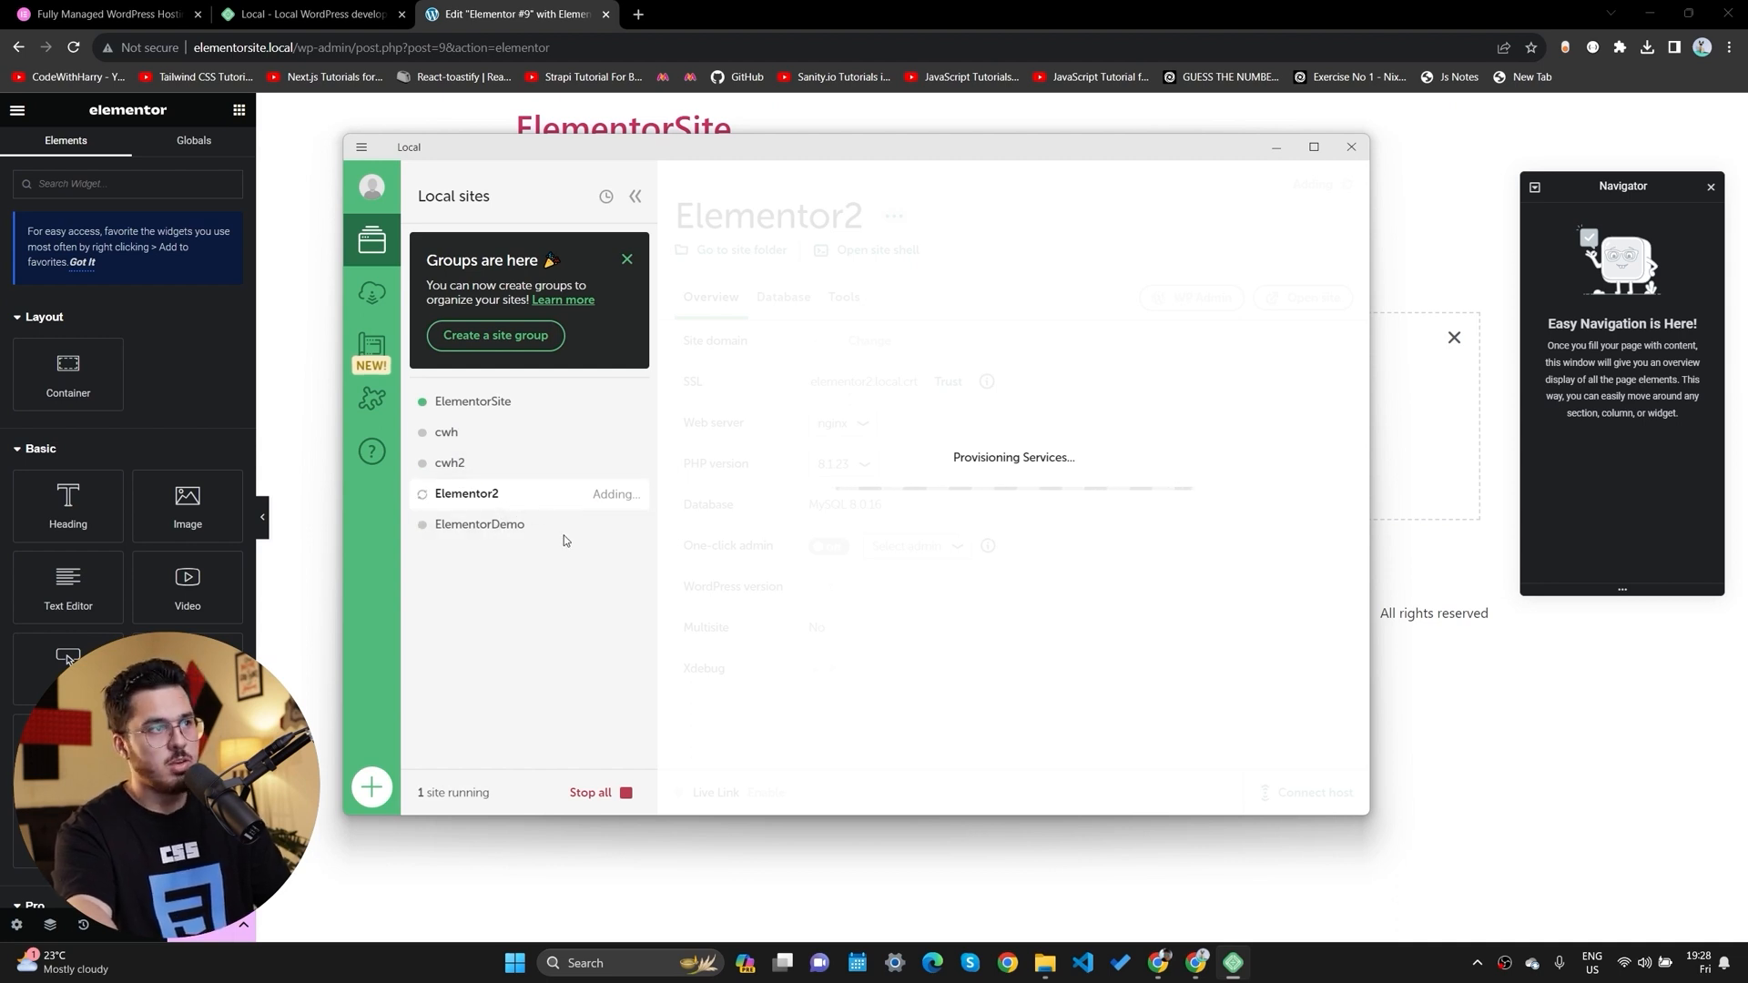
mouse_move(602, 433)
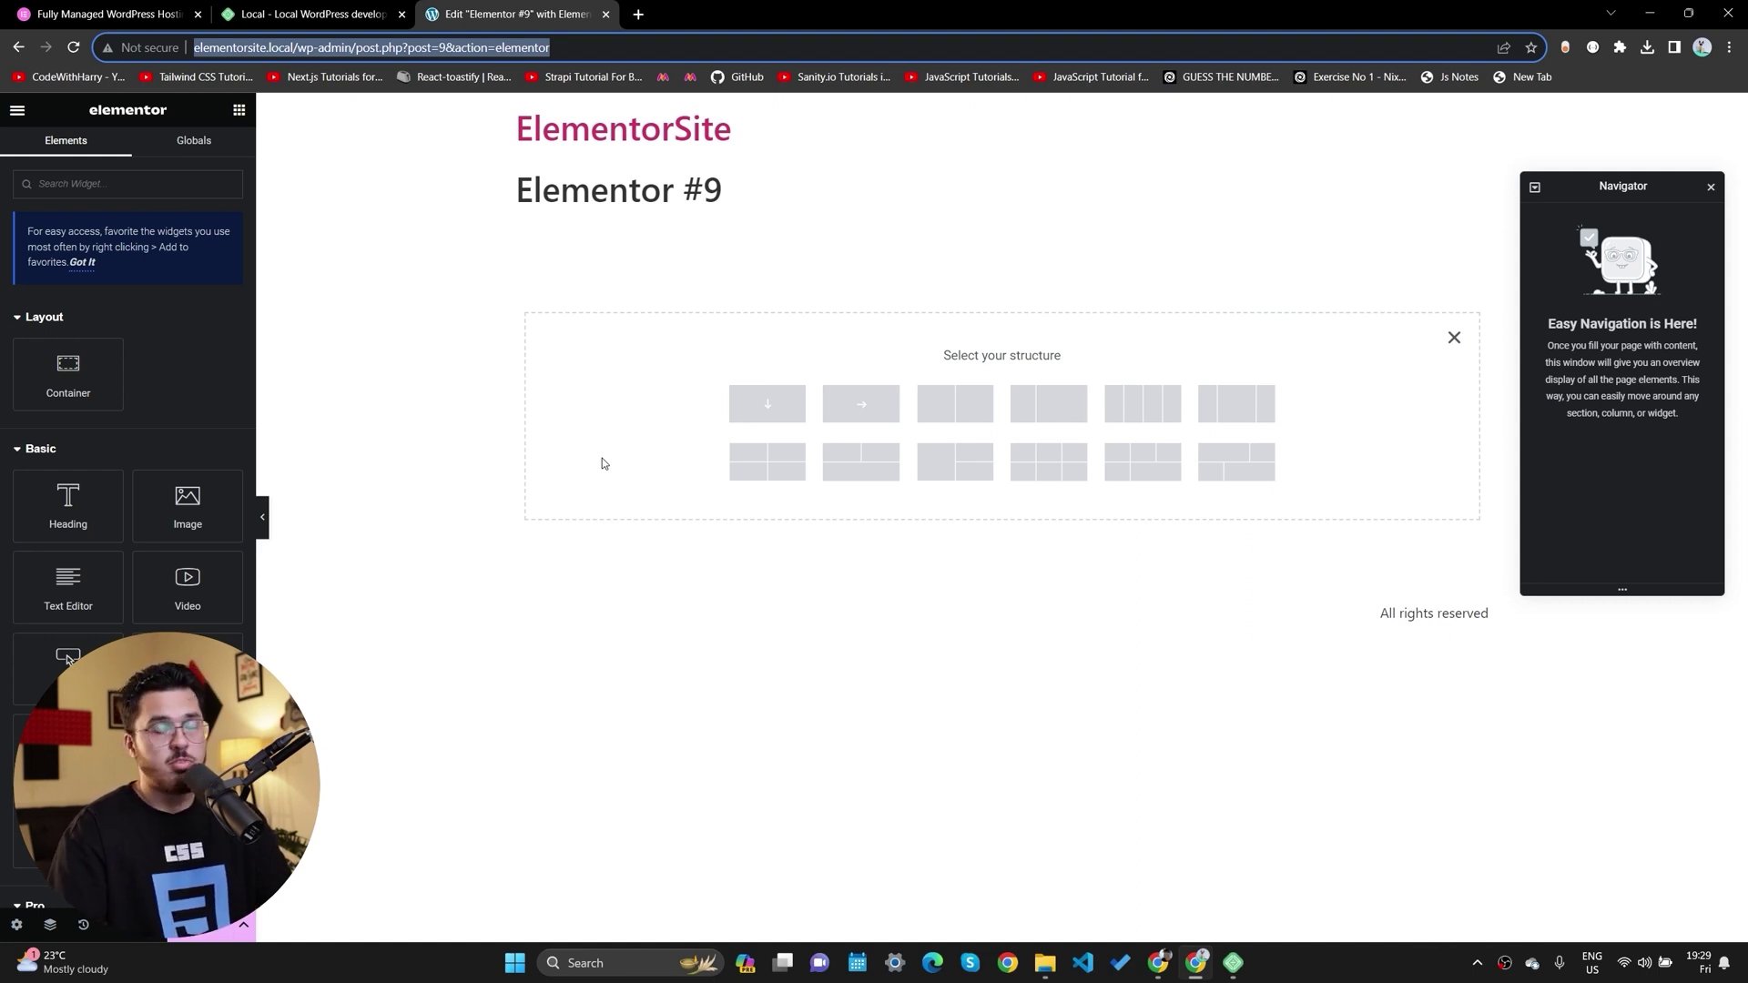
mouse_move(402, 399)
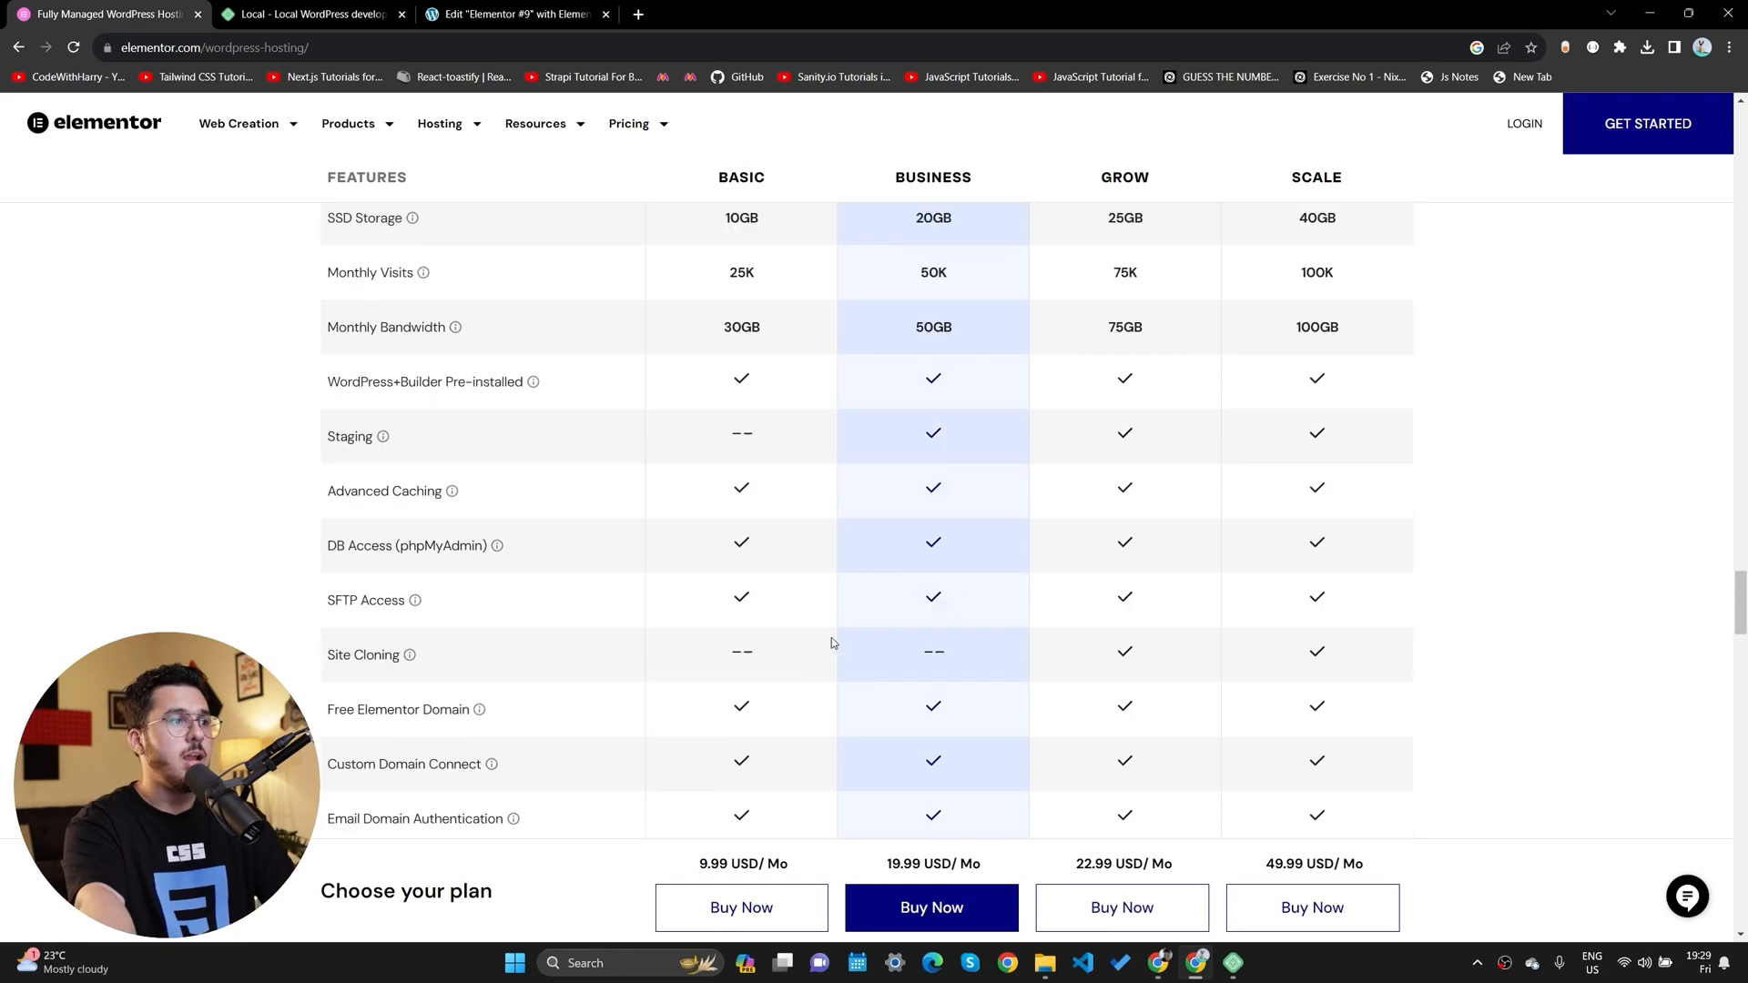
Scroll over the pricing table on Elementor's WordPress hosting page.
scroll("up", 3)
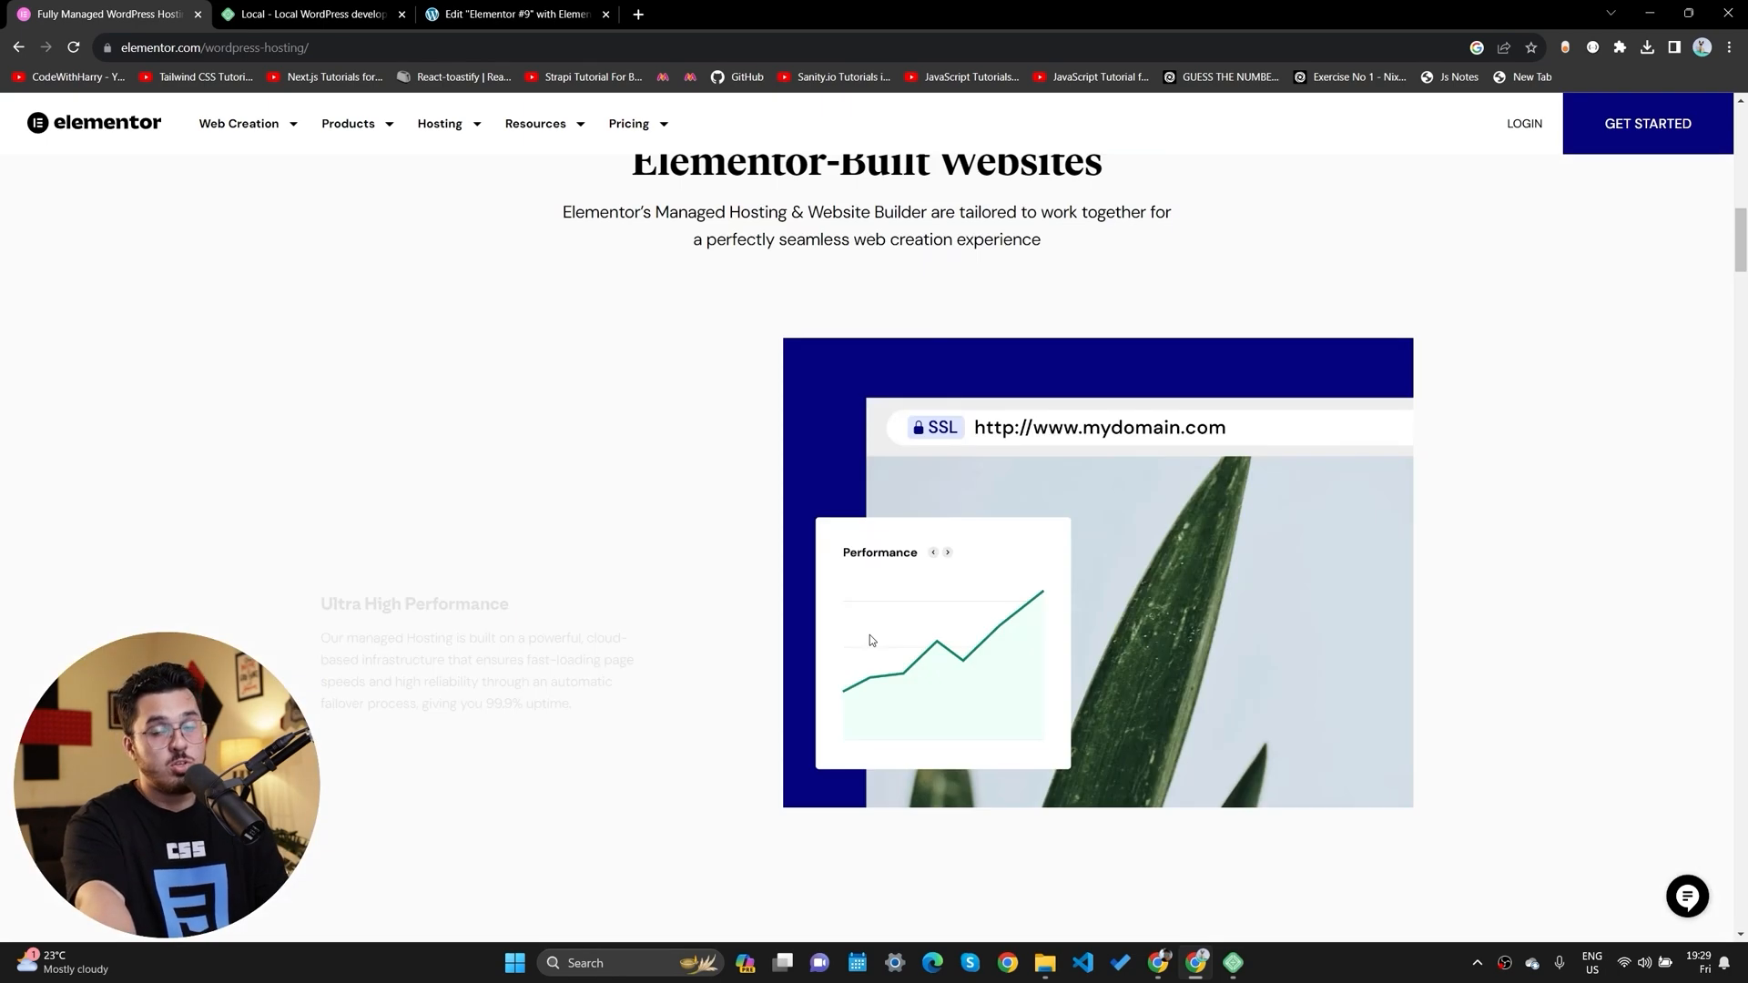
scroll("down", 3)
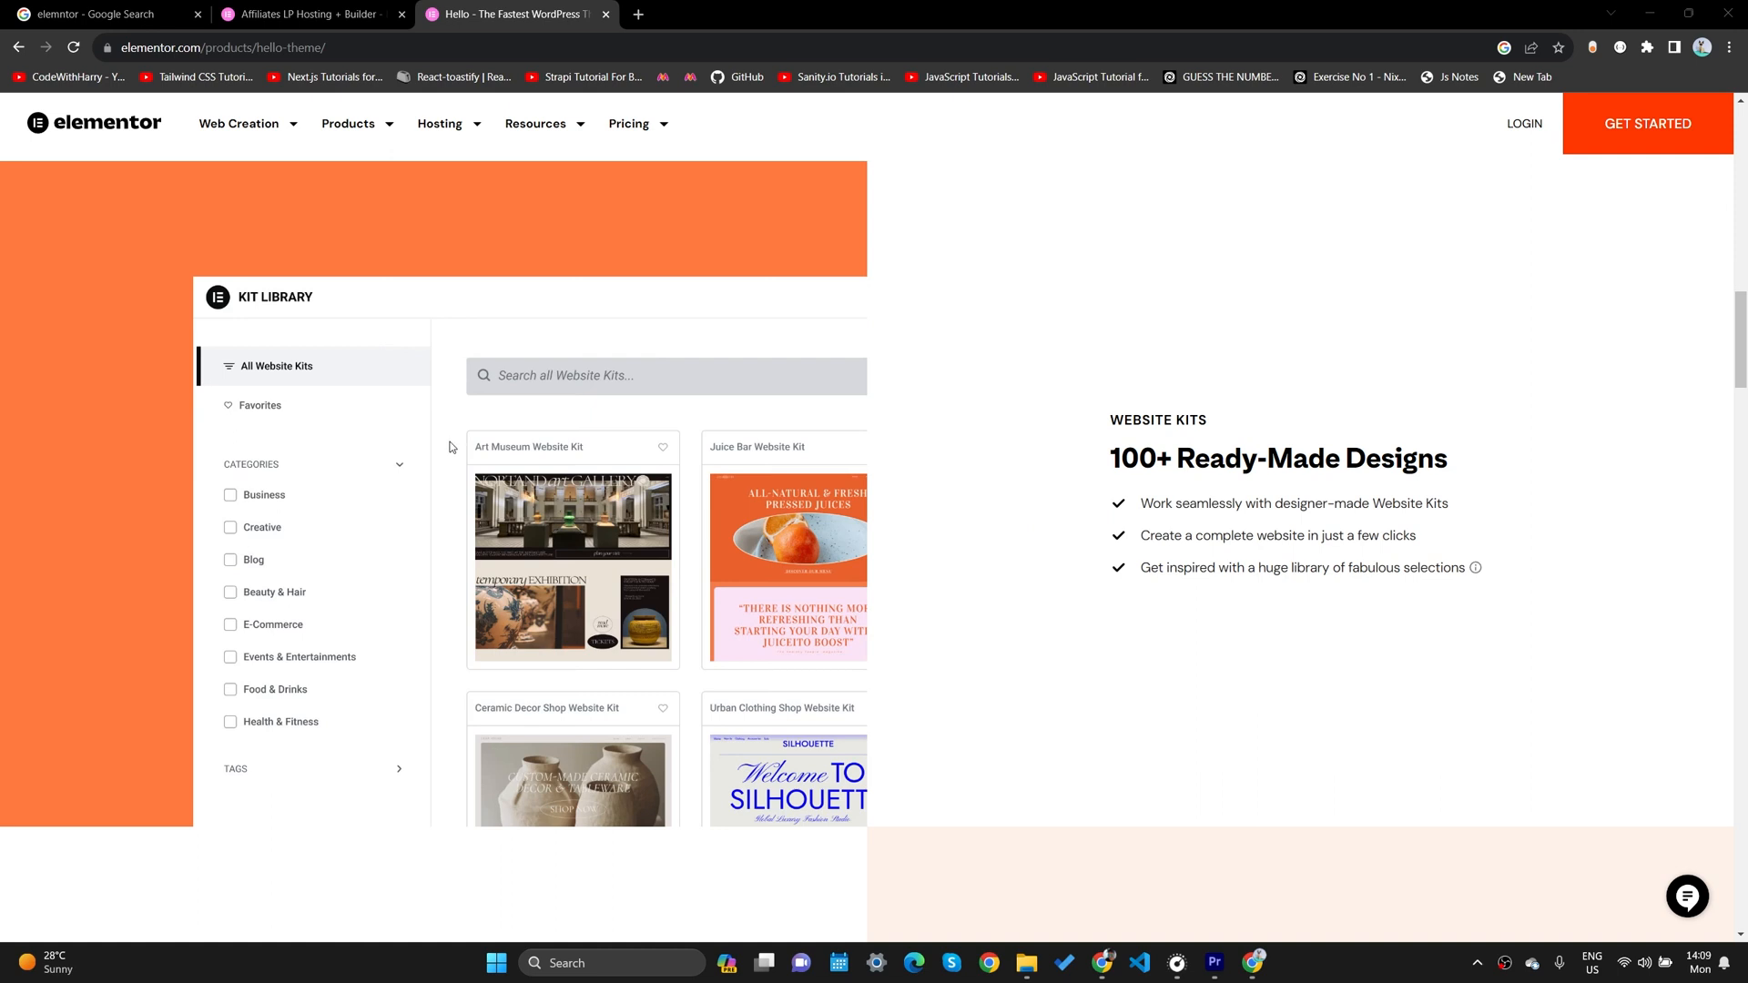
mouse_move(645, 426)
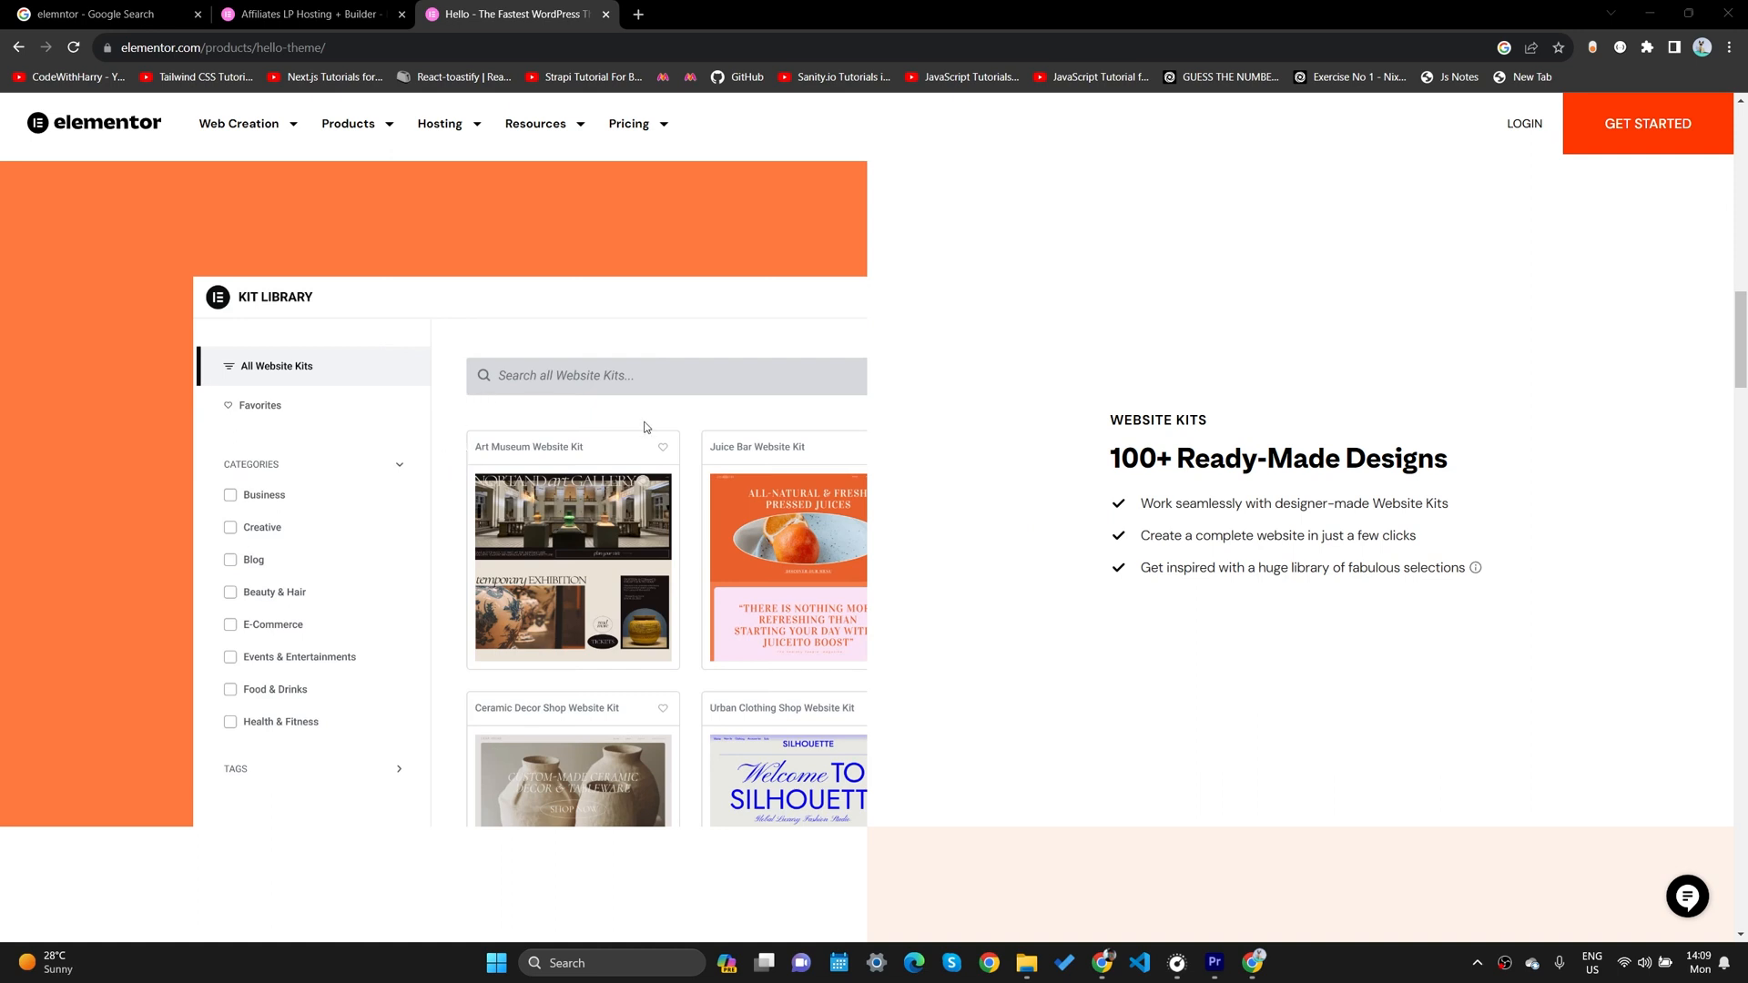
mouse_move(370, 366)
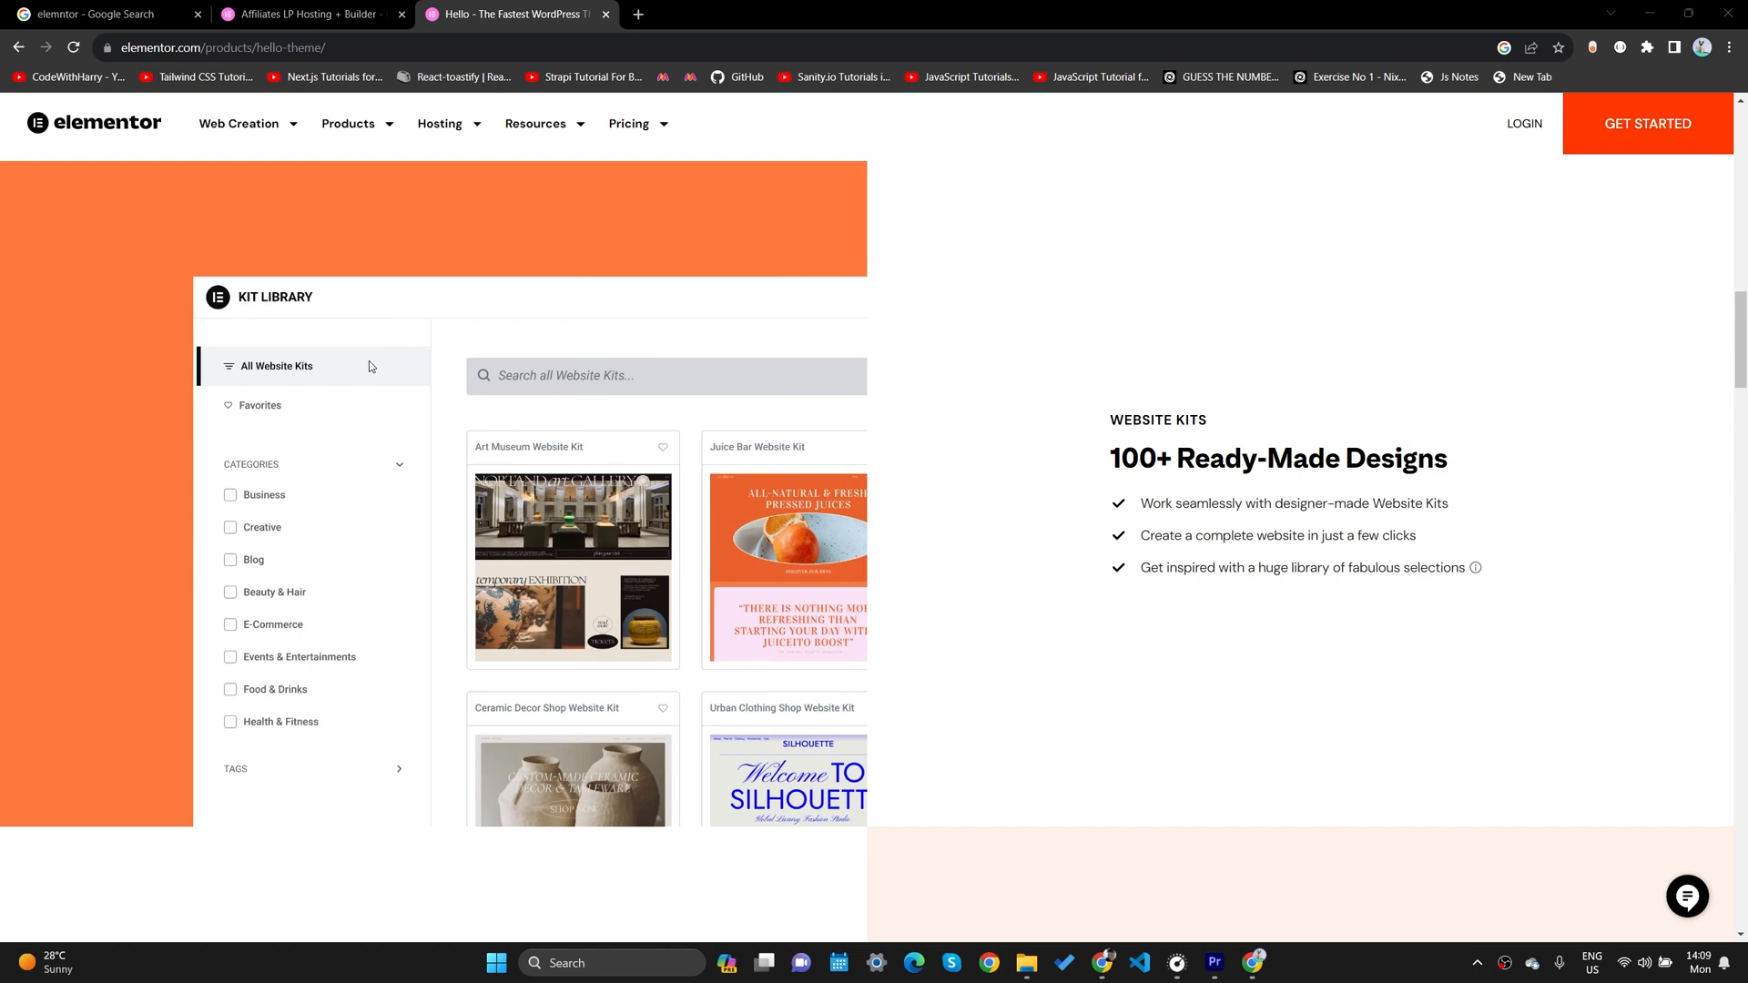
mouse_move(495, 465)
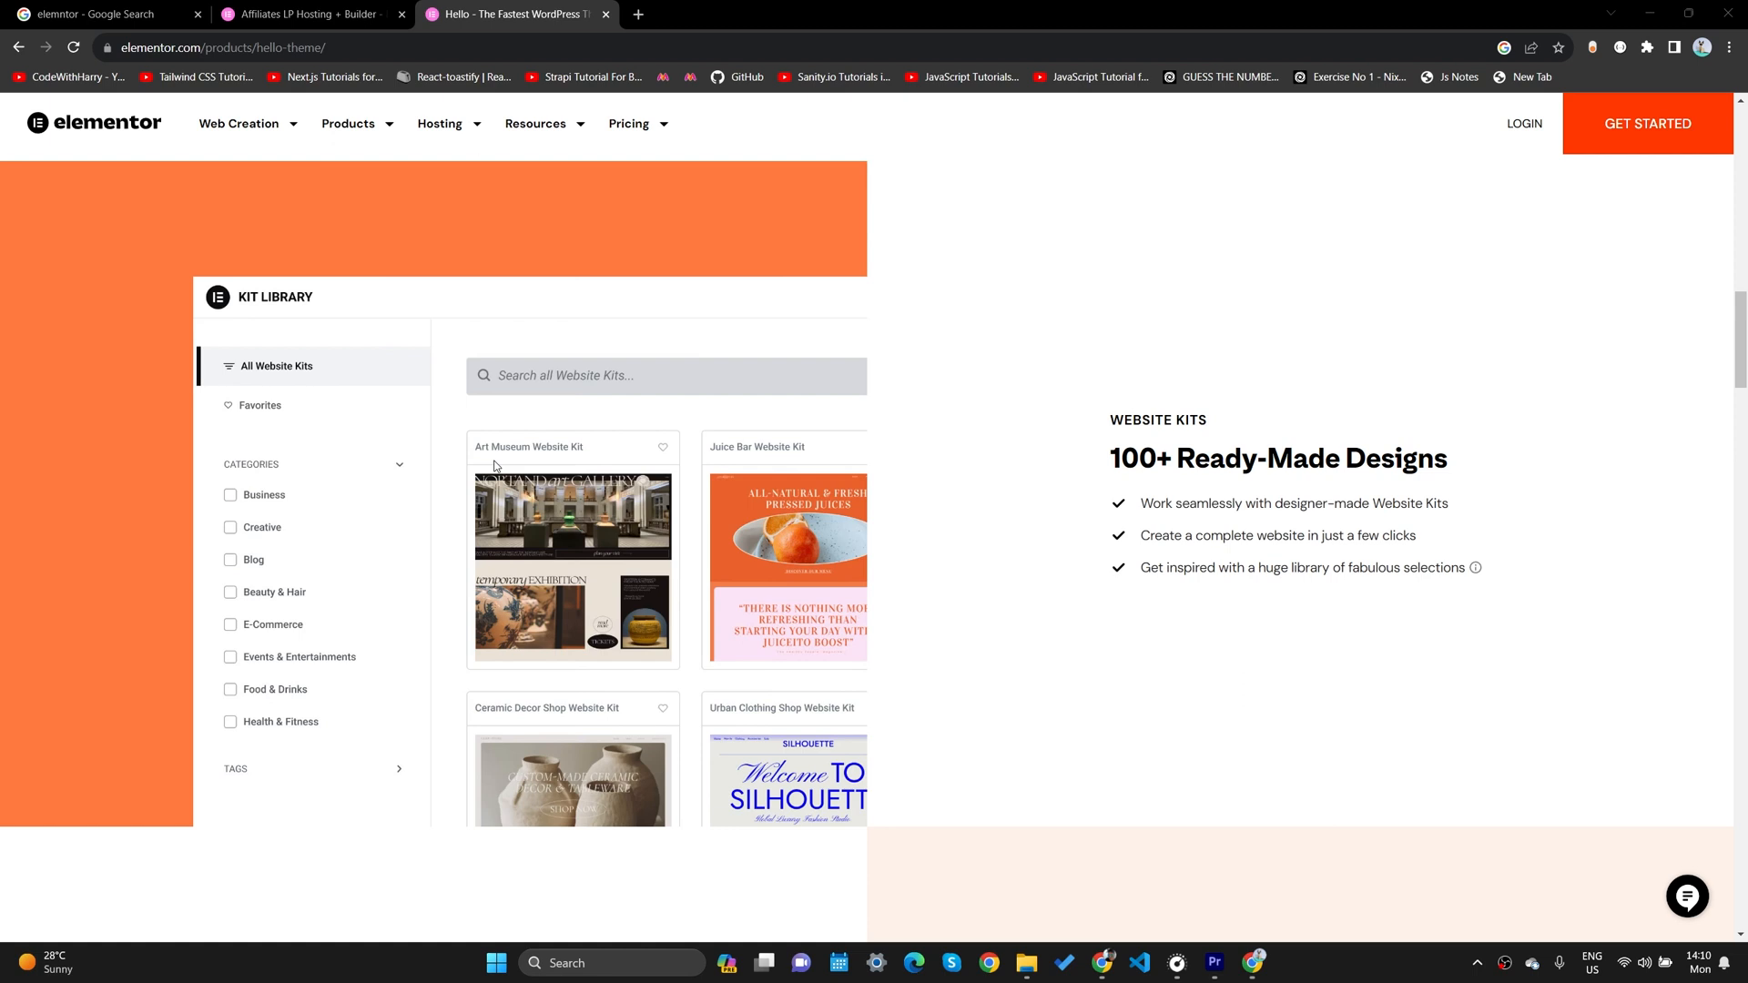
mouse_move(415, 484)
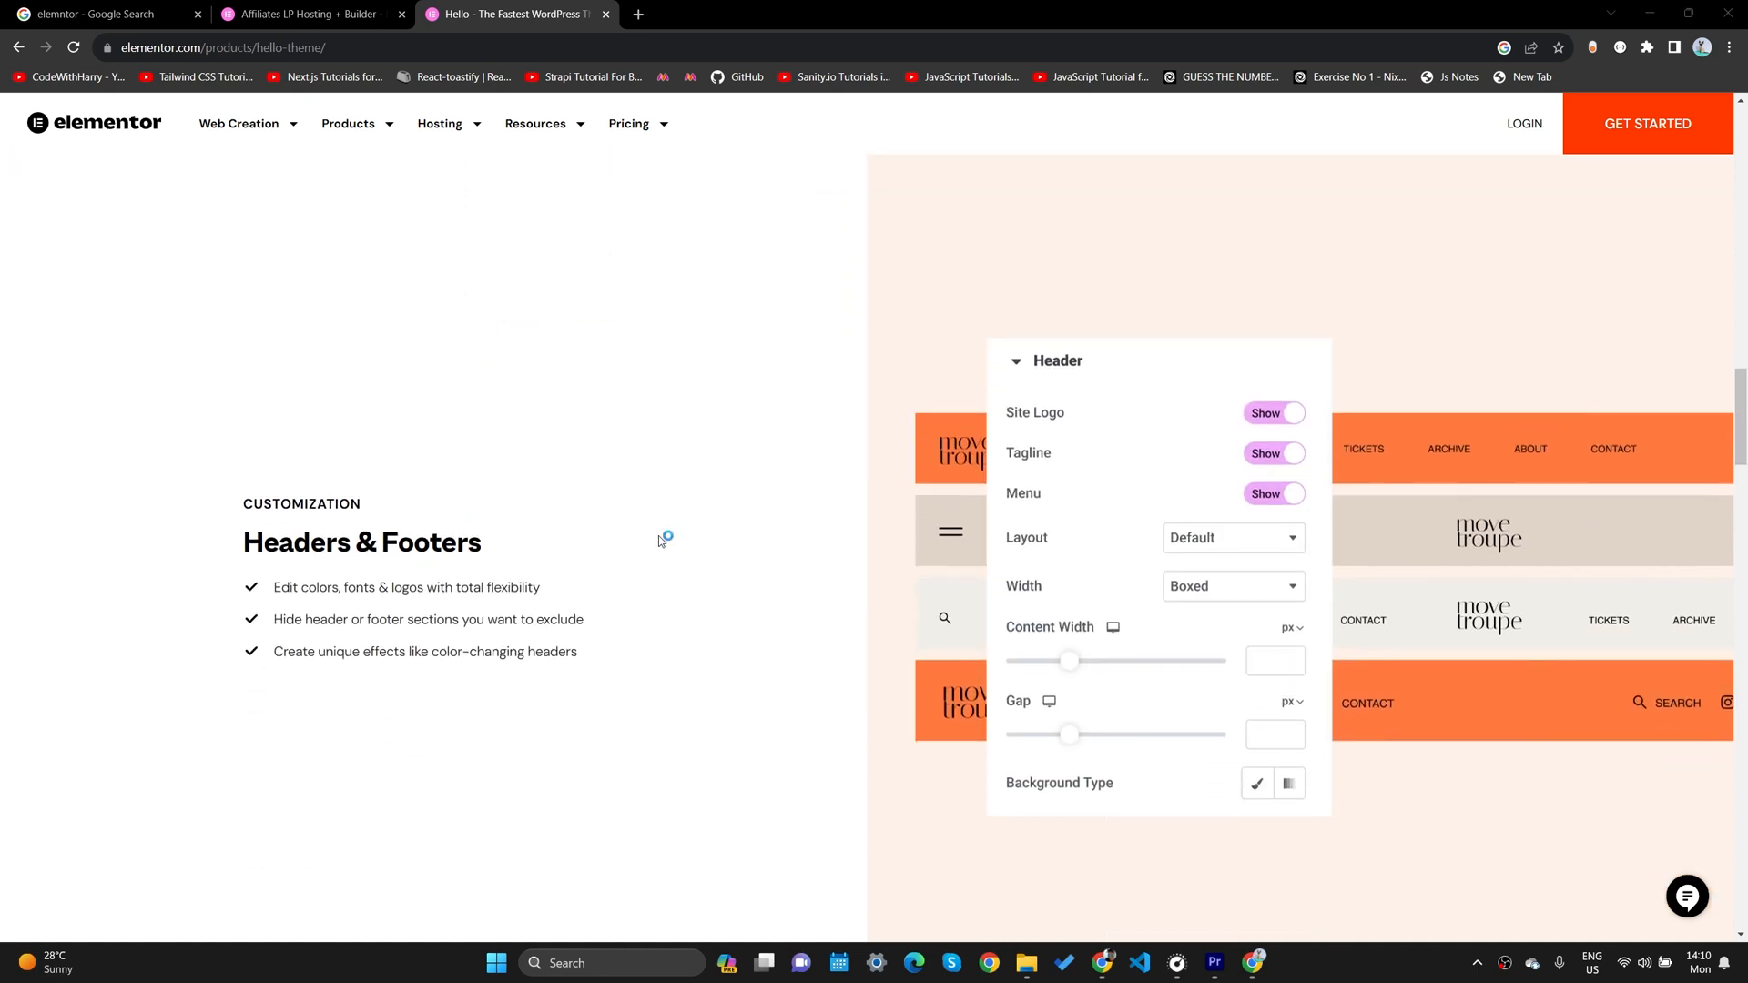
mouse_move(1125, 481)
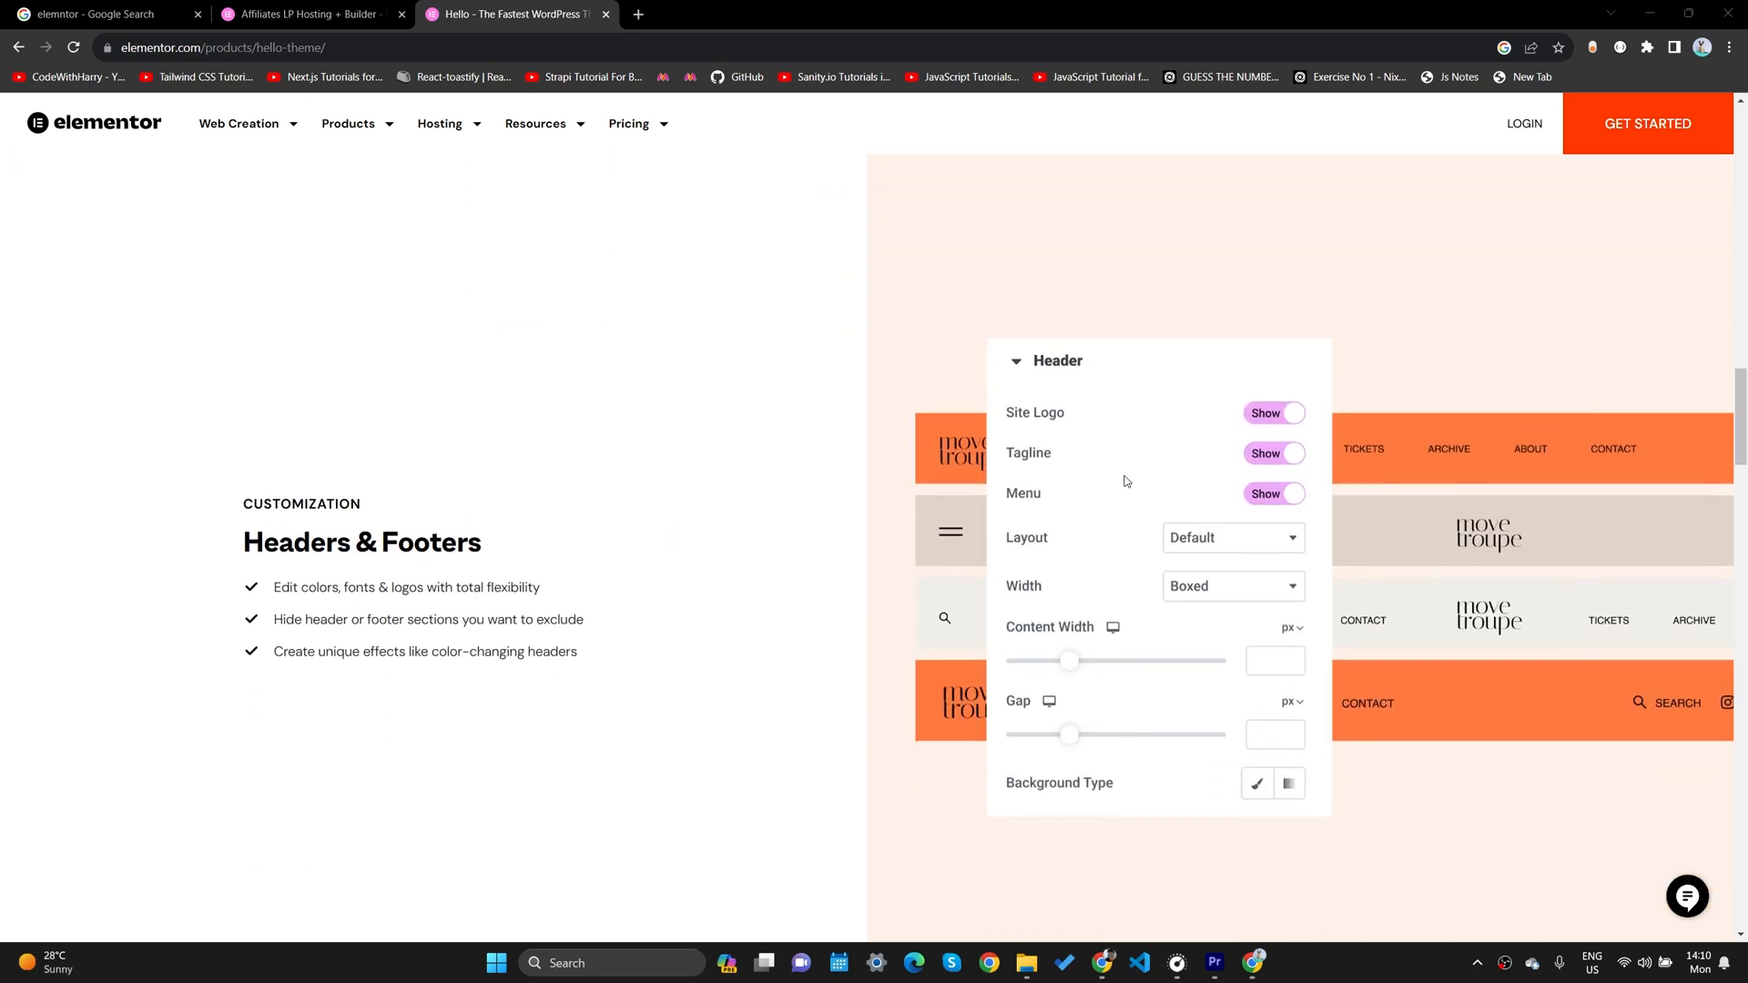
mouse_move(792, 310)
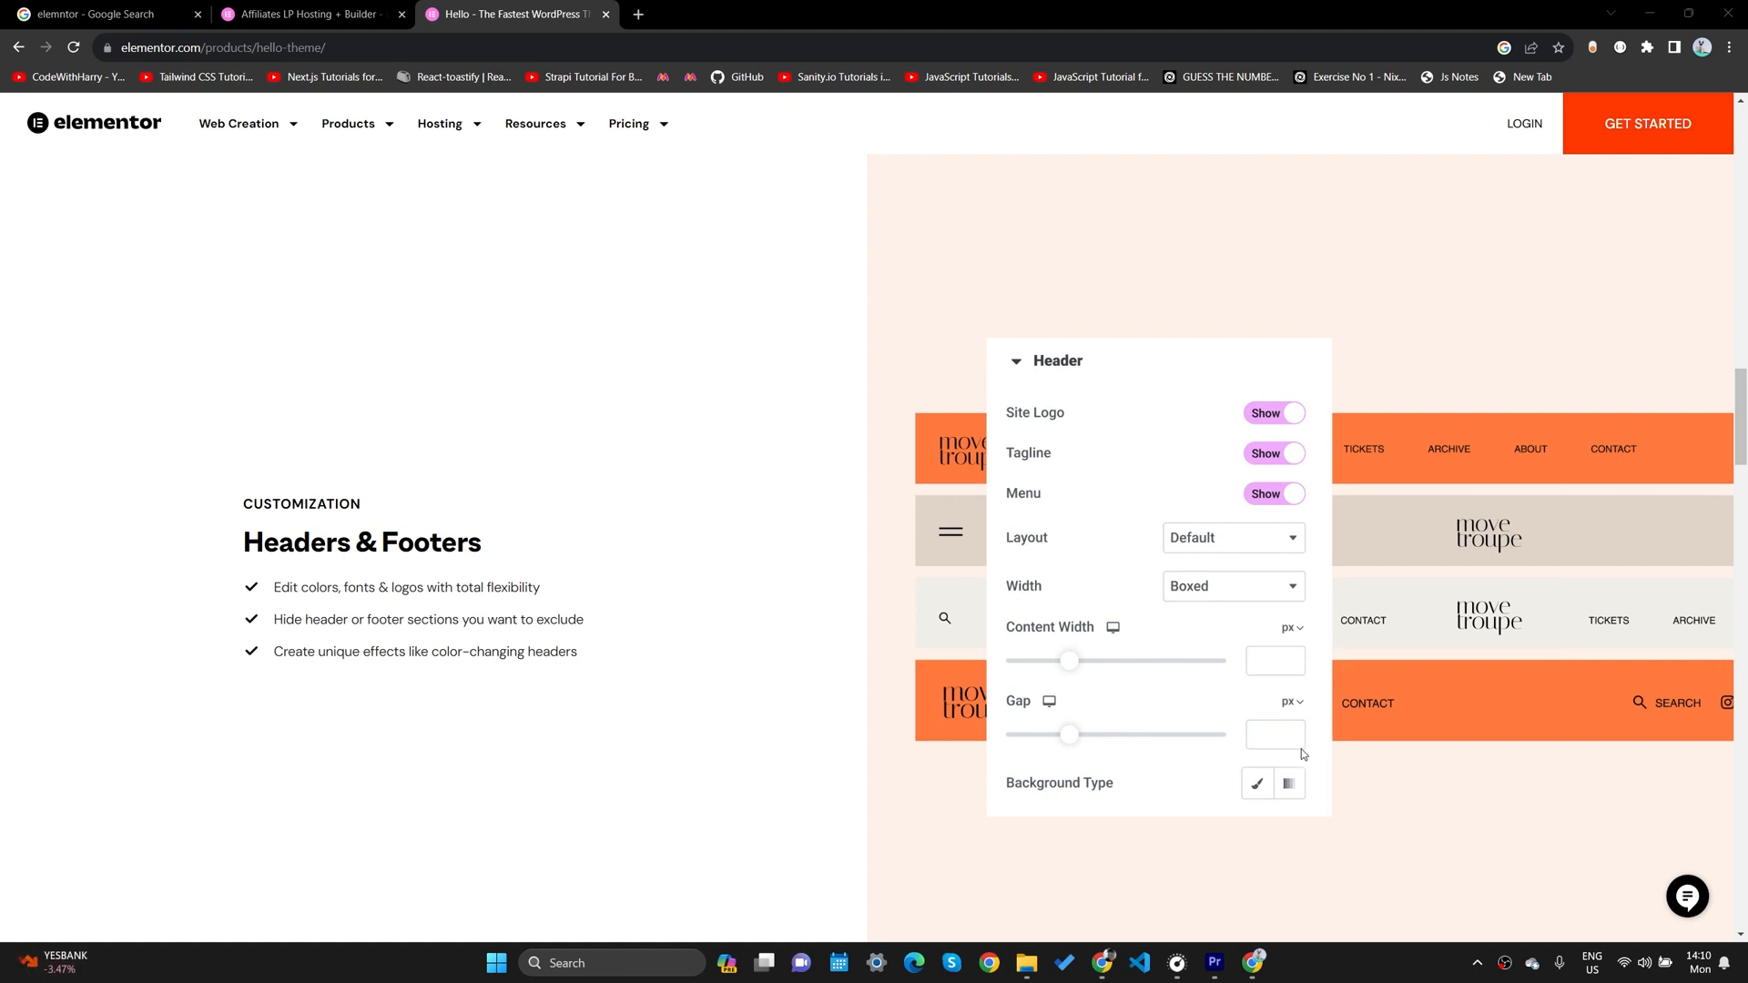
mouse_move(826, 683)
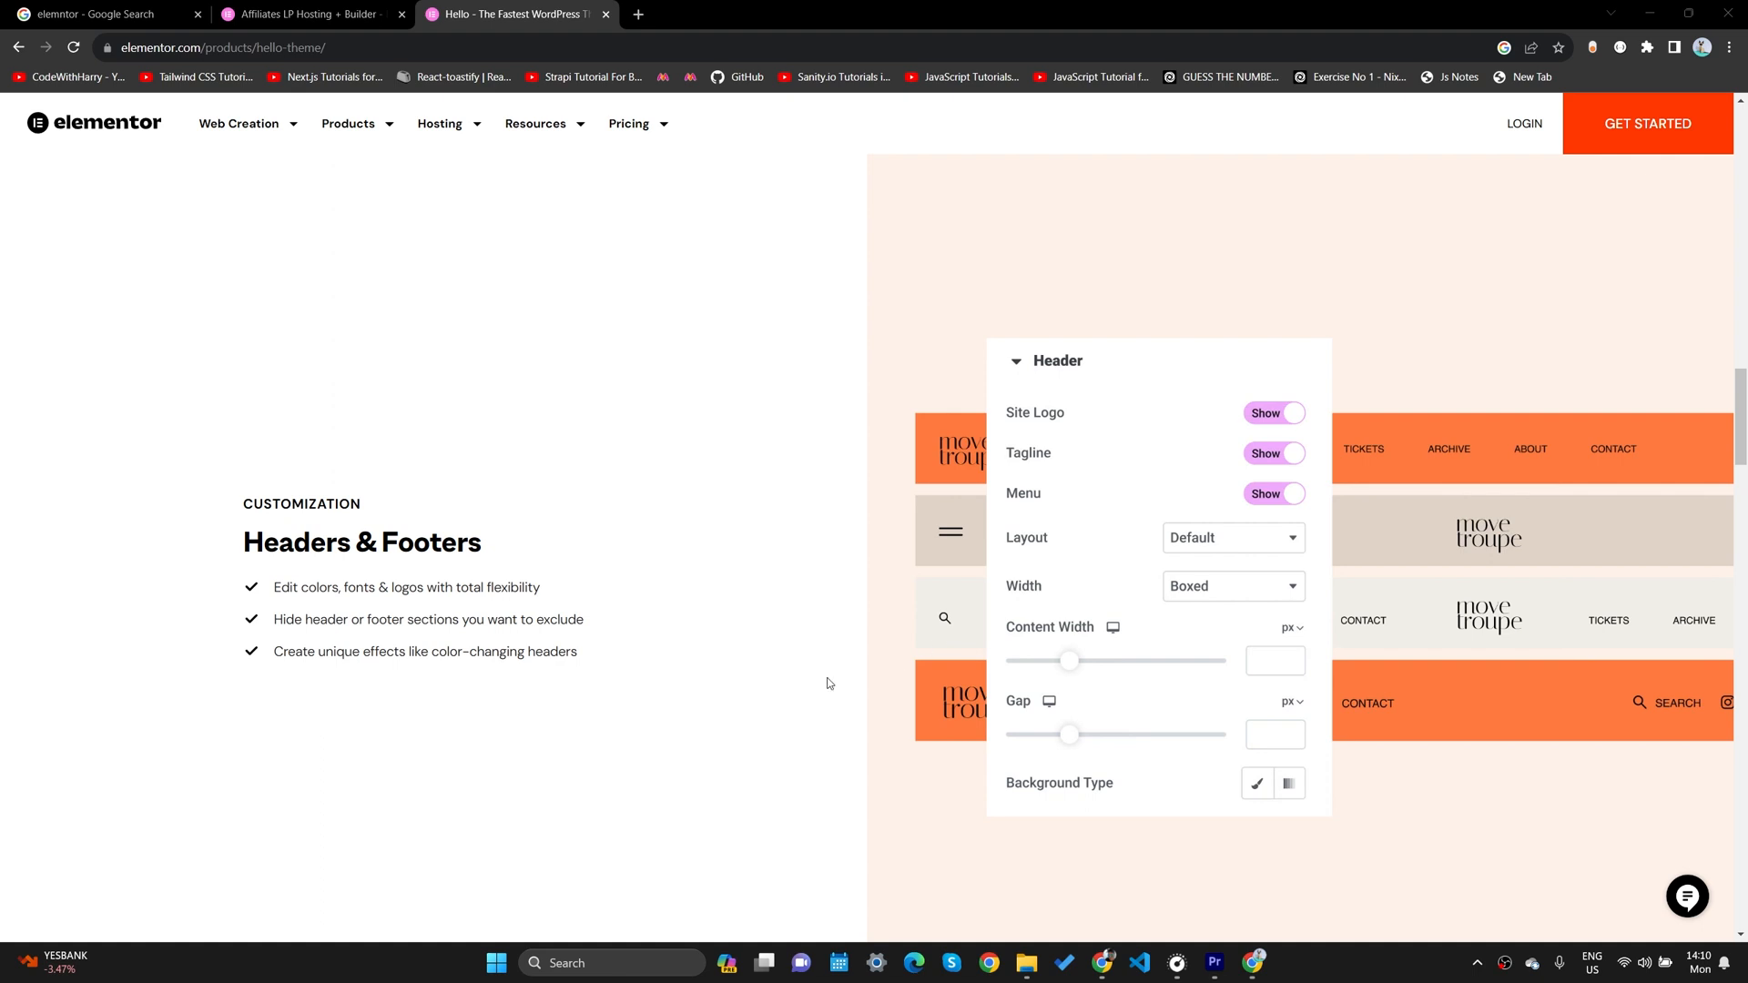
Scroll past Website Kits, Headers & Footers and WooCommerce Builder to Built for Speed.
scroll("down", 3)
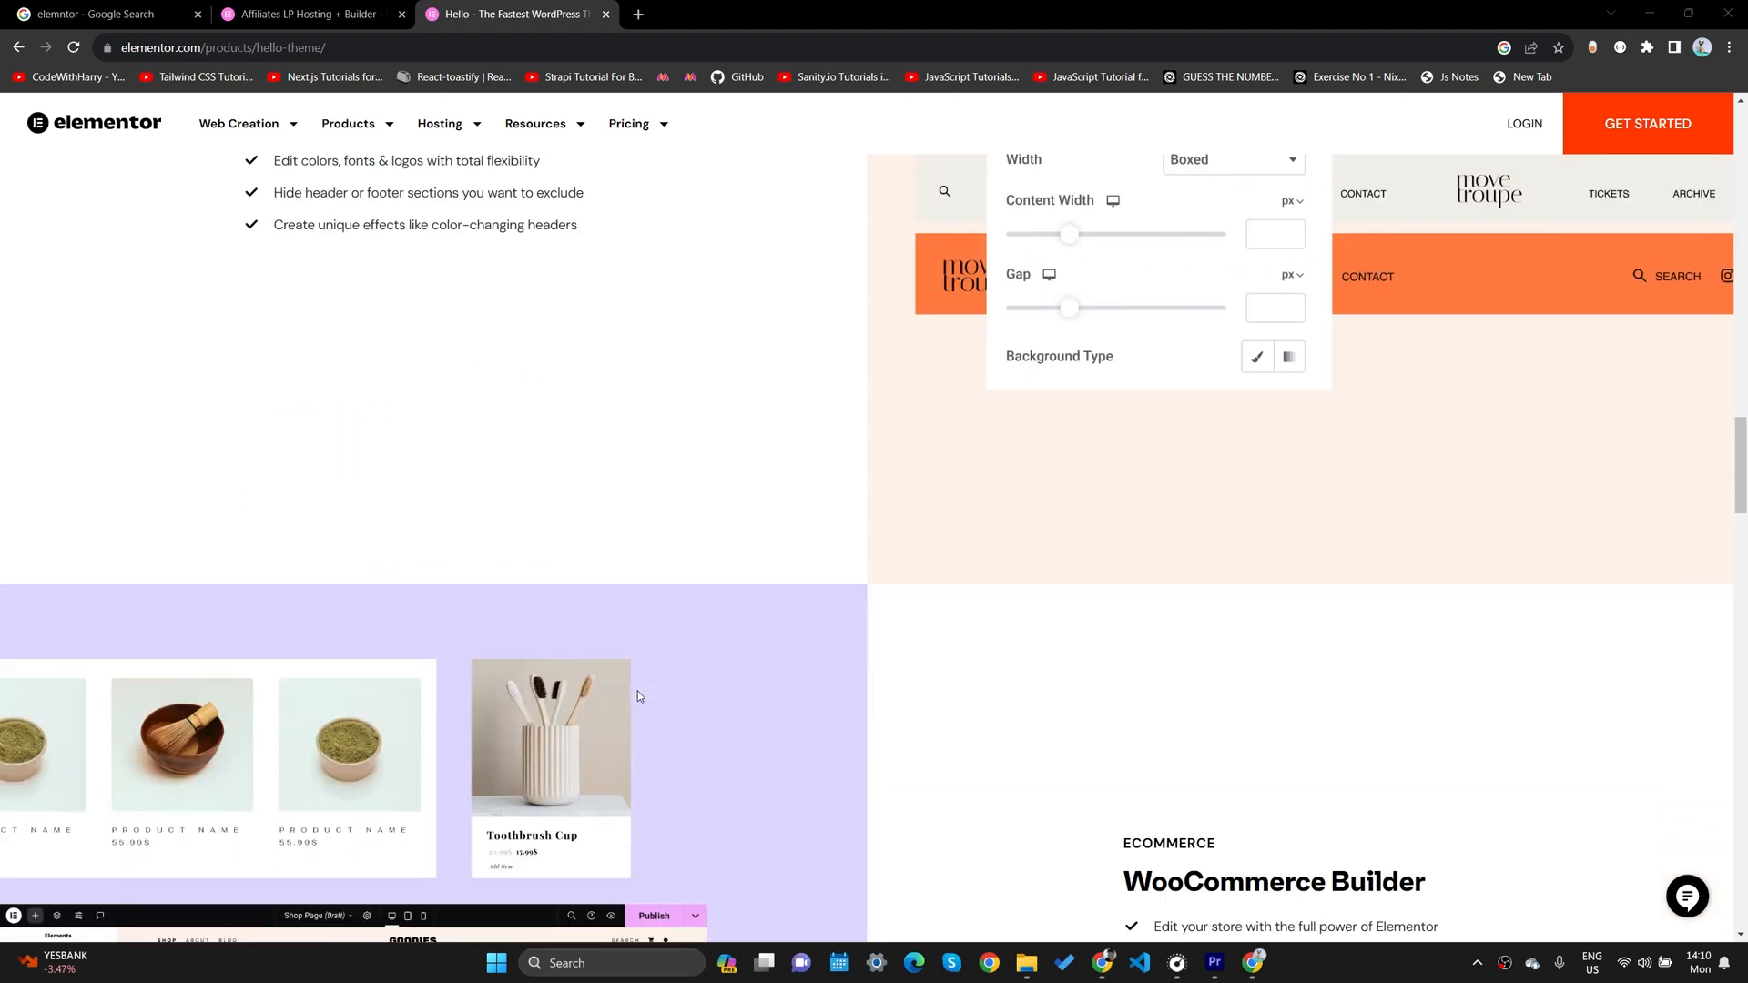
scroll("down", 3)
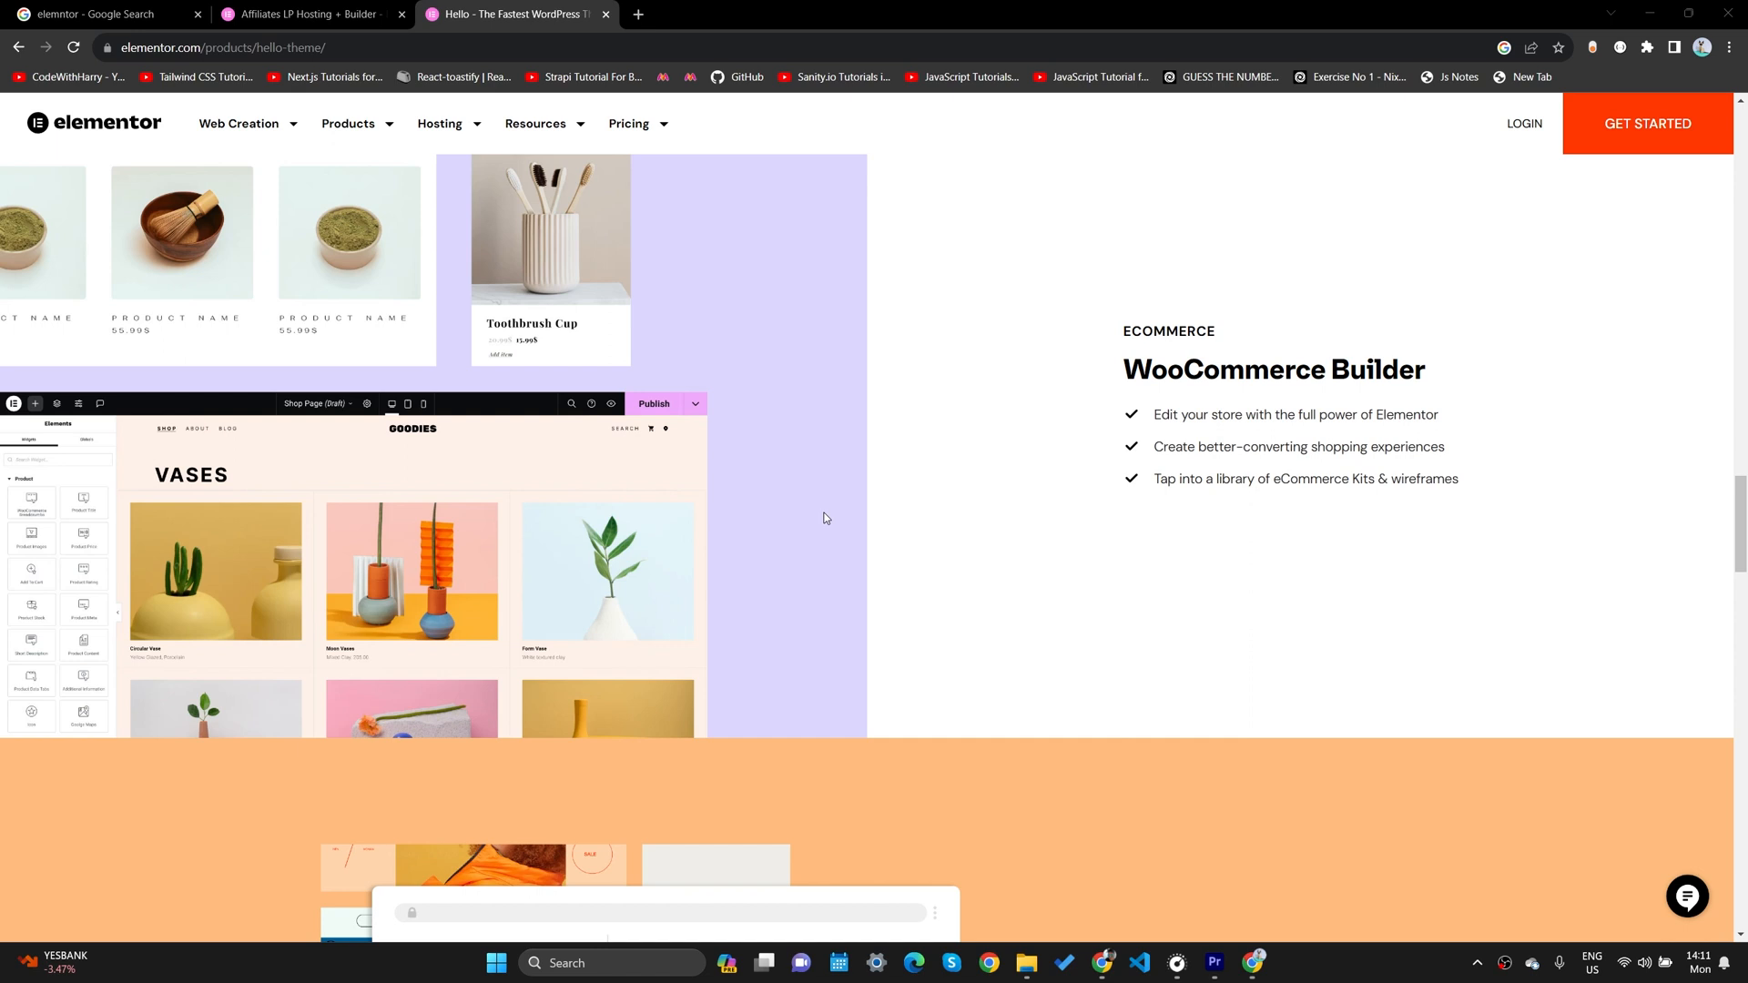
scroll("down", 3)
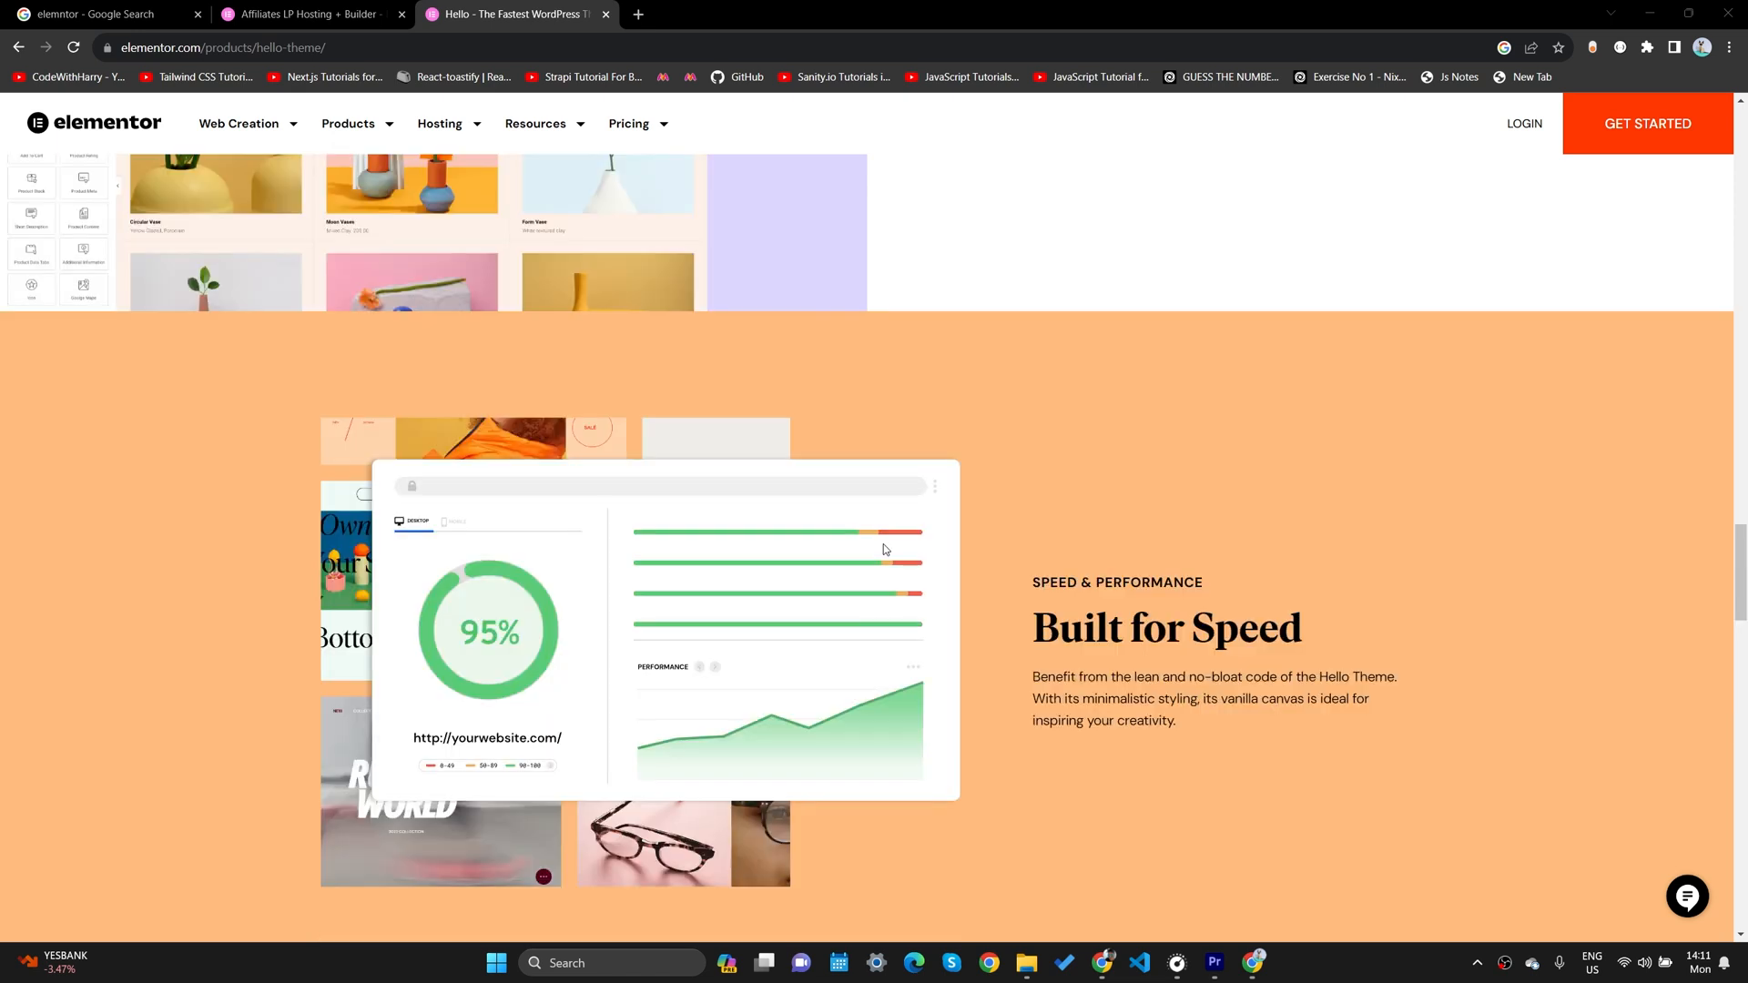
mouse_move(910, 562)
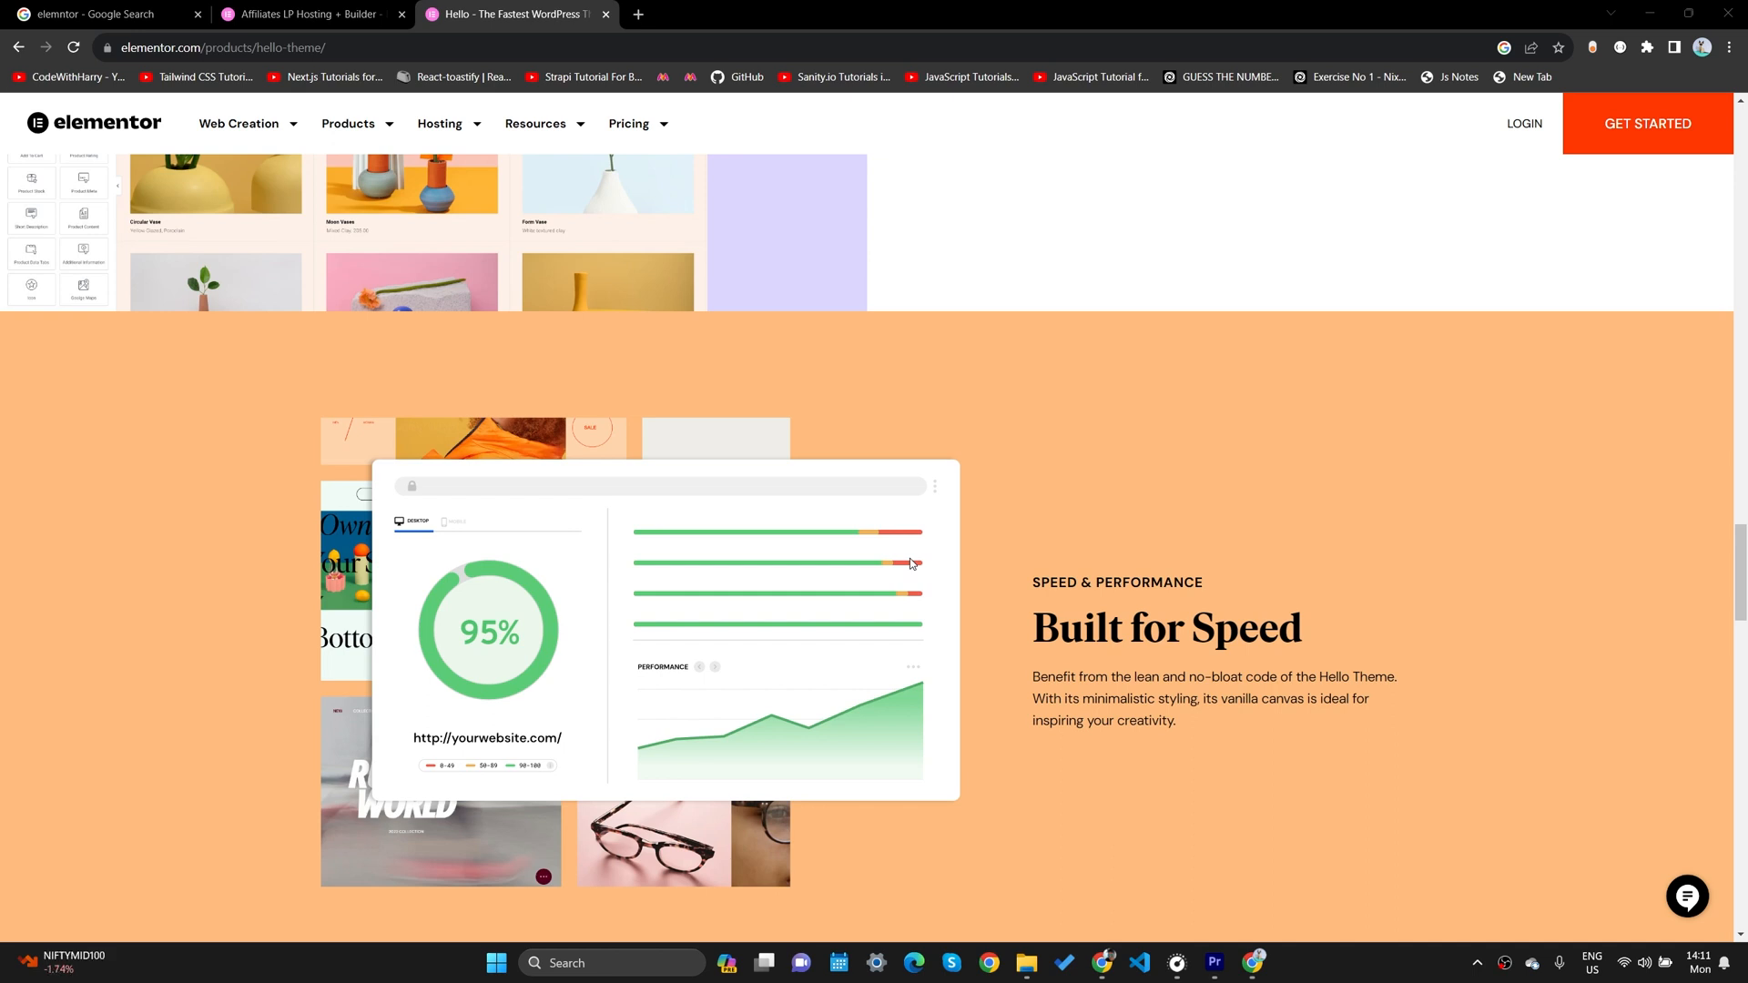
mouse_move(1068, 371)
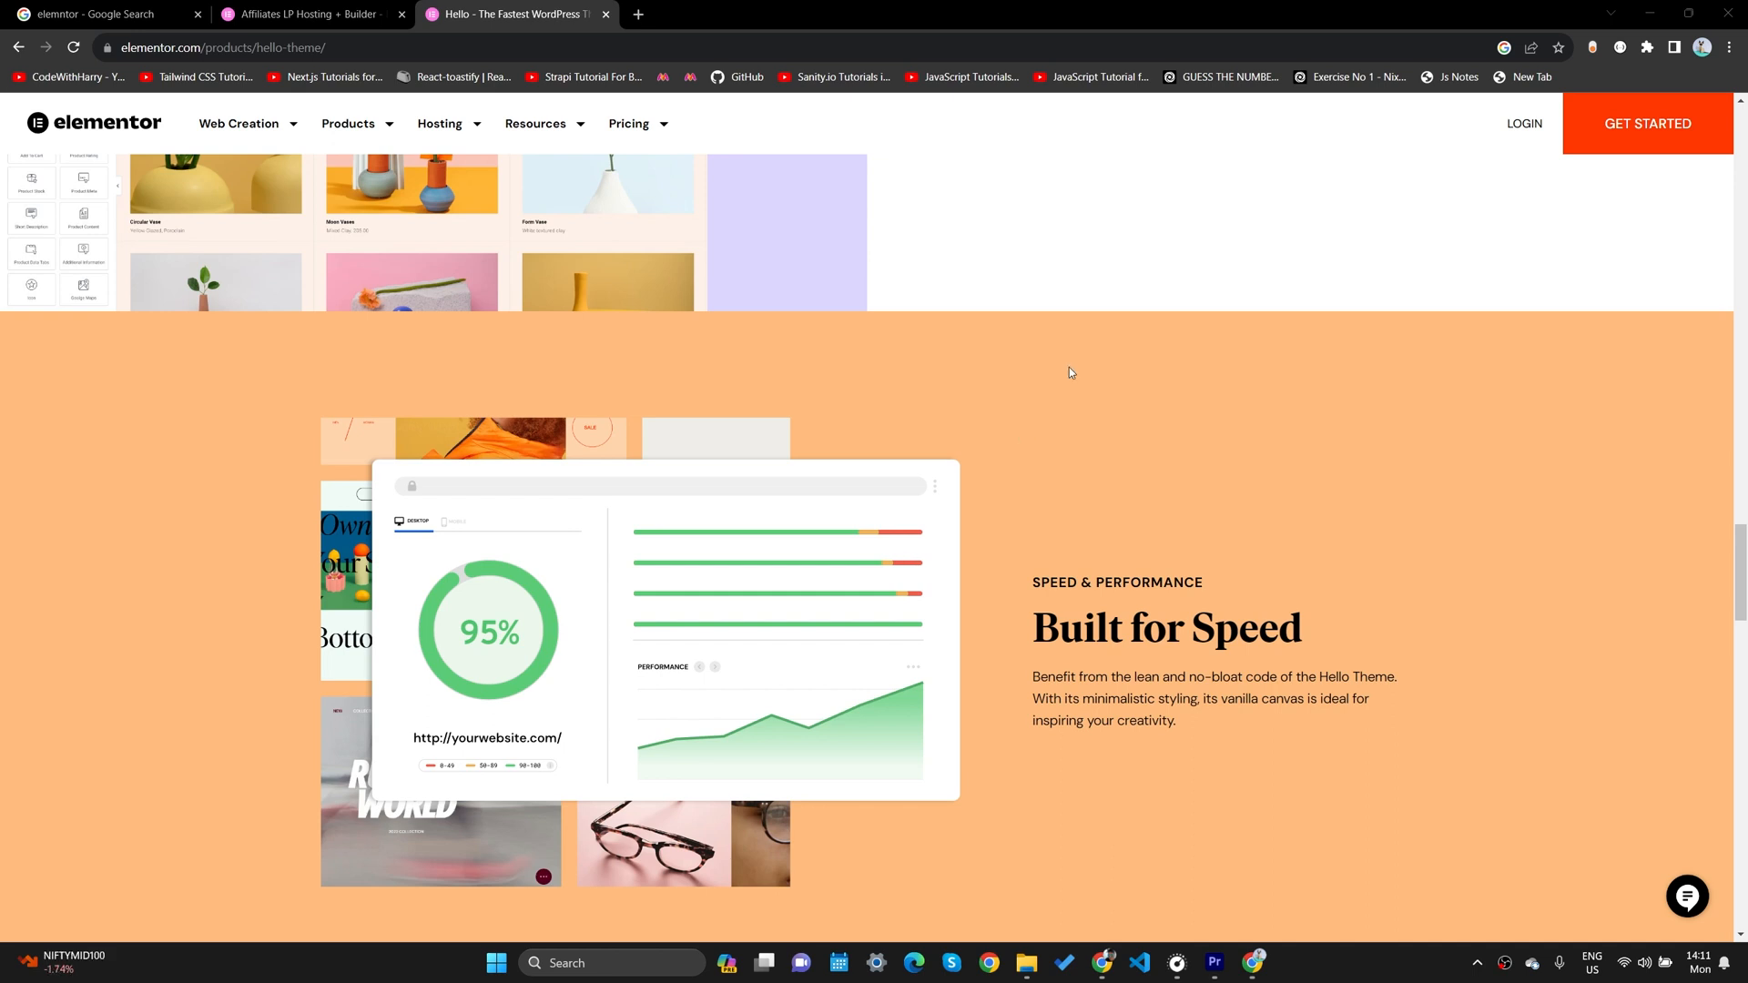
Go to the Elementor AI product page via Products and reach the image-editing demo section.
left_click(348, 123)
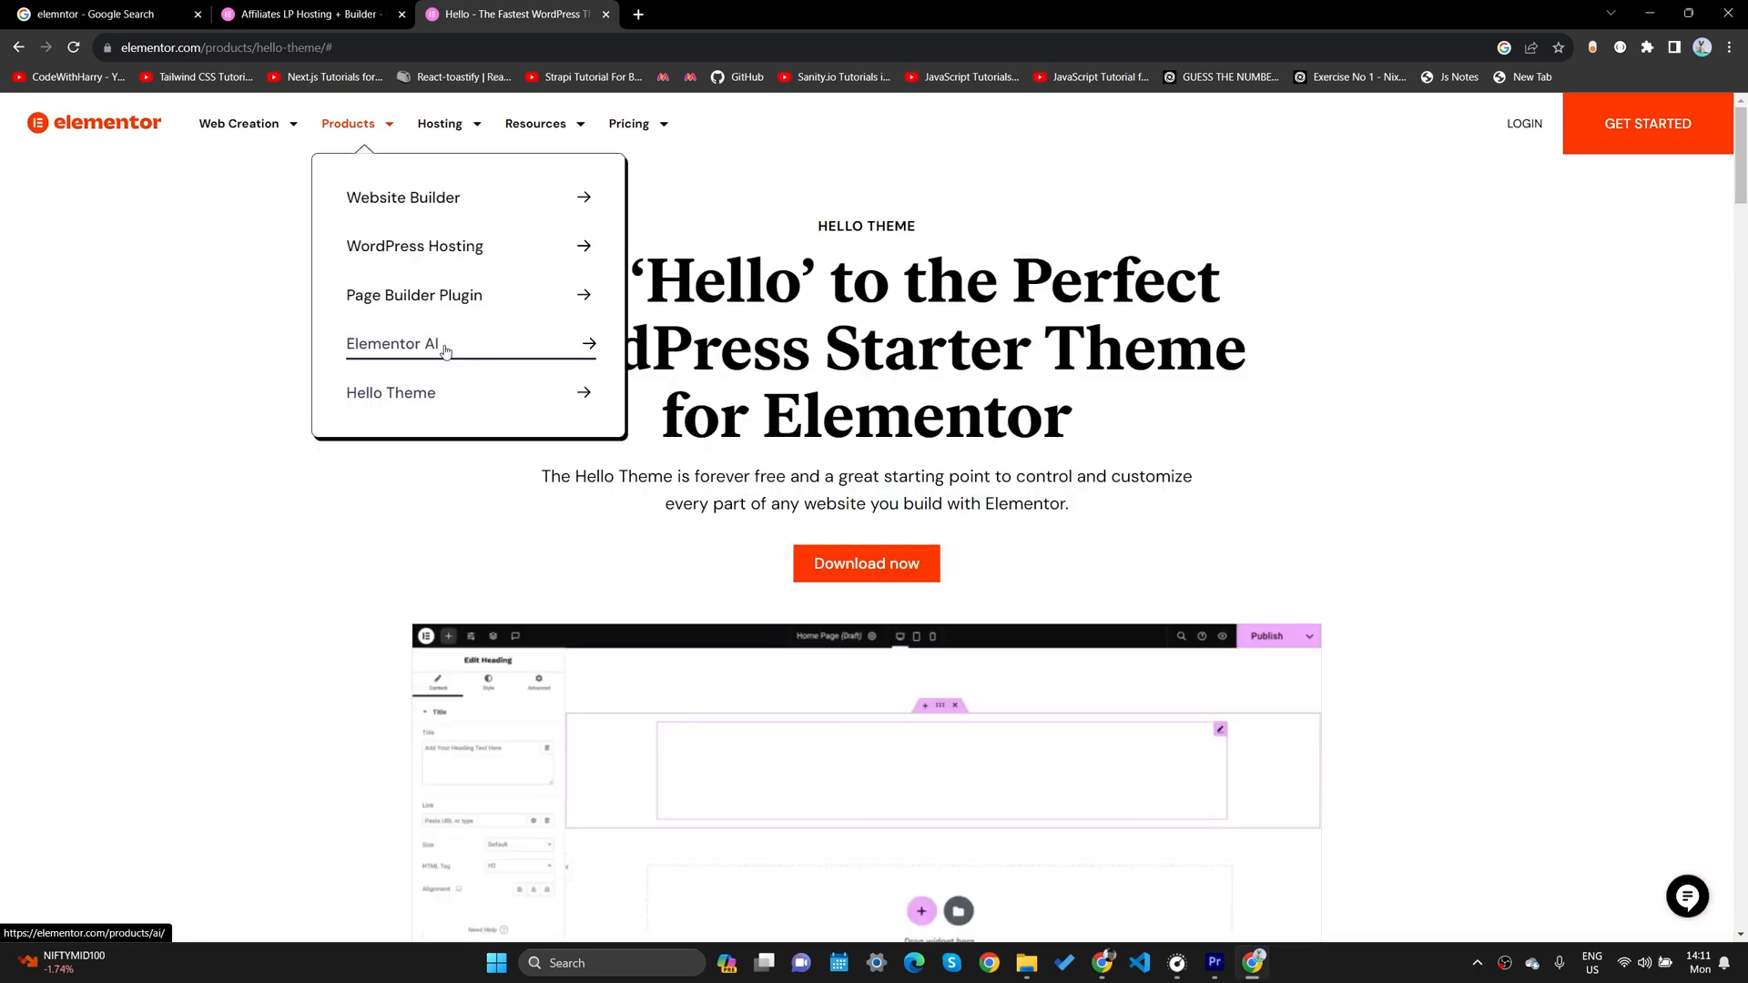
left_click(391, 344)
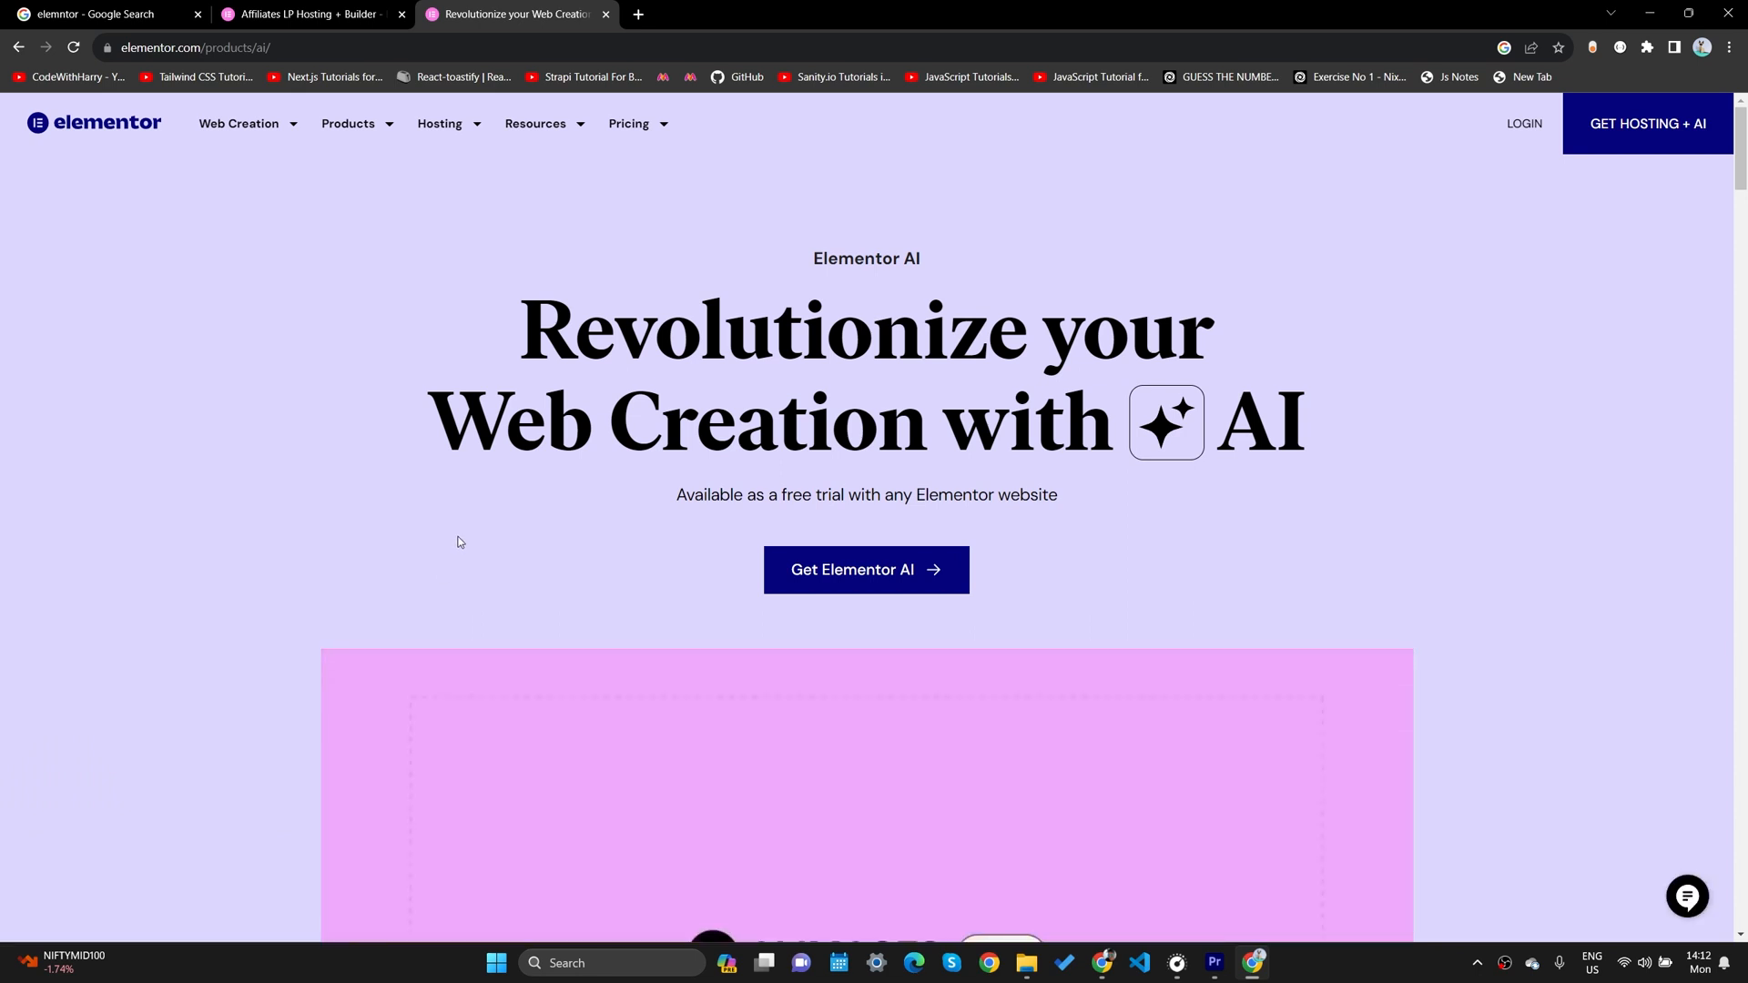
scroll("down", 3)
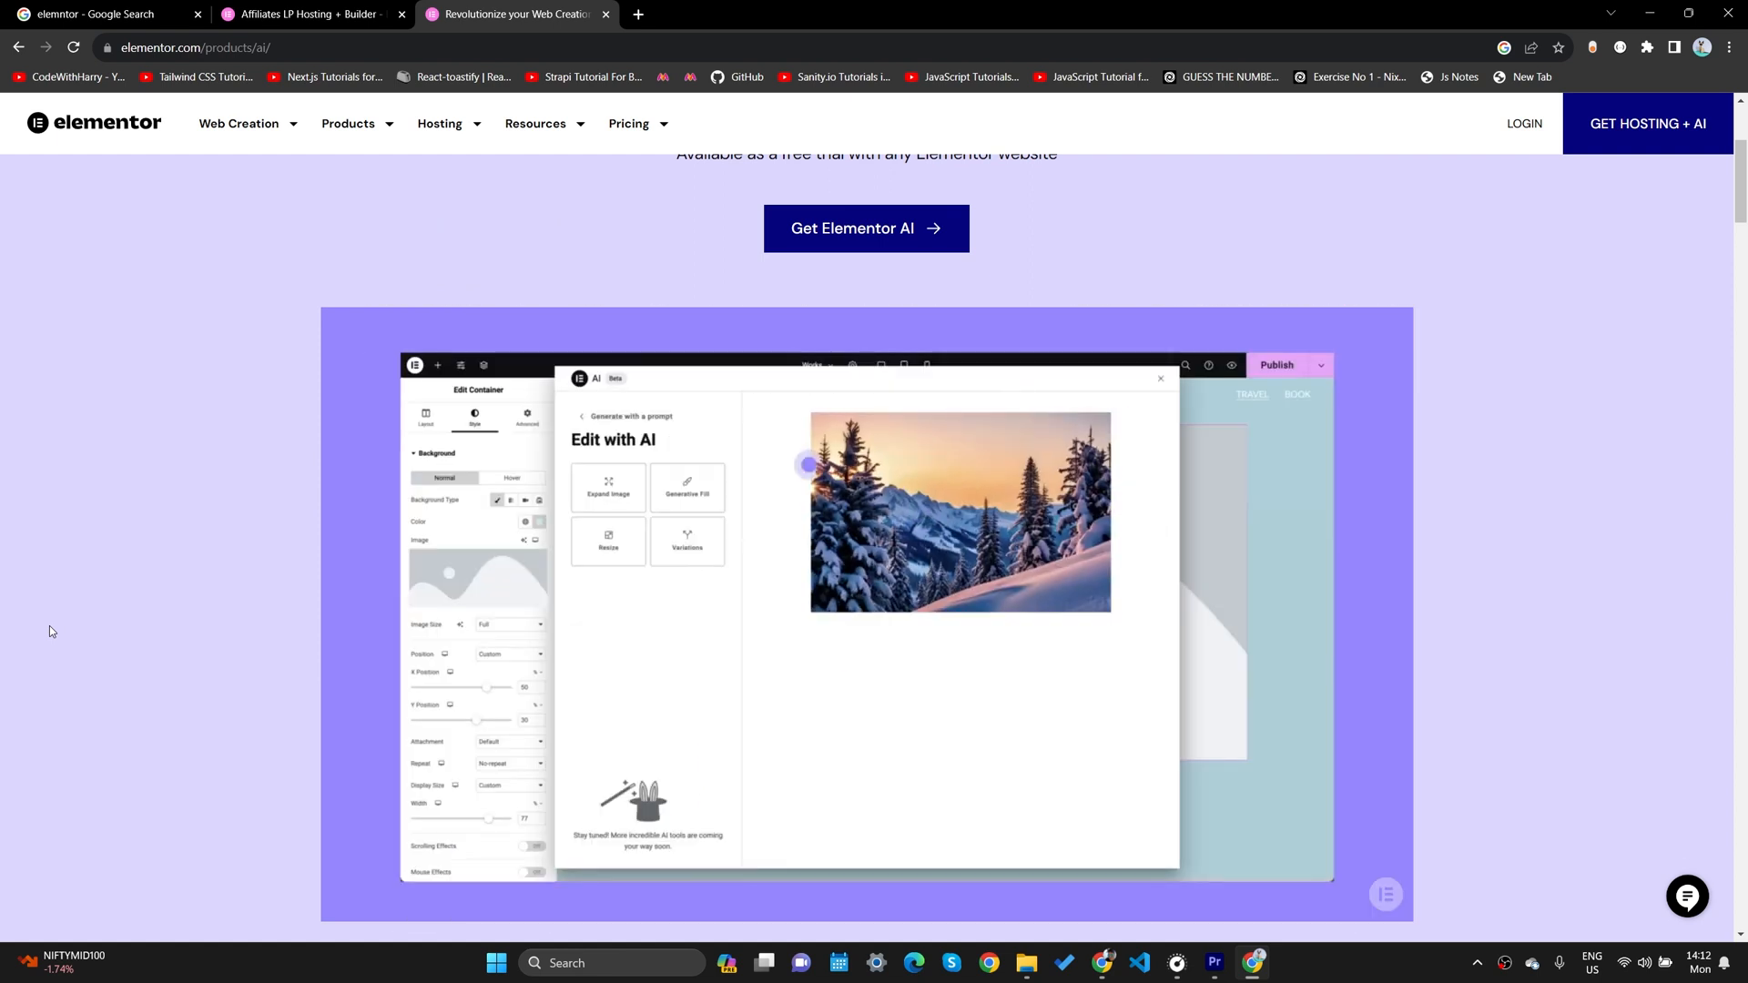
Try the demo with prompt 'complete the back', running Expand Image and Generative Fill variations.
left_click(608, 488)
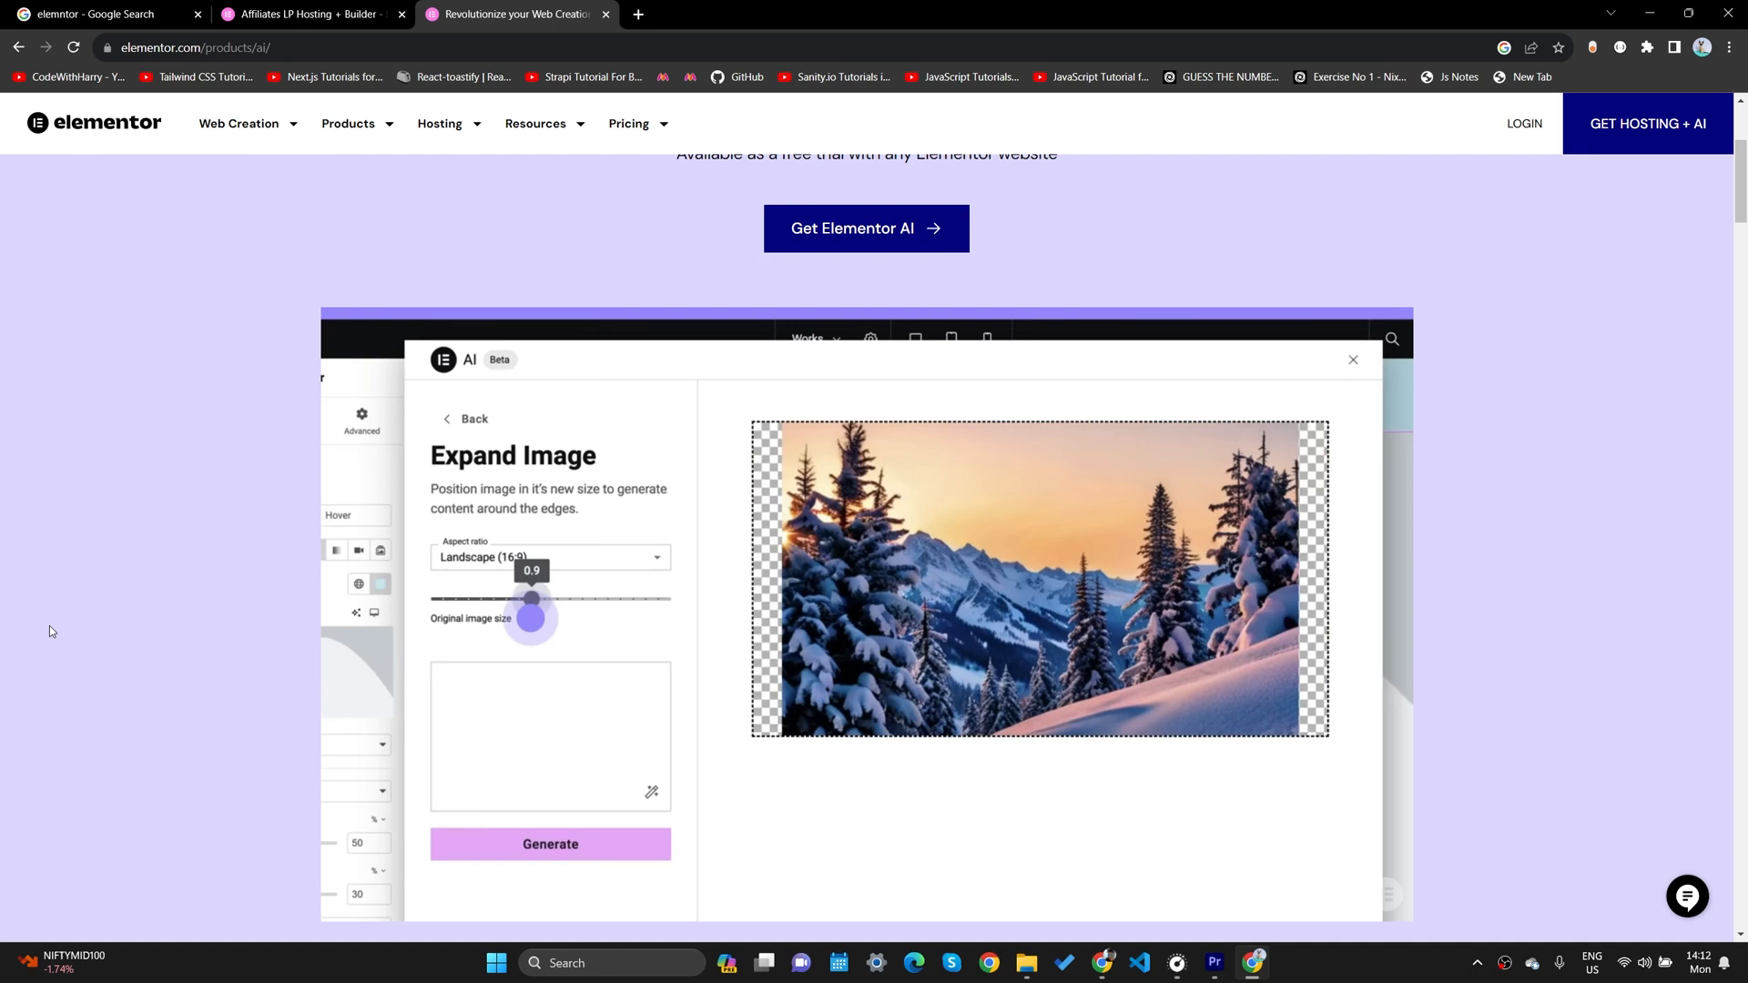
type("complete the back")
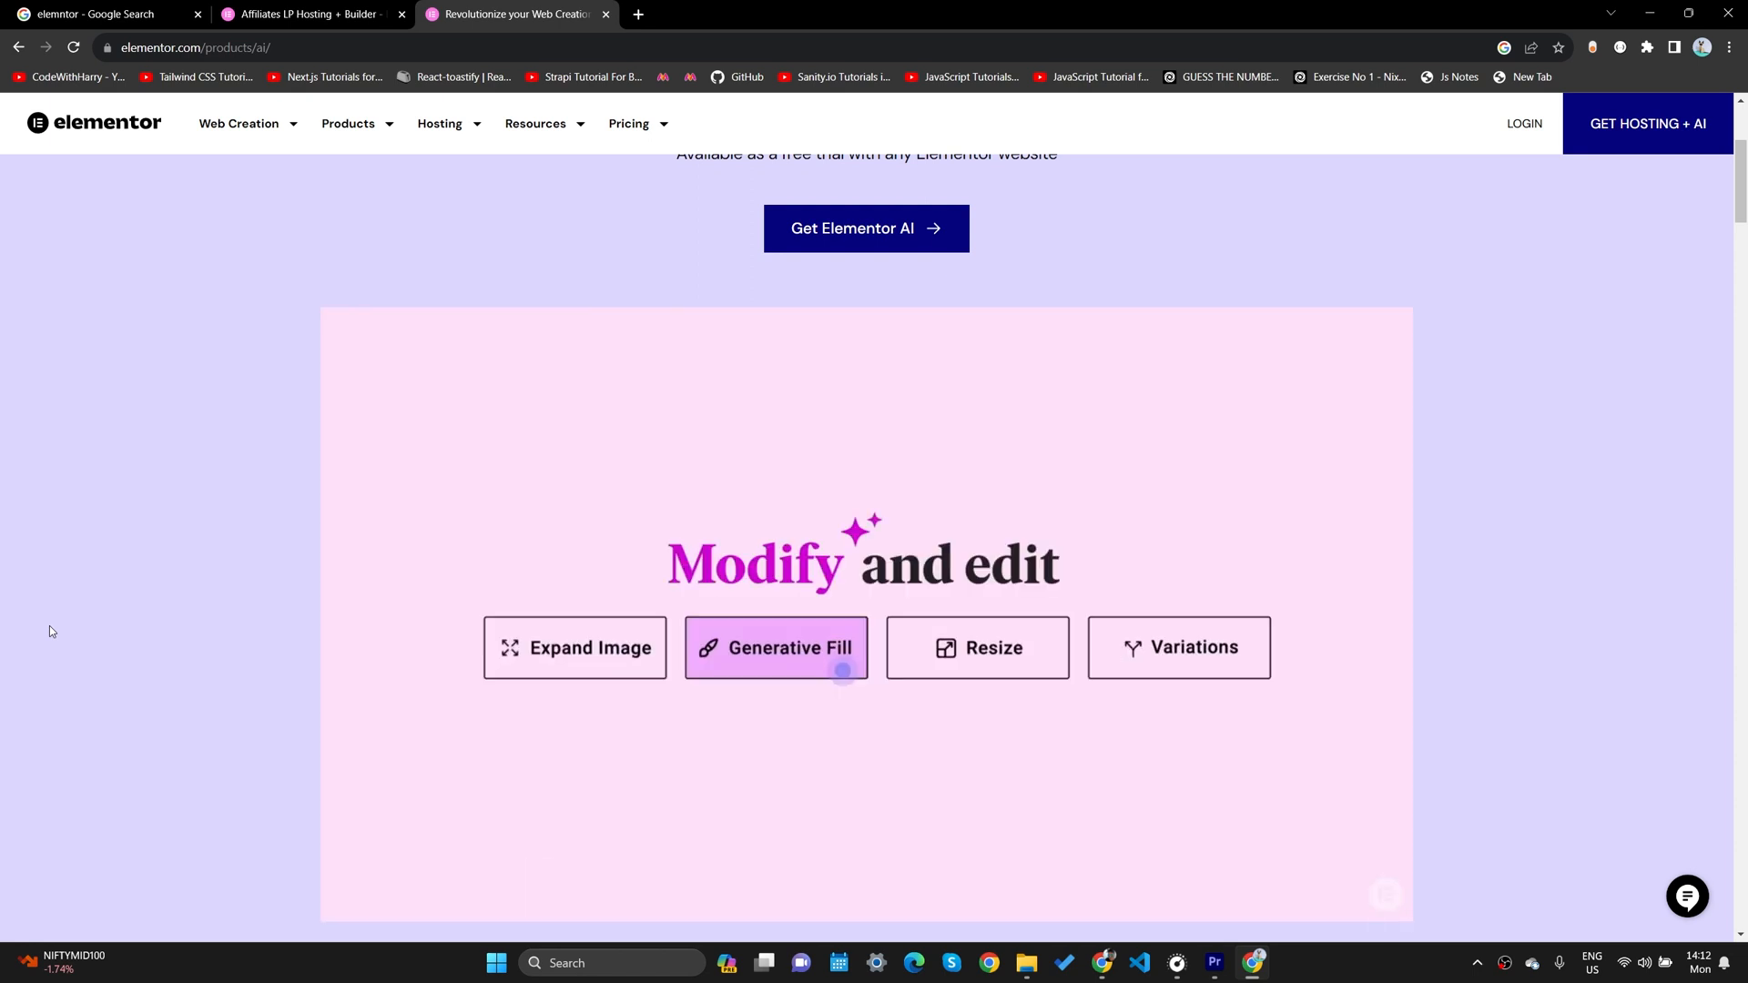
left_click(776, 648)
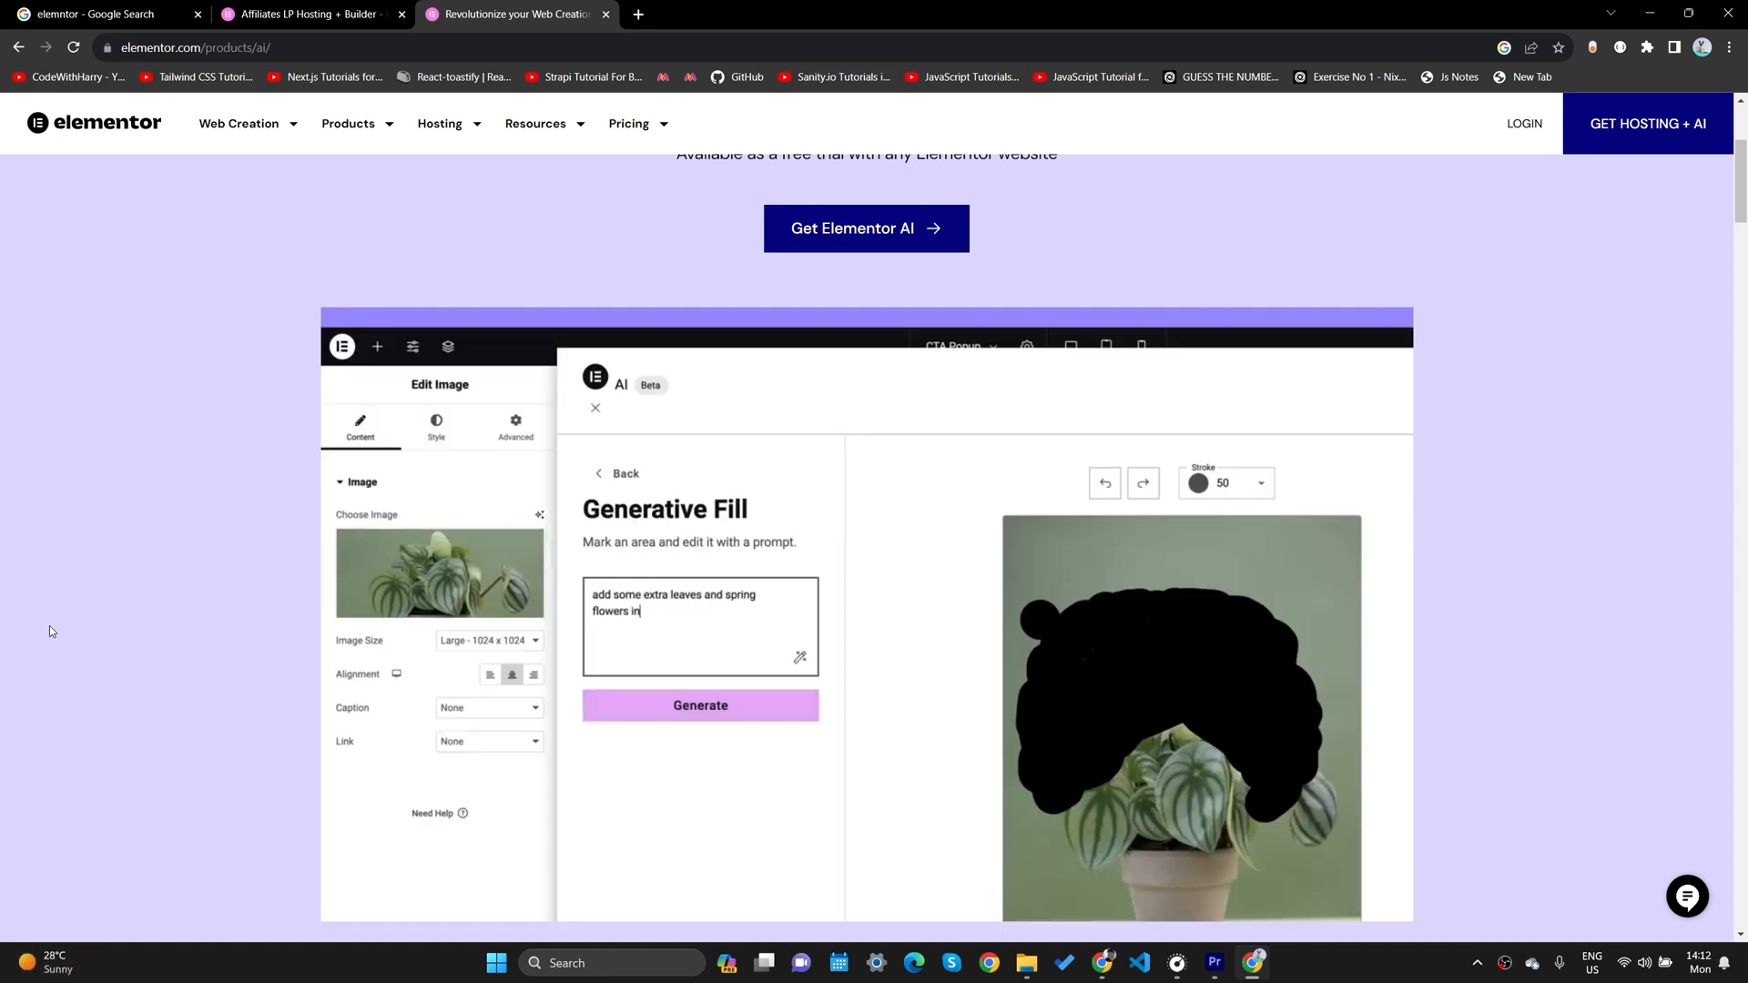
left_click(699, 705)
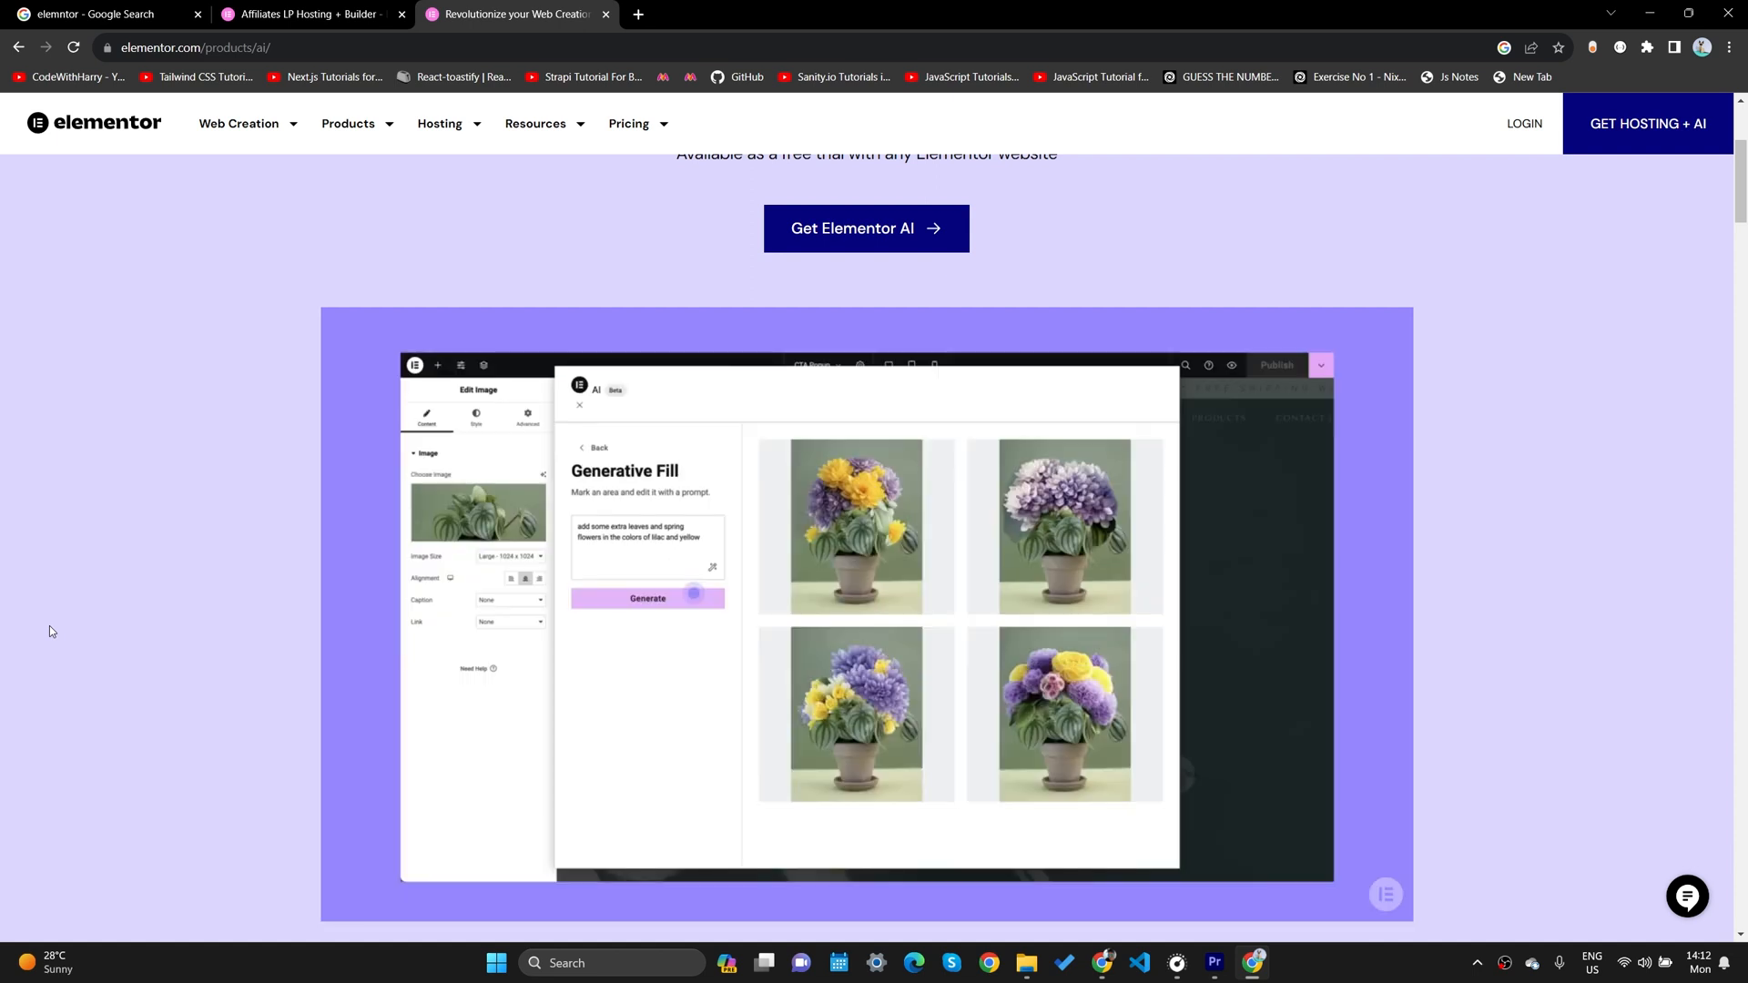